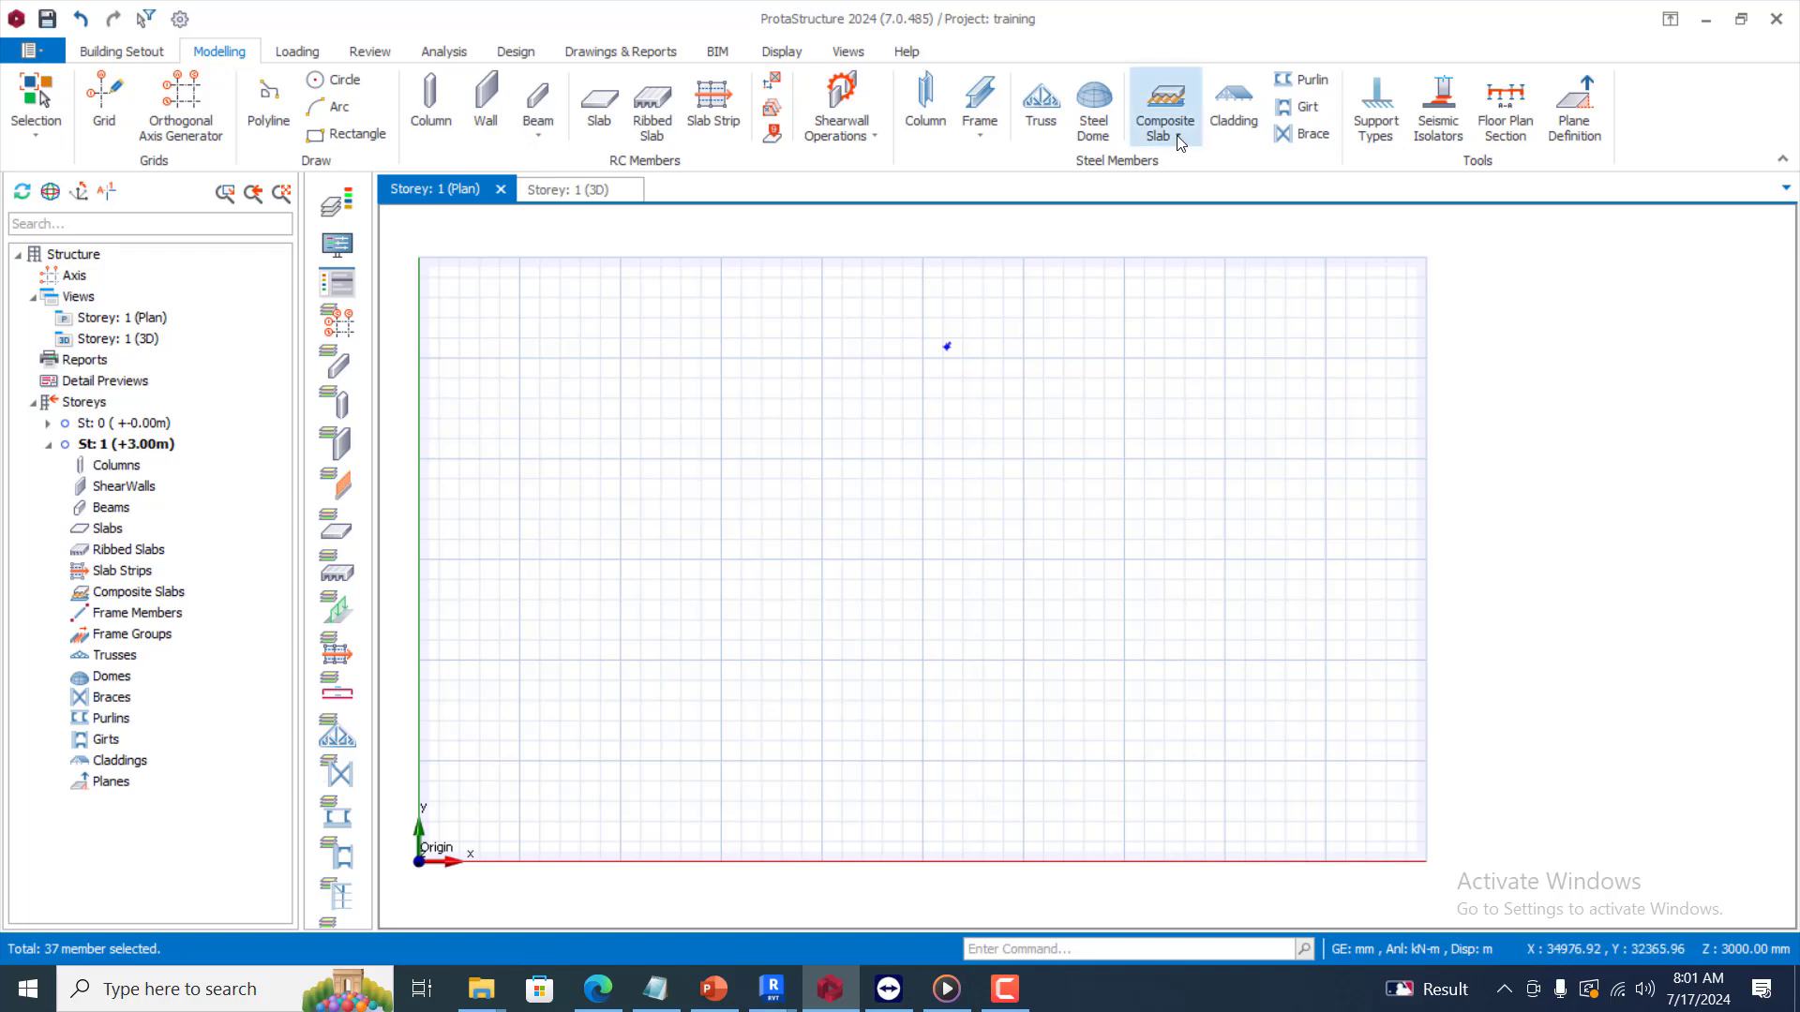
pyautogui.moveTo(1162, 103)
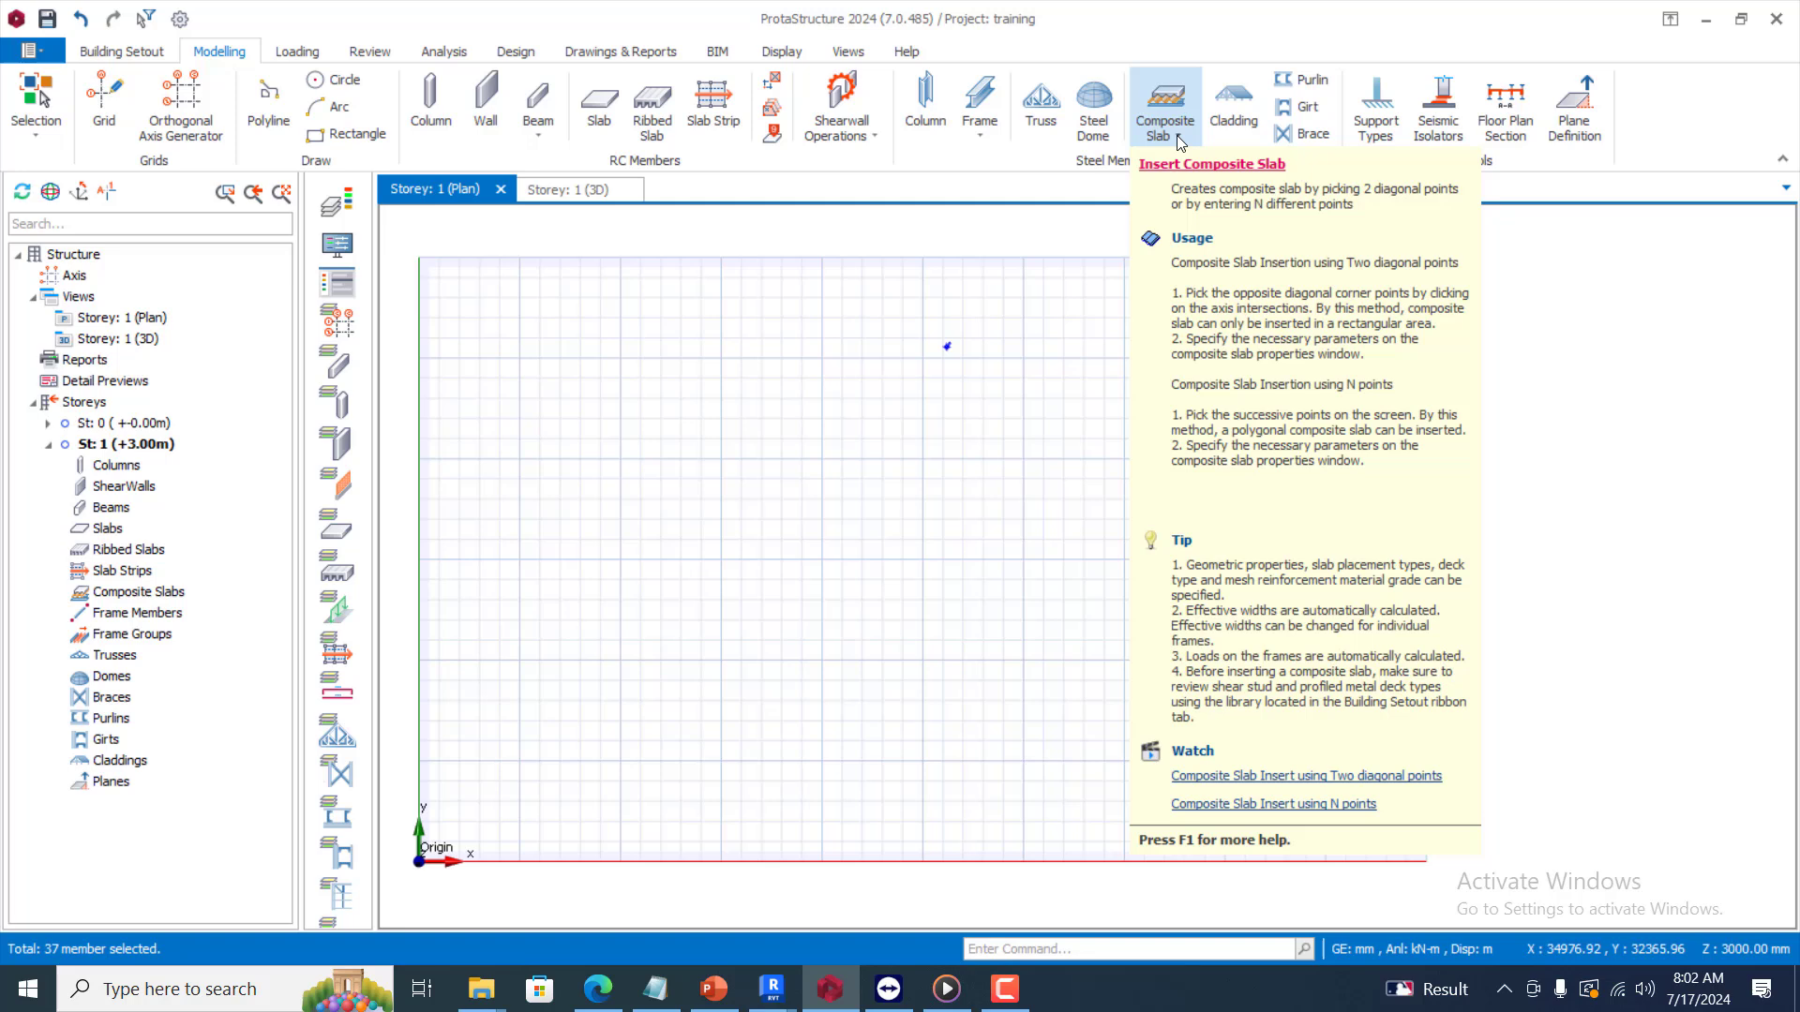
# Preview composite slab insert options, then open project Options at the Default Stud field
pyautogui.click(1163, 112)
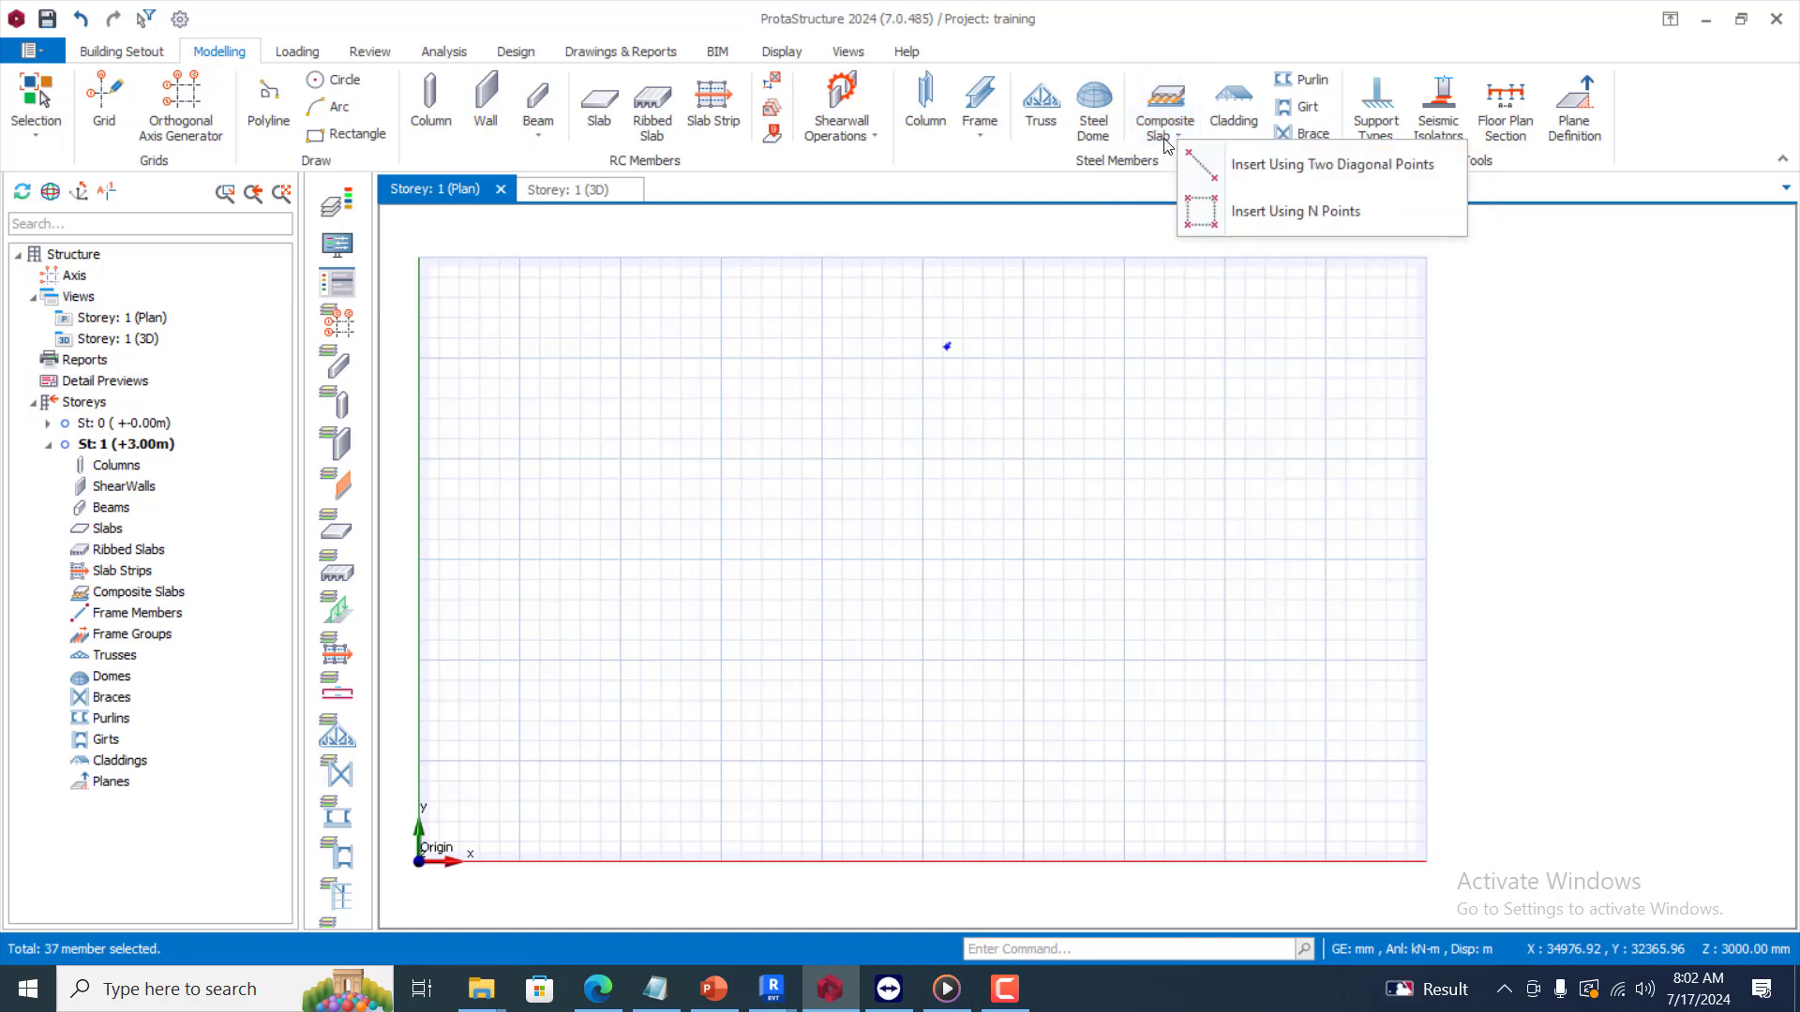
pyautogui.click(1013, 181)
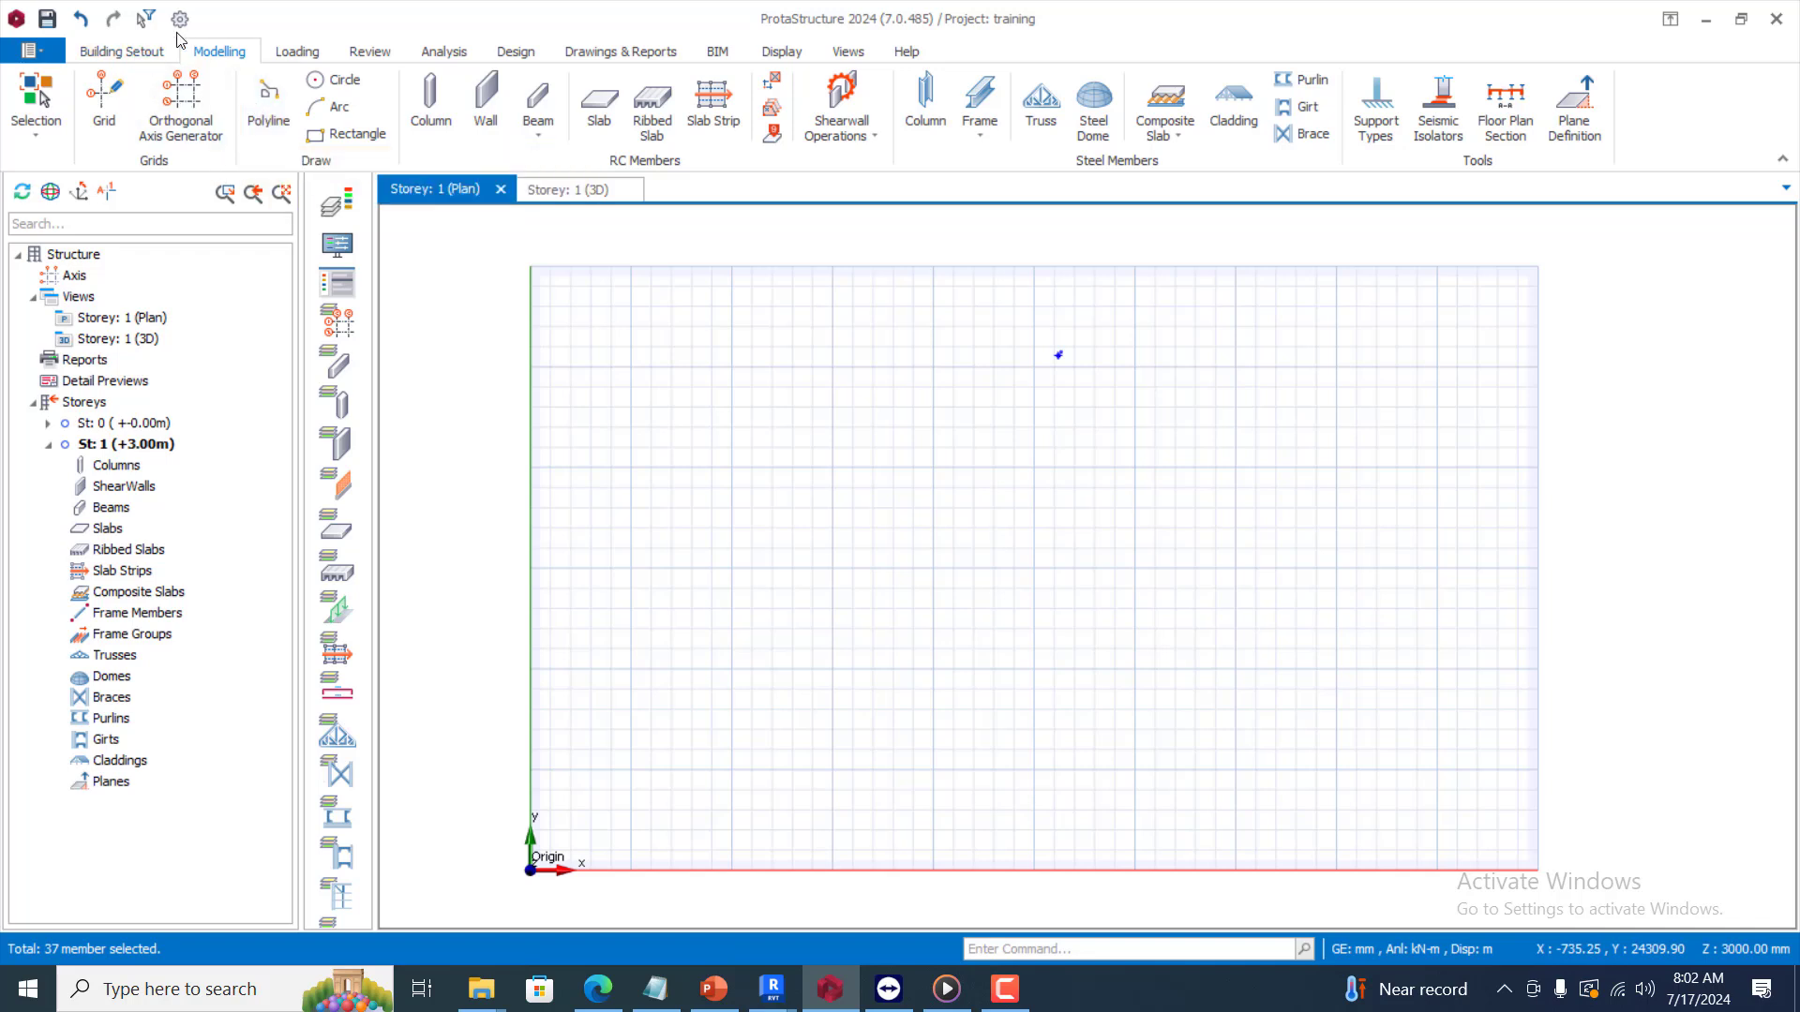
pyautogui.click(121, 52)
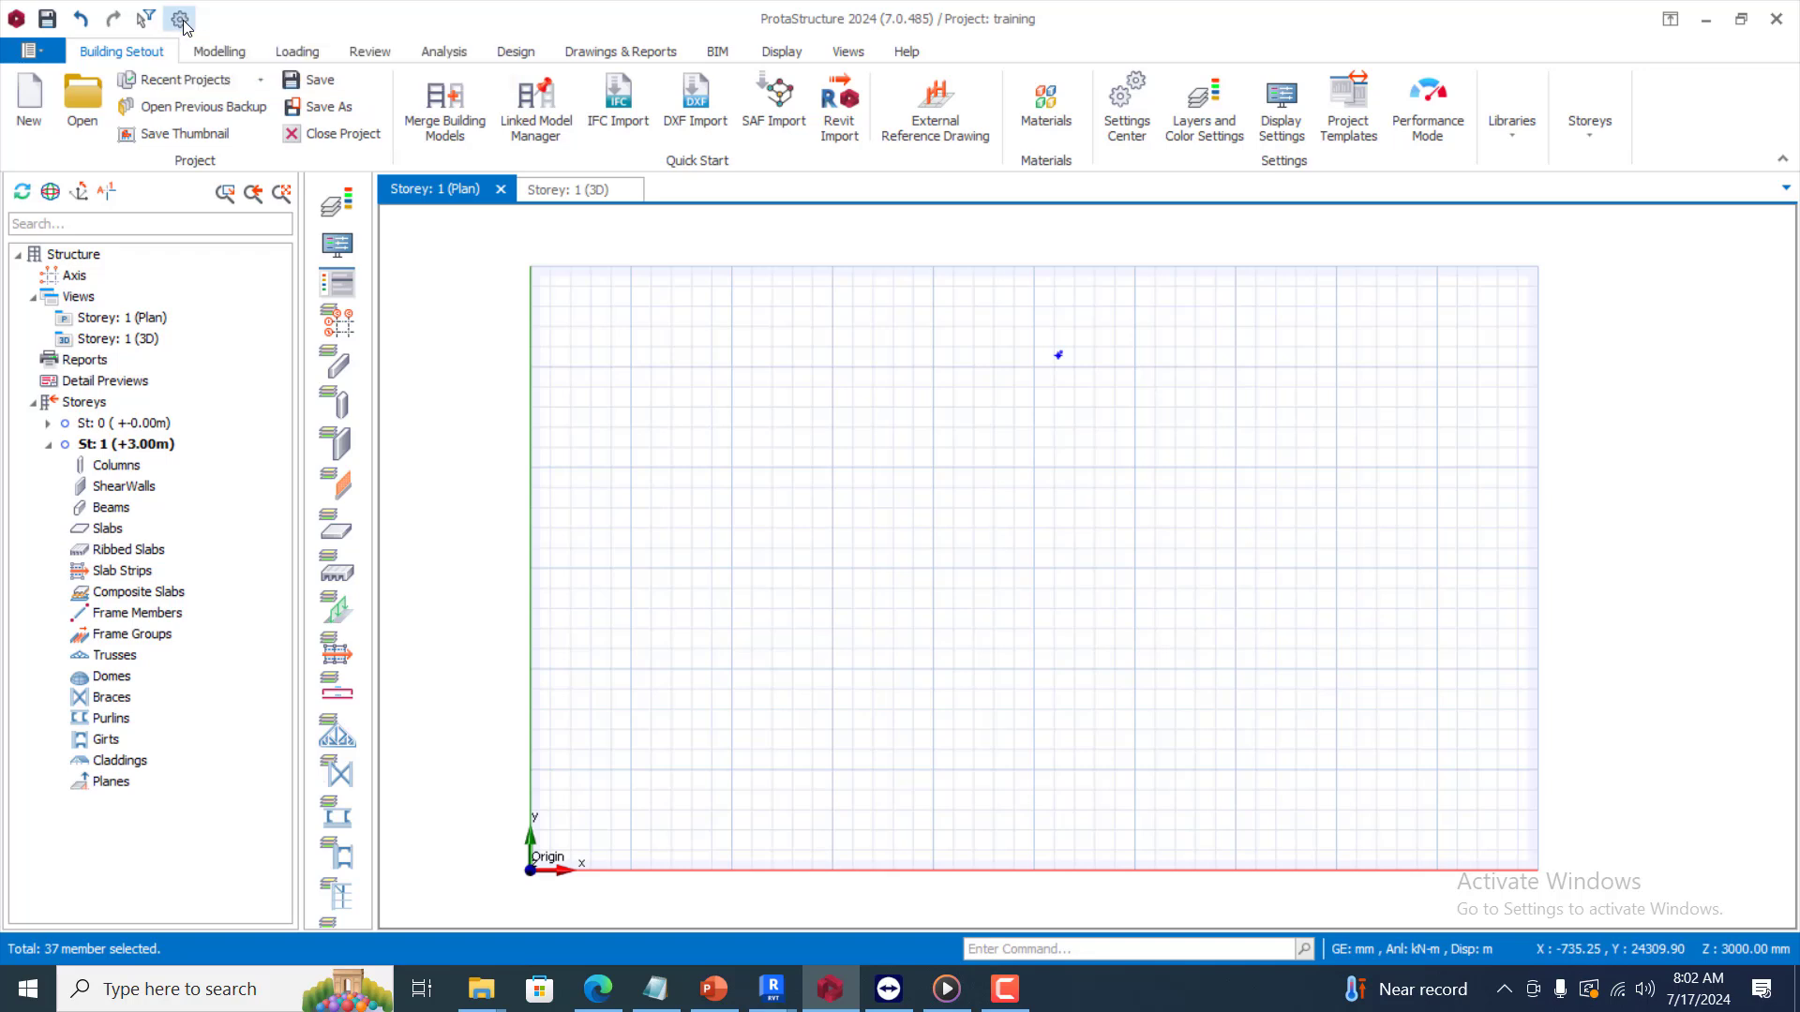
pyautogui.click(180, 20)
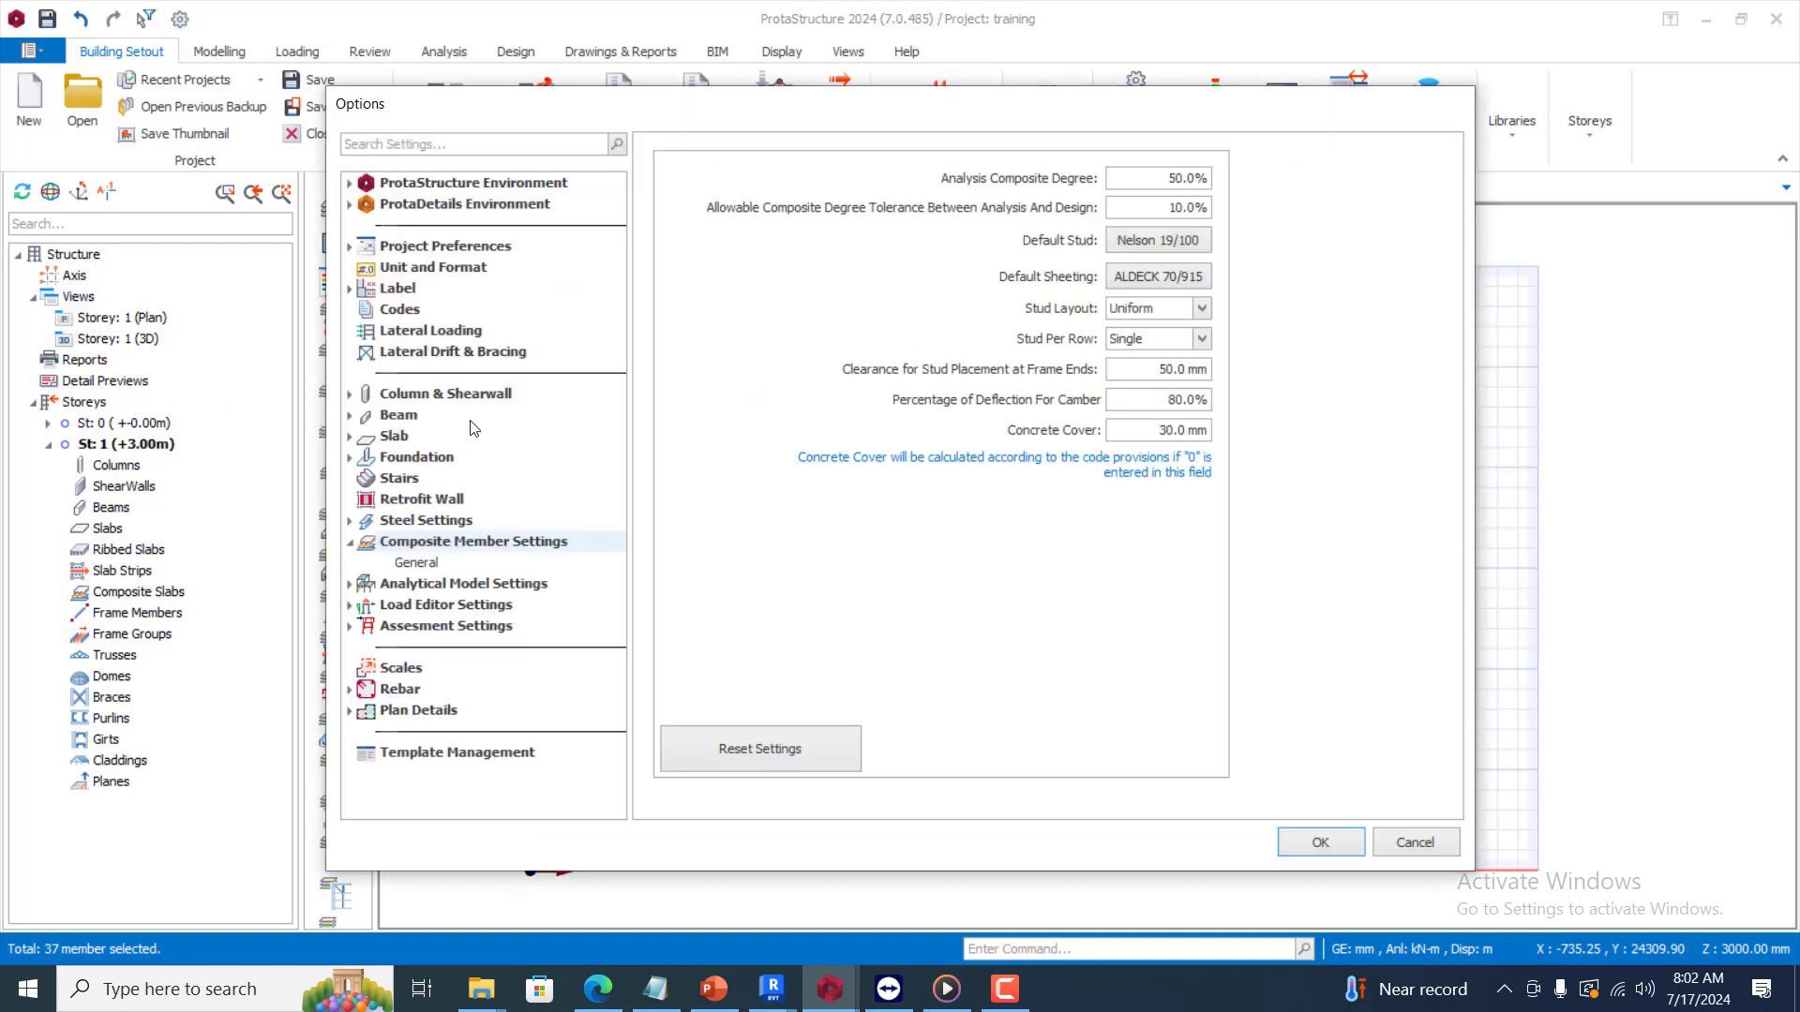
pyautogui.moveTo(369, 537)
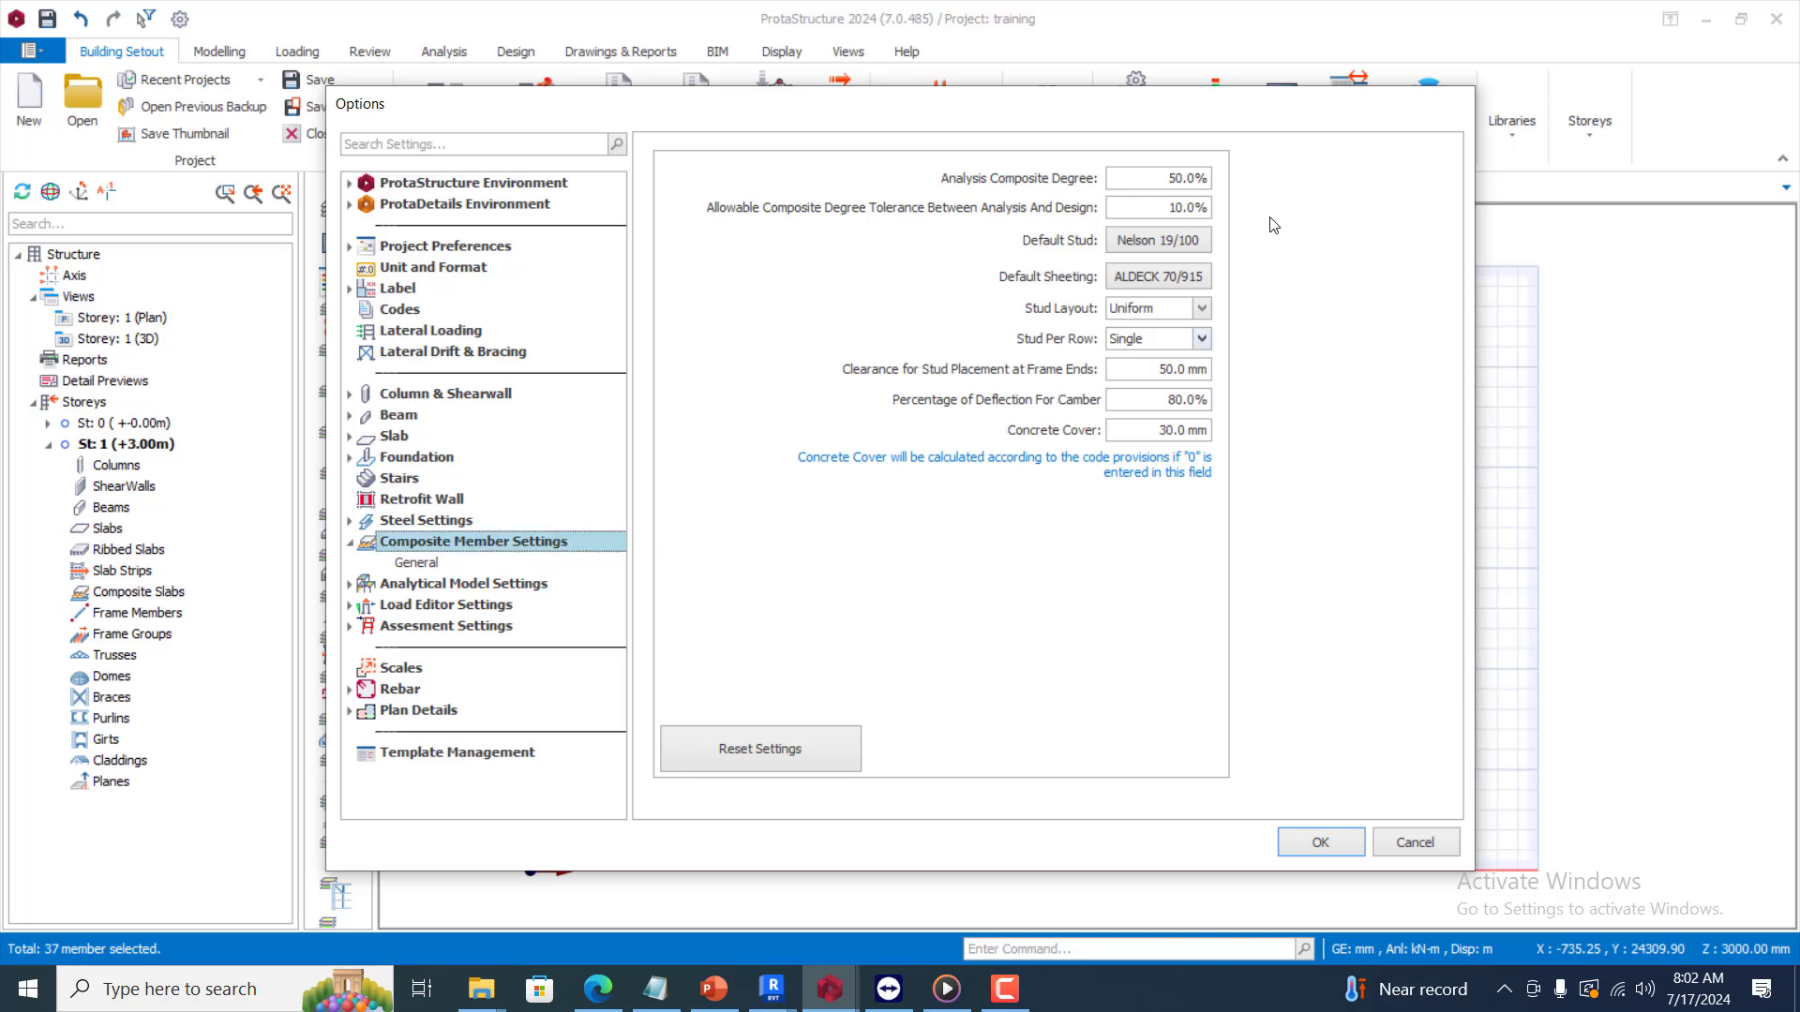
pyautogui.moveTo(1142, 196)
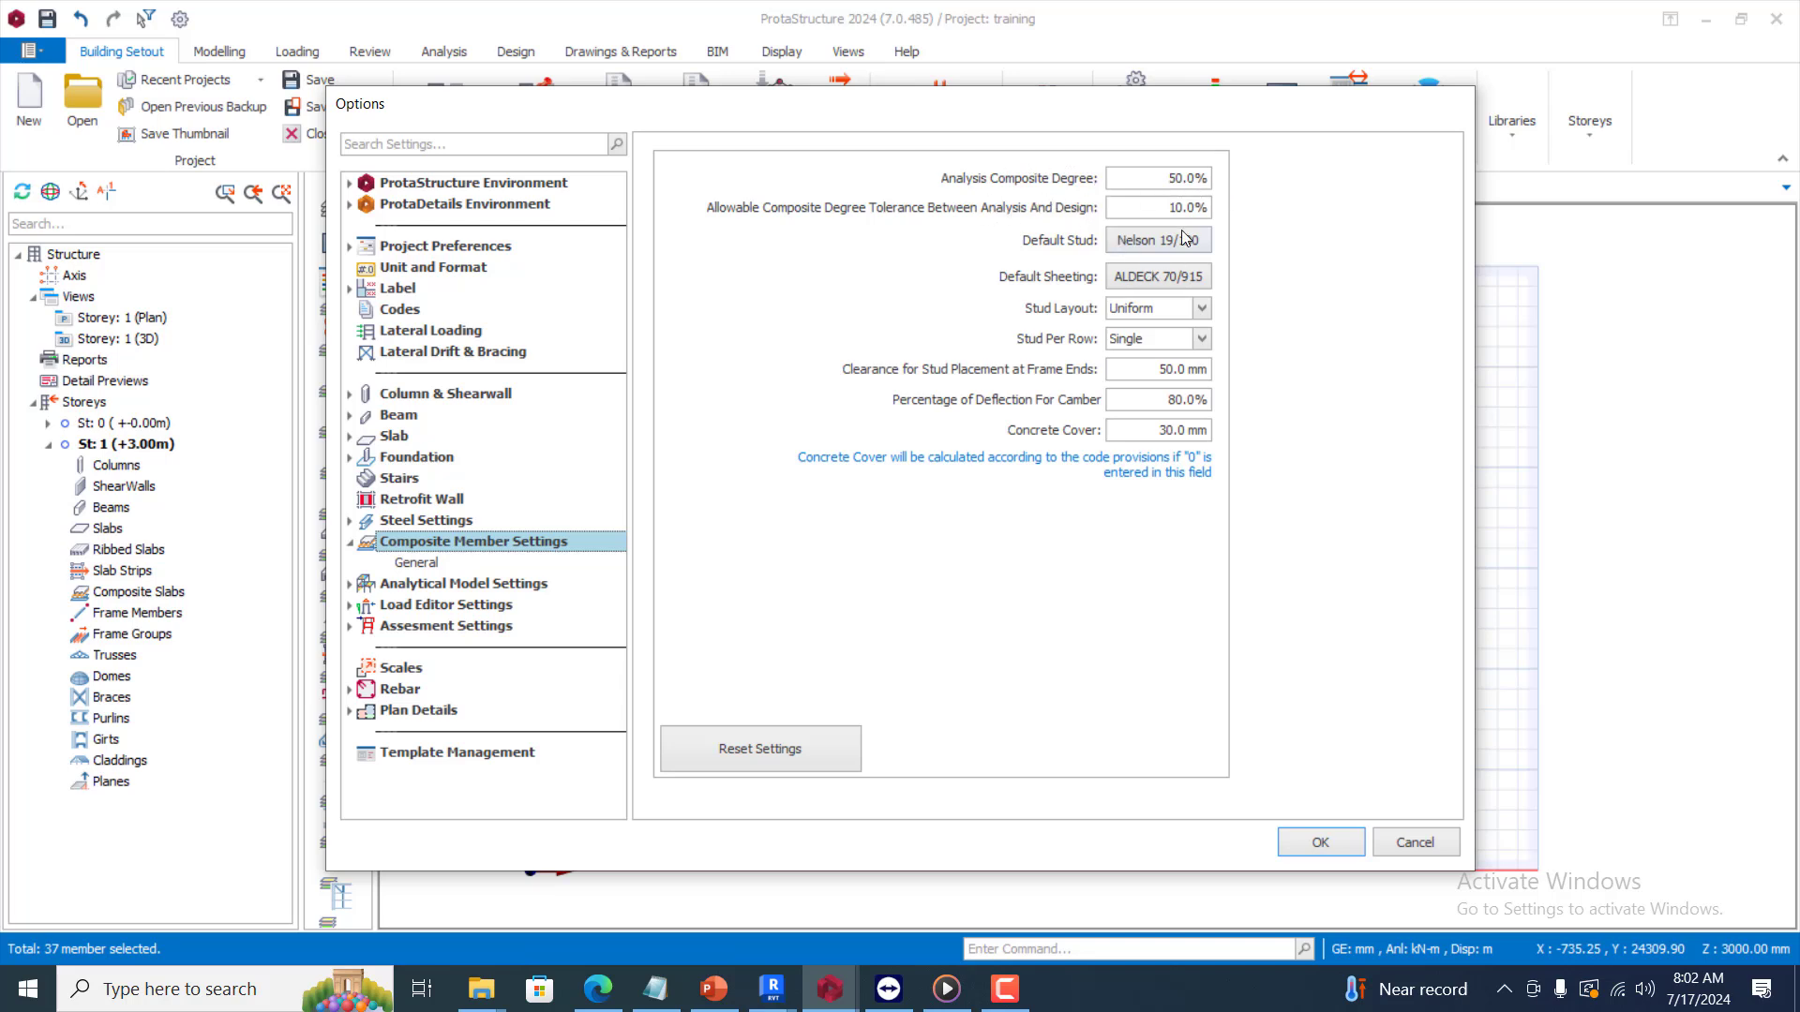
pyautogui.moveTo(1150, 518)
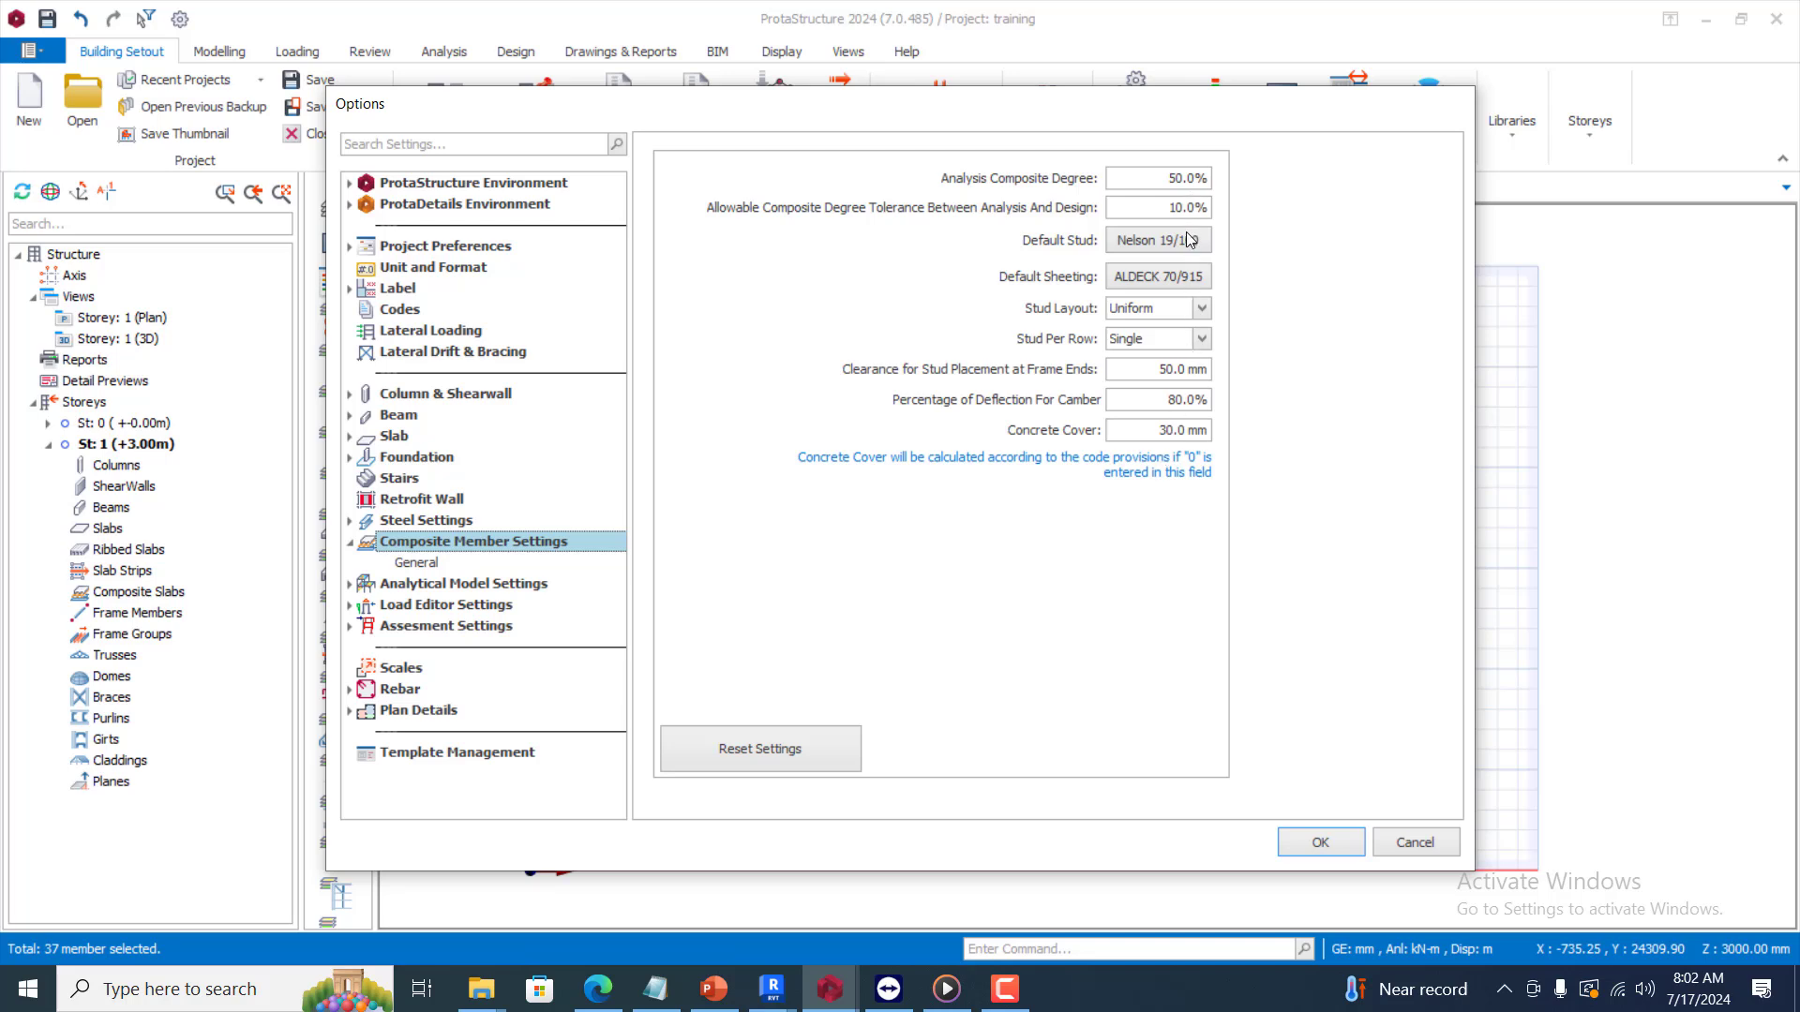
pyautogui.click(1157, 241)
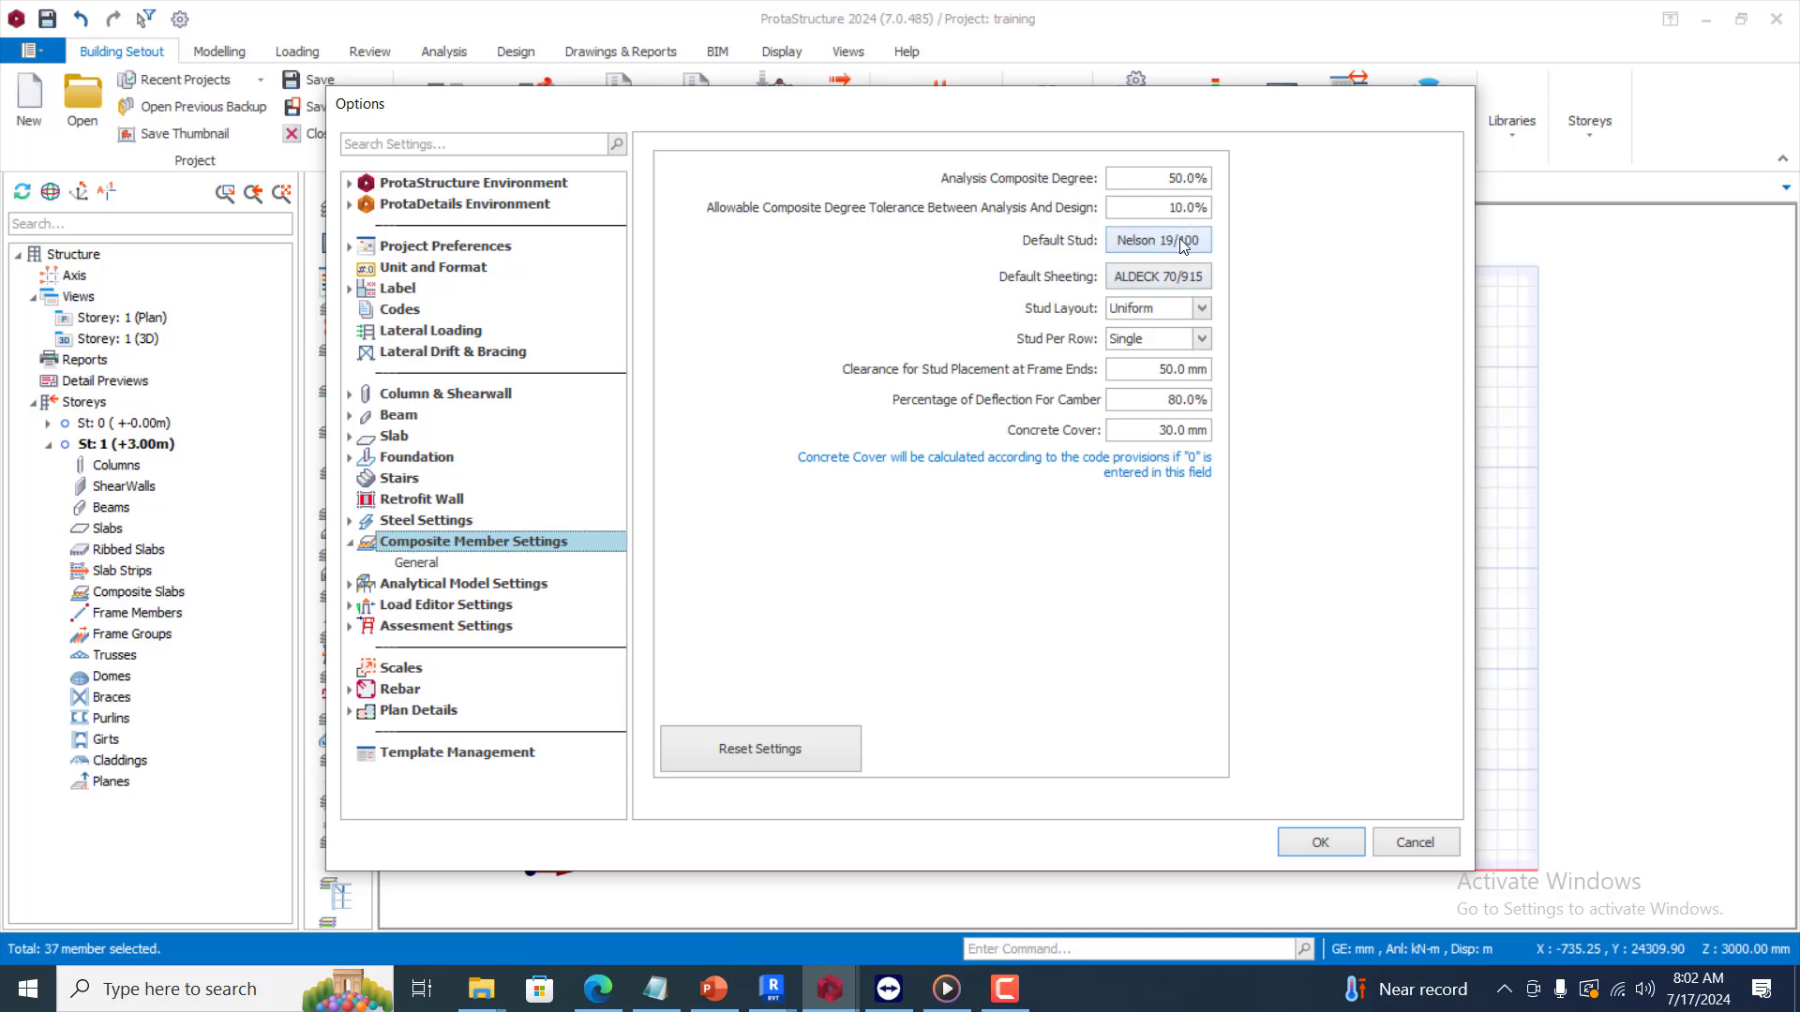
pyautogui.click(1159, 241)
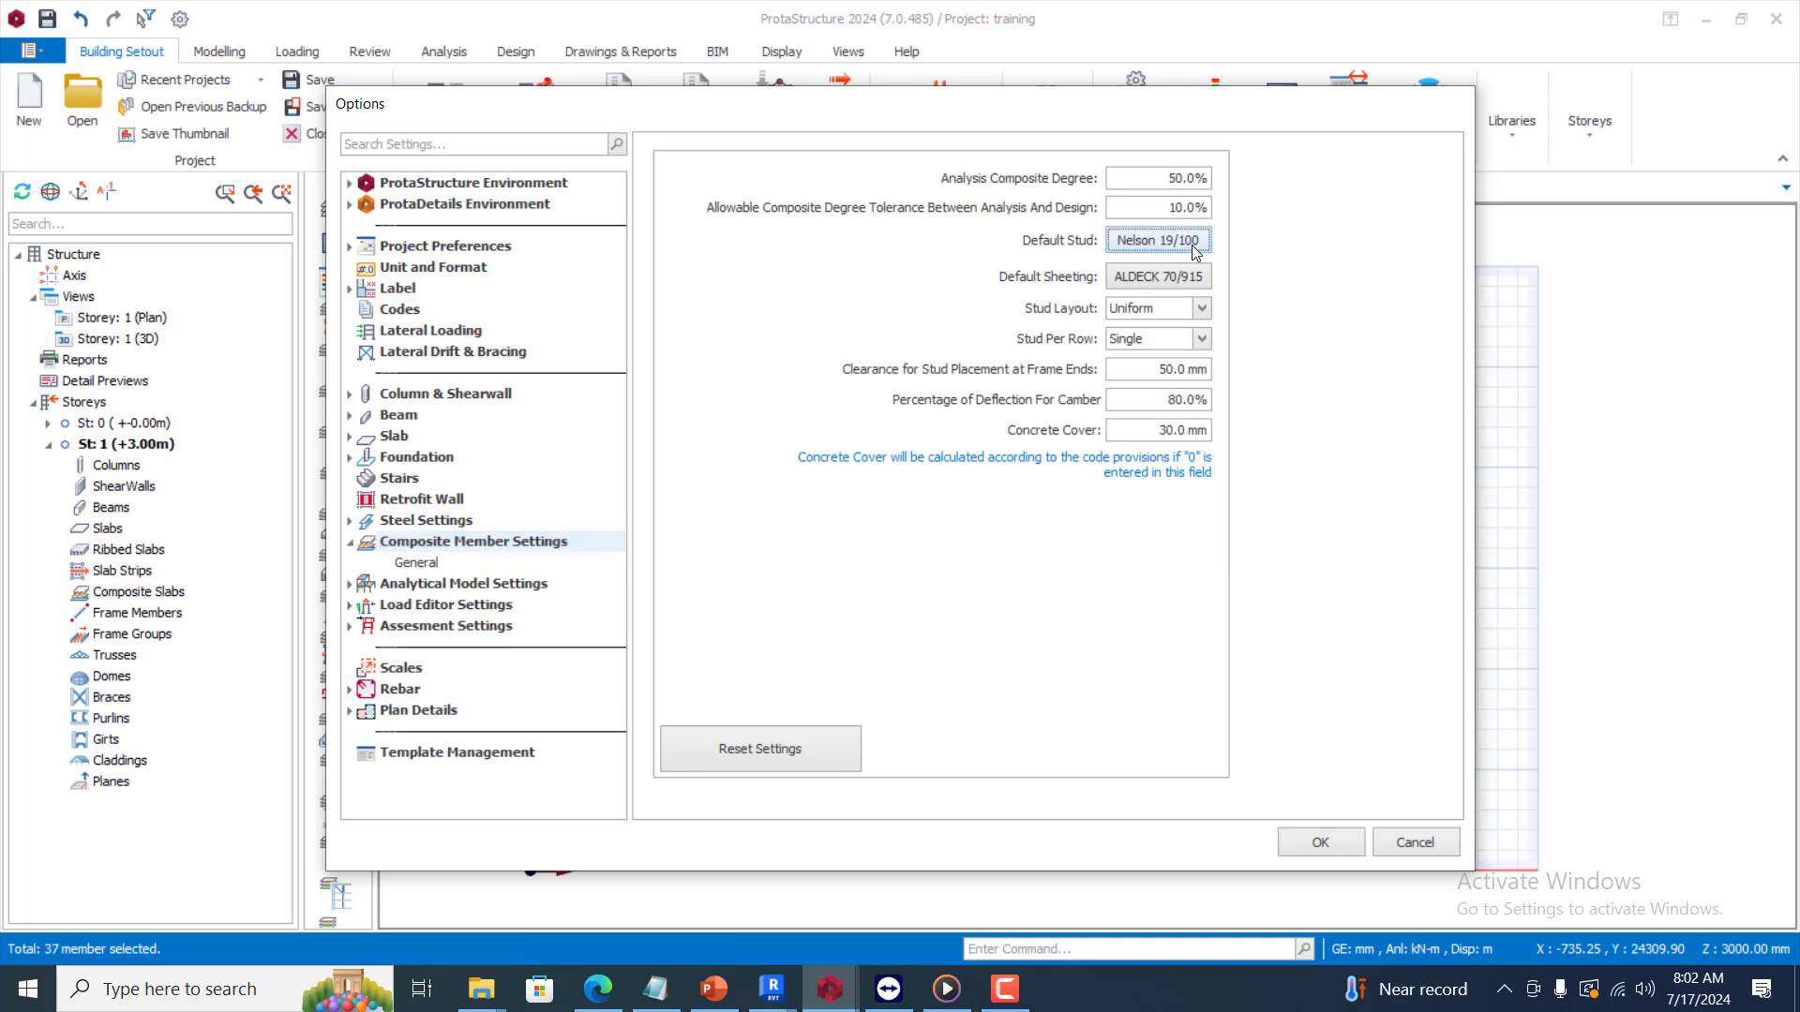
# In the stud library, pick Nelson 19/100 (19 mm diameter, 100 mm long)
pyautogui.click(1158, 240)
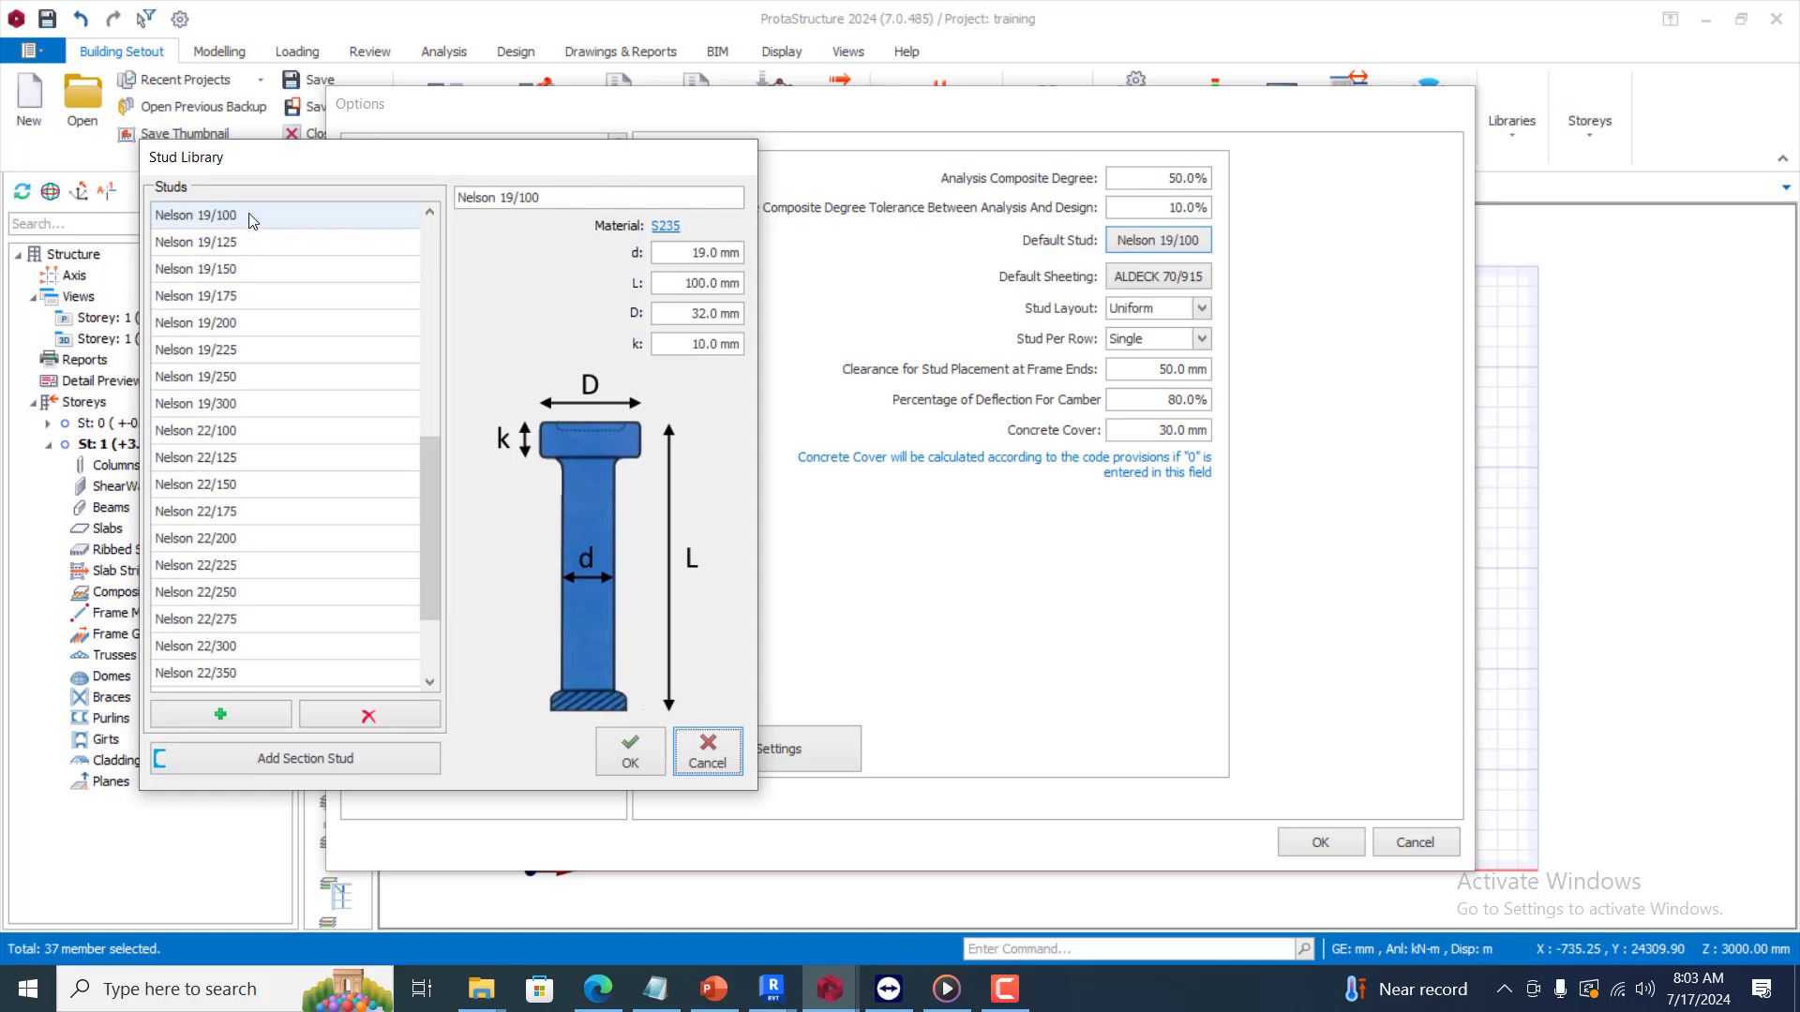
pyautogui.moveTo(254, 229)
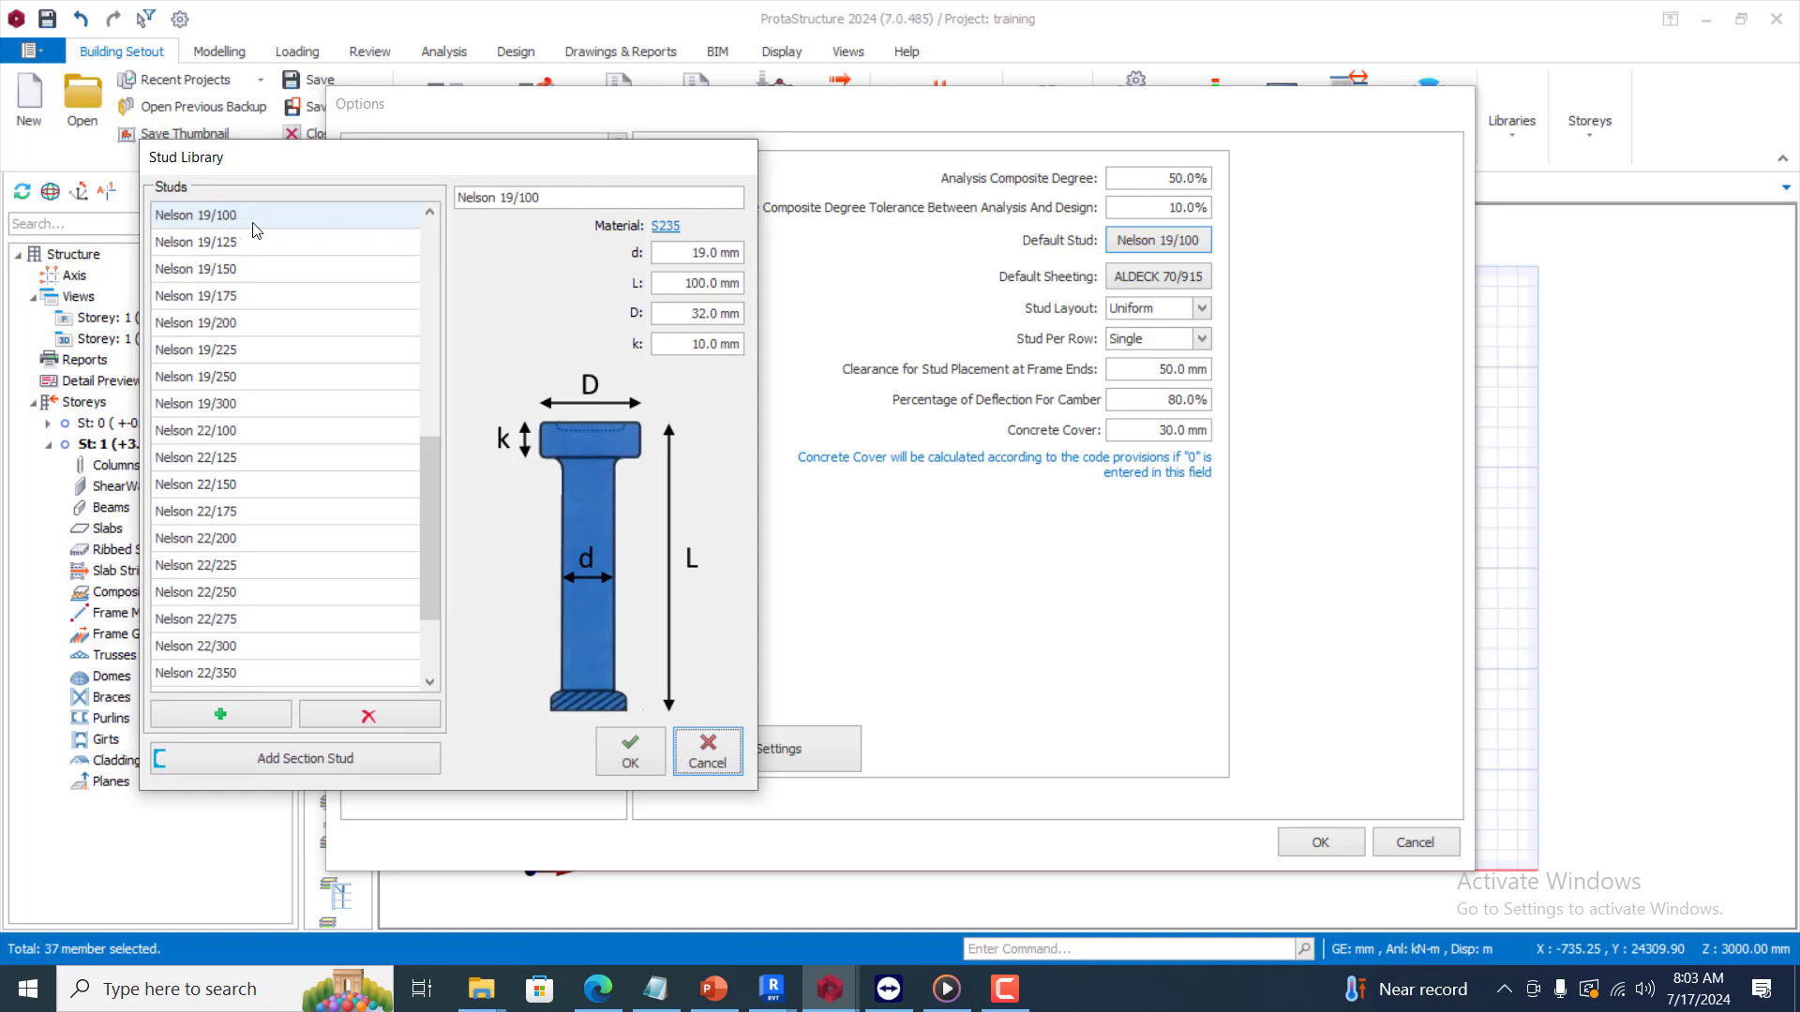
pyautogui.moveTo(631, 442)
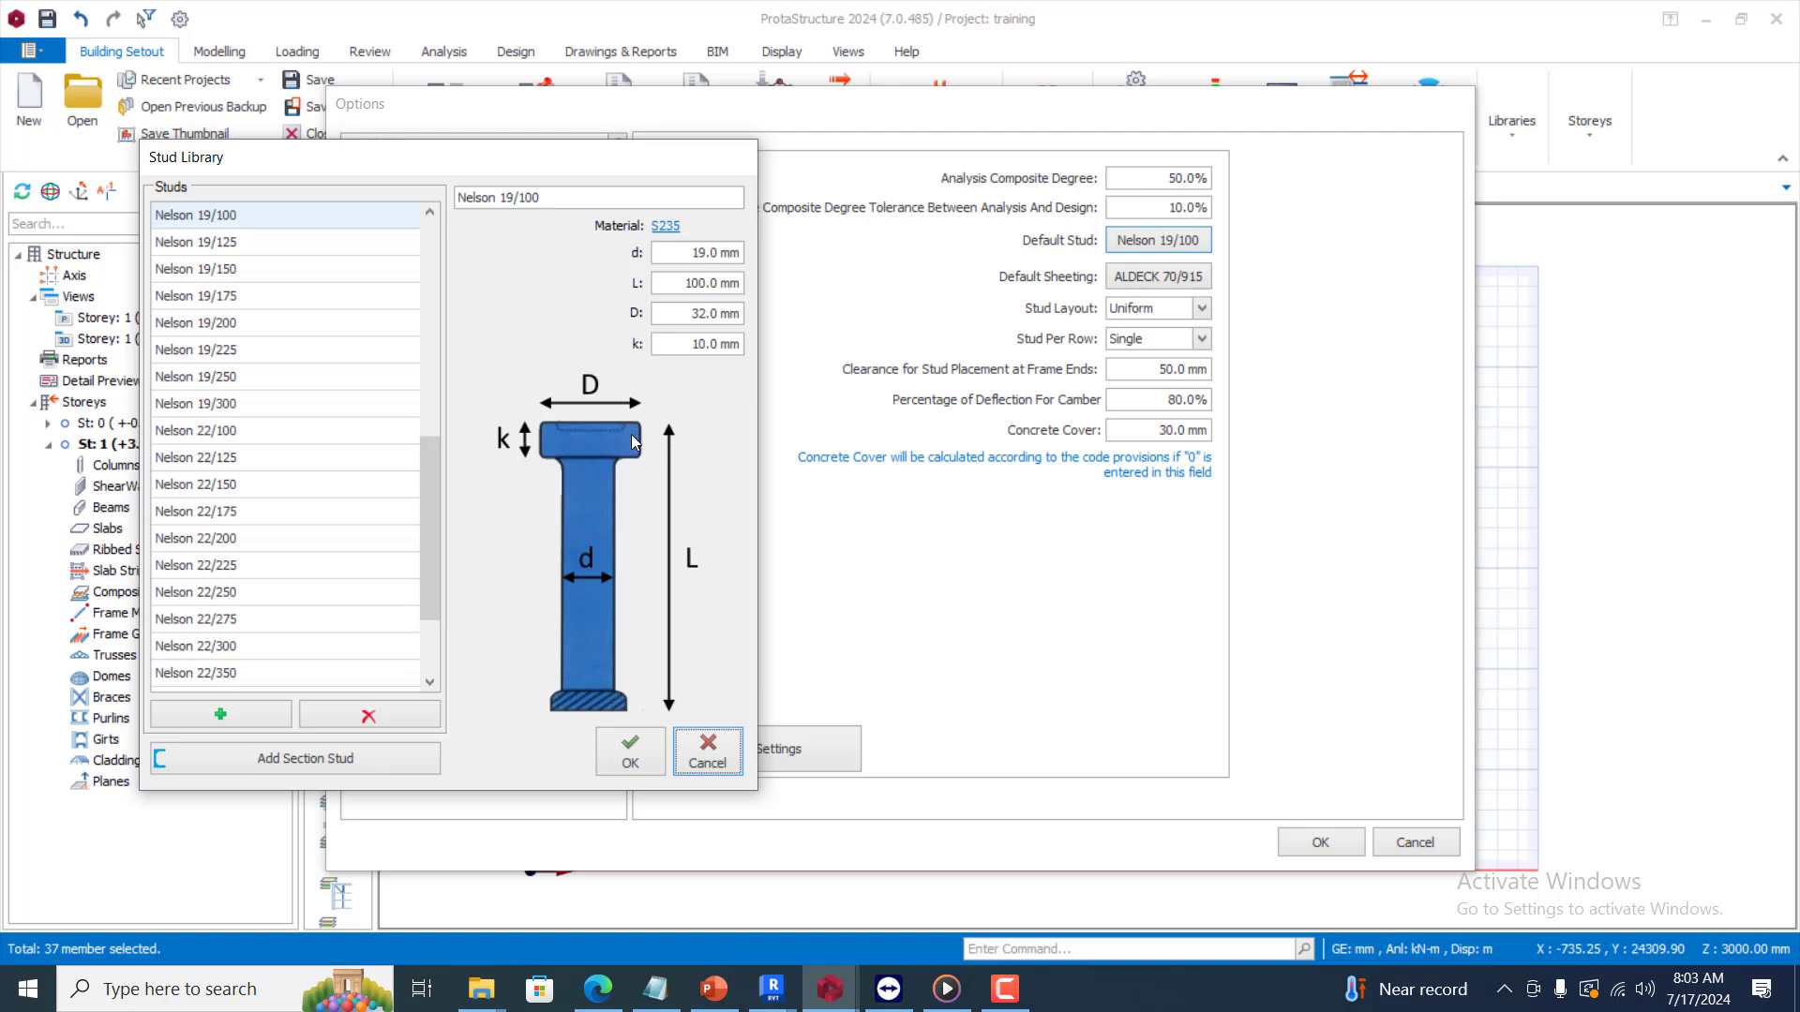
pyautogui.moveTo(641, 513)
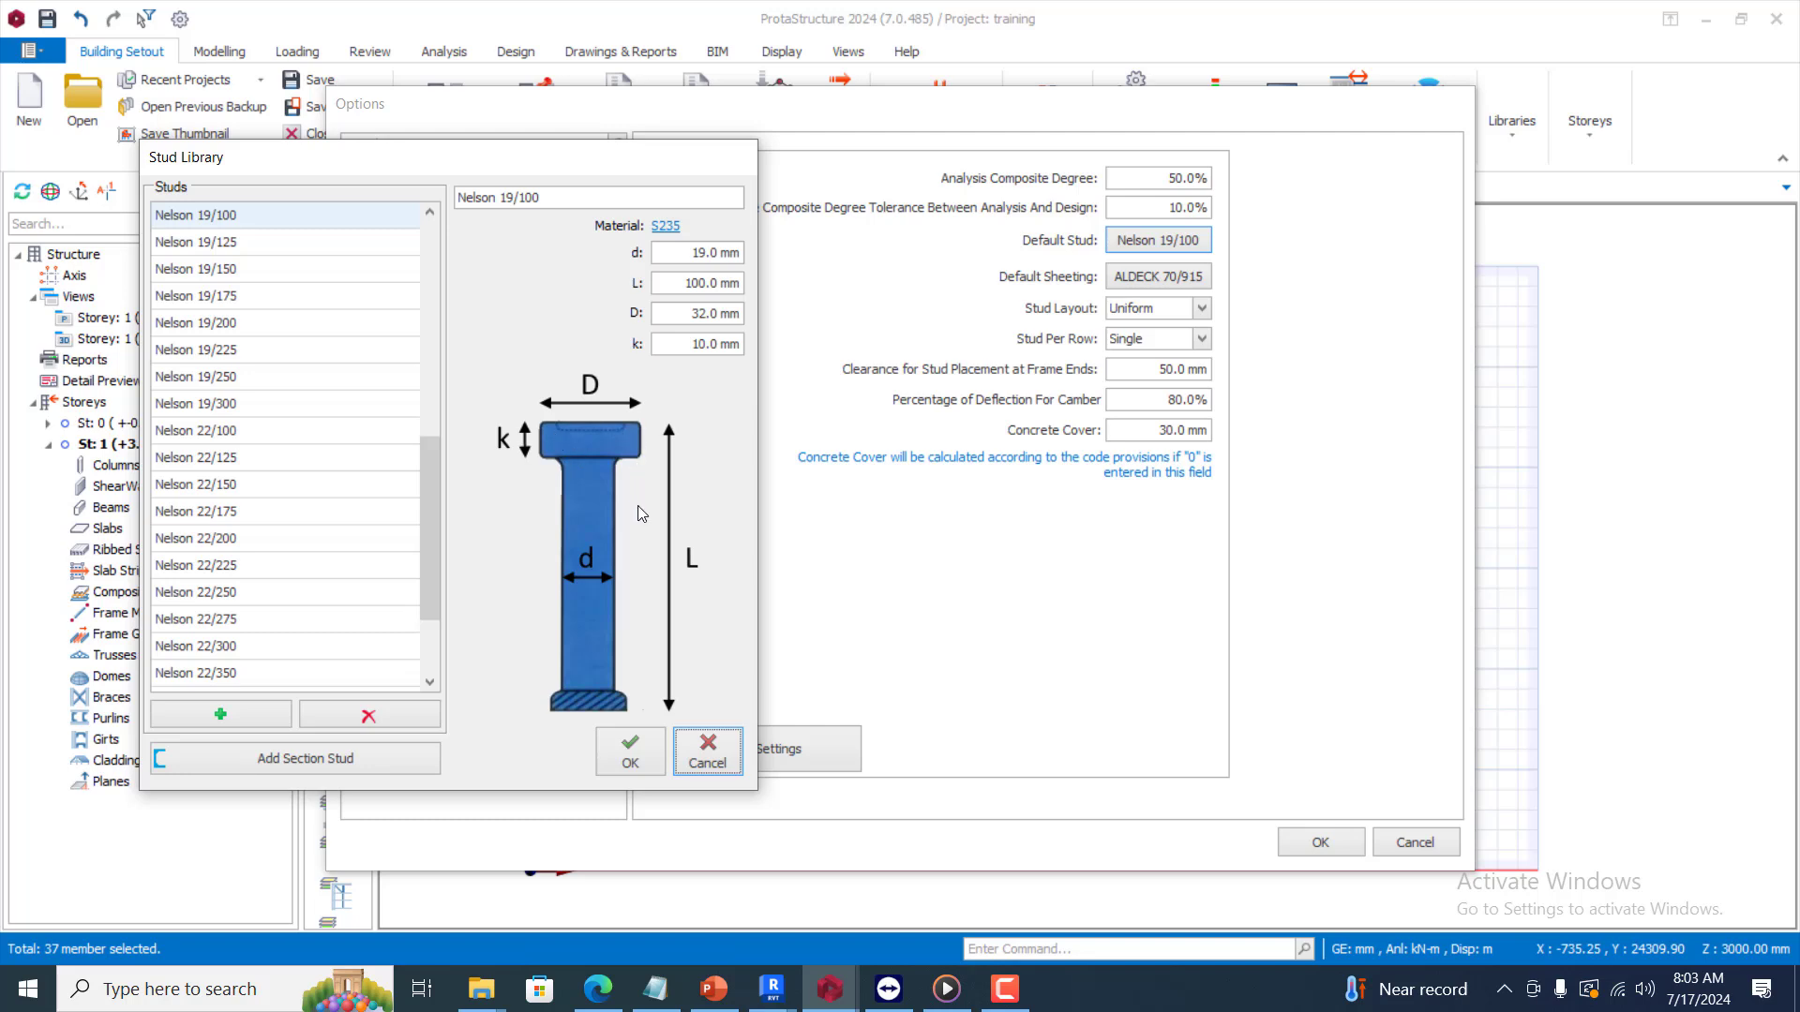
pyautogui.moveTo(214, 262)
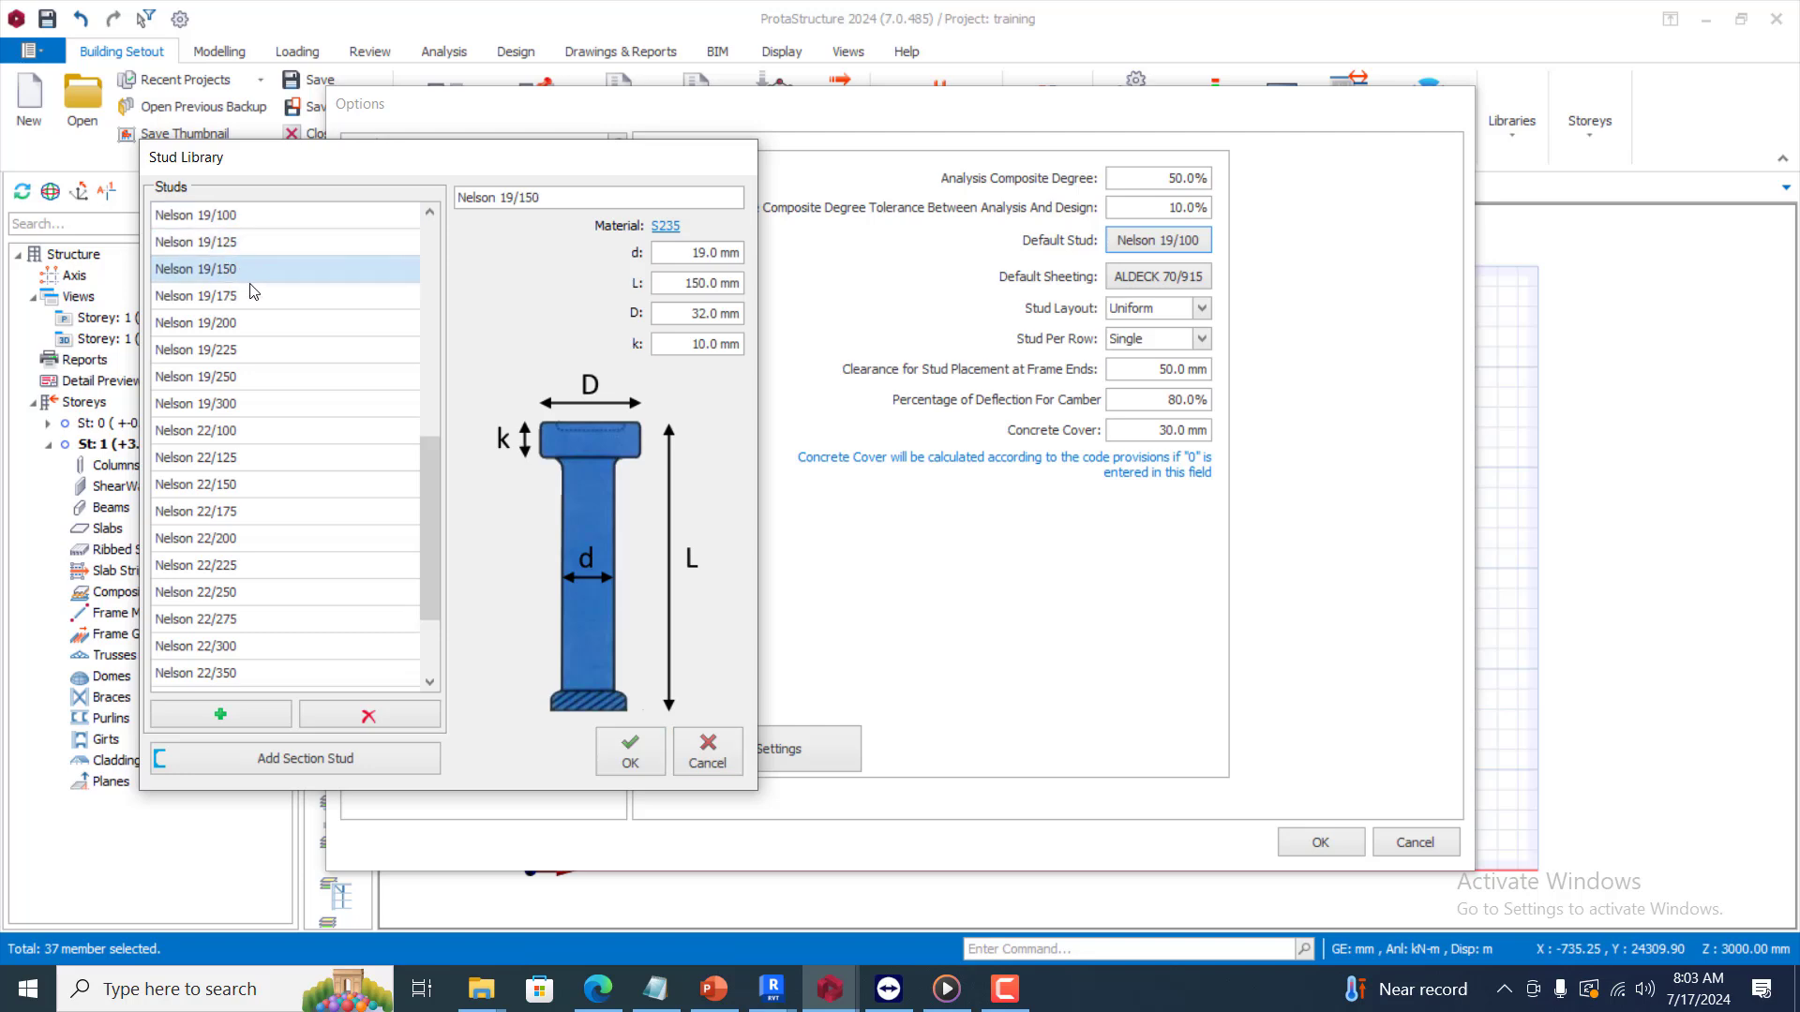
pyautogui.click(198, 430)
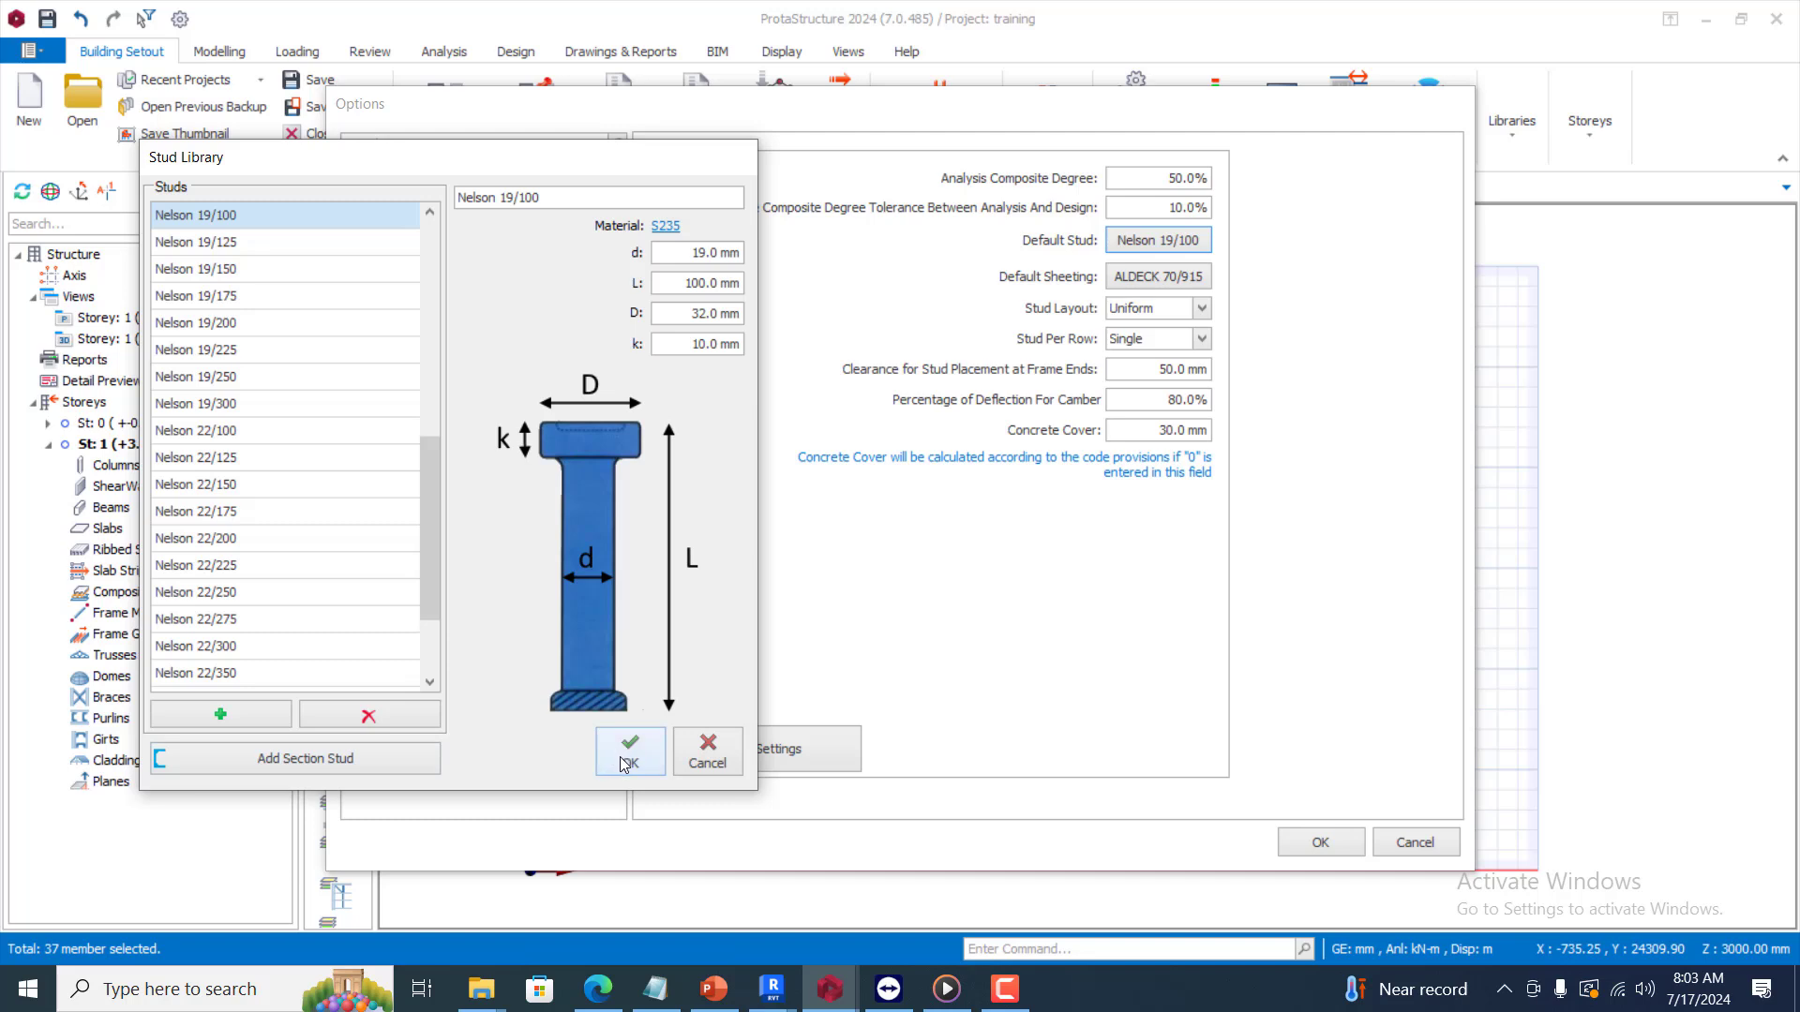
# Confirm Nelson 19/100 as default stud and open the sheeting library showing ALDECK 70/915
pyautogui.click(629, 750)
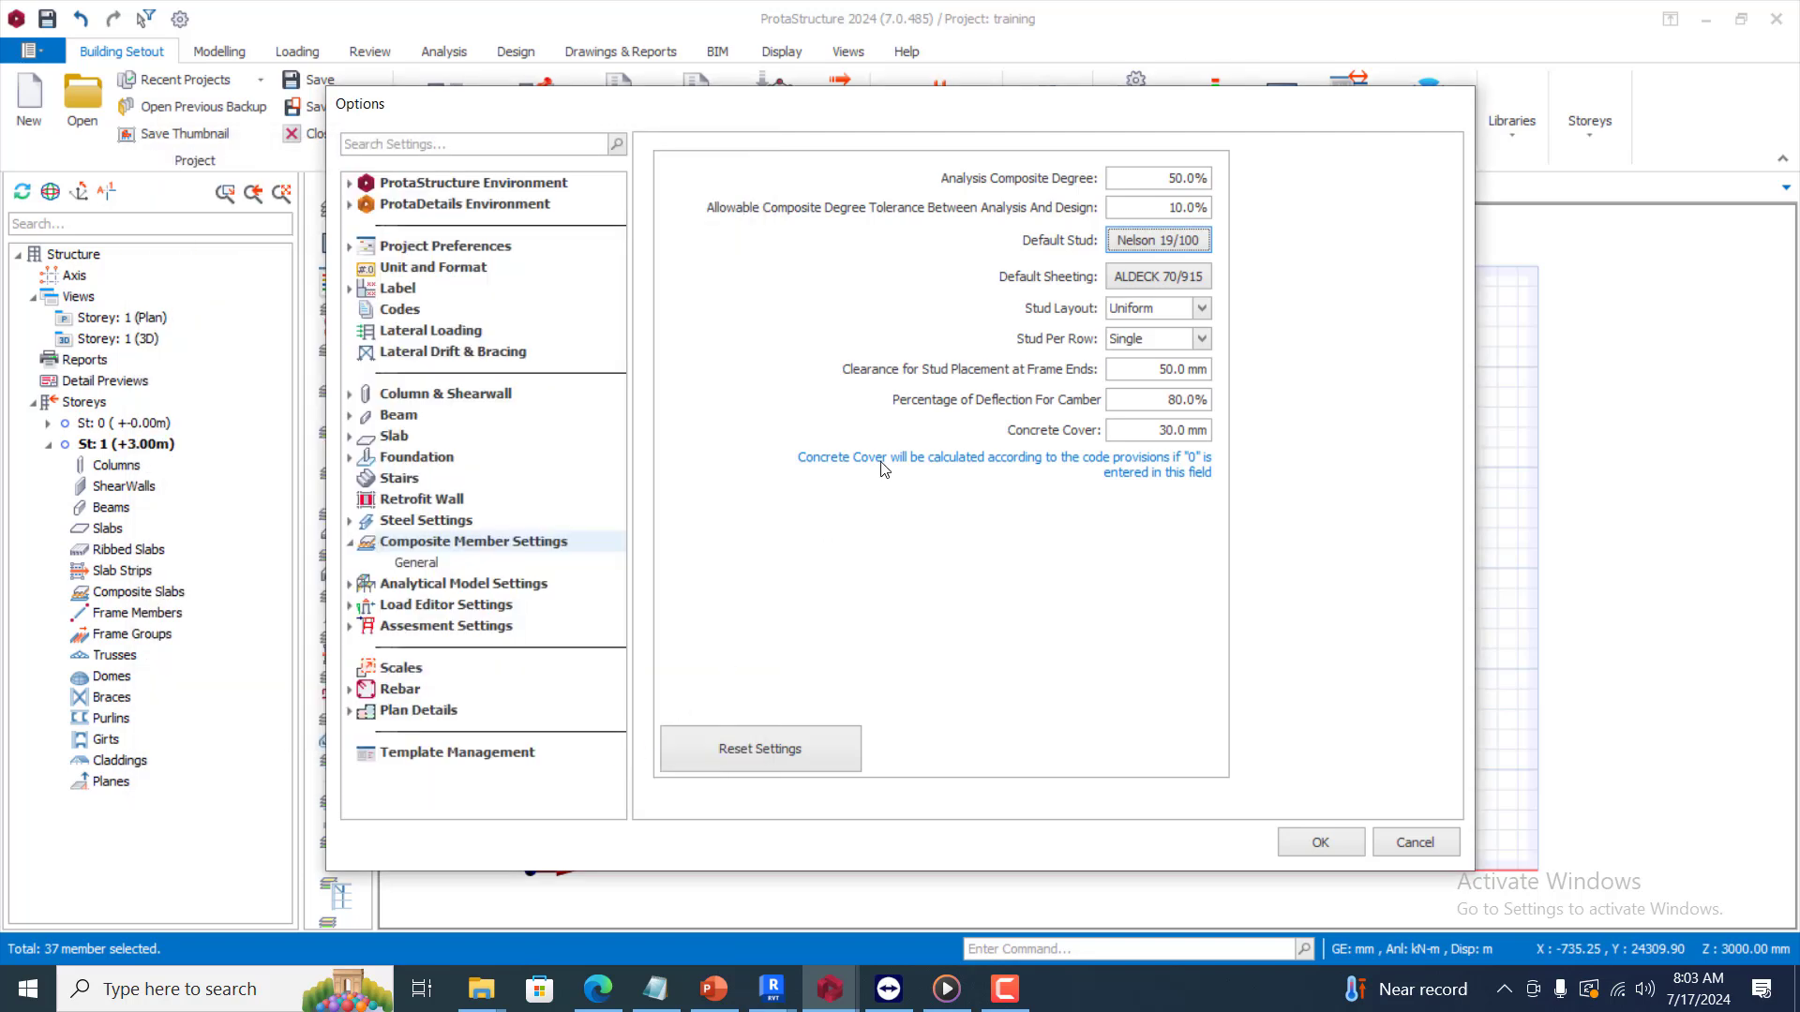
pyautogui.moveTo(1243, 378)
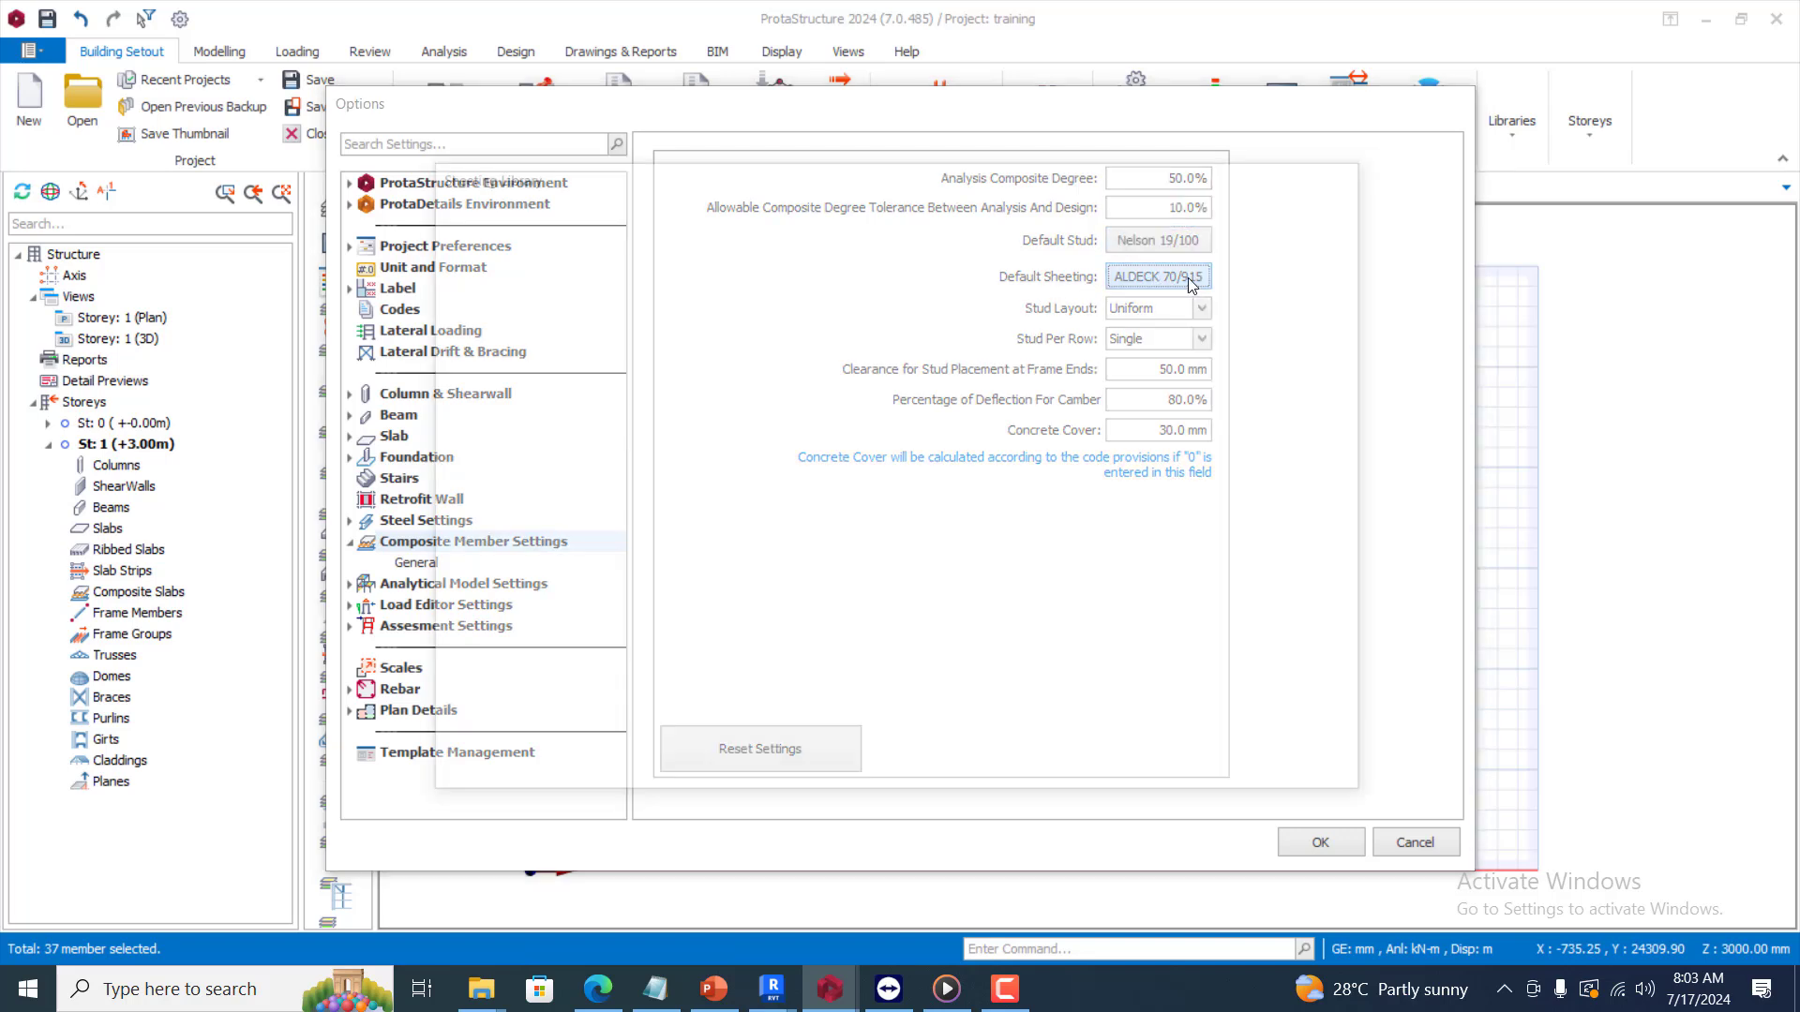
pyautogui.click(1191, 276)
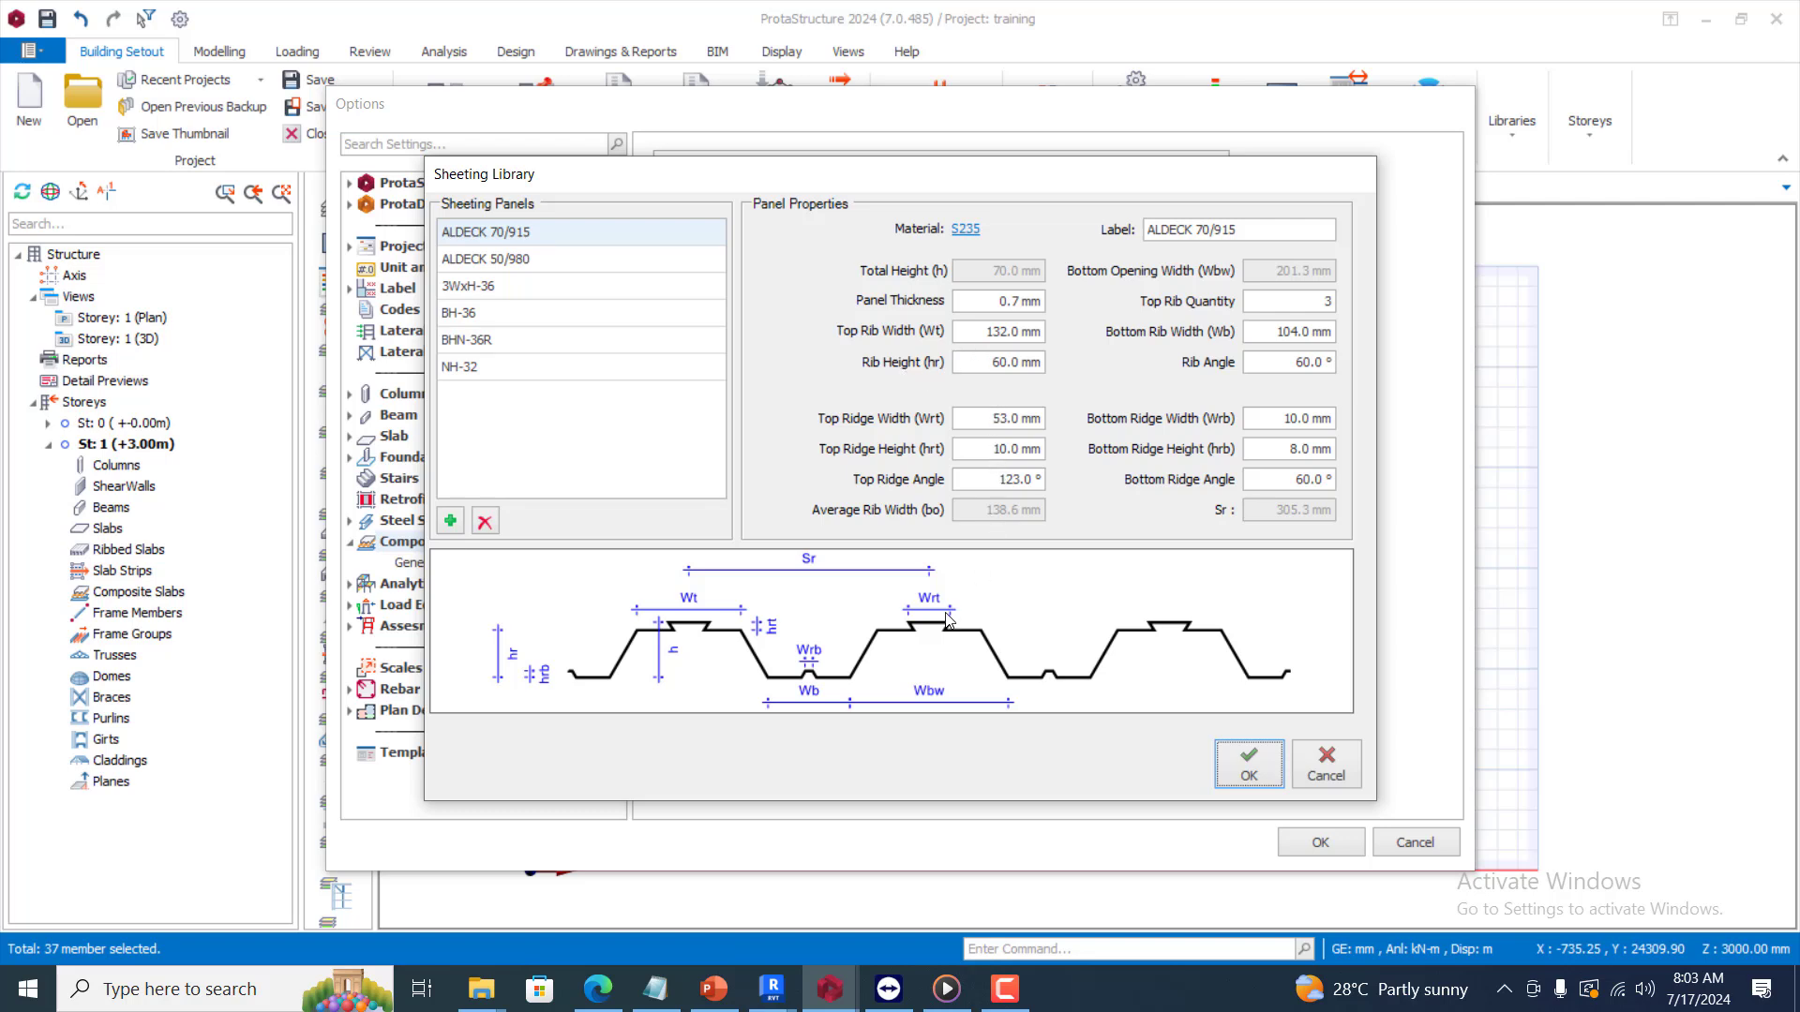
pyautogui.moveTo(660, 702)
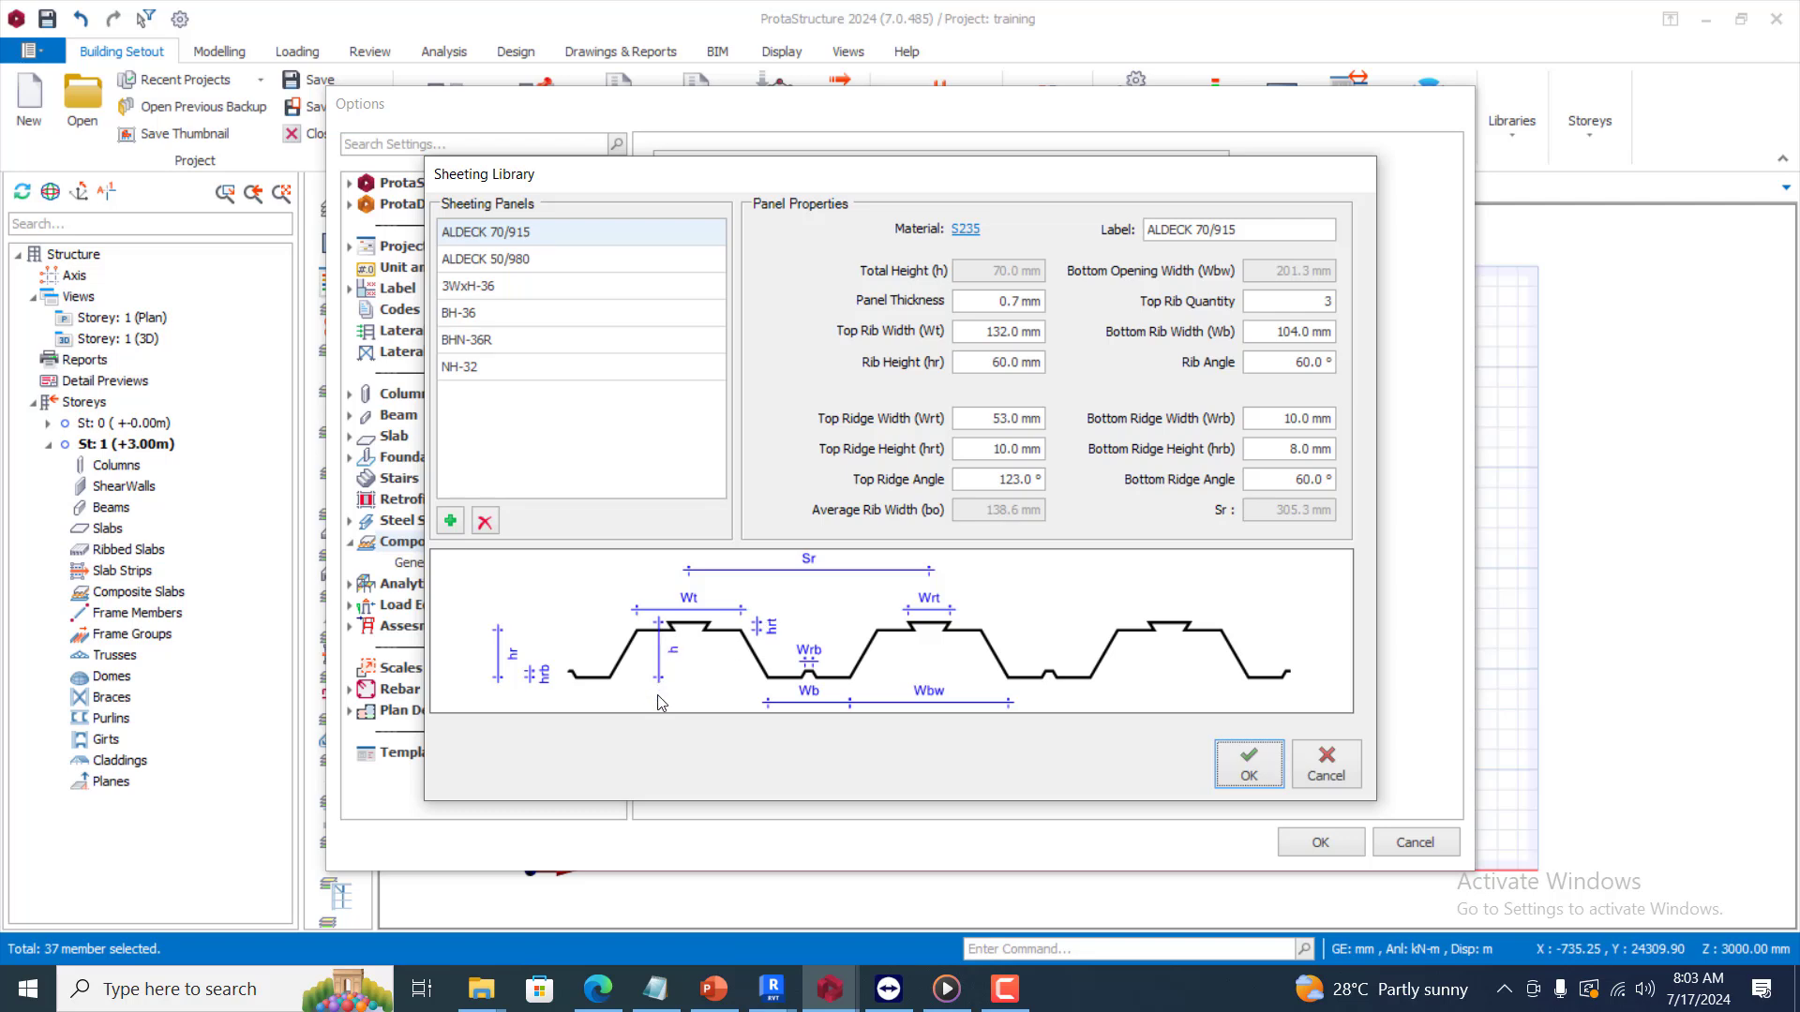
pyautogui.moveTo(884, 547)
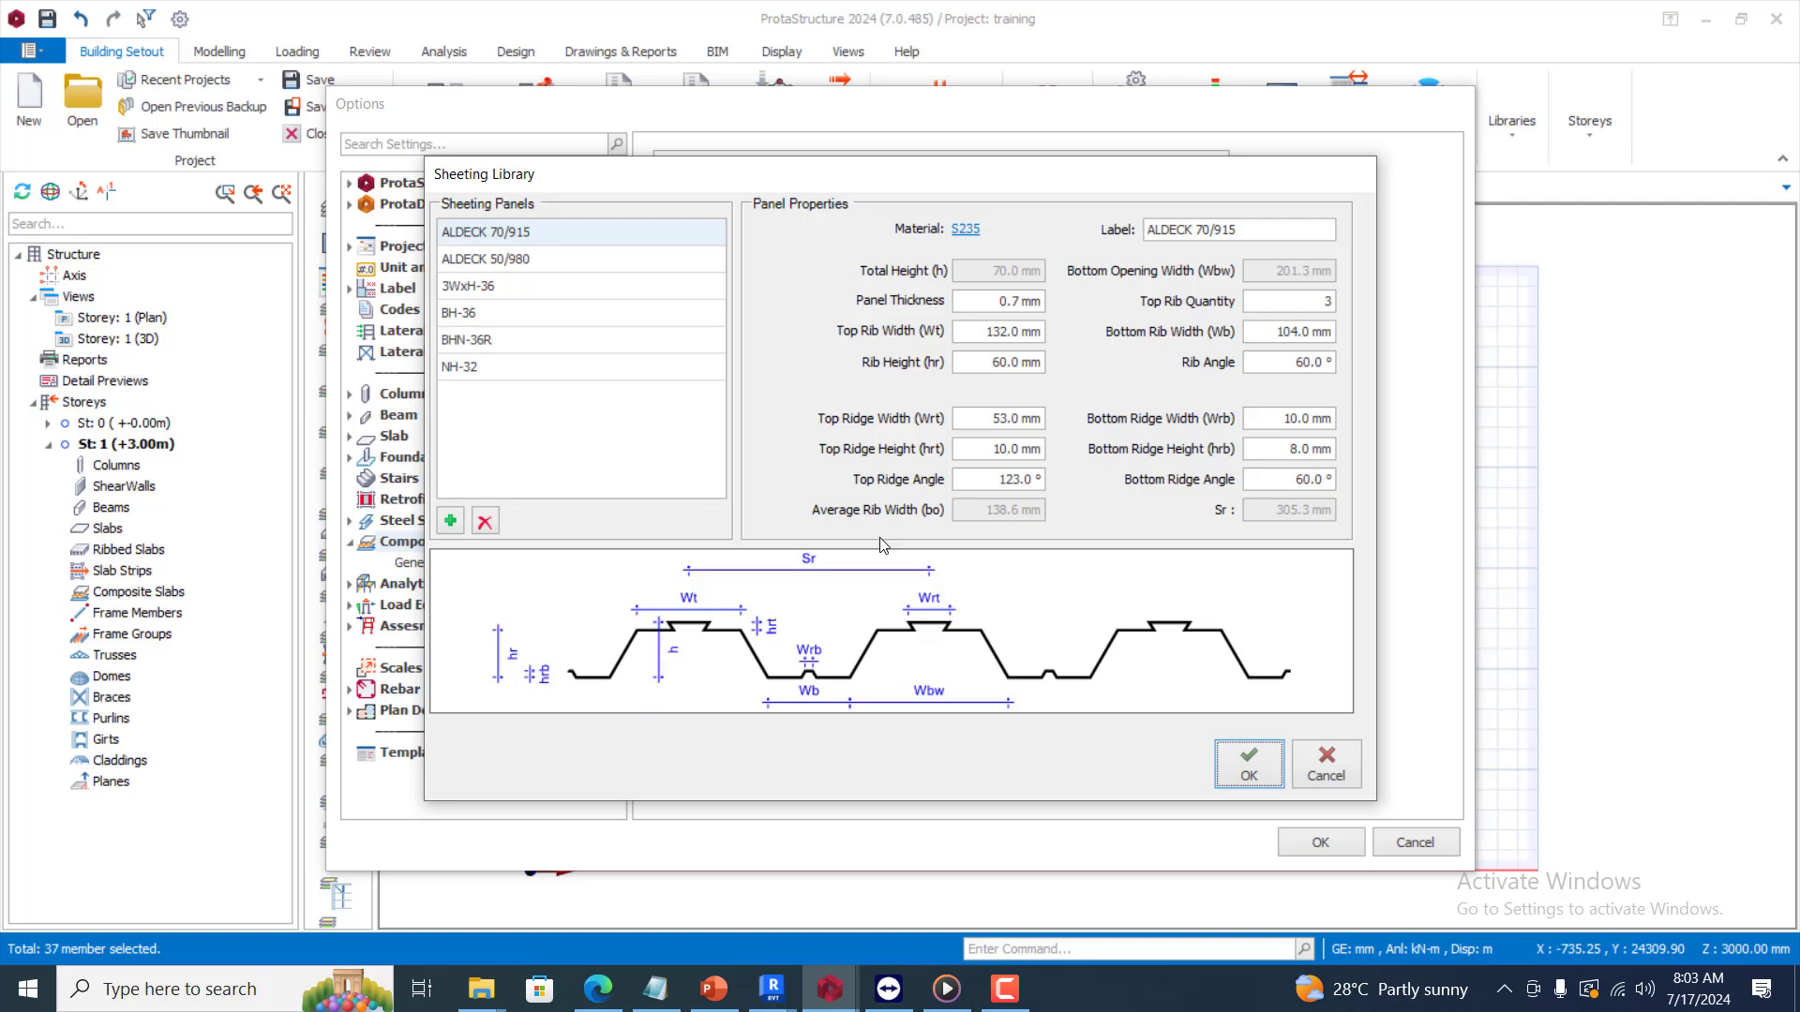
pyautogui.moveTo(944, 342)
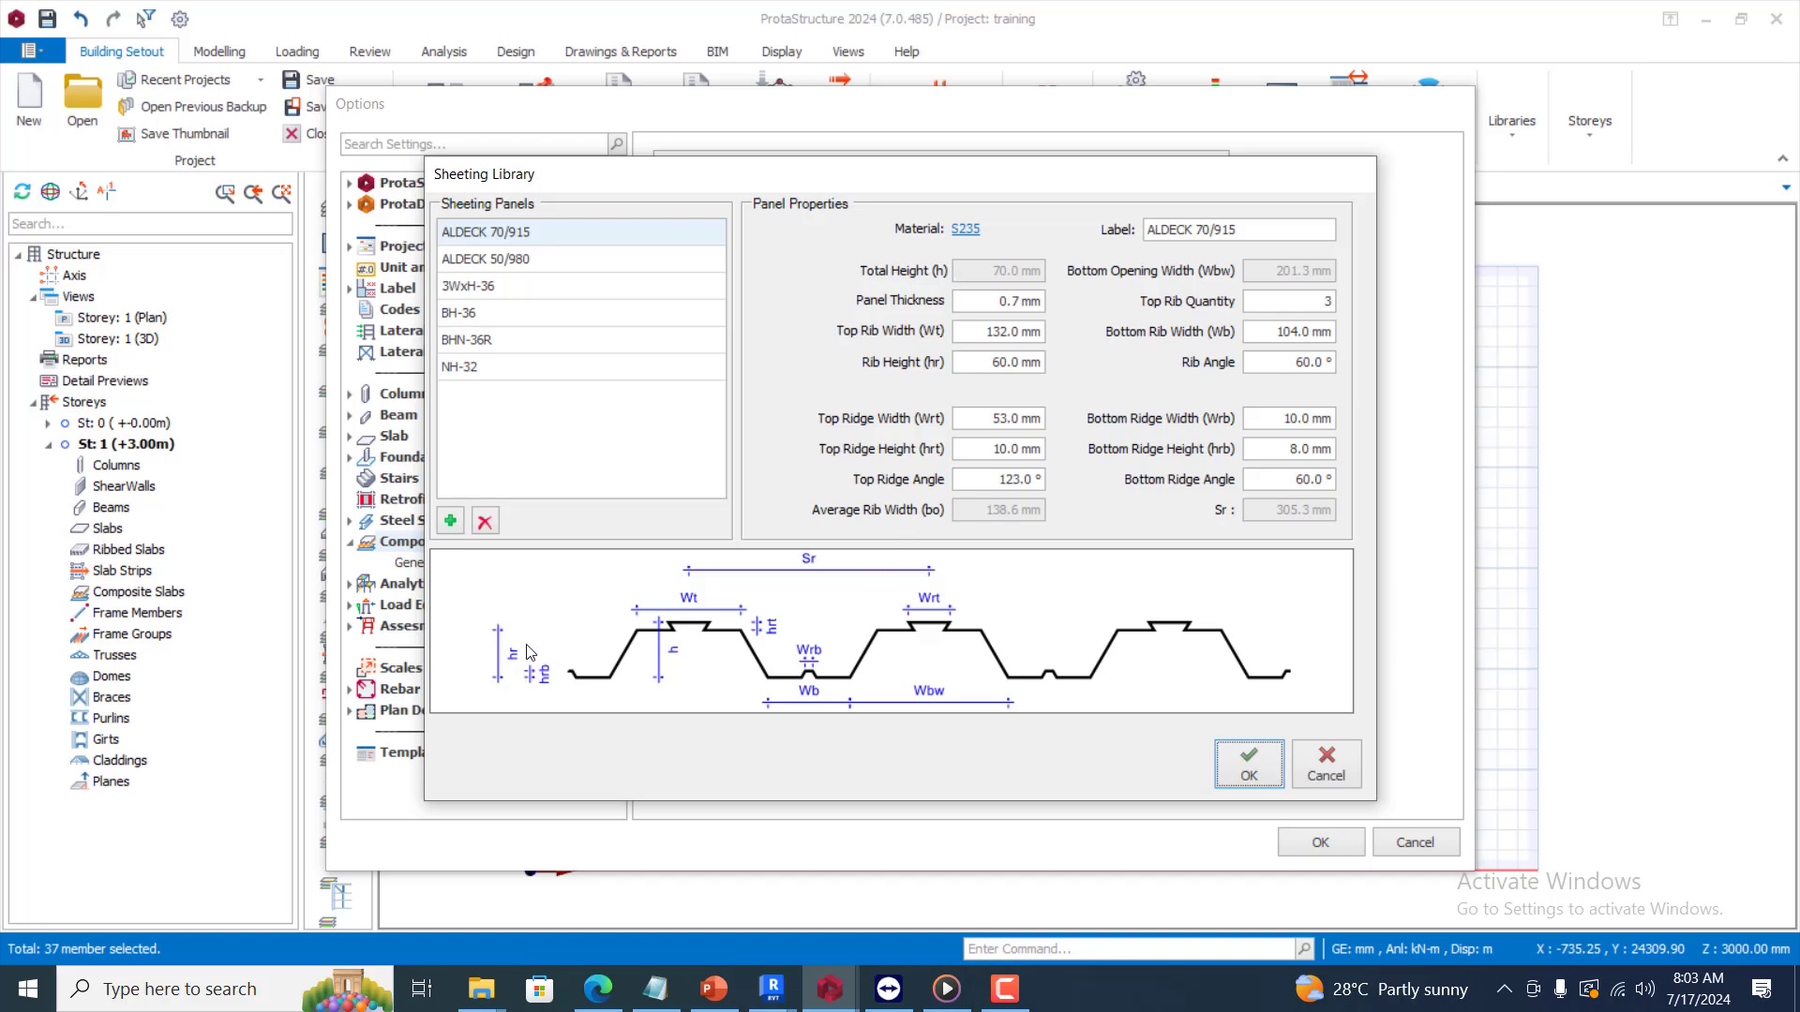
pyautogui.moveTo(712, 792)
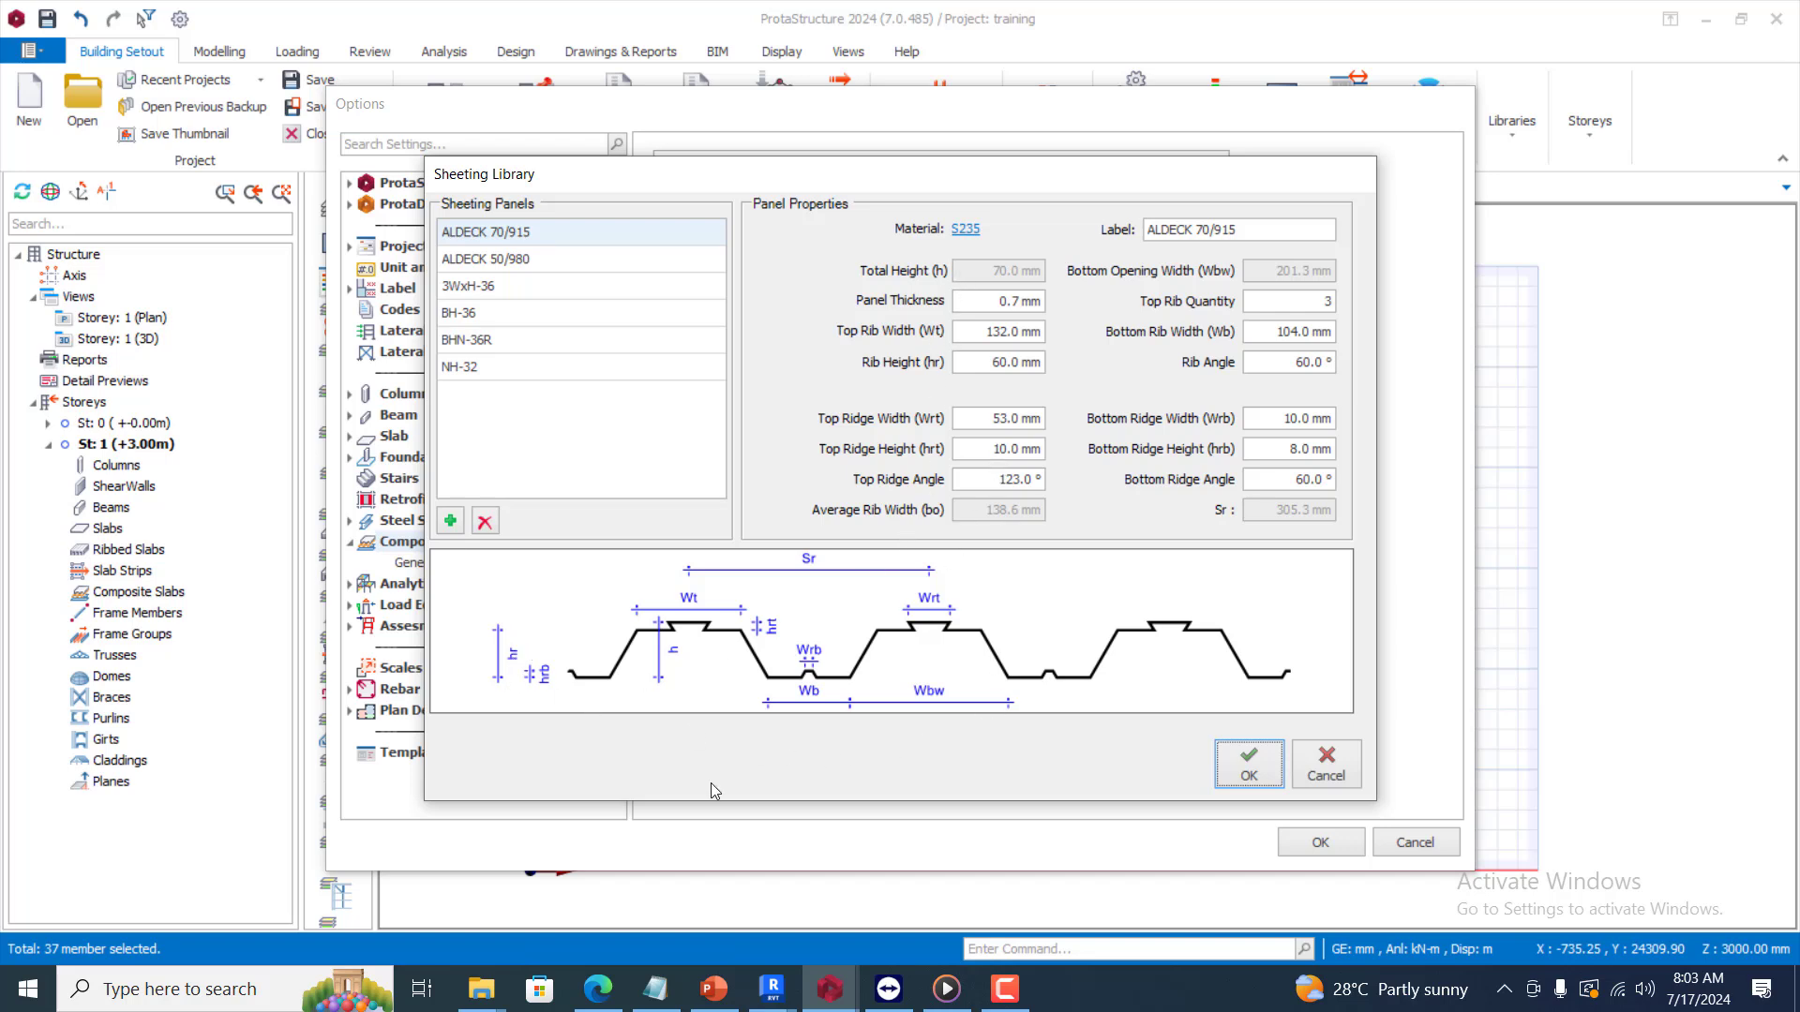
pyautogui.moveTo(746, 719)
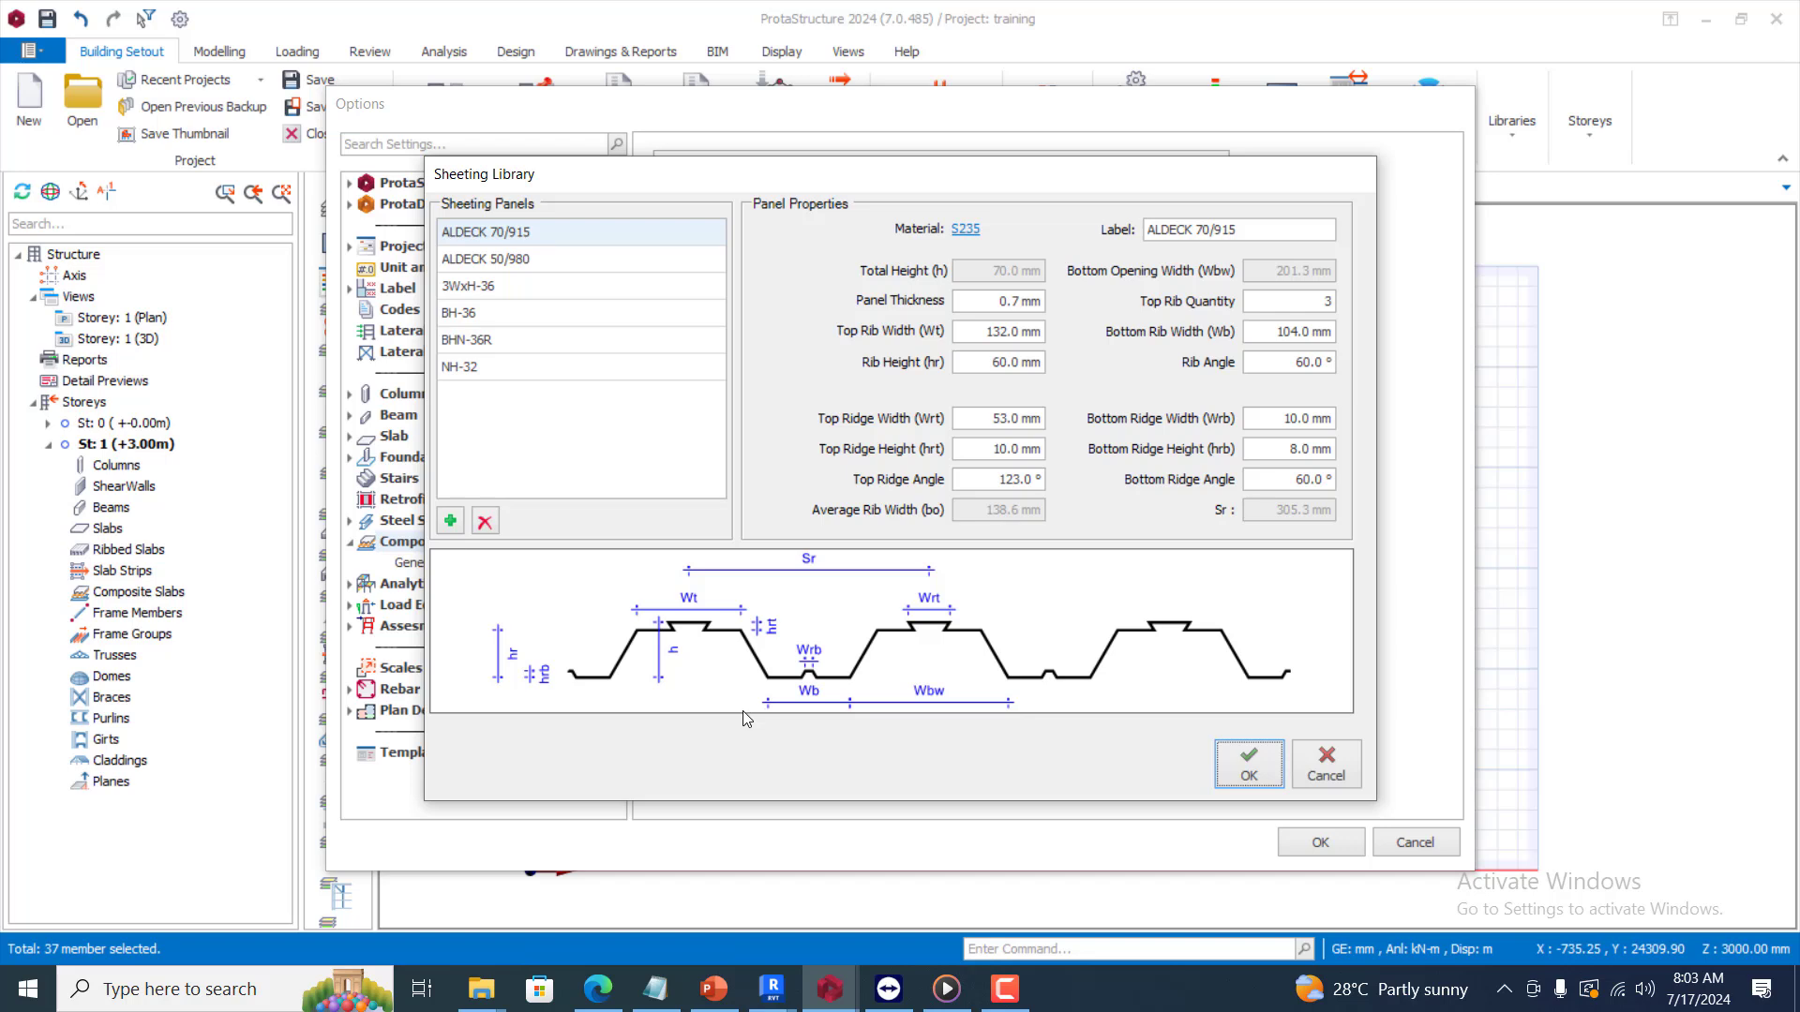
pyautogui.moveTo(910, 644)
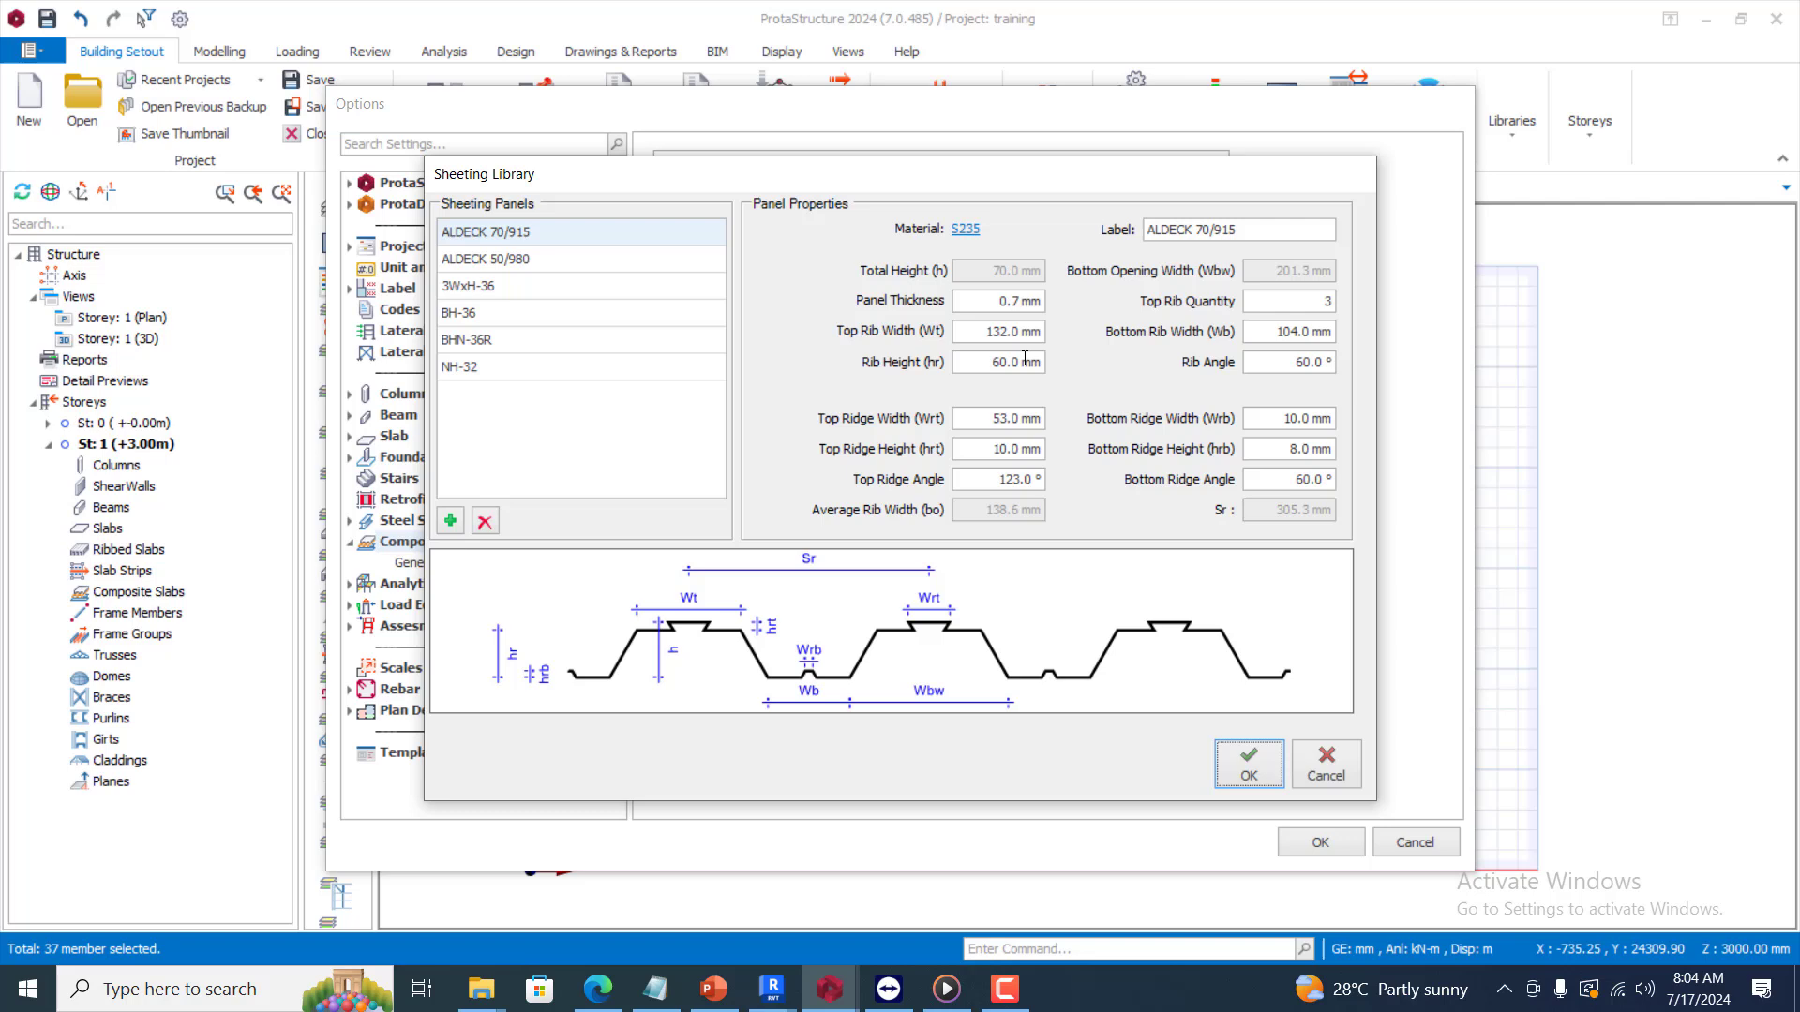
pyautogui.moveTo(781, 671)
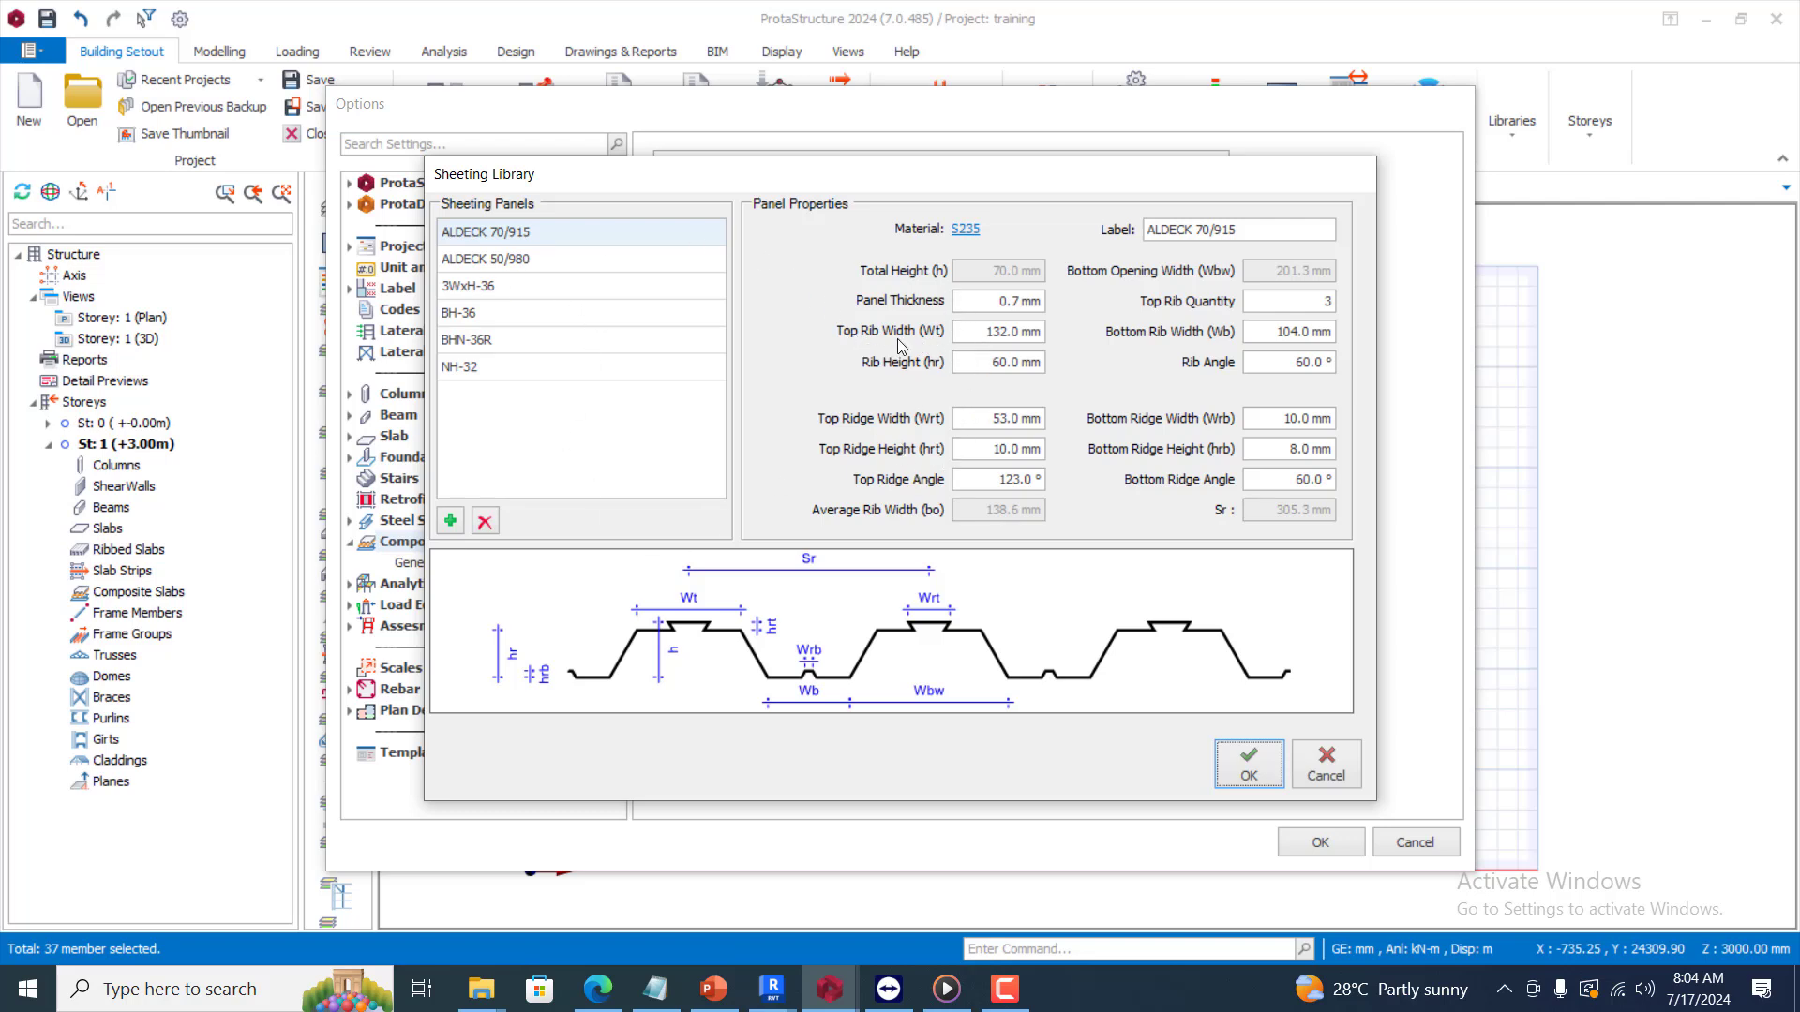
pyautogui.moveTo(938, 347)
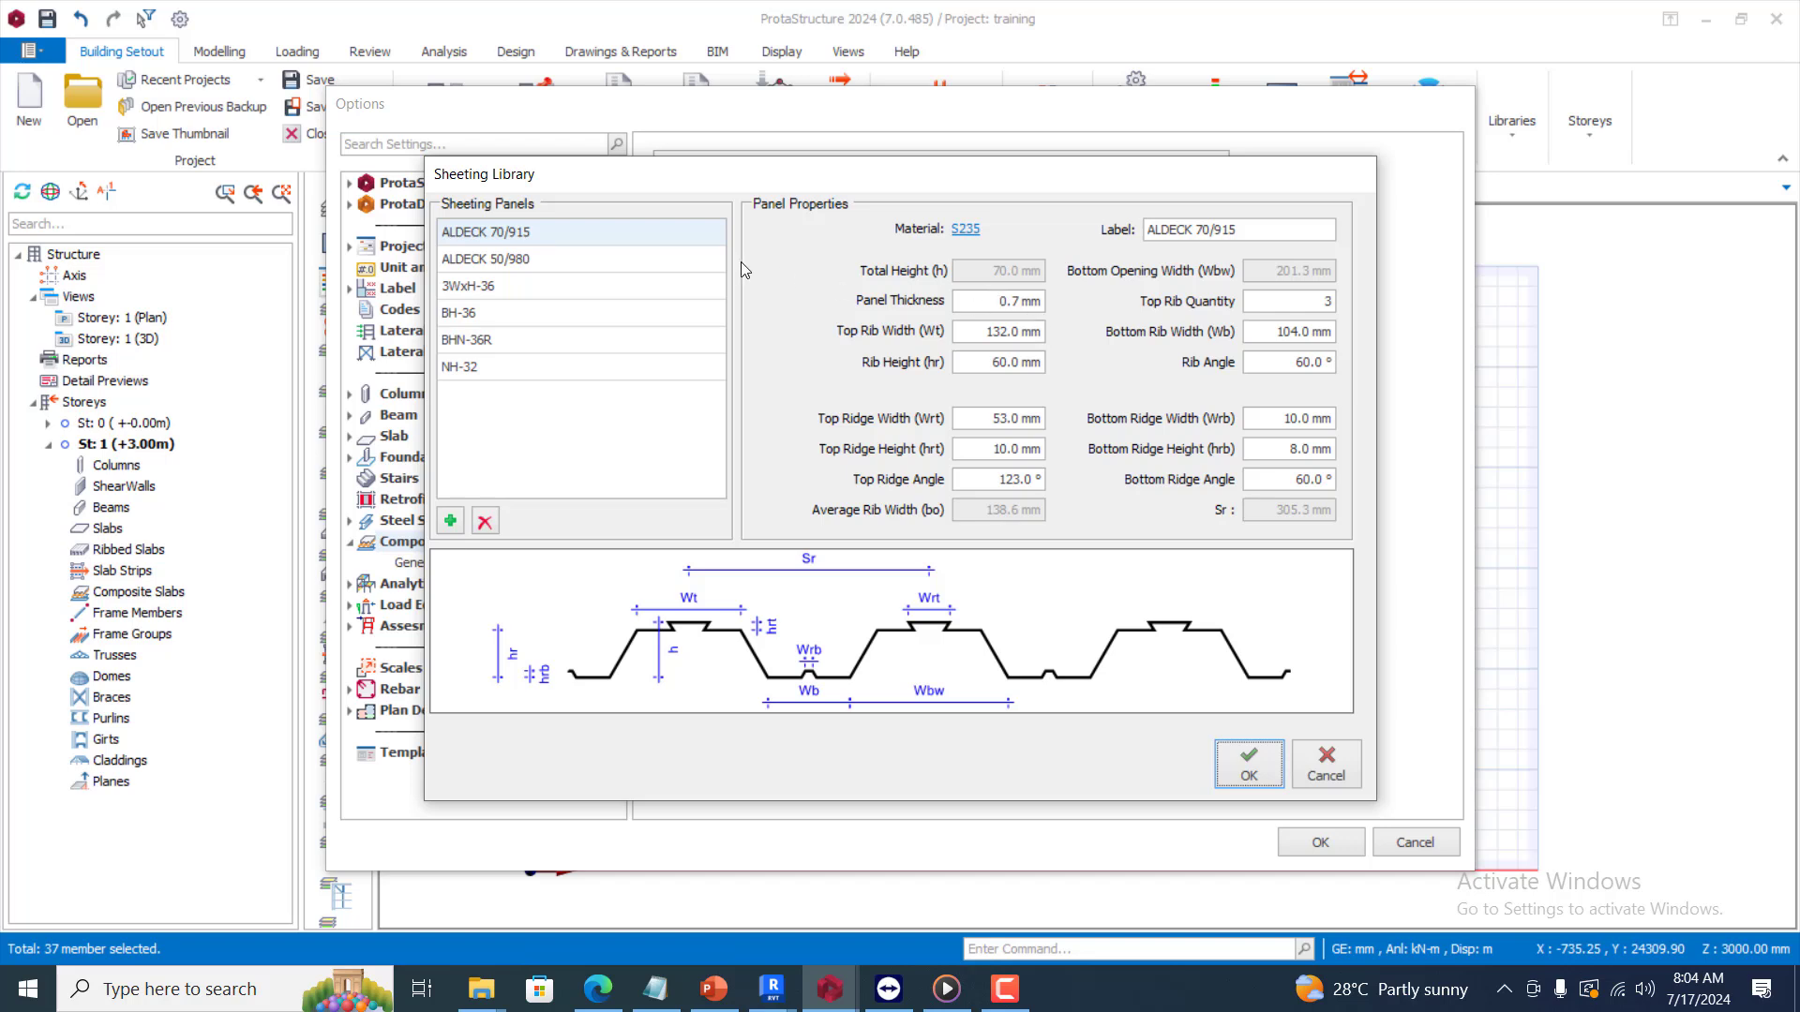
# Preview ALDECK 50/980, BH-36 and NH-32 profiles, then confirm ALDECK 70/915 as sheeting
pyautogui.click(494, 259)
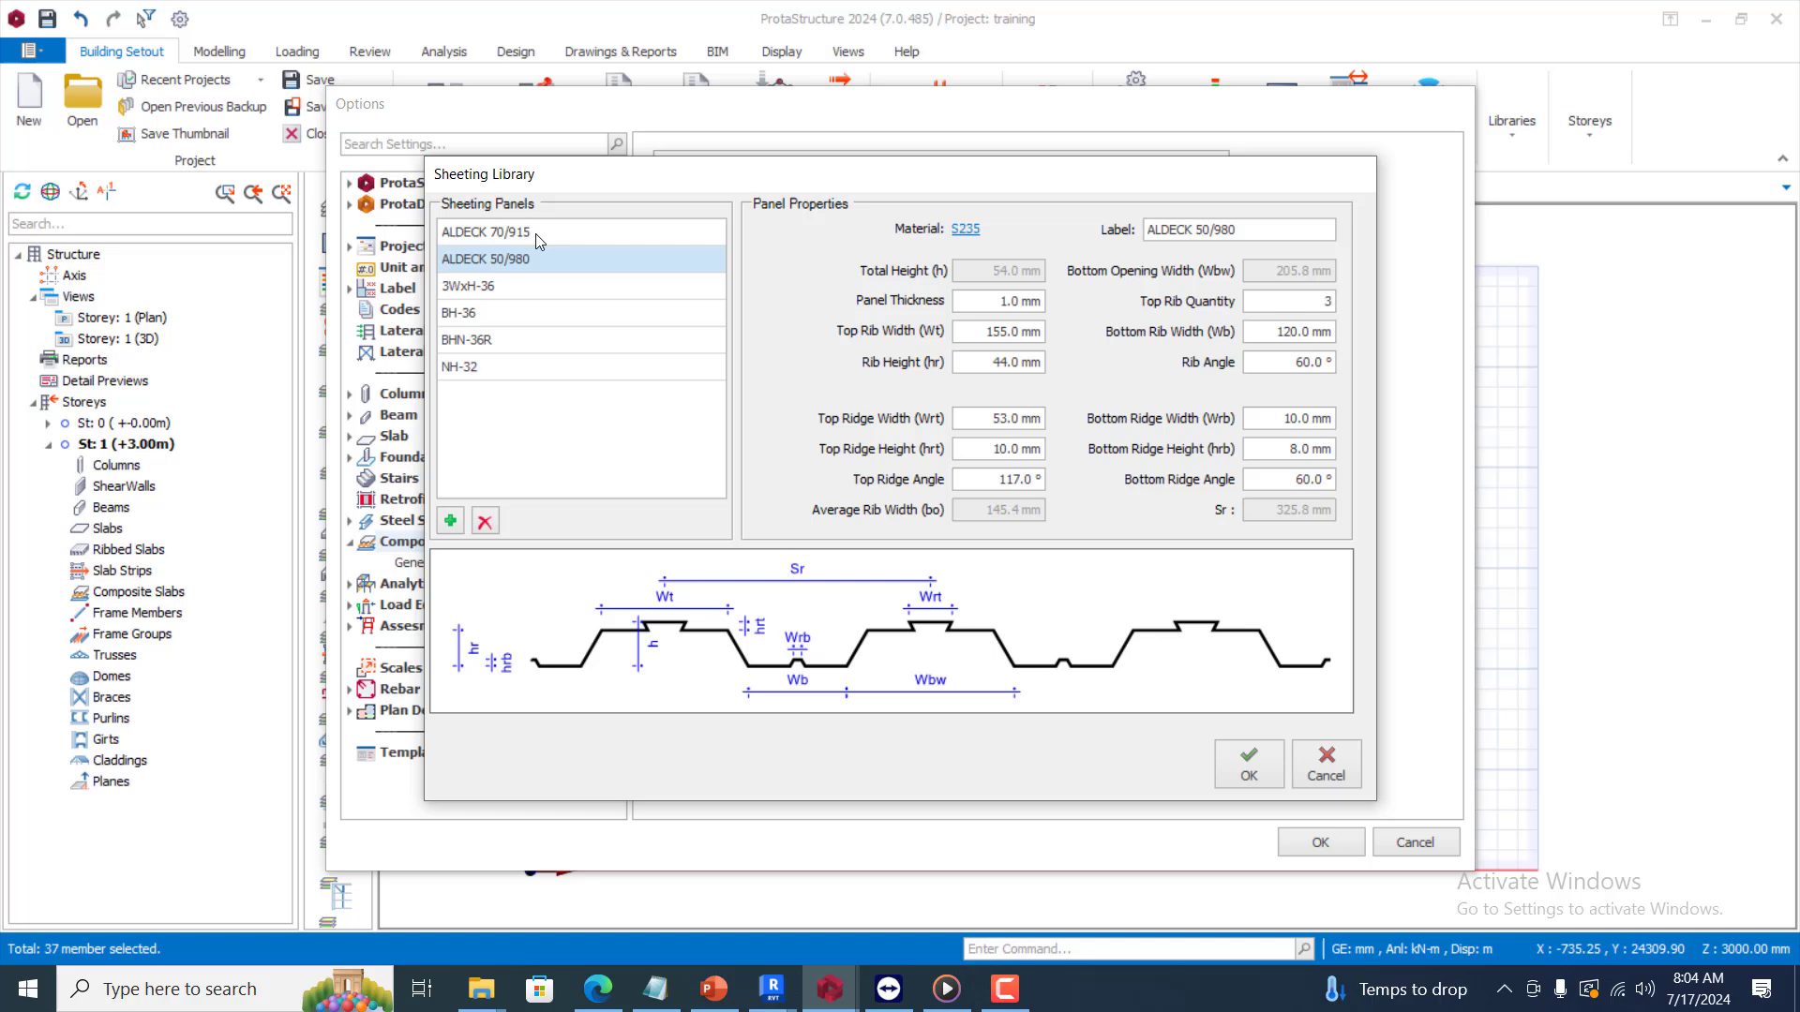
pyautogui.click(484, 231)
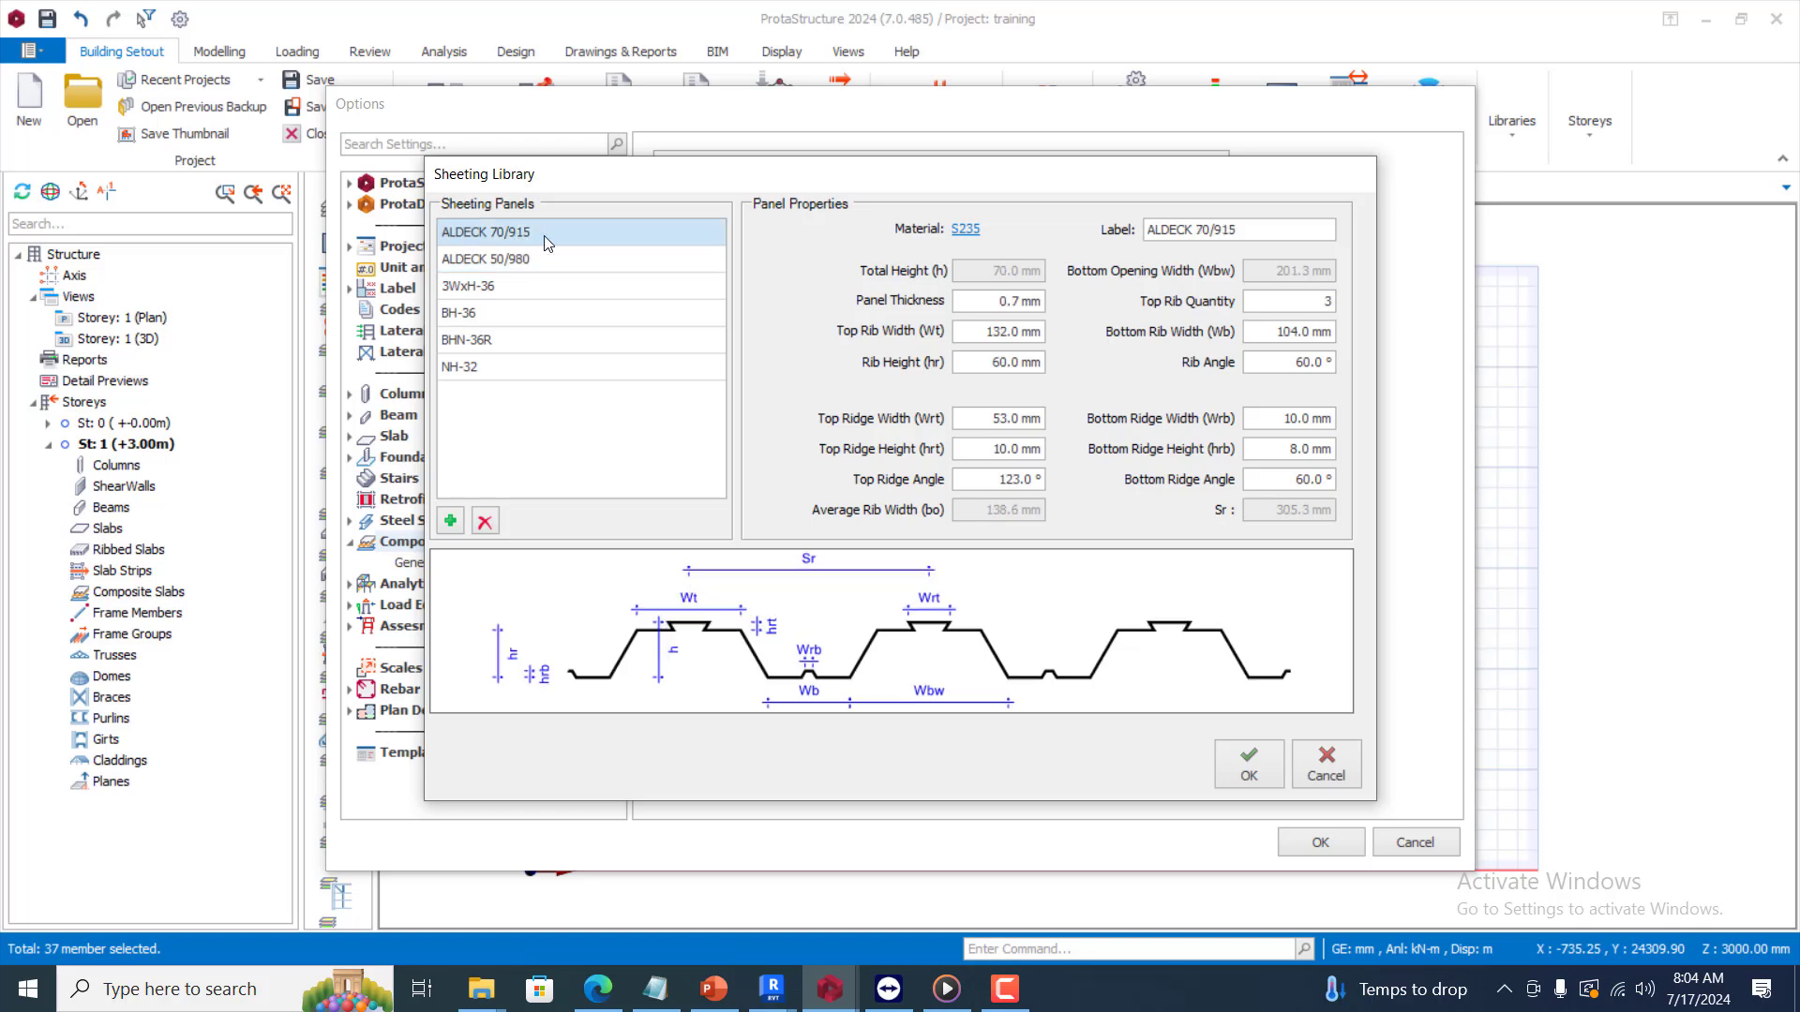
pyautogui.moveTo(555, 245)
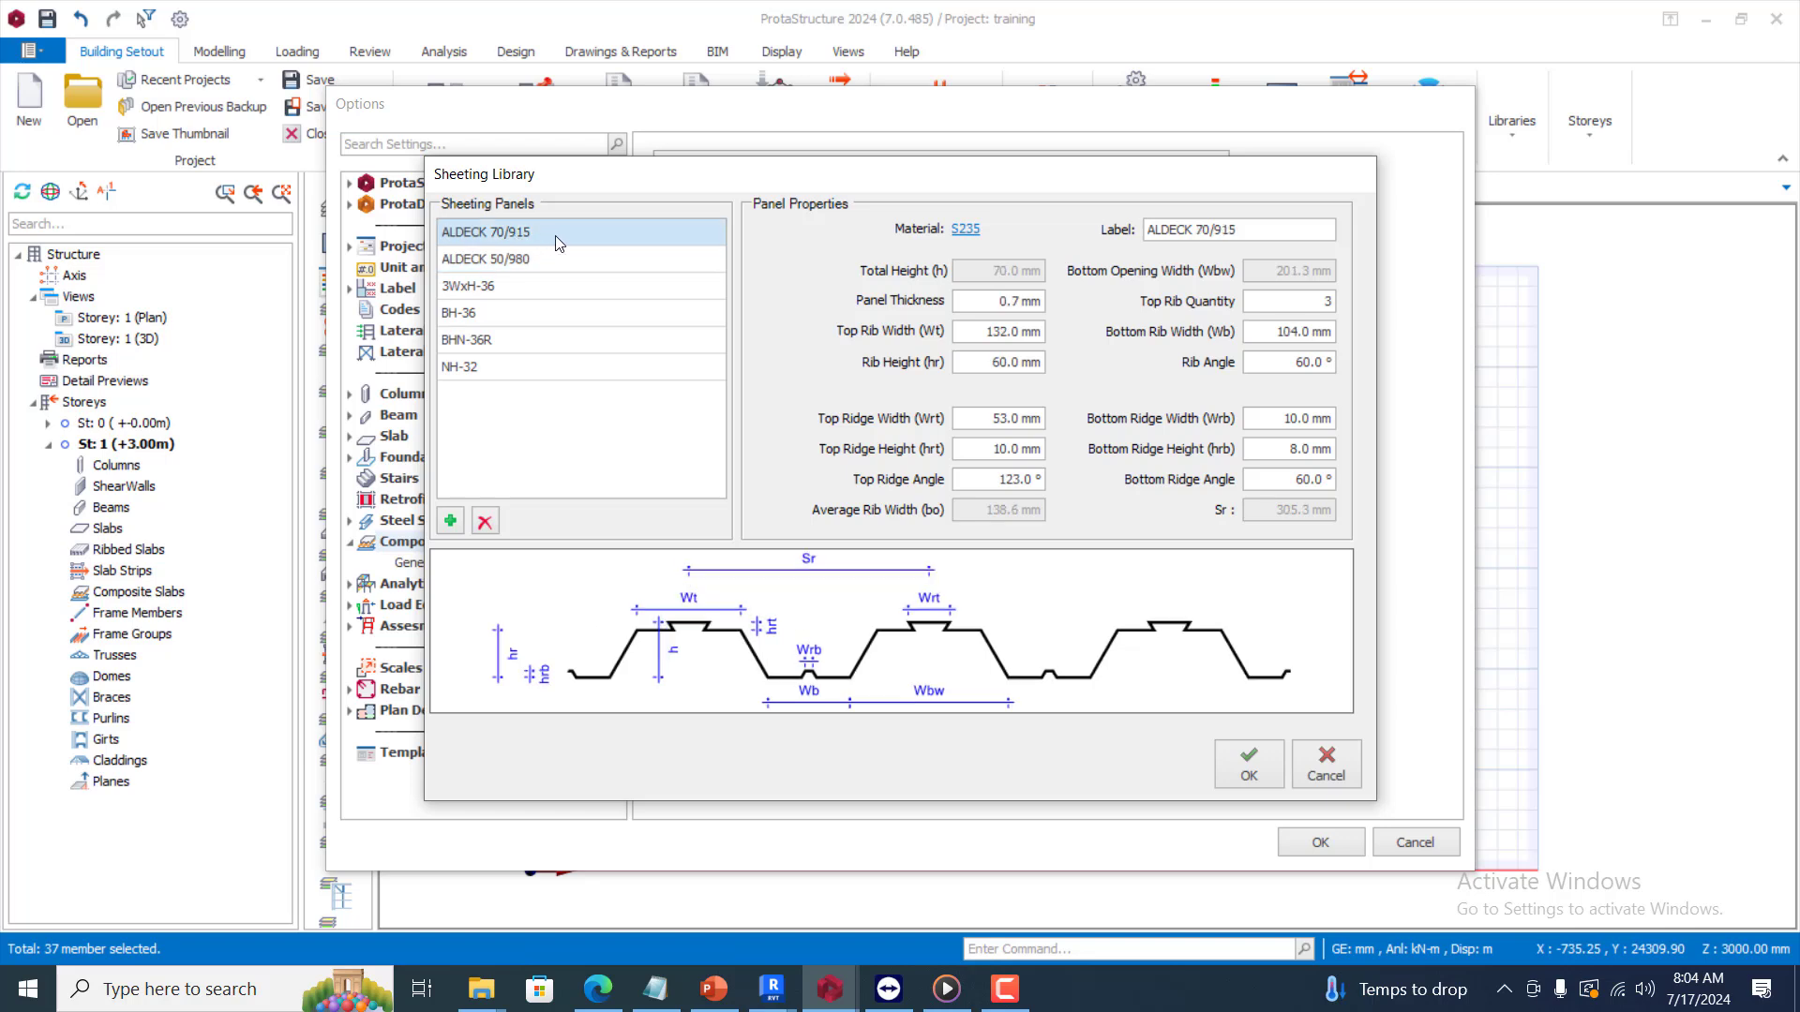
pyautogui.moveTo(641, 338)
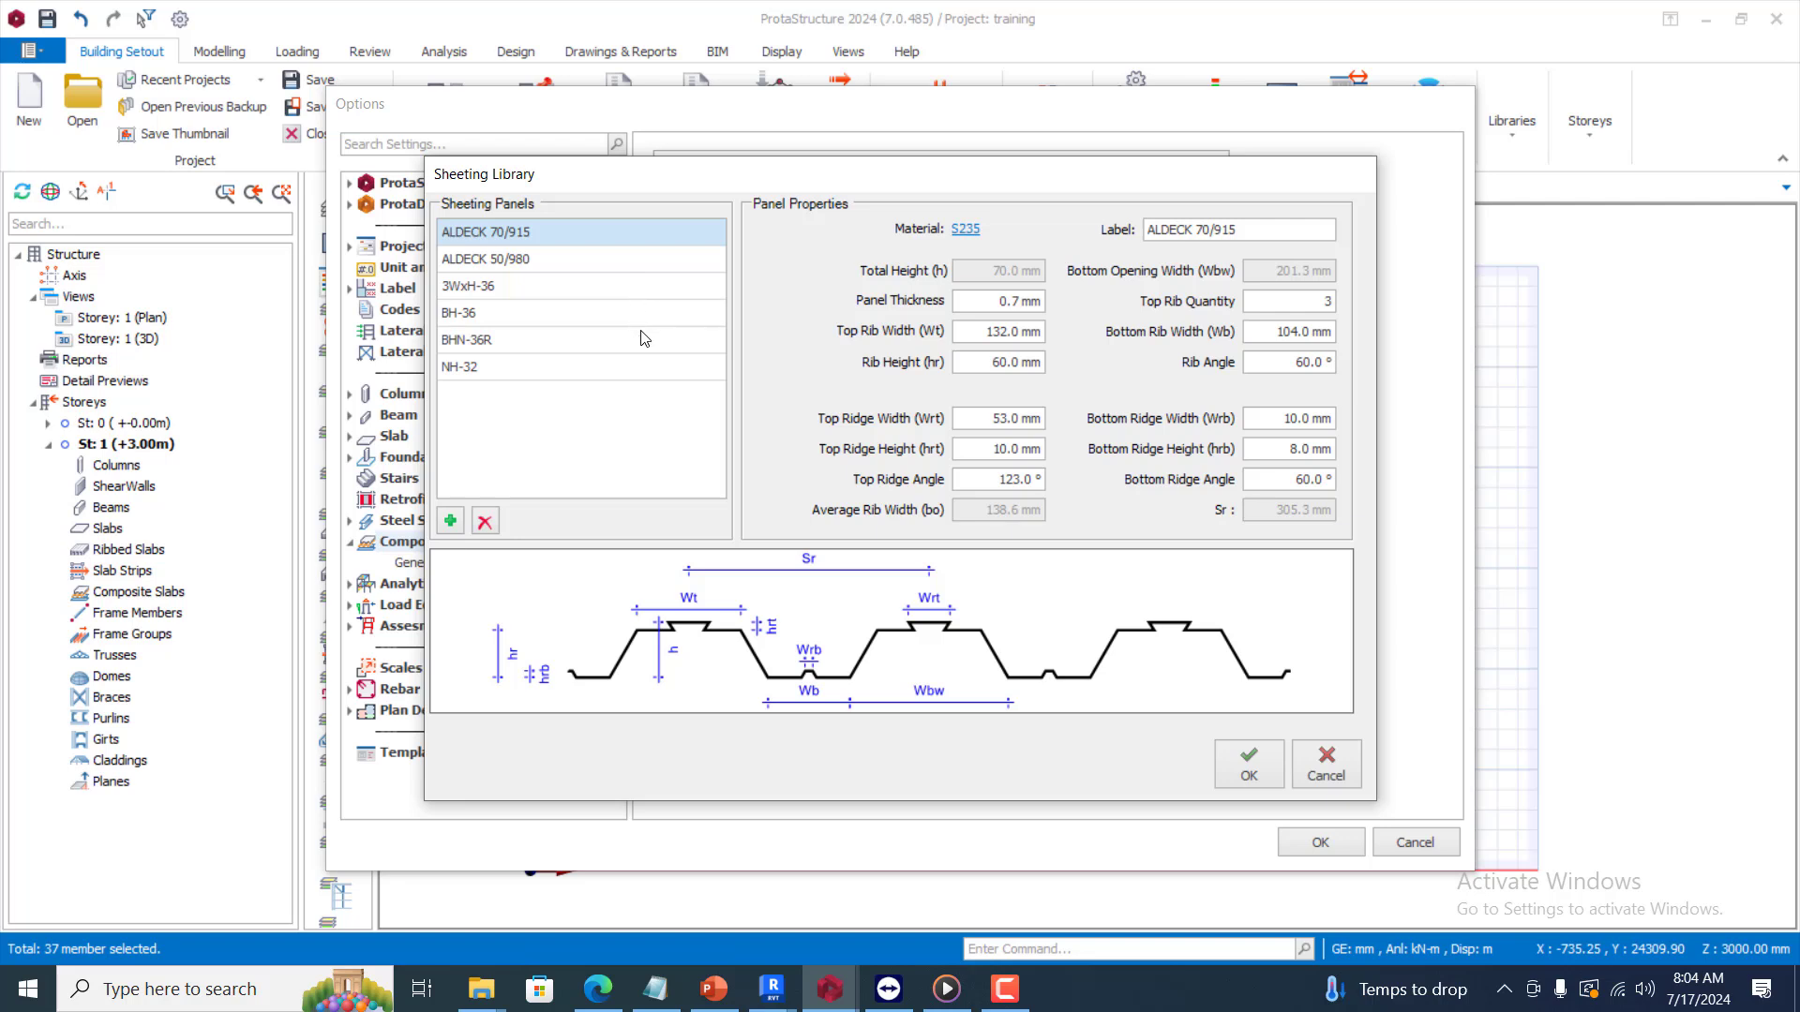
pyautogui.click(516, 258)
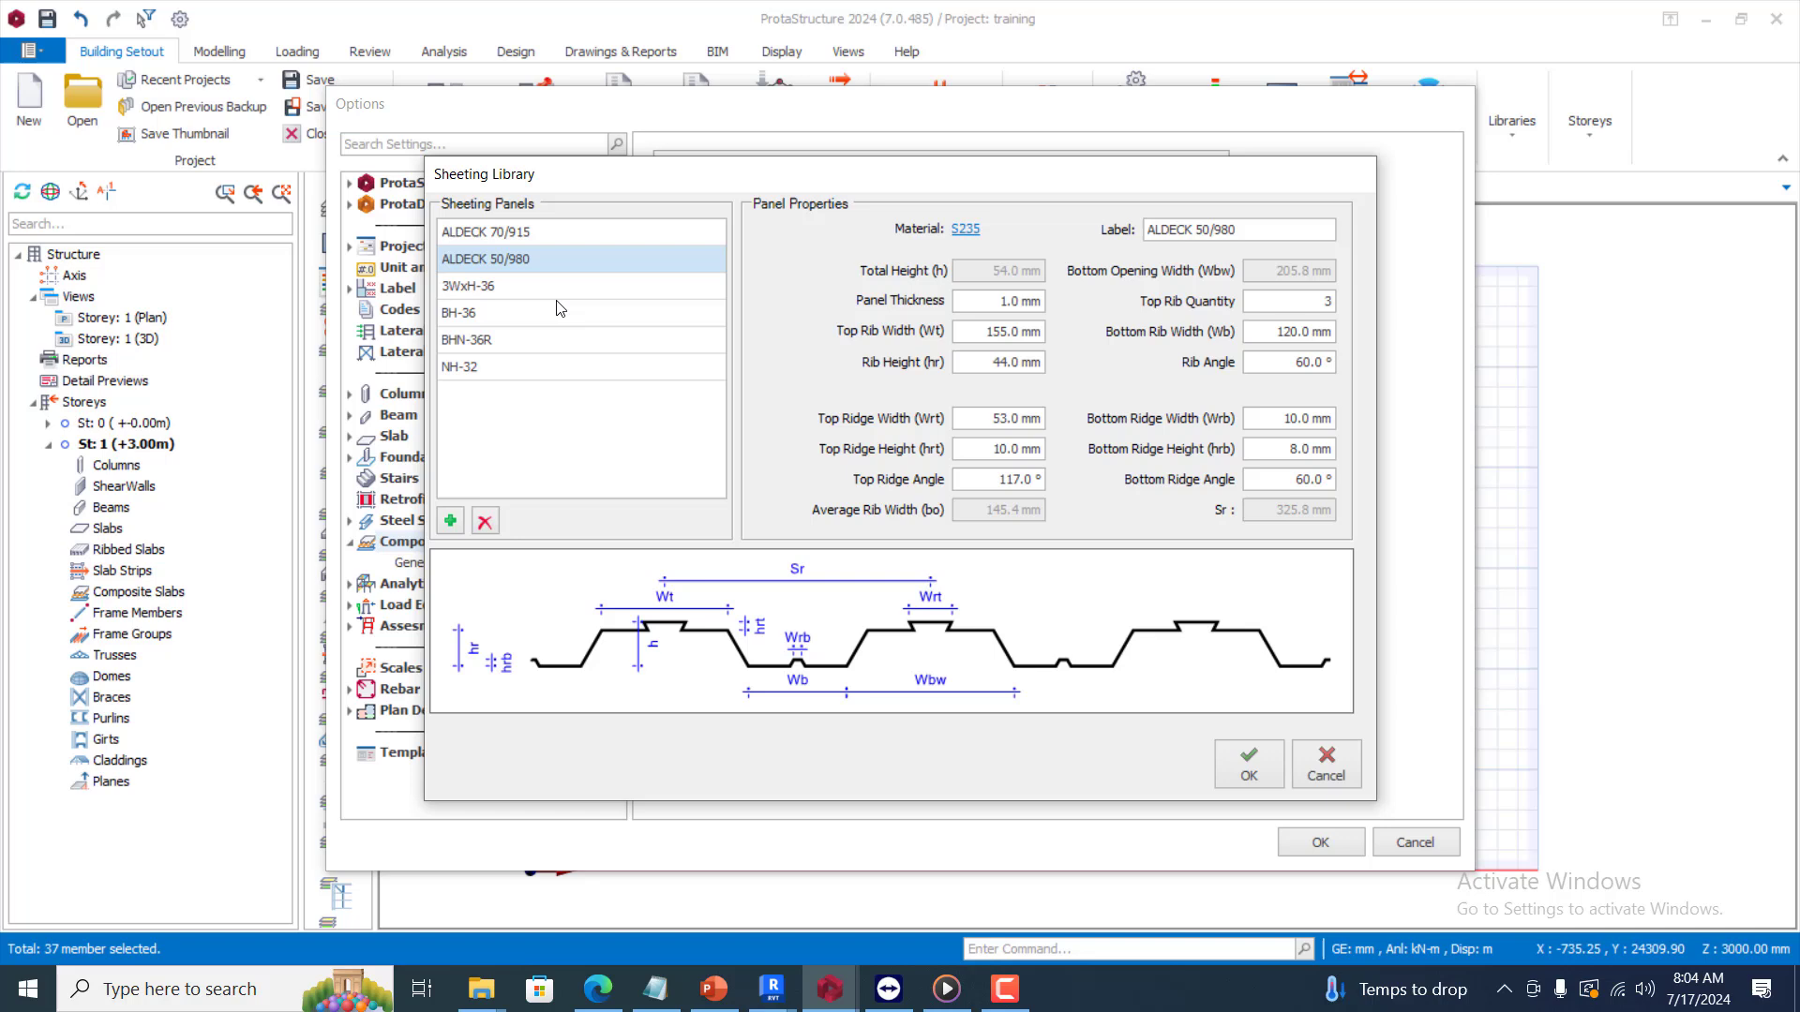
pyautogui.click(460, 312)
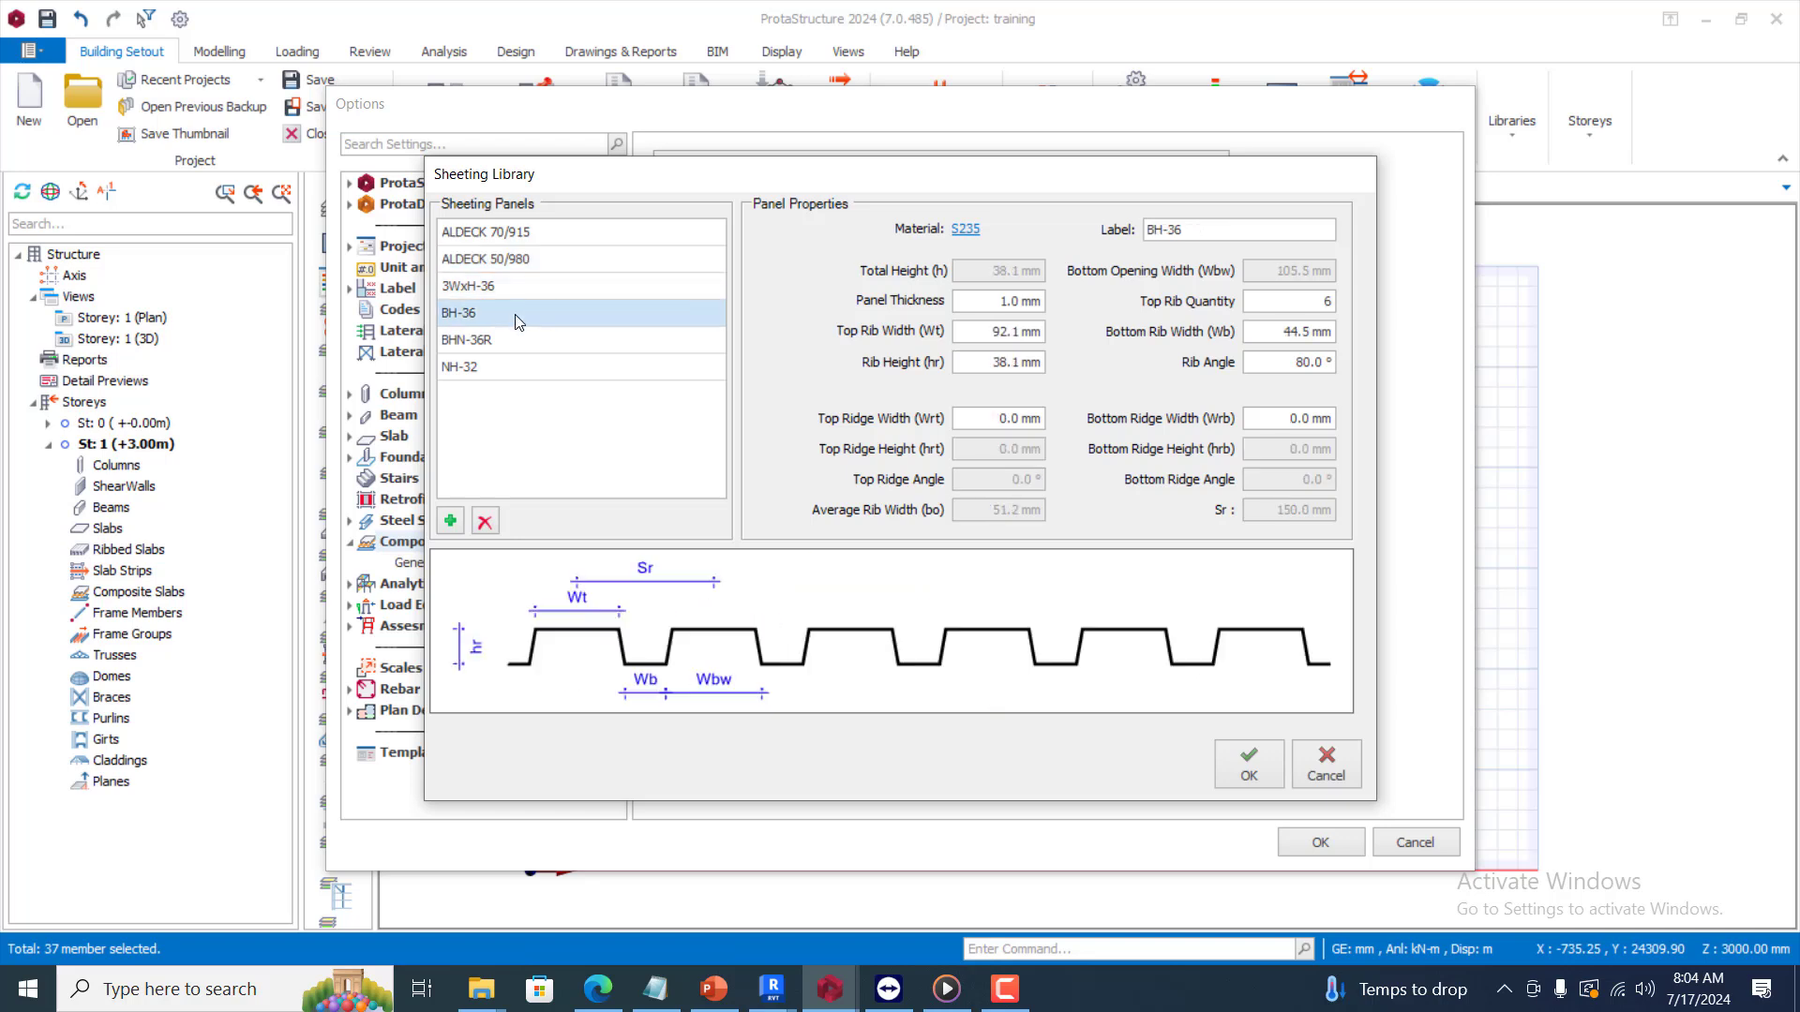
pyautogui.click(460, 367)
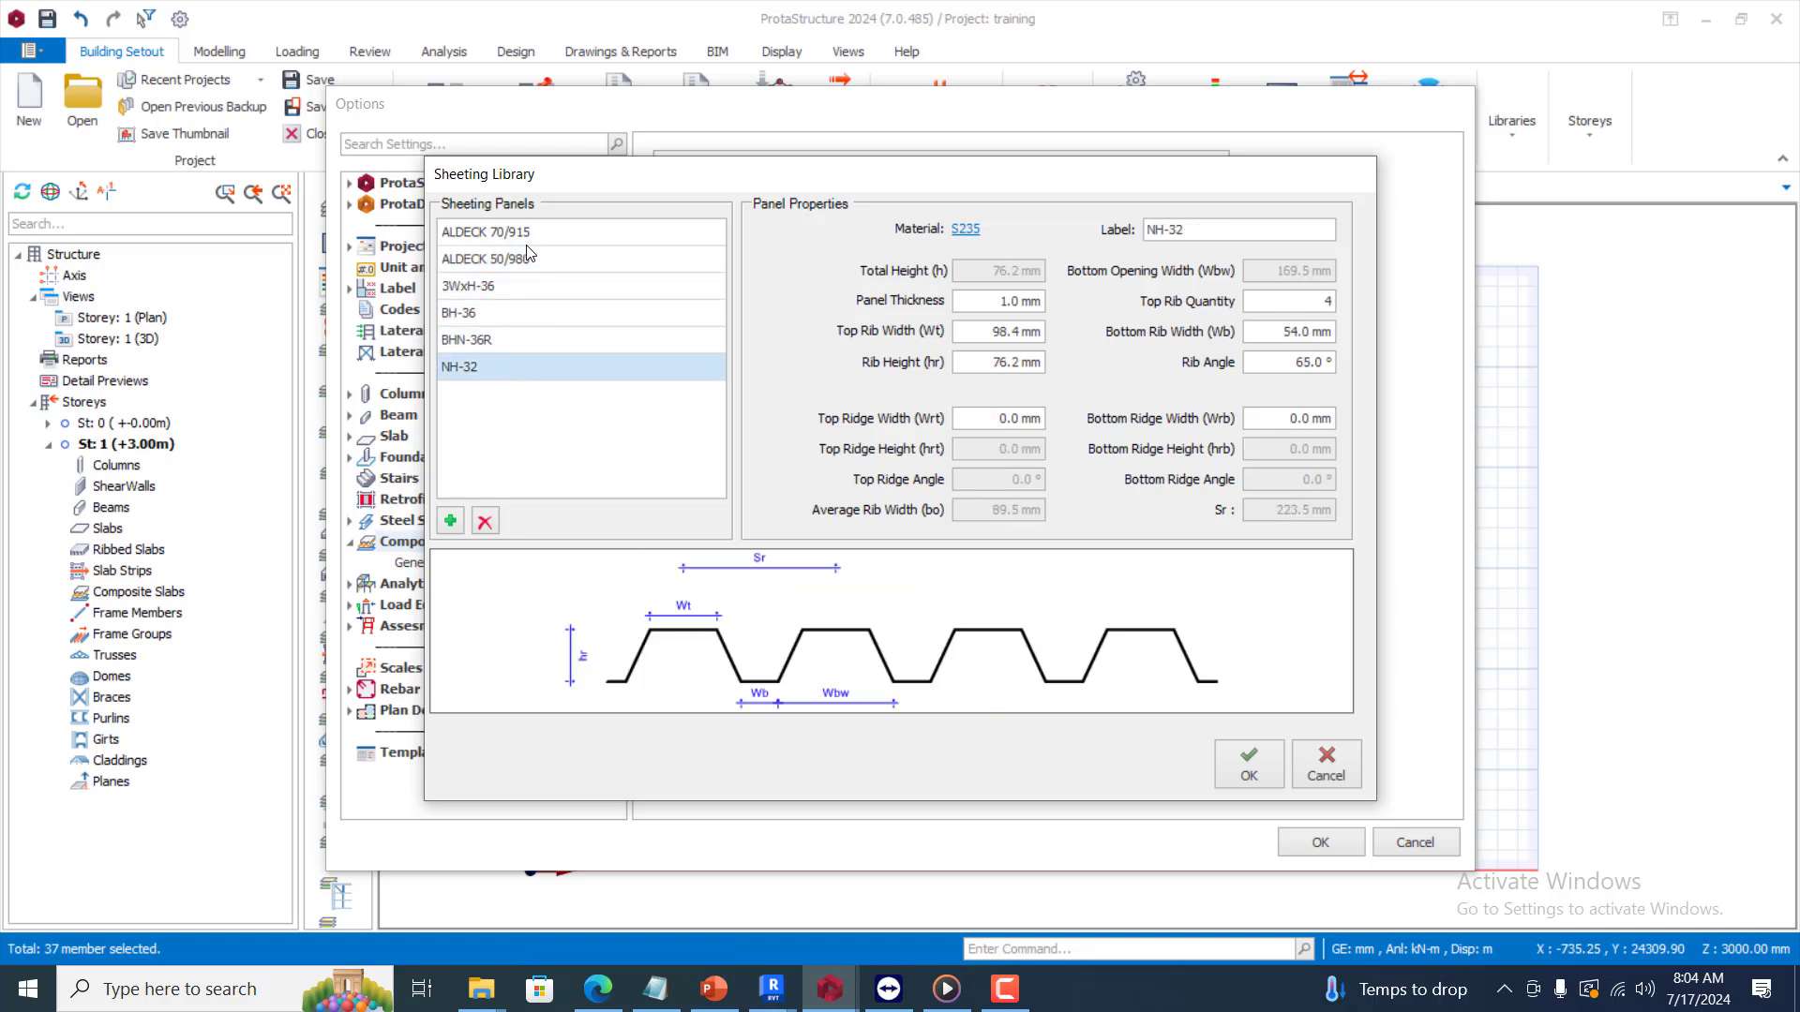
pyautogui.click(487, 259)
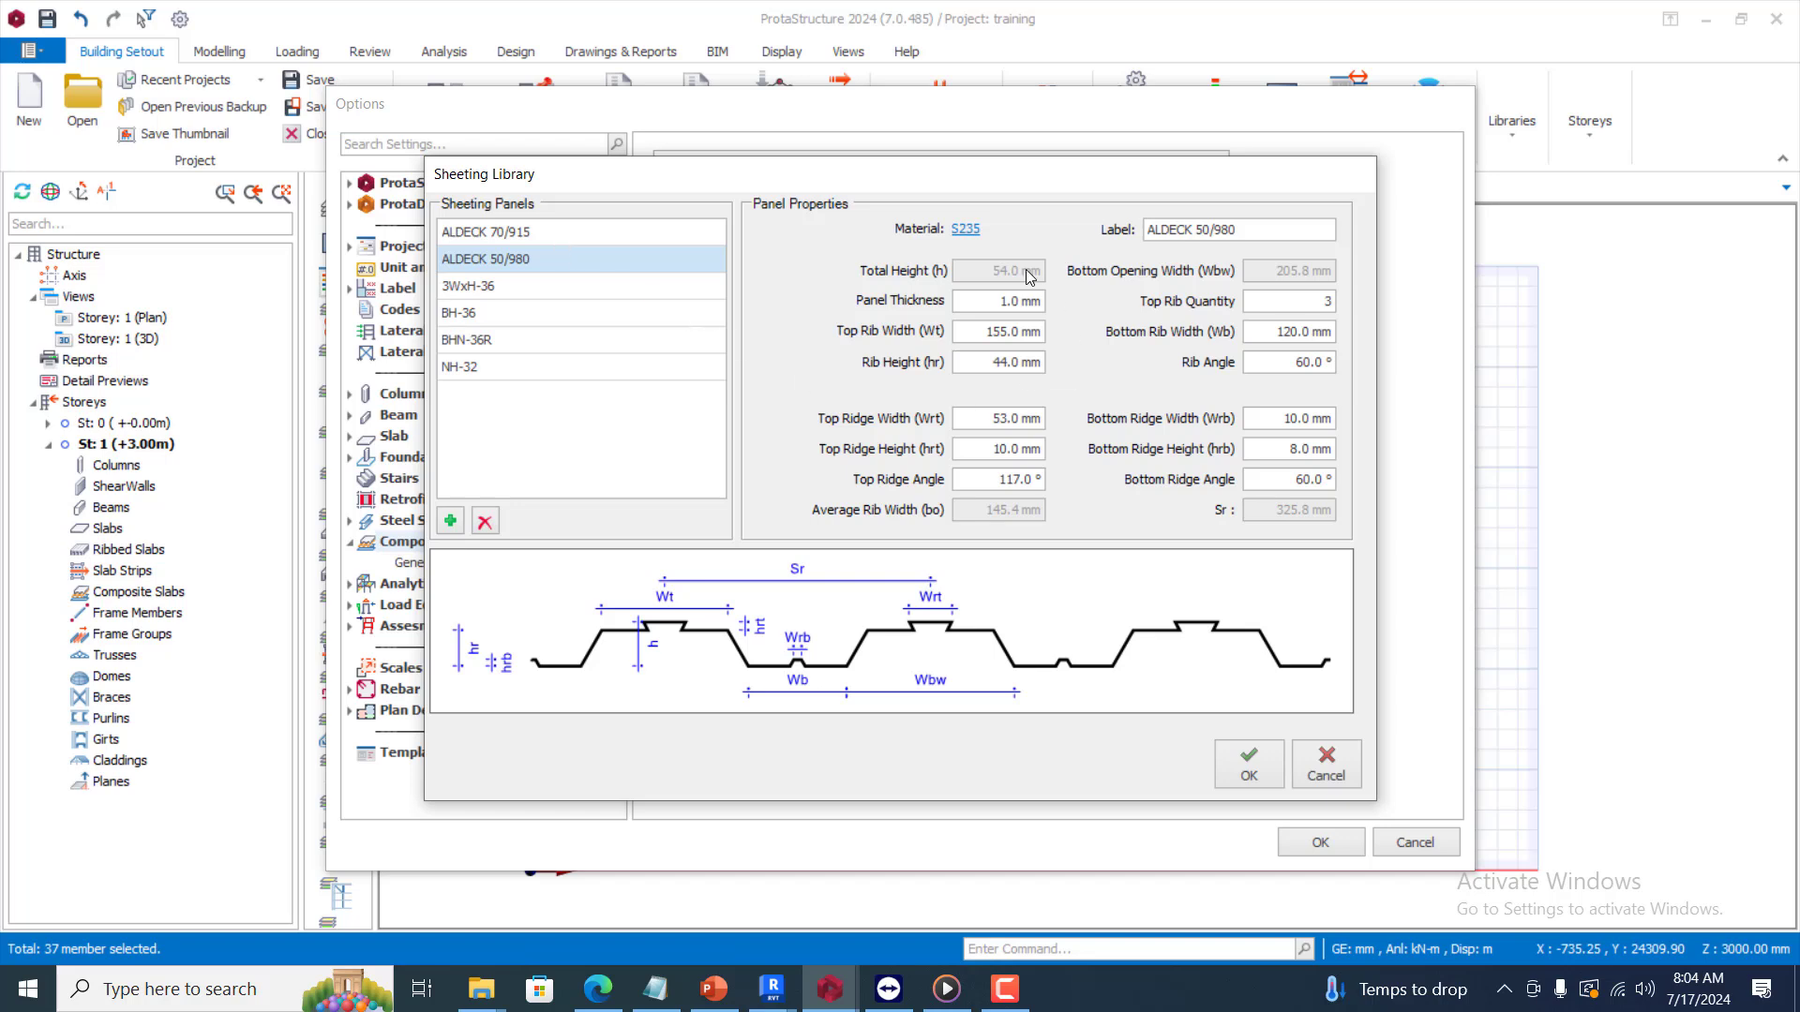
pyautogui.moveTo(554, 226)
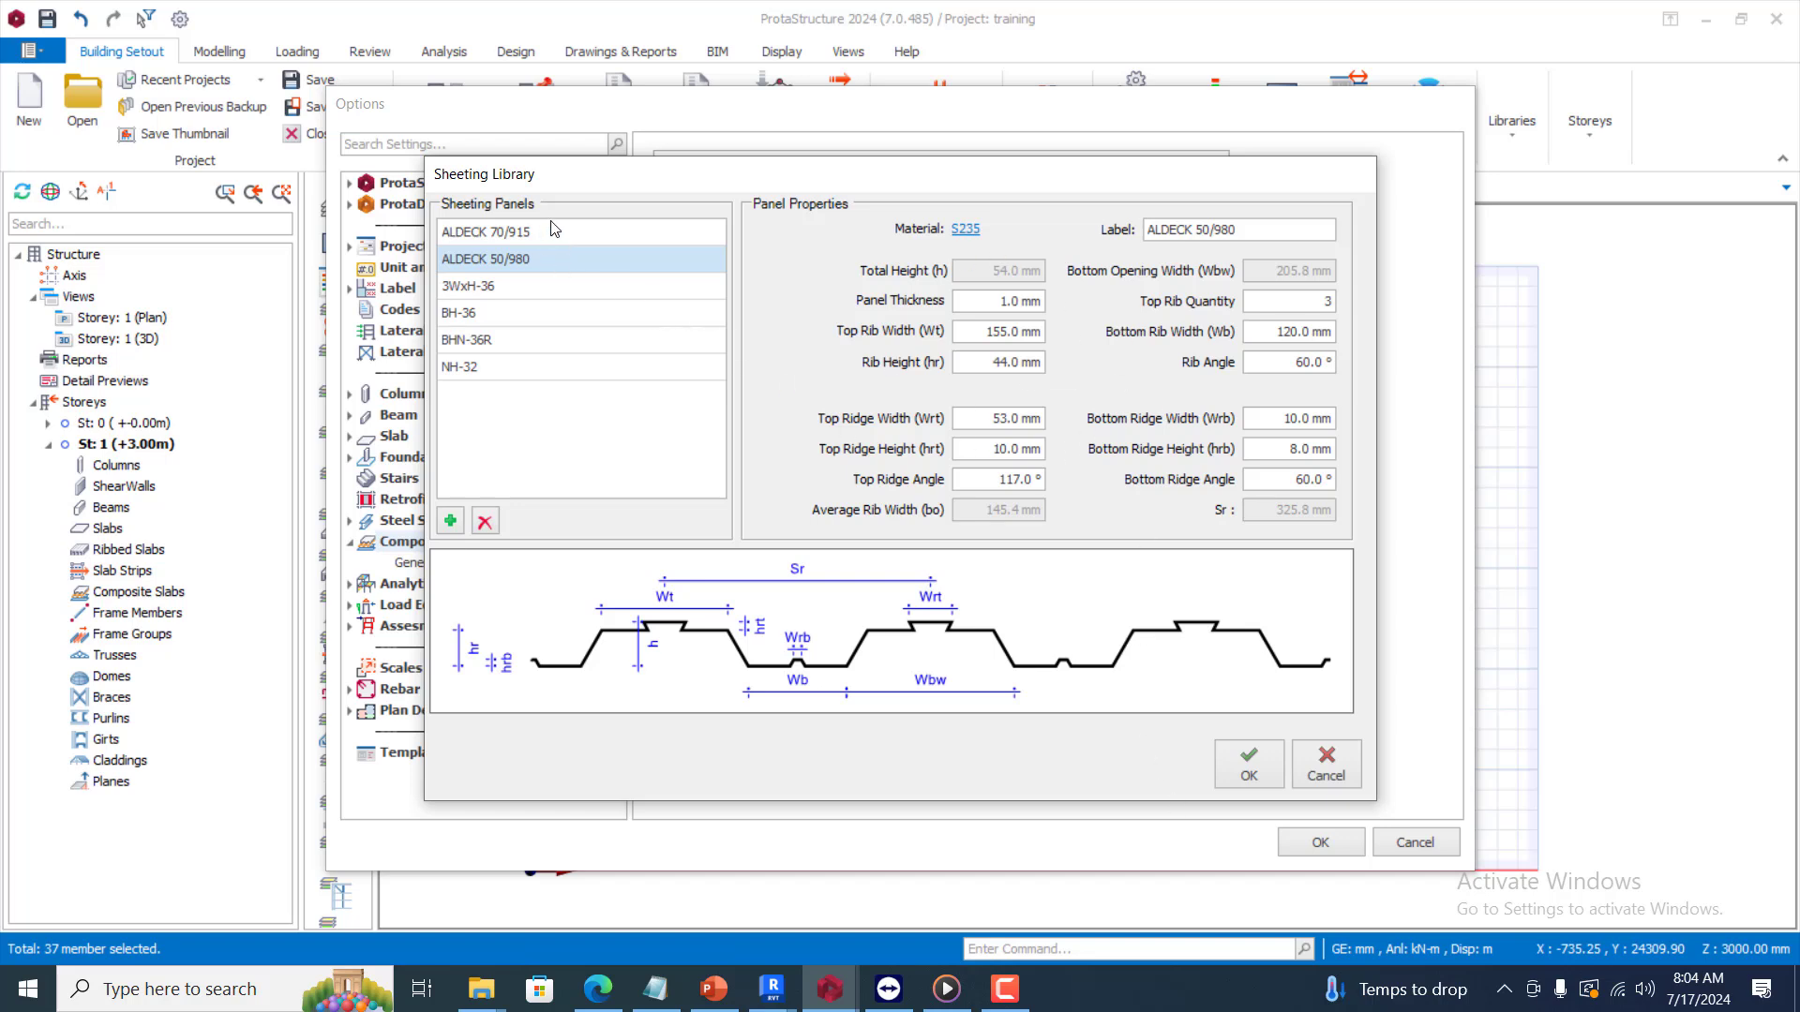
pyautogui.click(485, 230)
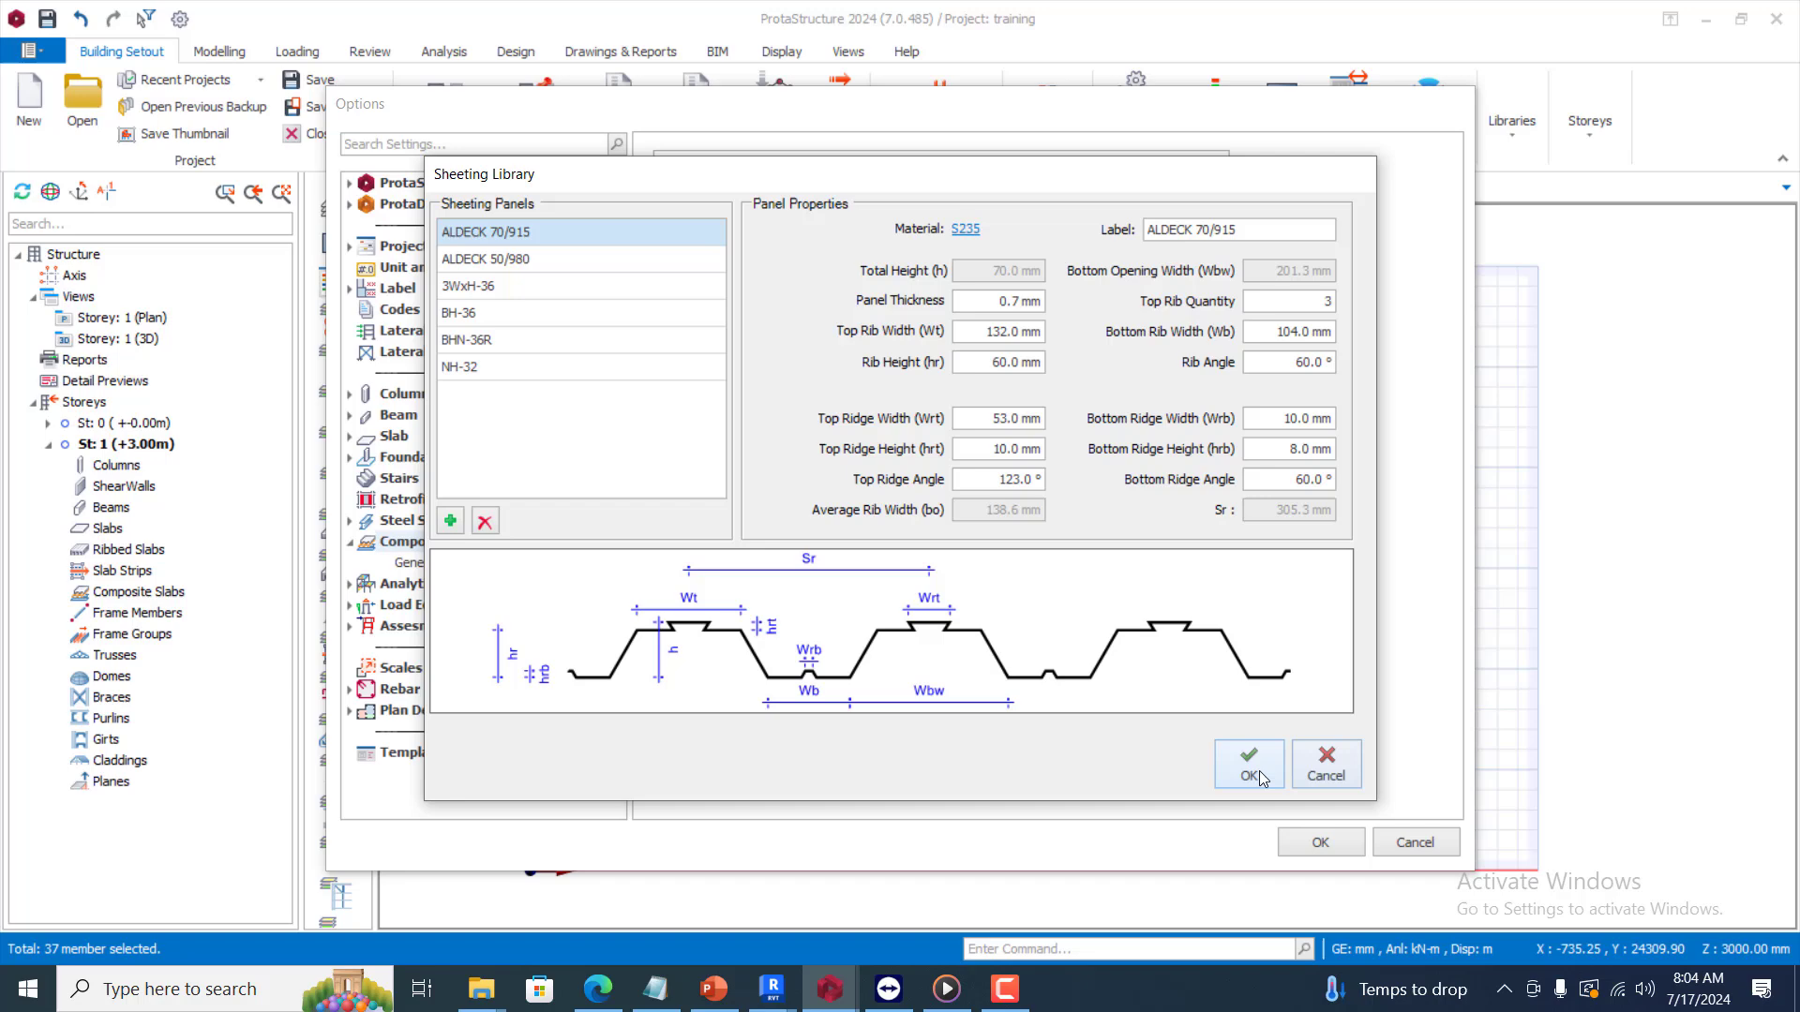
pyautogui.click(1248, 762)
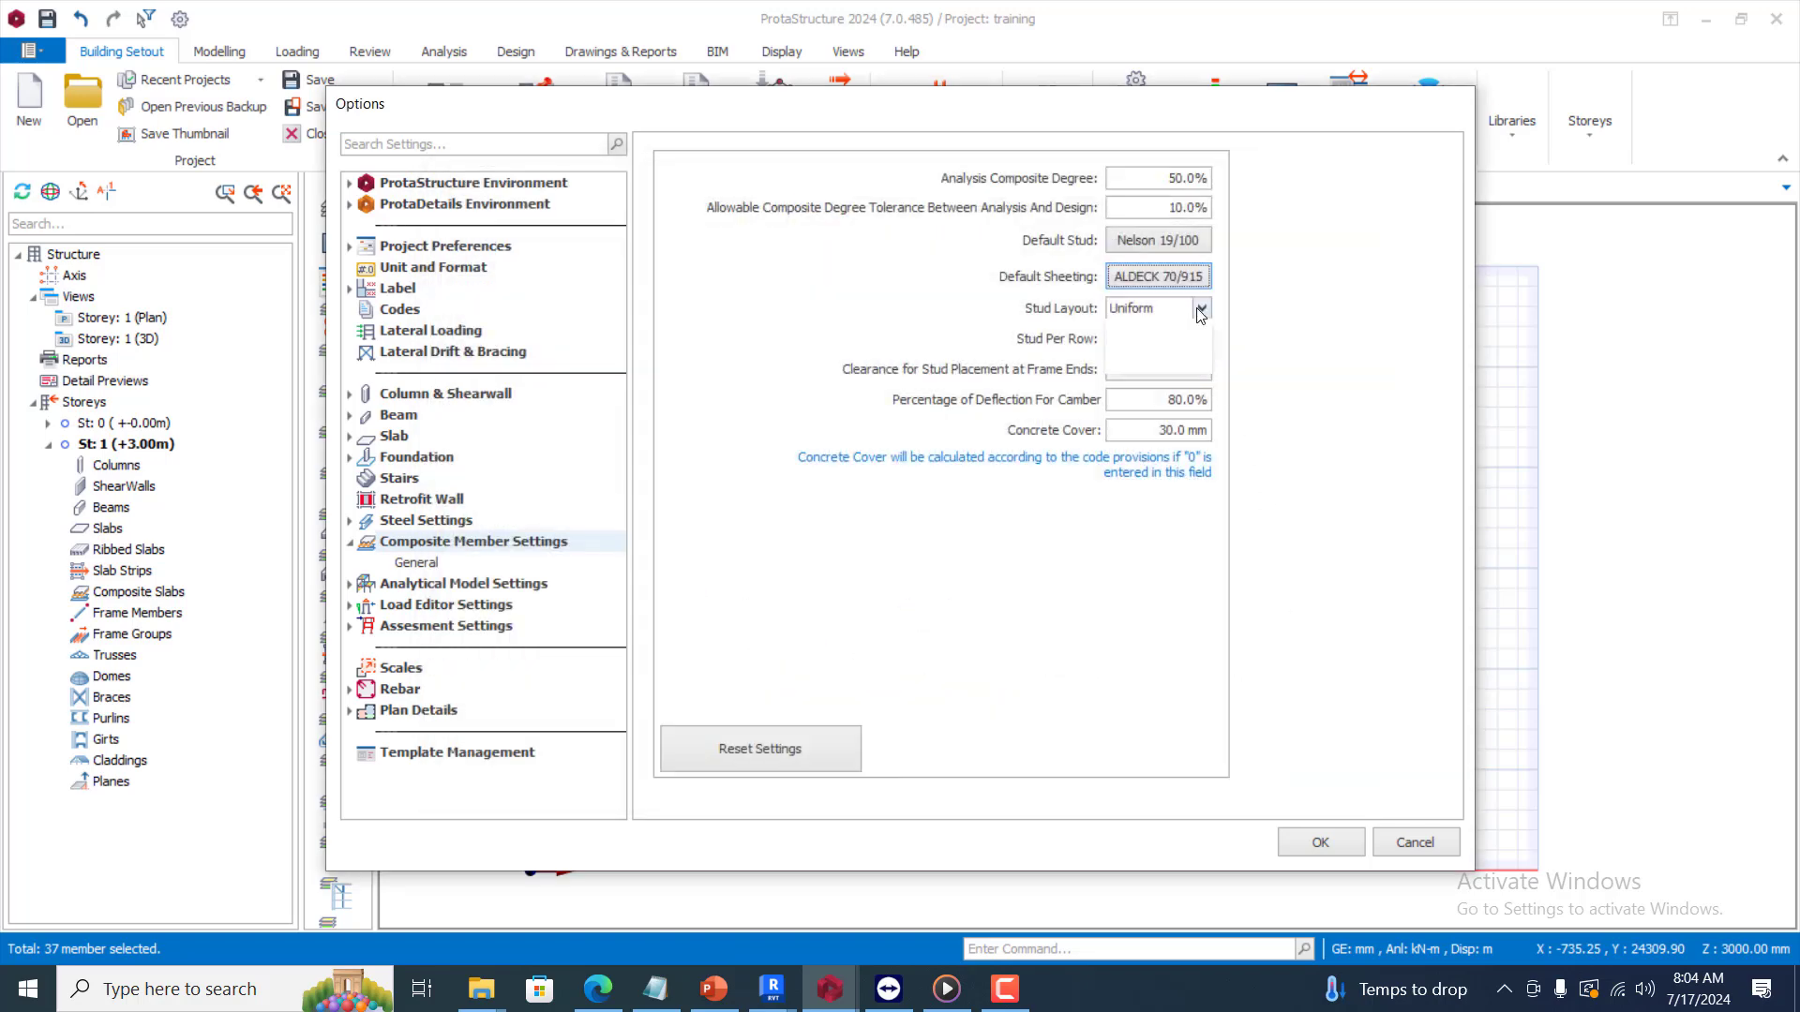
# Keep Uniform stud layout with single studs per row and apply the composite settings
pyautogui.click(1201, 310)
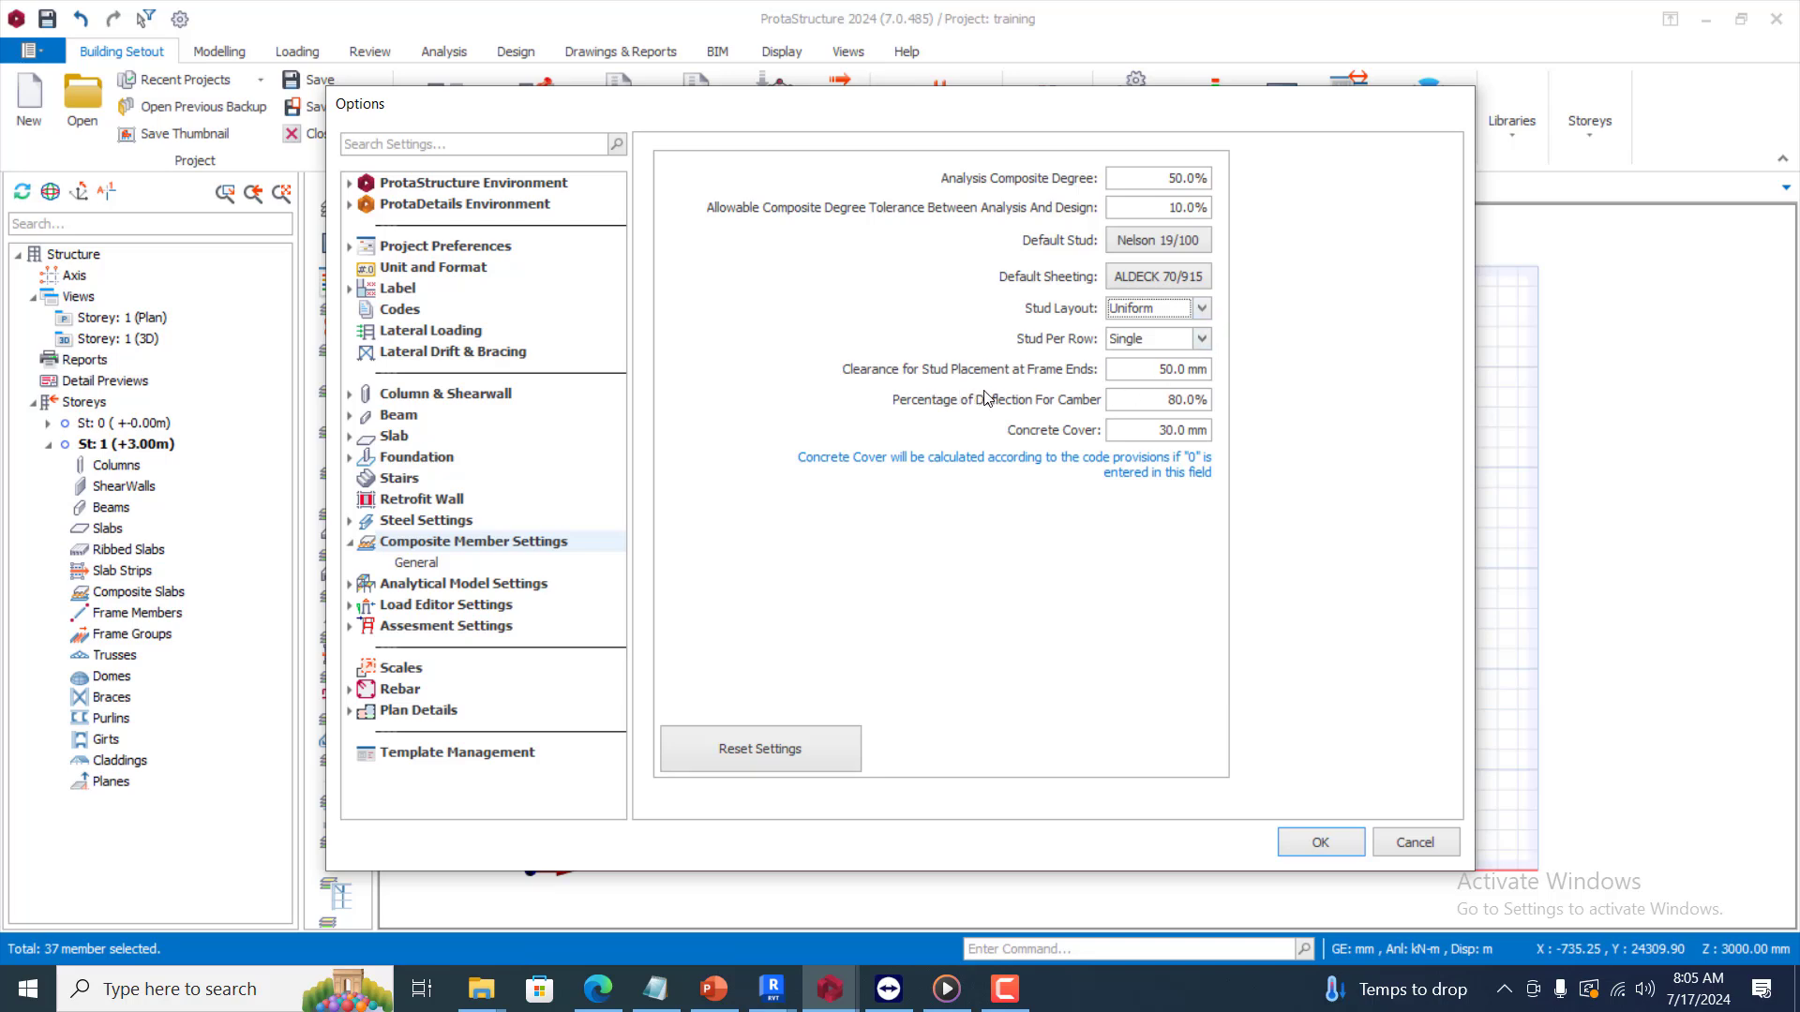
pyautogui.moveTo(1213, 383)
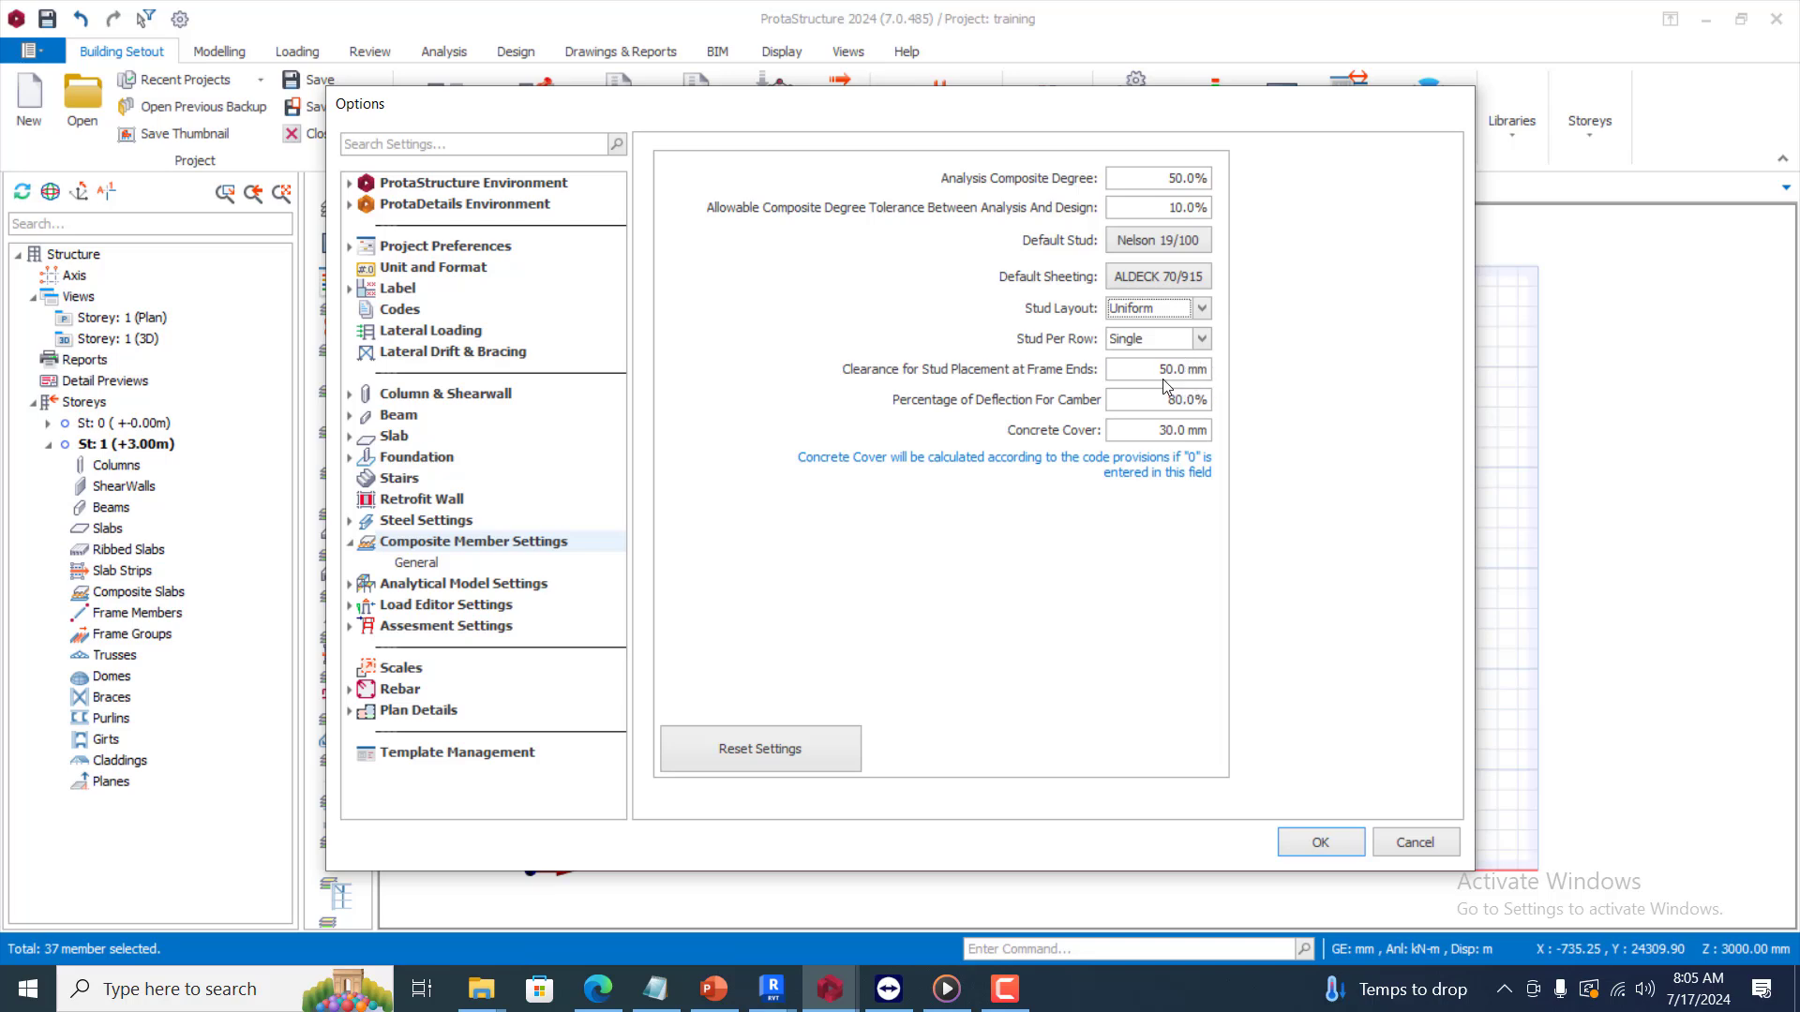
pyautogui.moveTo(1201, 396)
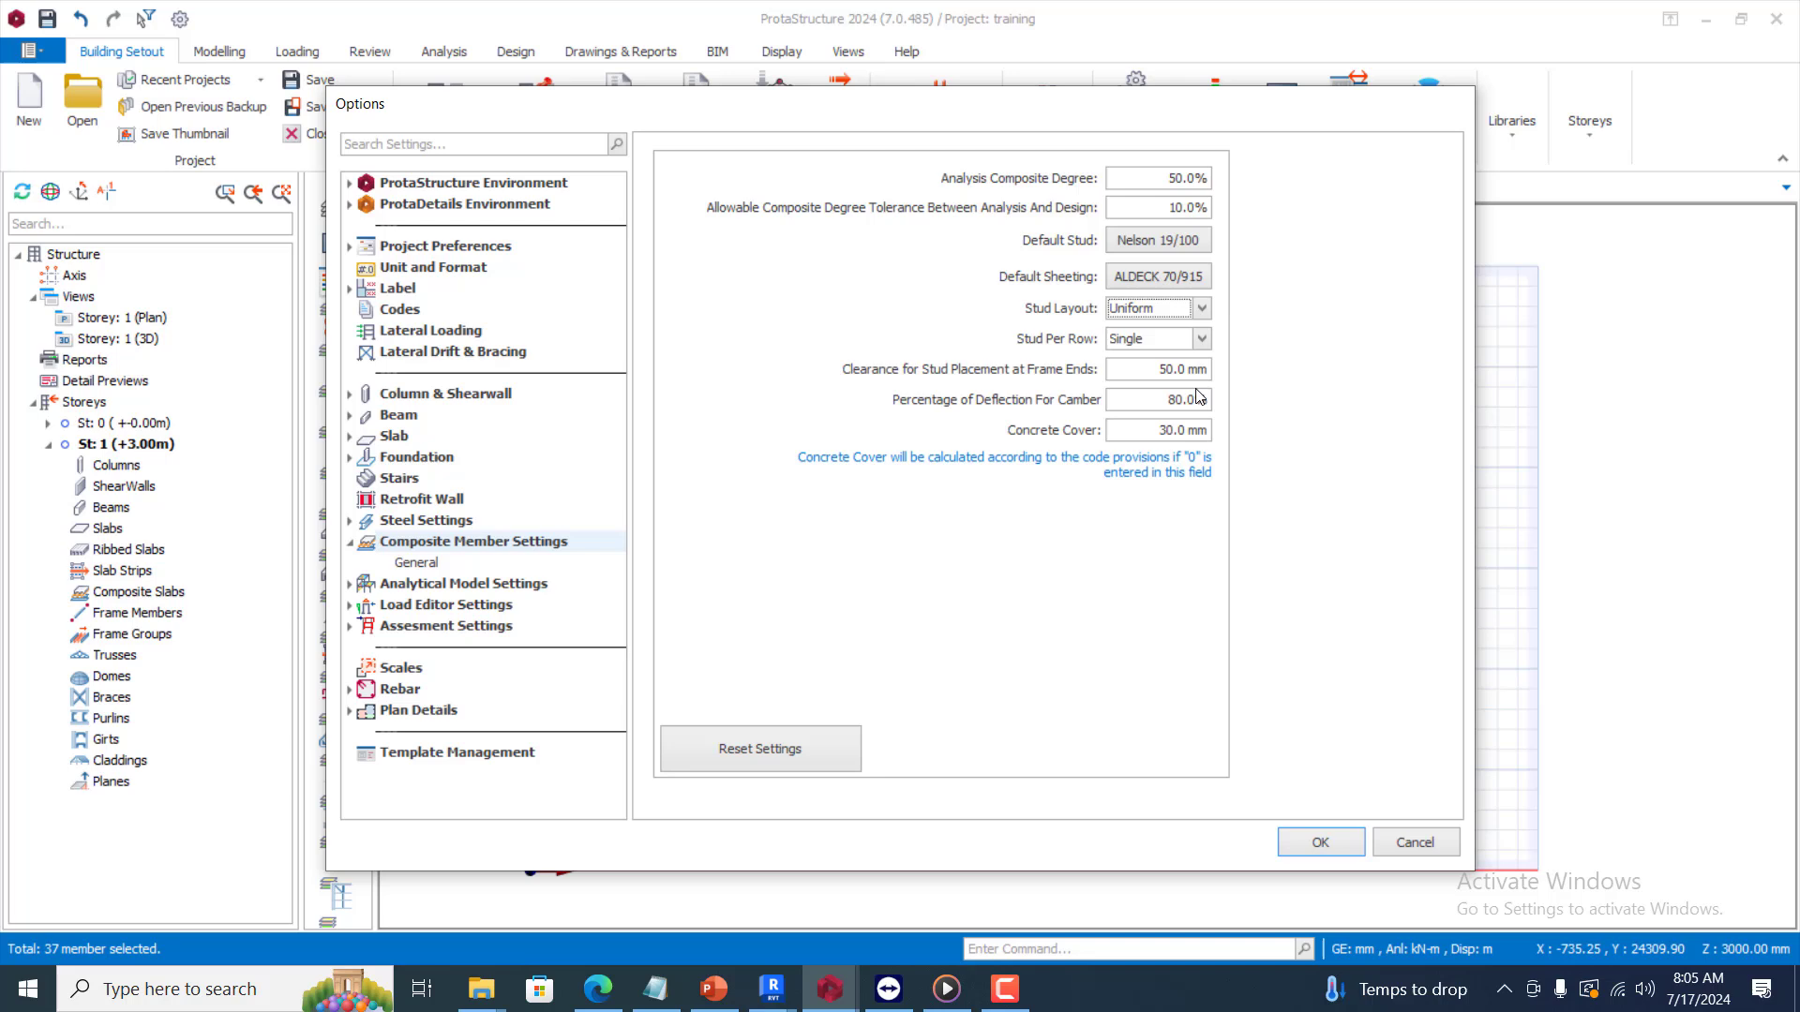
pyautogui.moveTo(1154, 395)
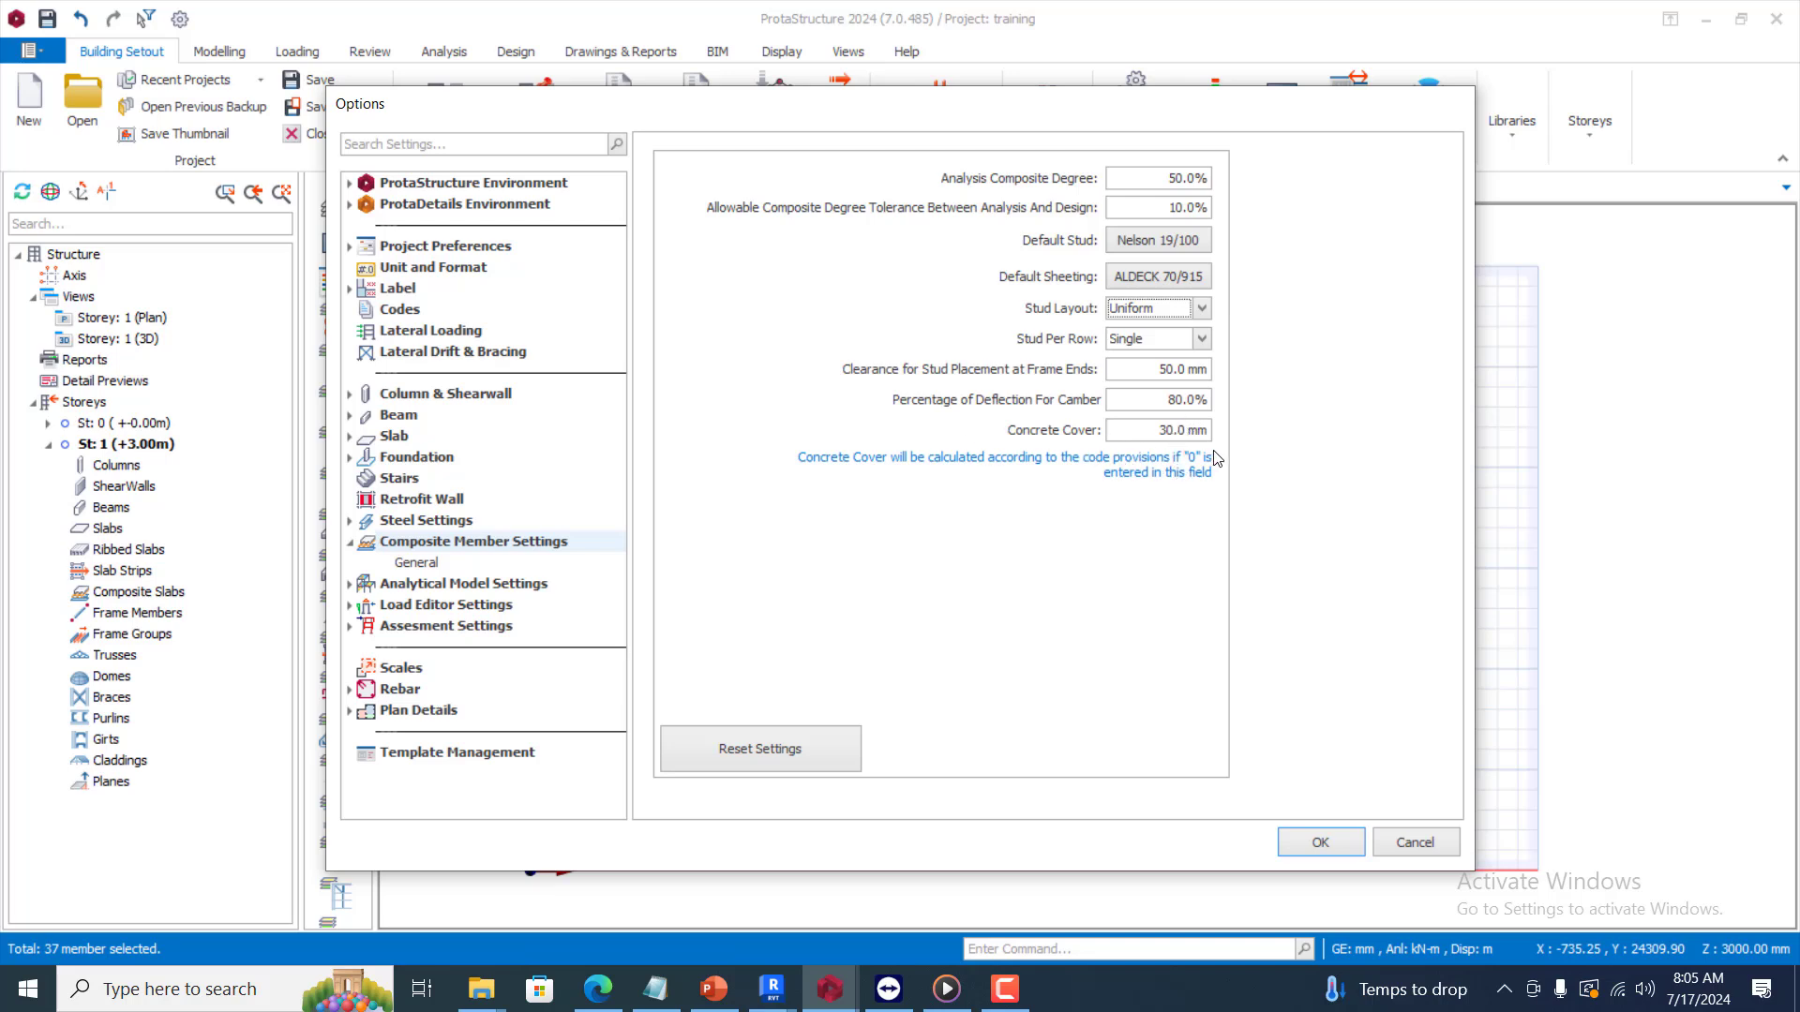
pyautogui.moveTo(1063, 772)
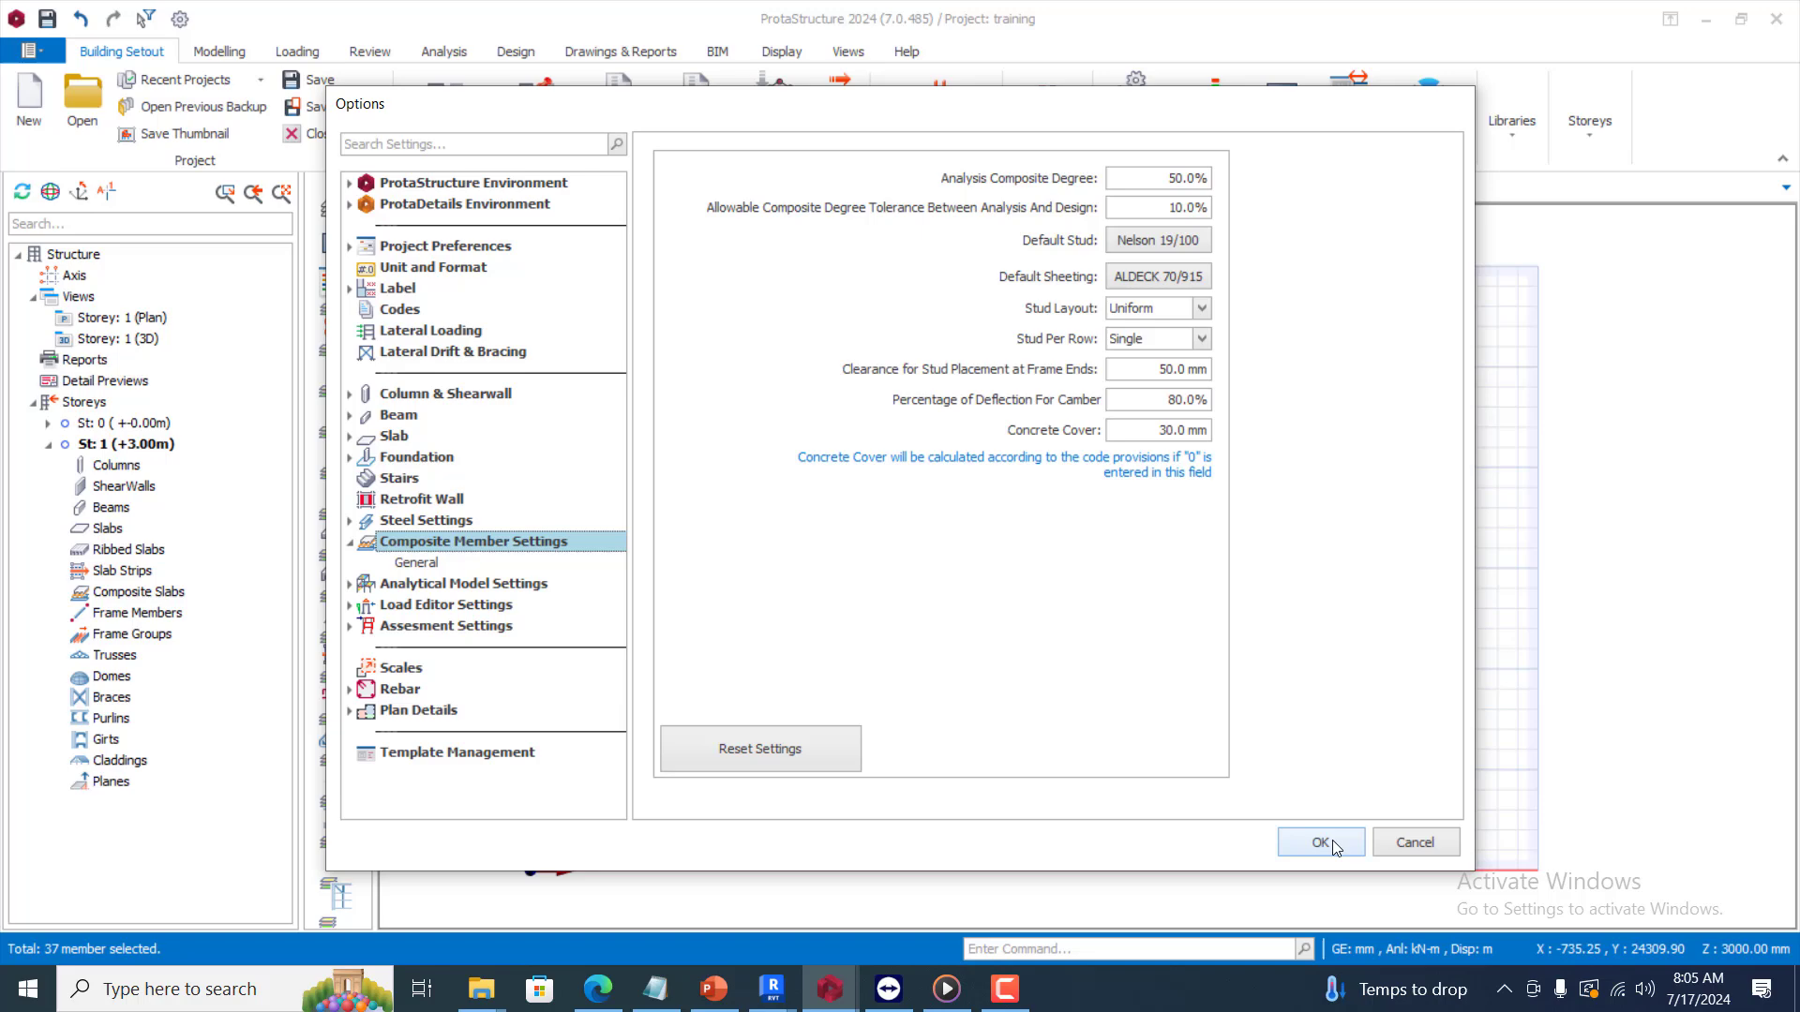
pyautogui.click(1319, 842)
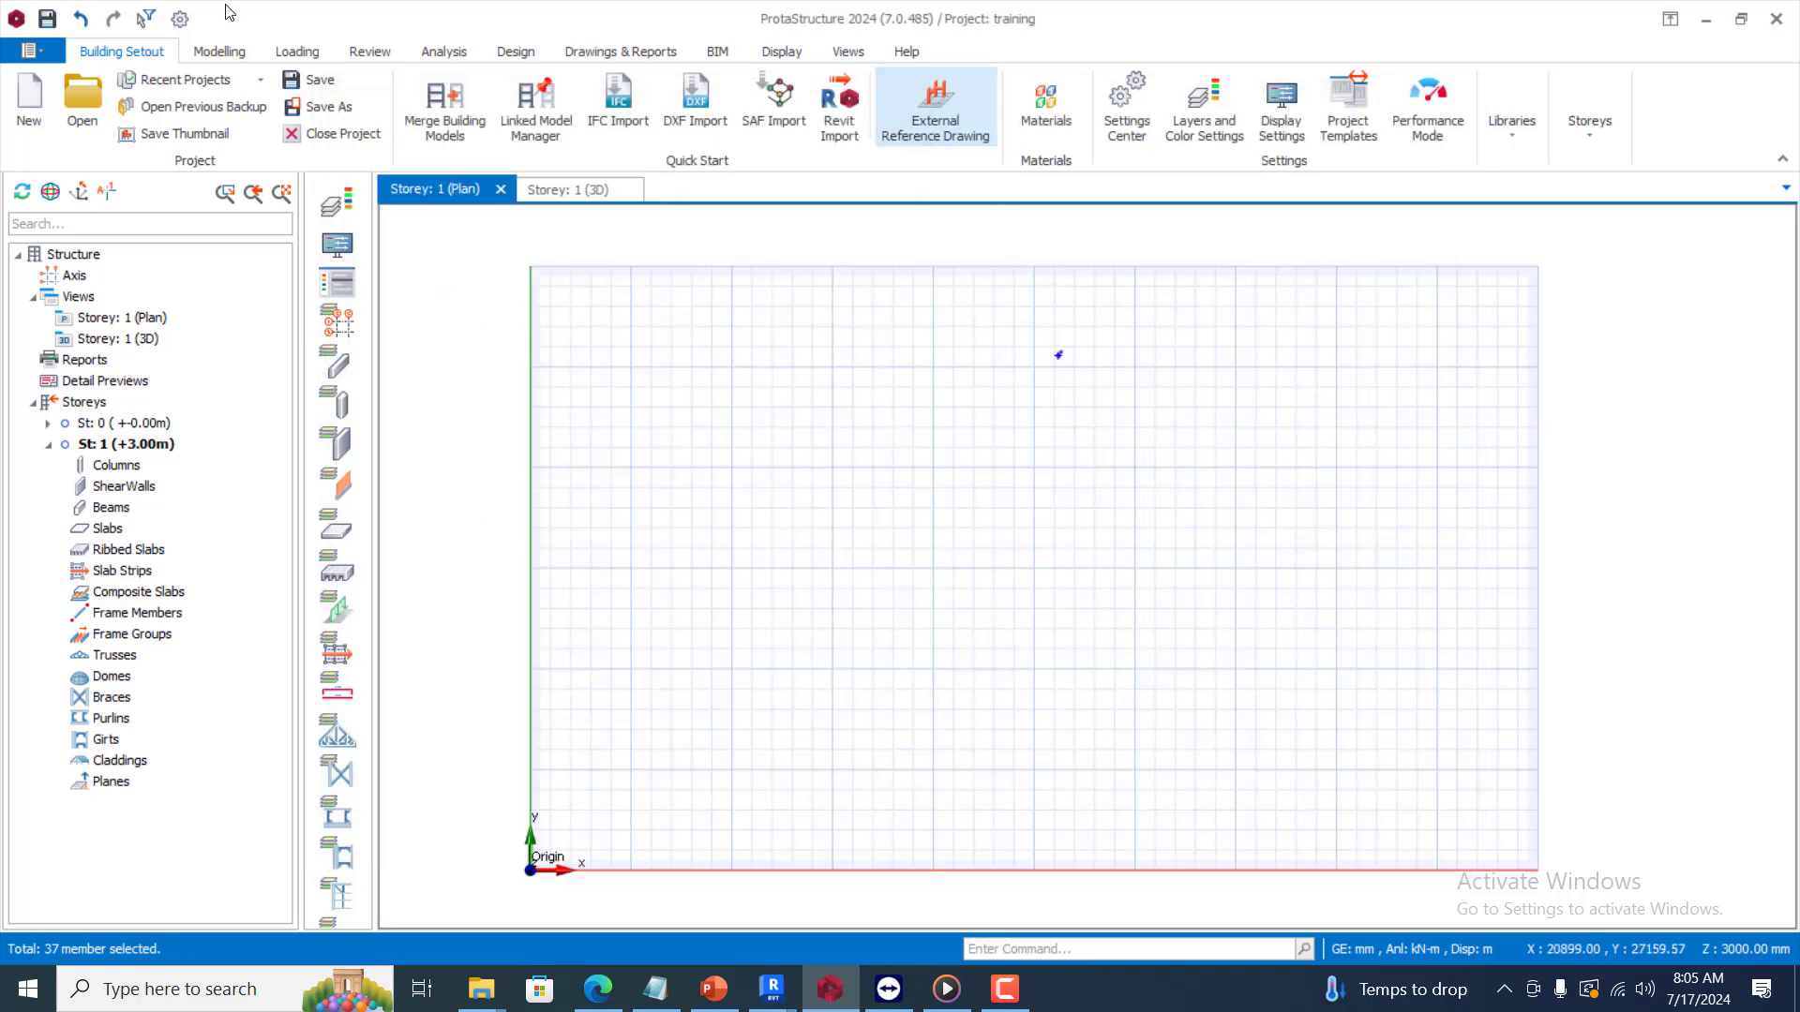
# Generate a 4×4 axis grid, A–D and 1–4, at 5000 mm spacings
pyautogui.click(219, 51)
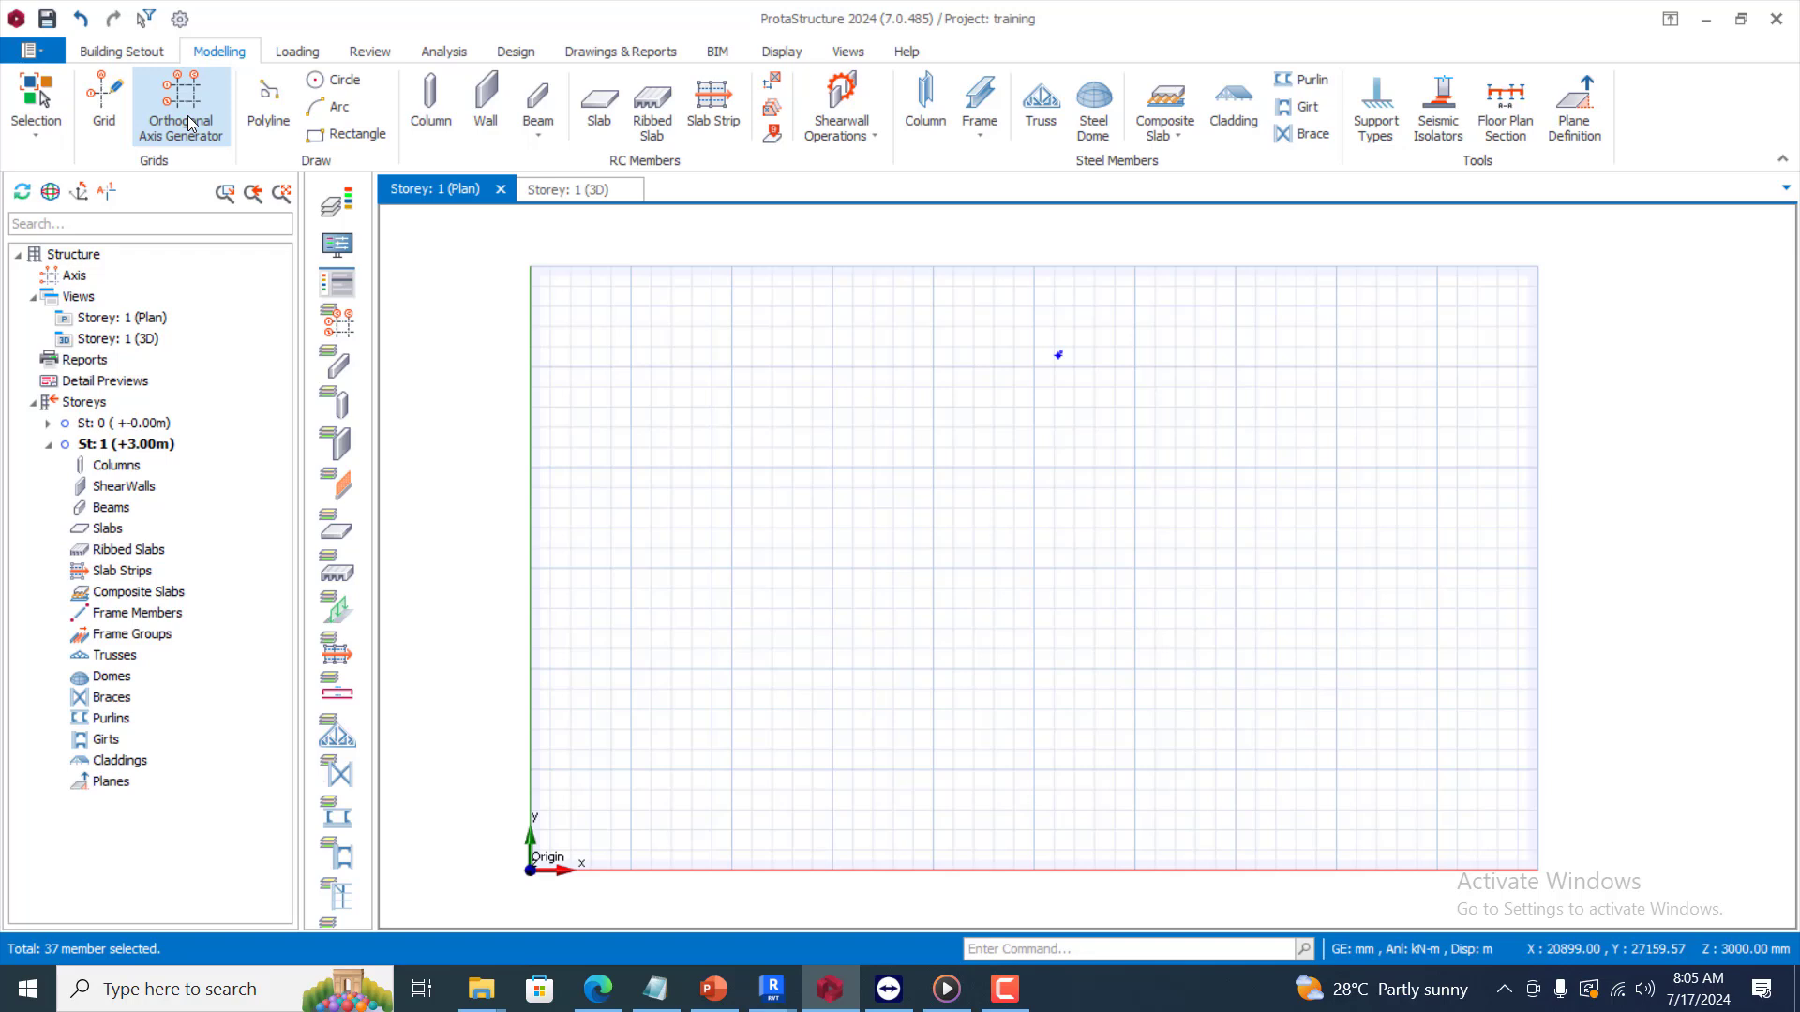
pyautogui.moveTo(189, 119)
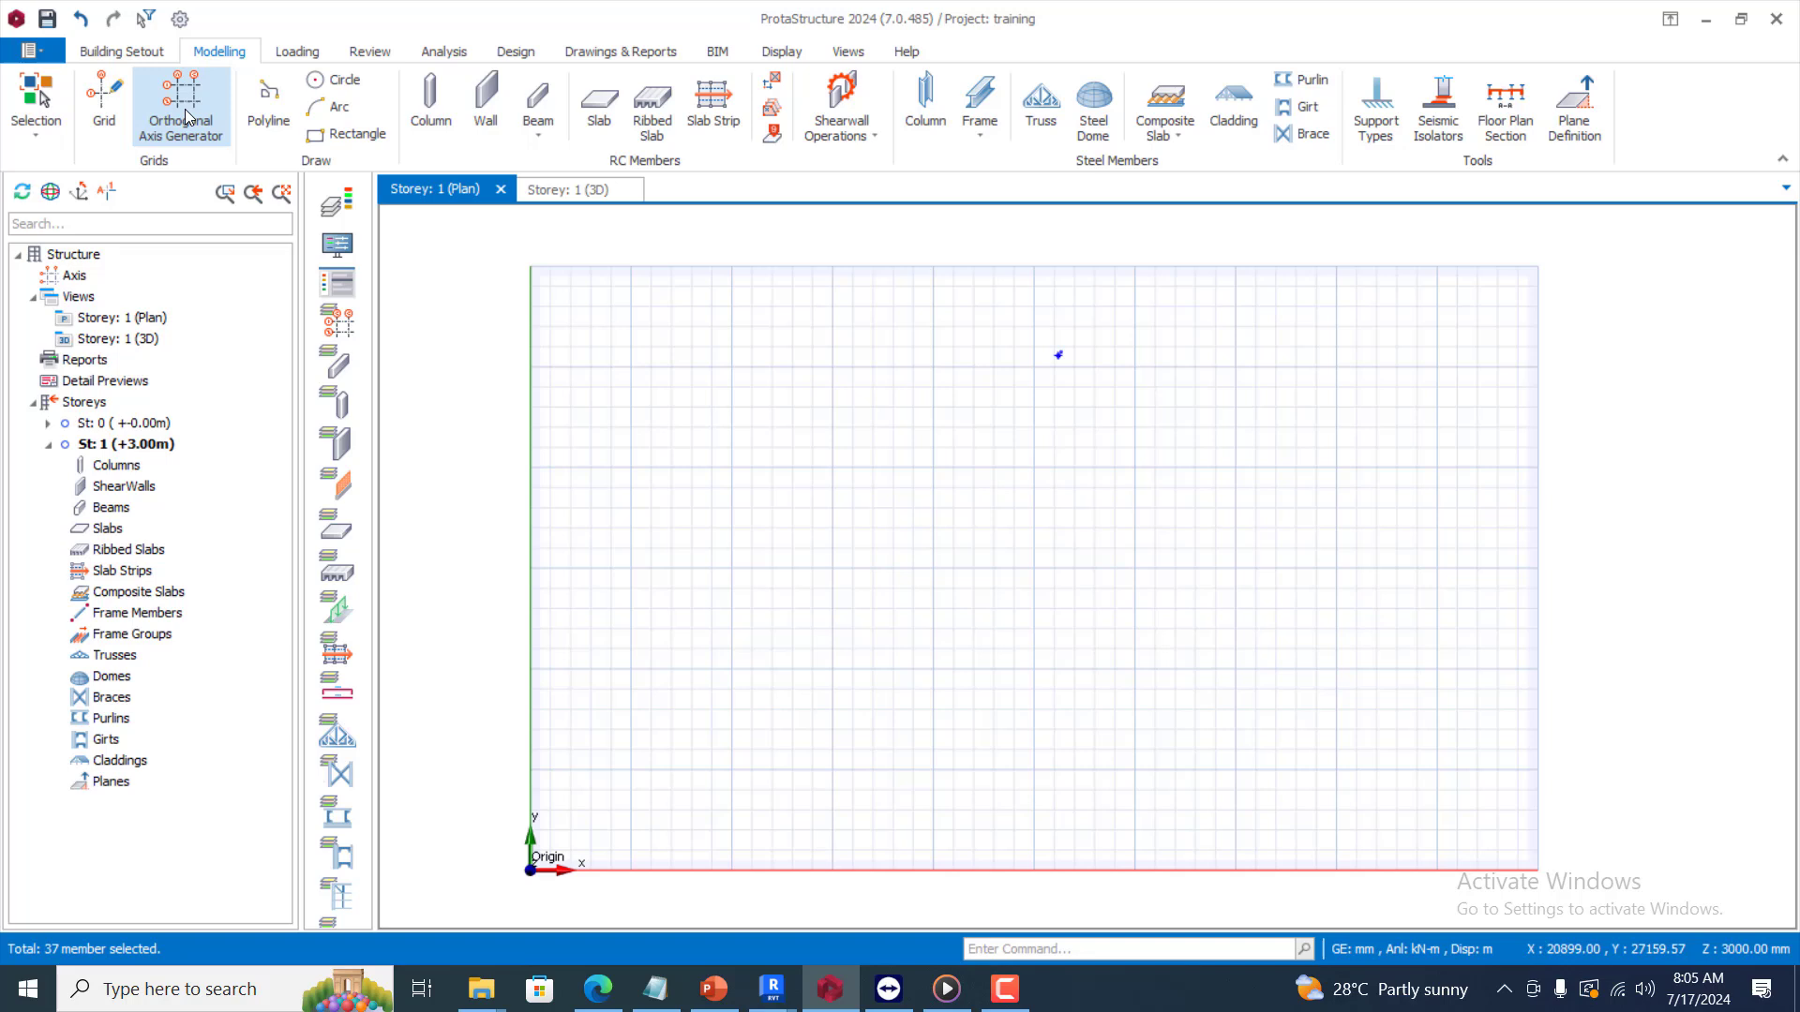
pyautogui.click(180, 104)
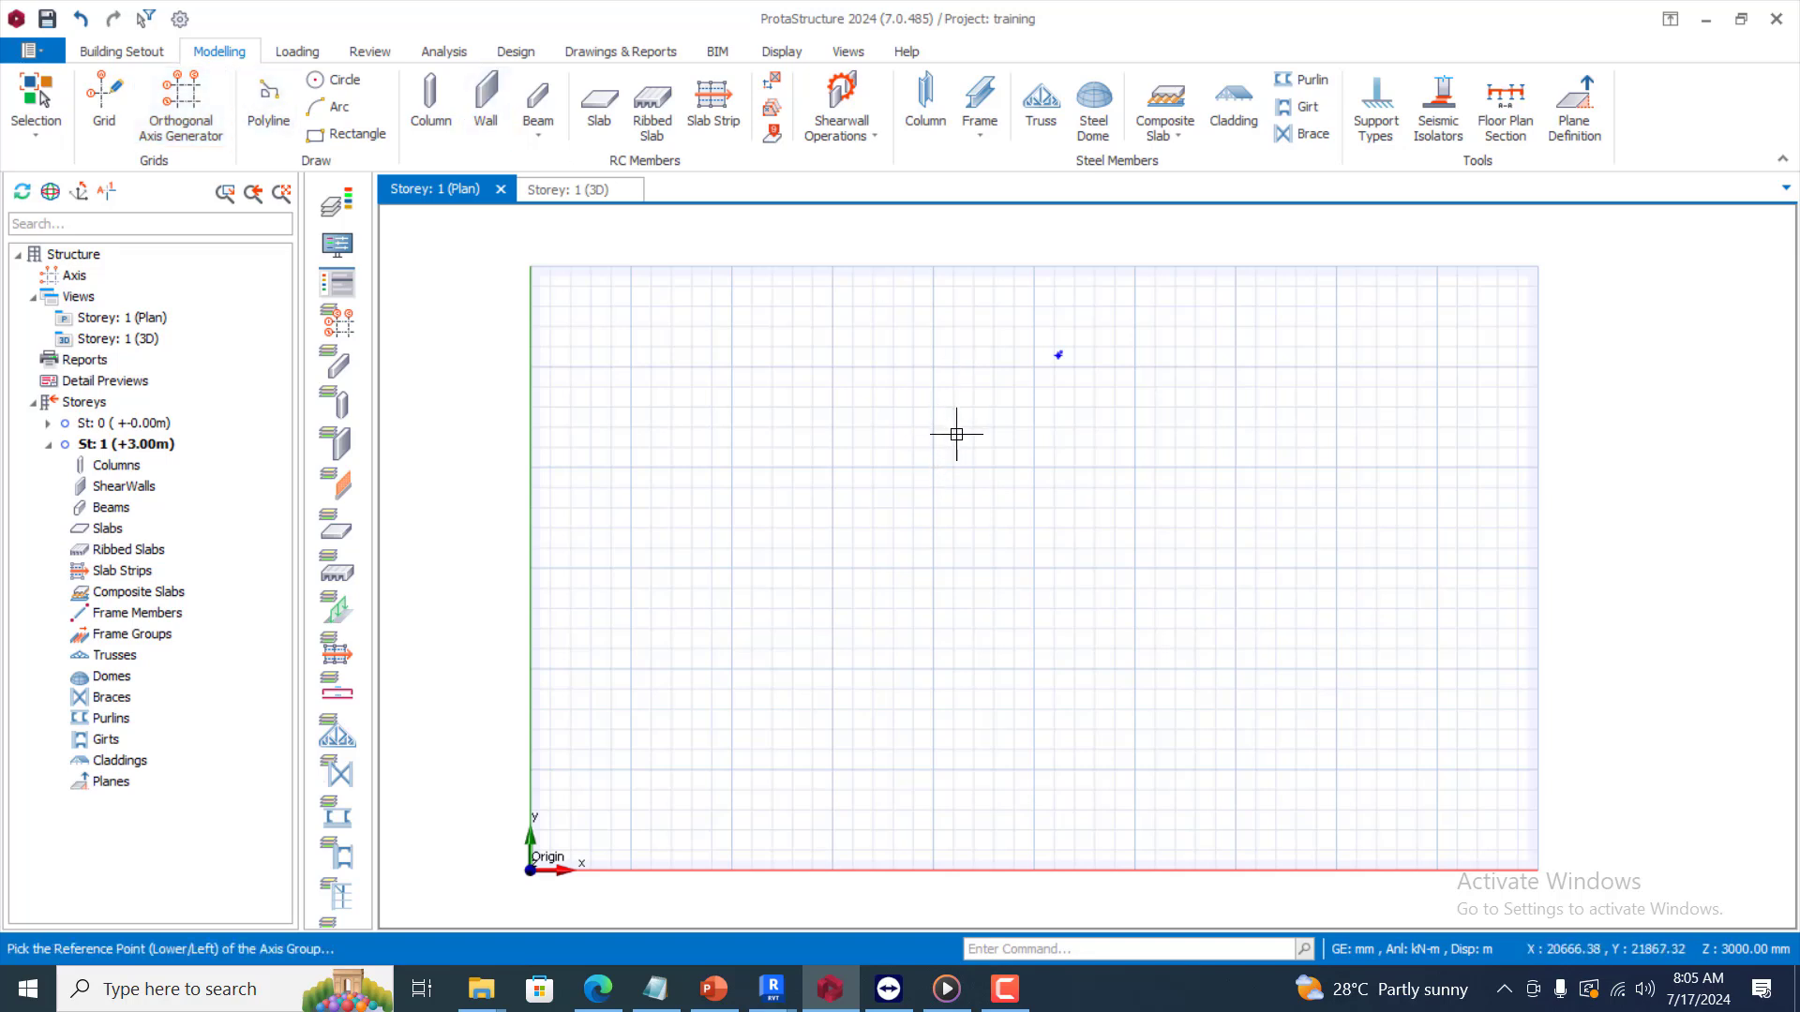
pyautogui.moveTo(909, 513)
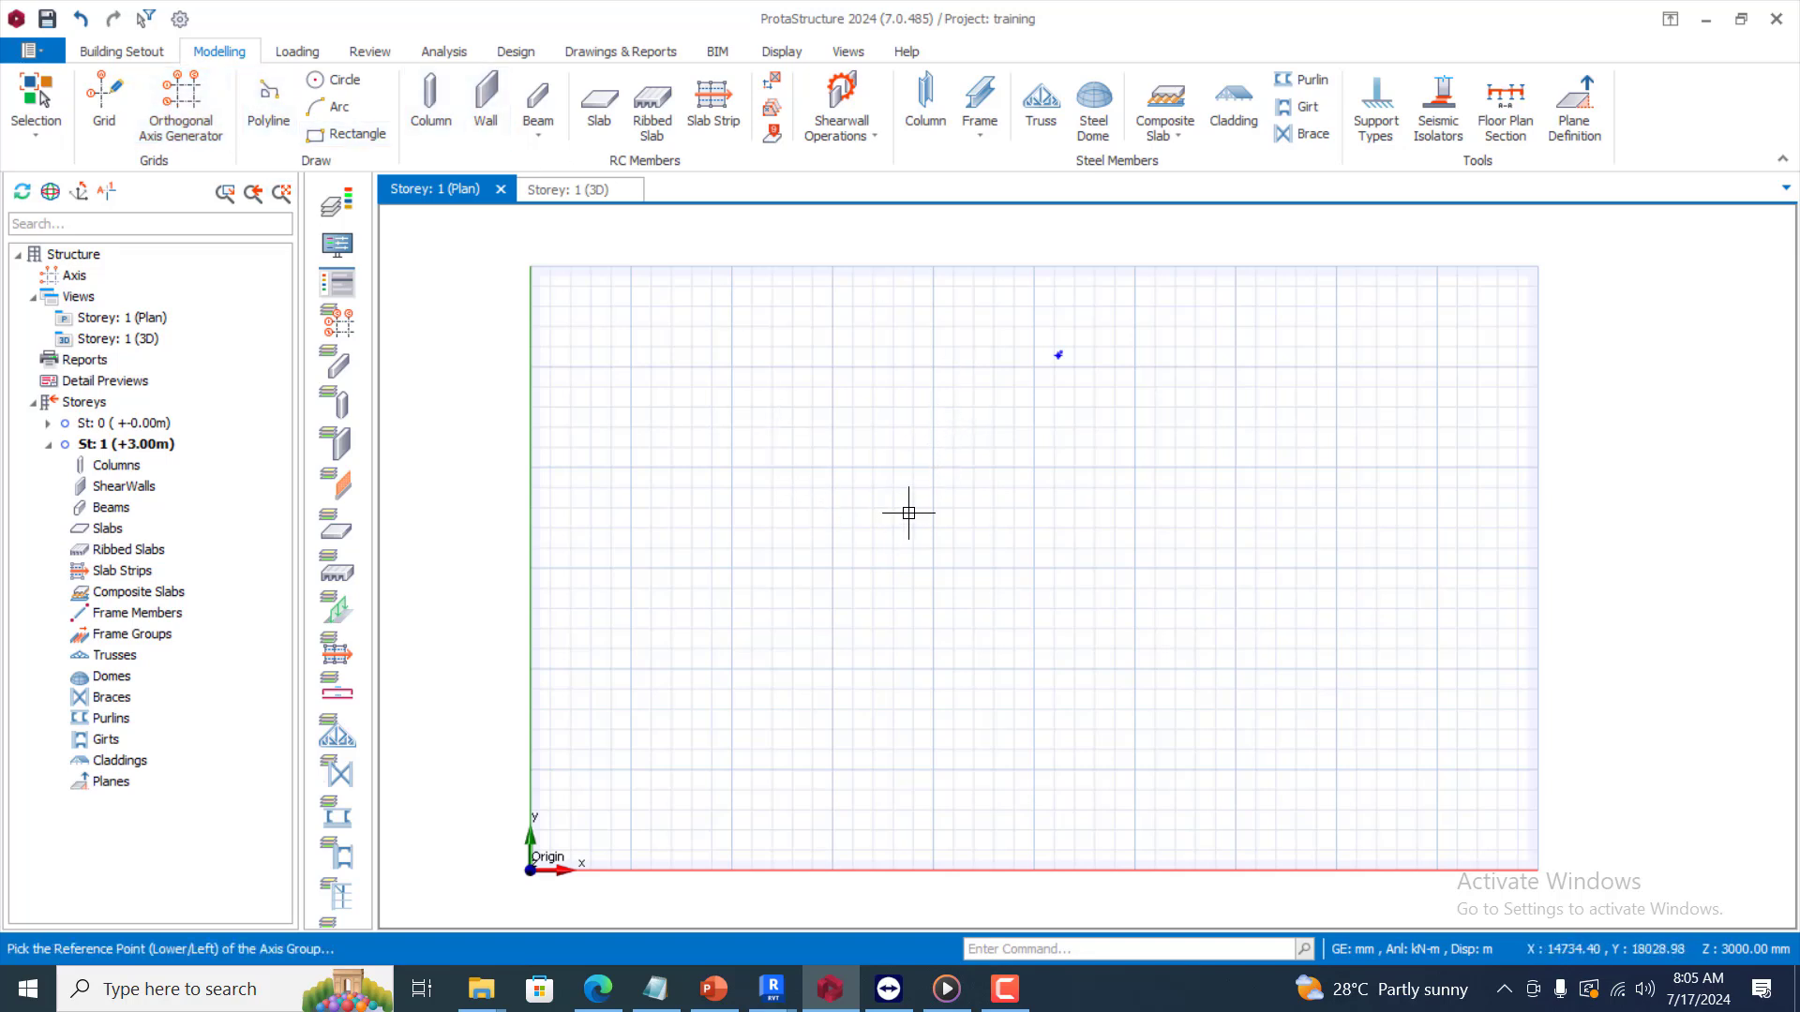
pyautogui.click(179, 103)
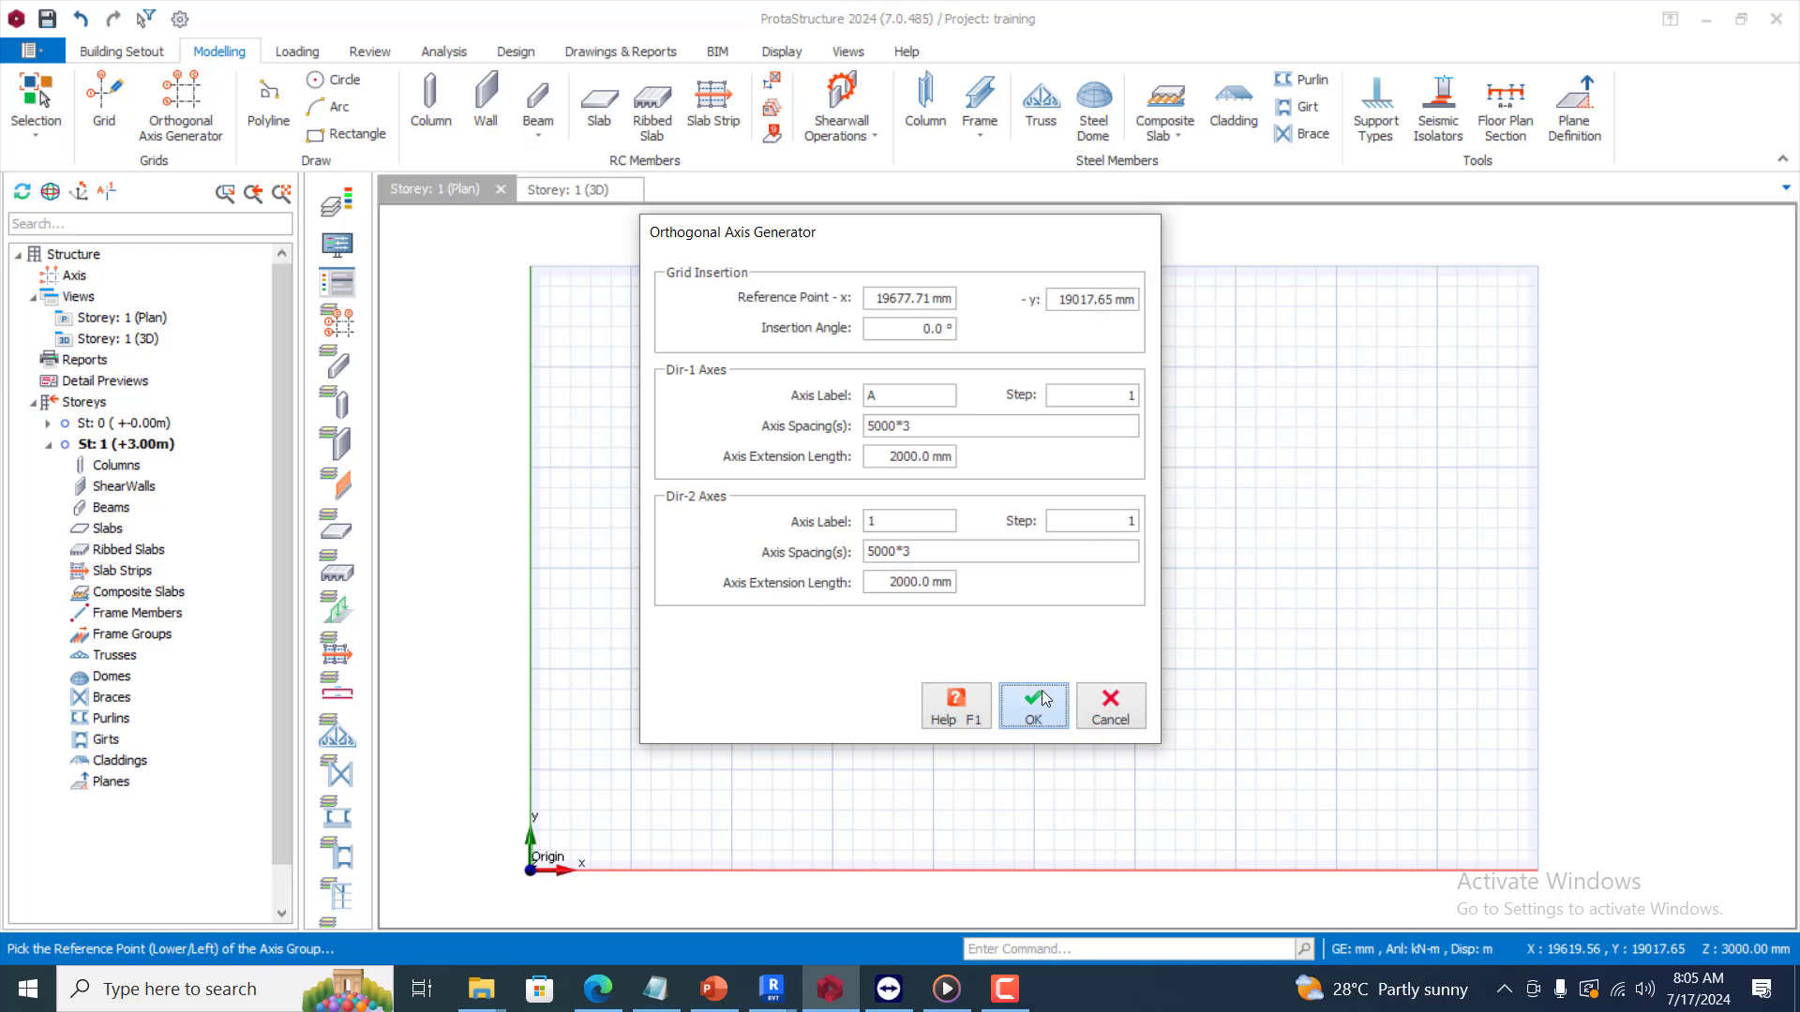
pyautogui.click(1032, 705)
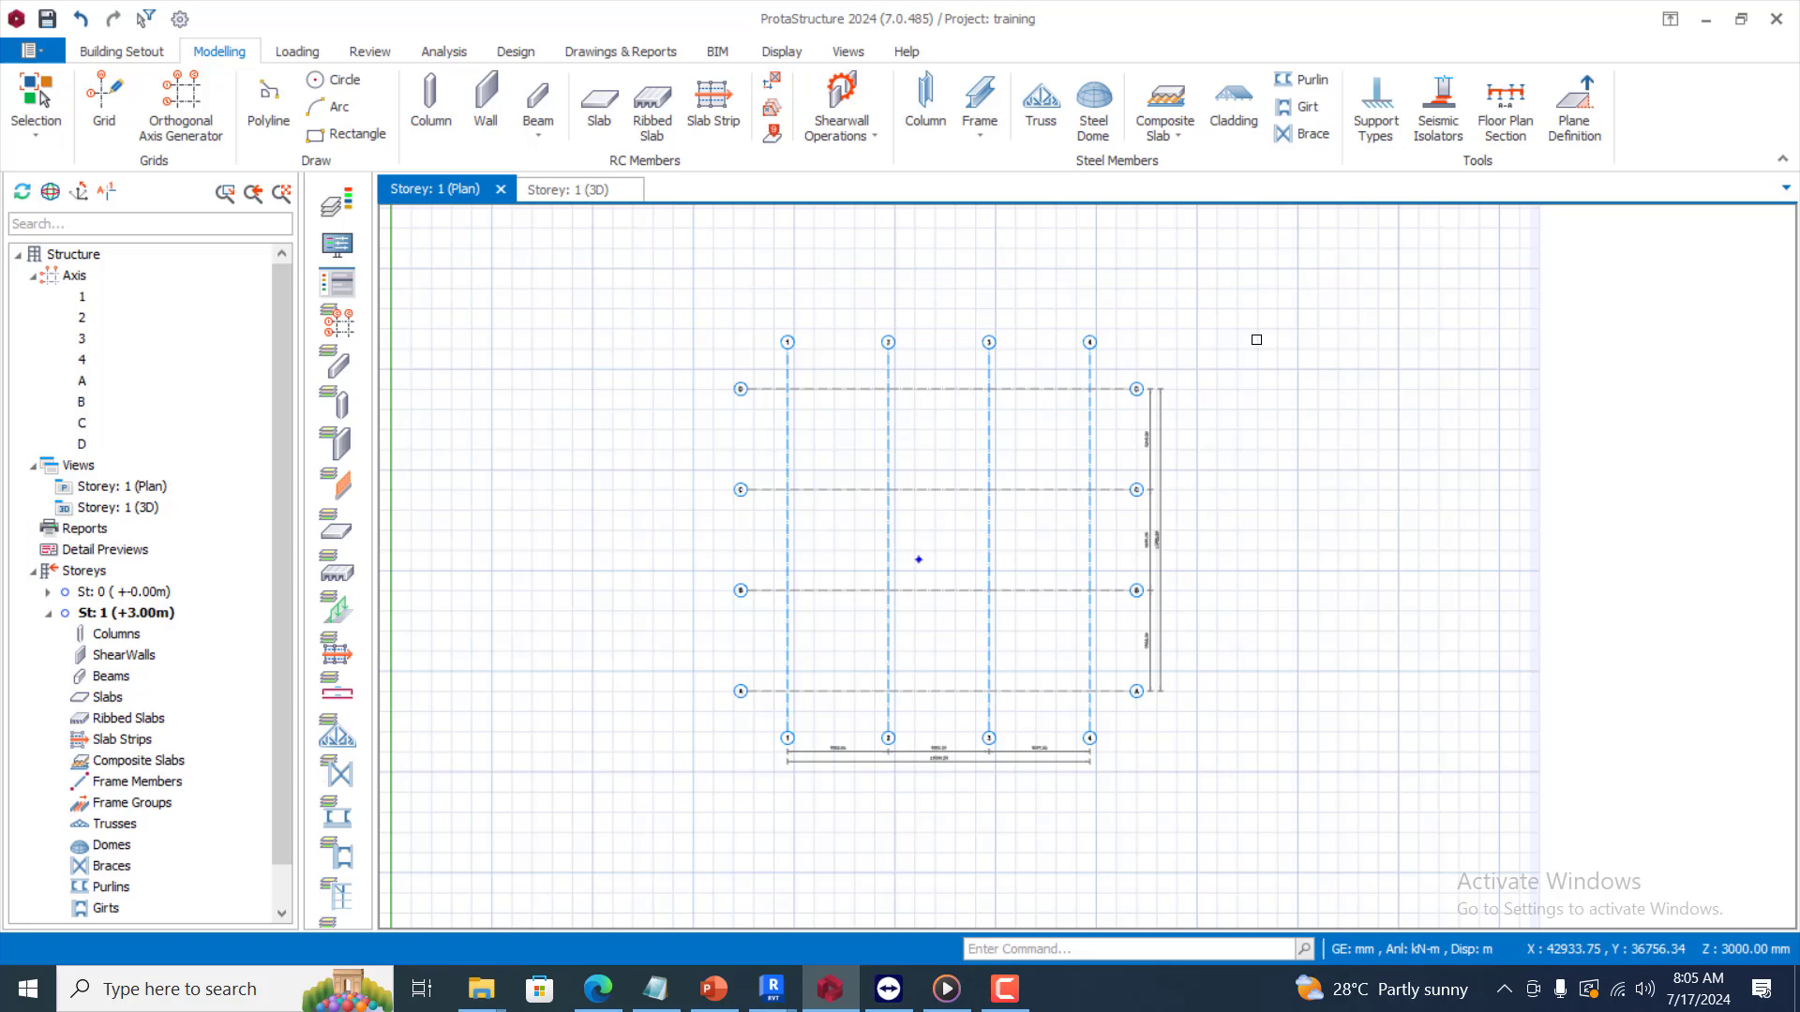
# Place steel columns 1C1–1C16 at every grid intersection and start a UKB305X165X40 primary composite beam
pyautogui.click(924, 104)
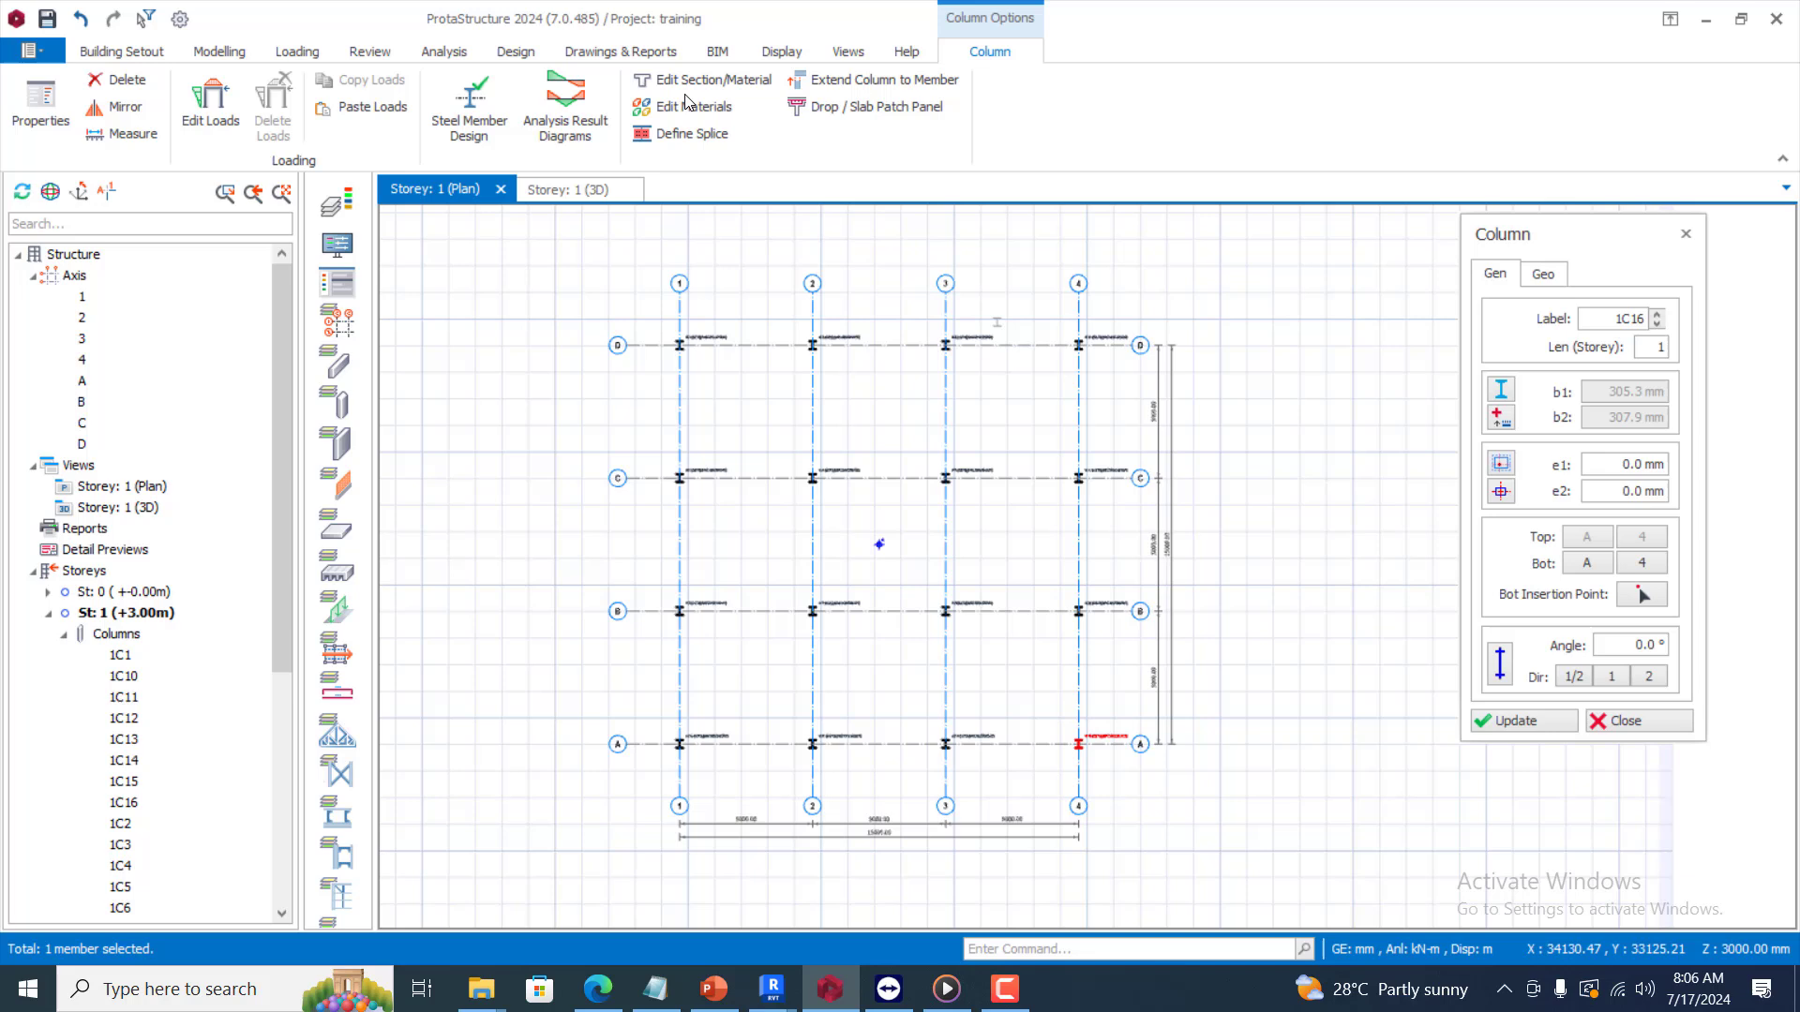
pyautogui.click(219, 51)
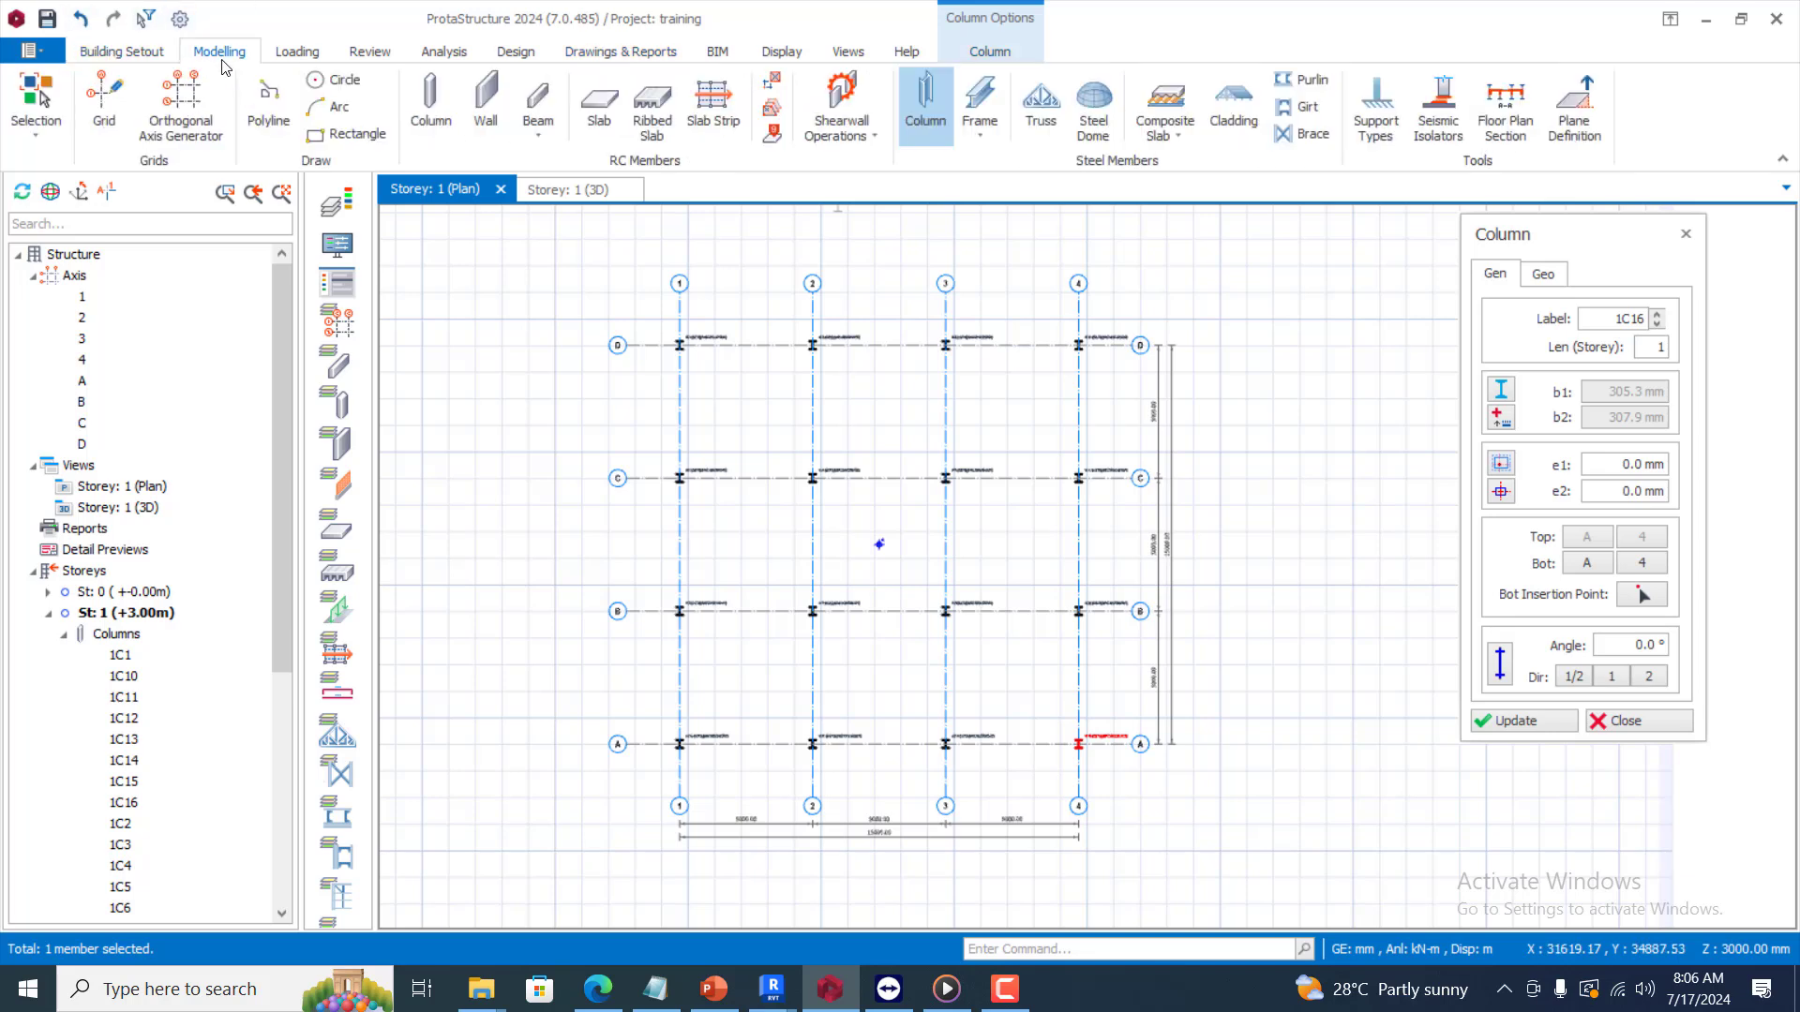
pyautogui.moveTo(979, 103)
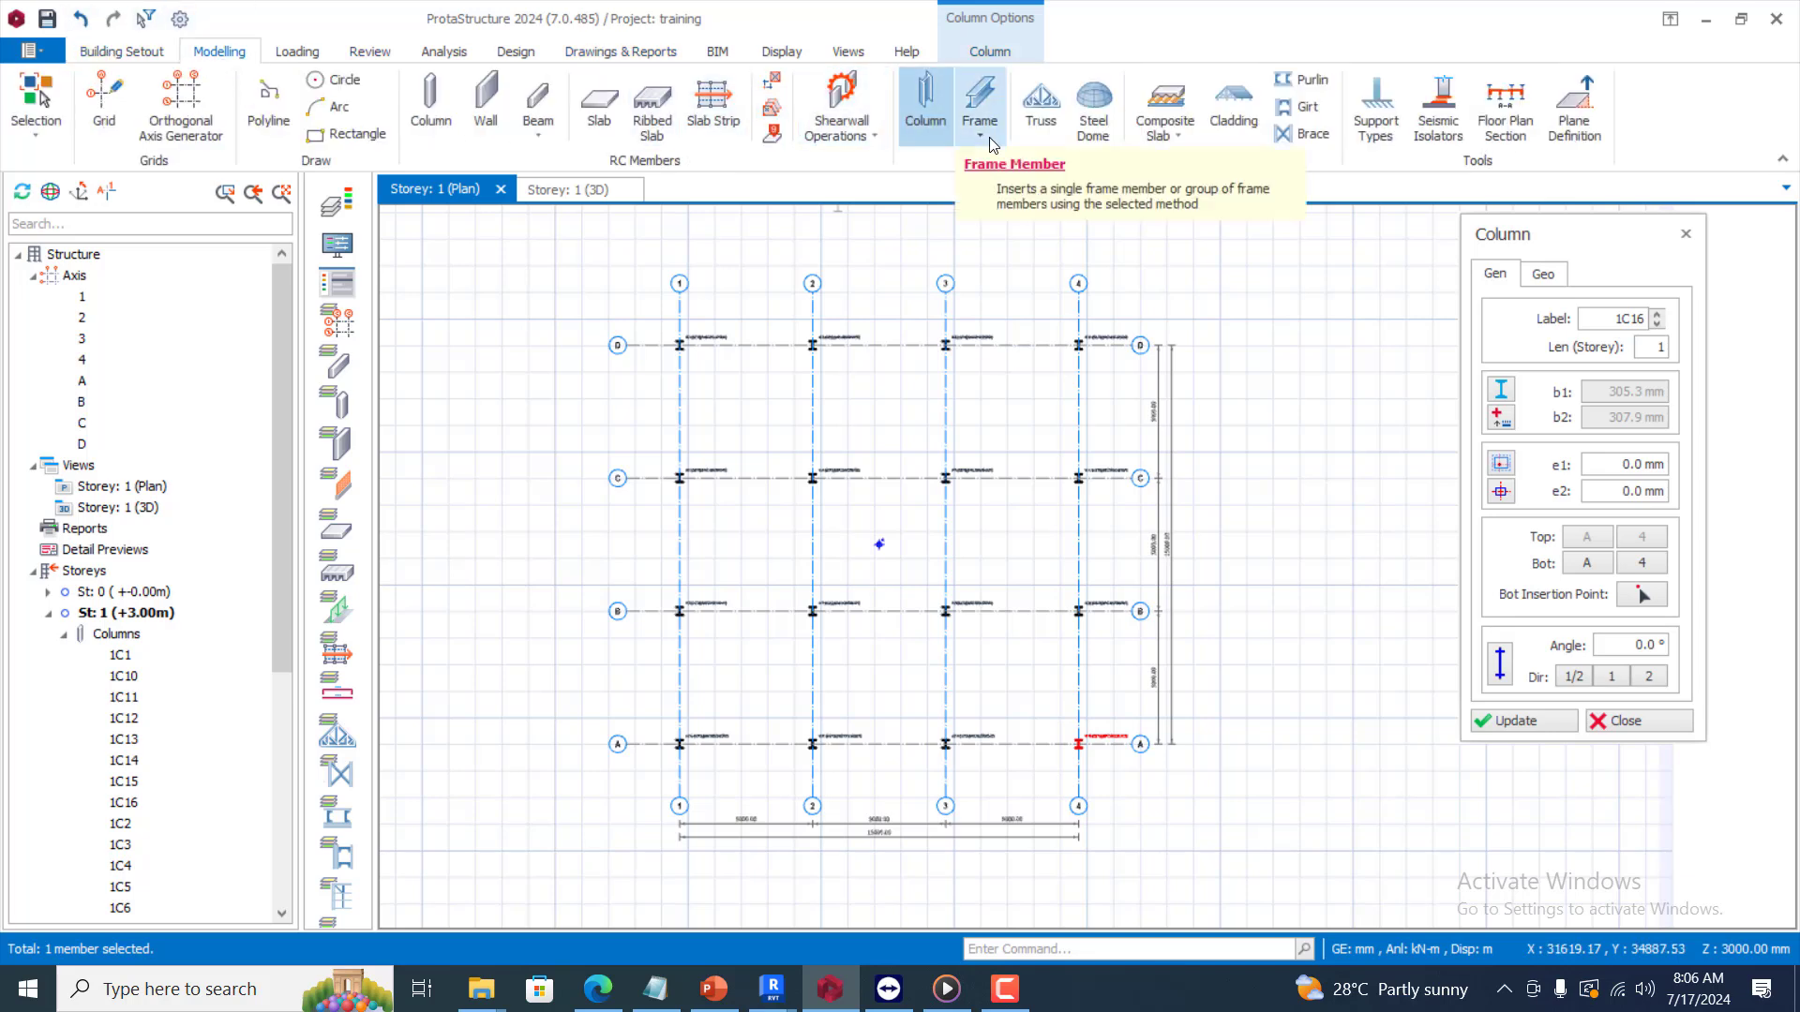
pyautogui.click(978, 103)
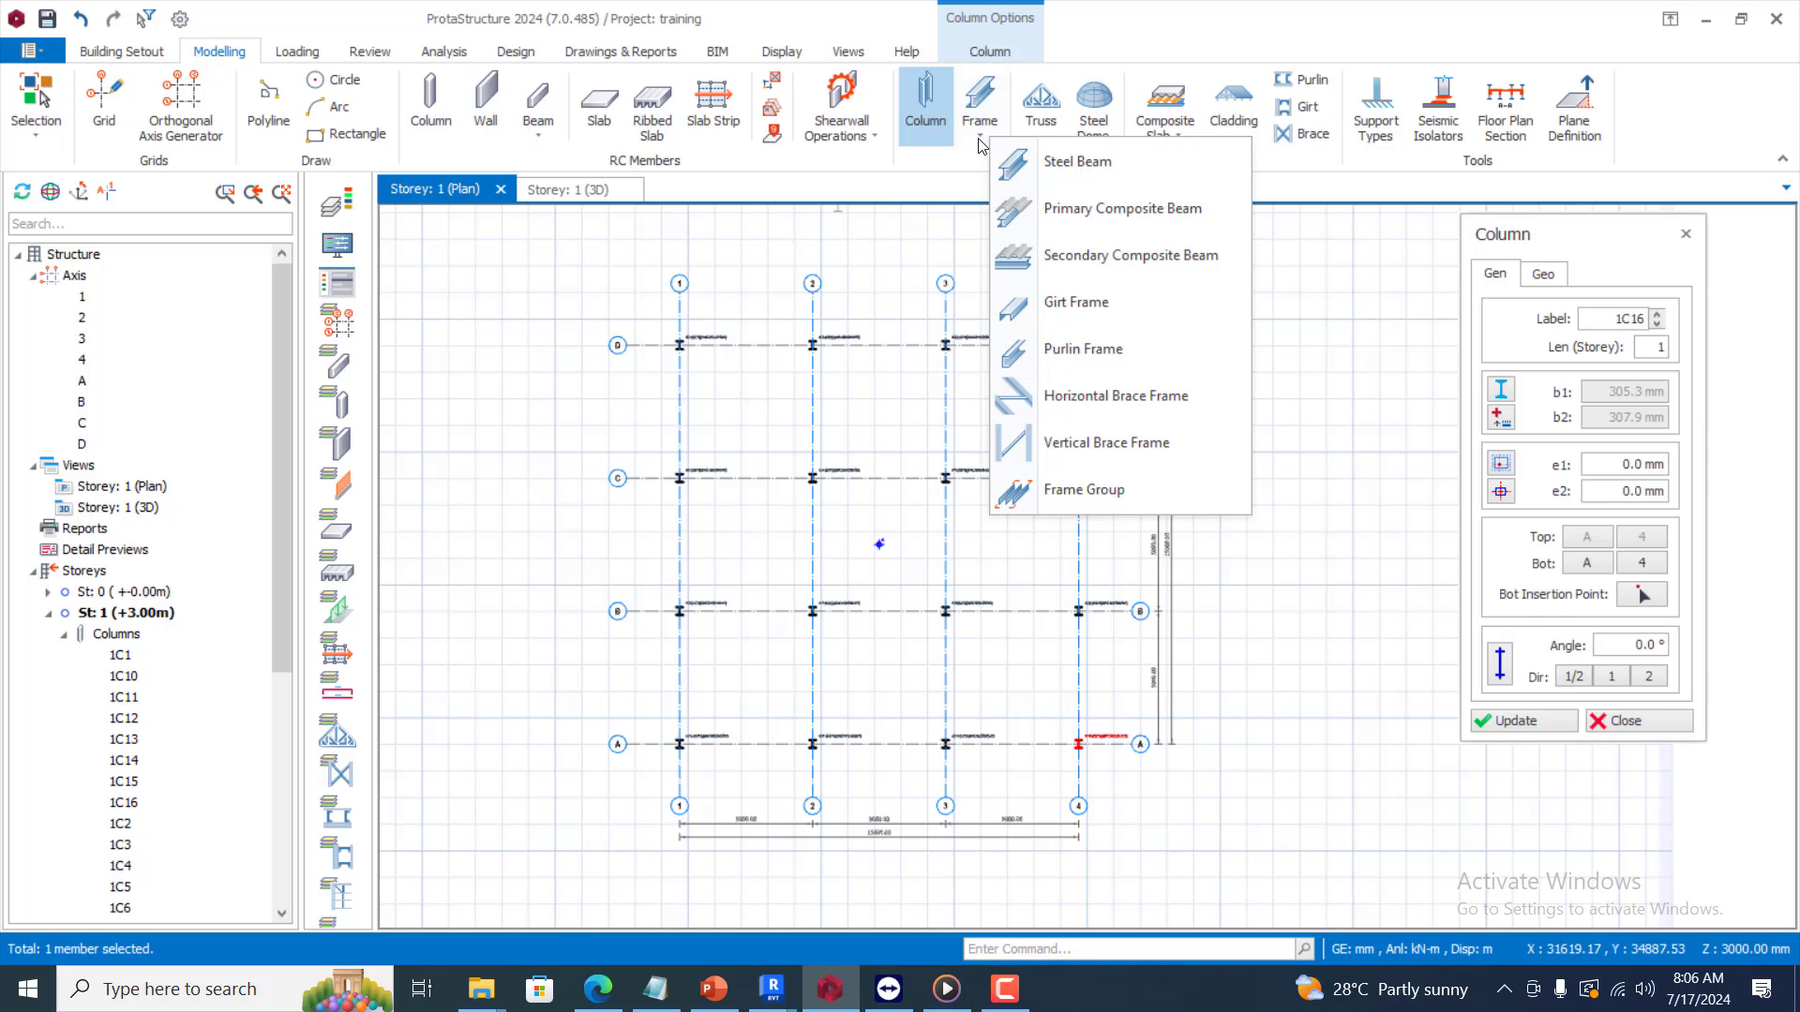
pyautogui.moveTo(984, 146)
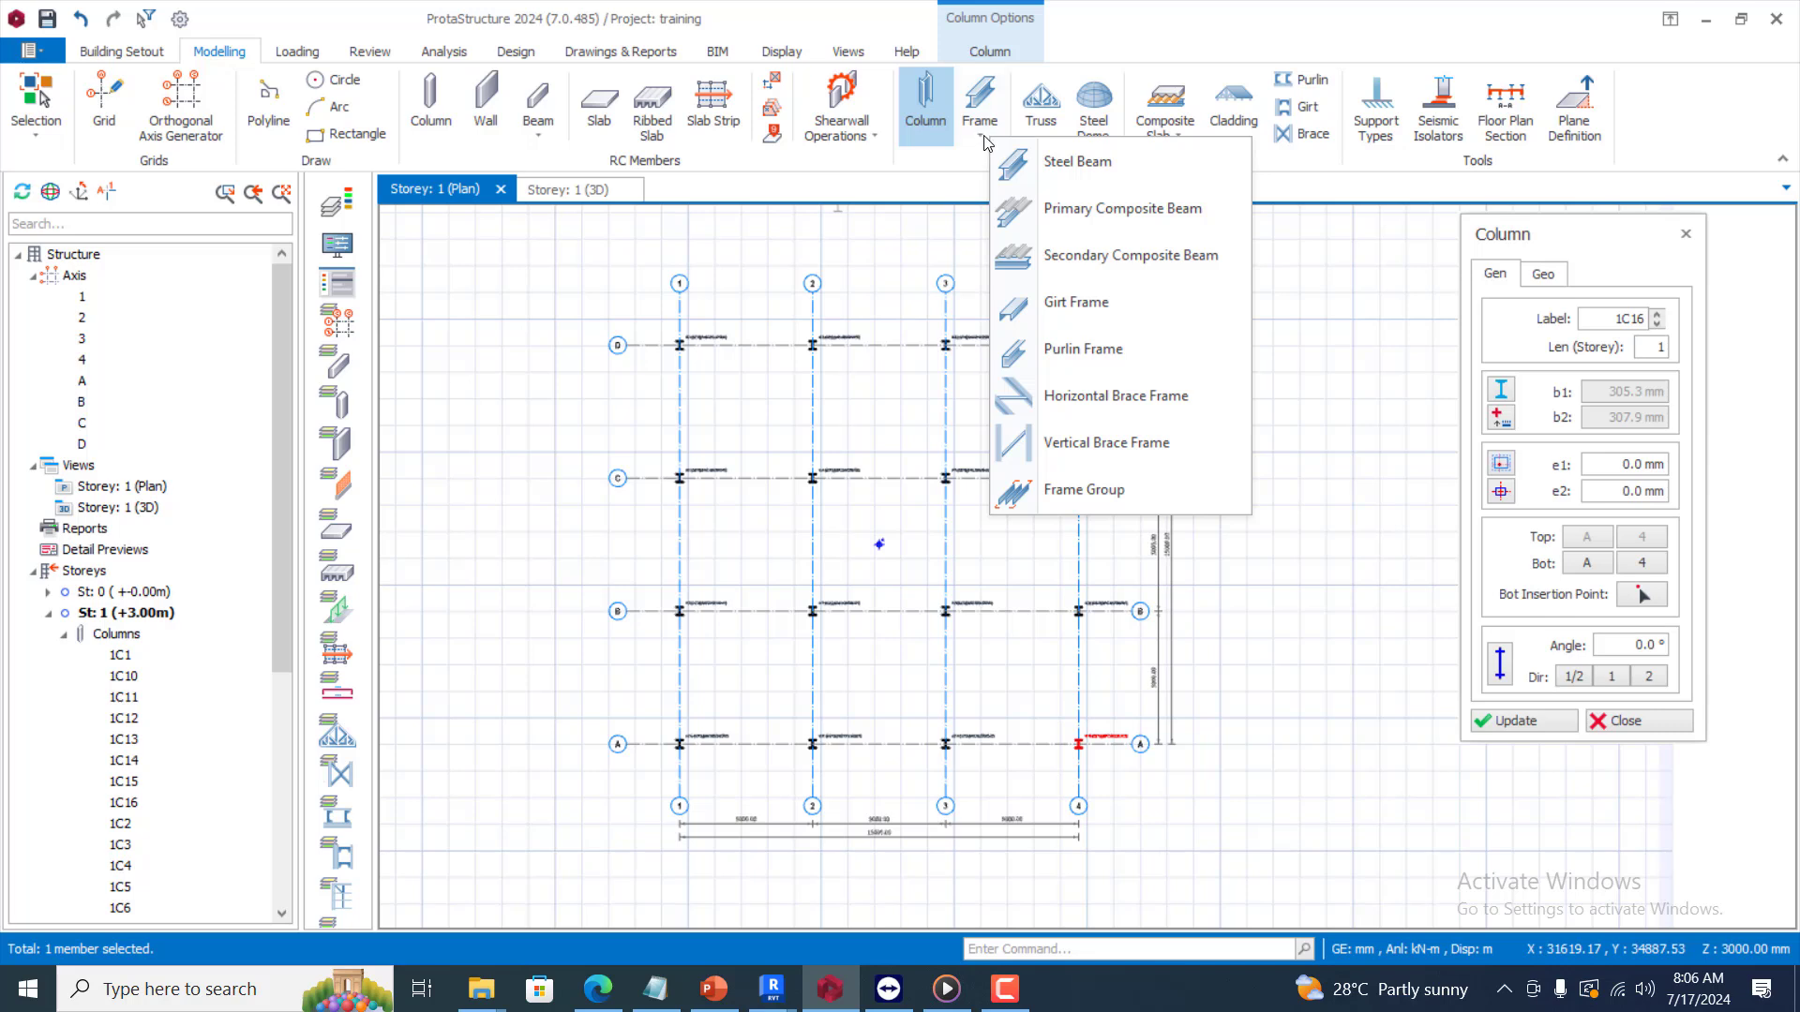
pyautogui.moveTo(1121, 208)
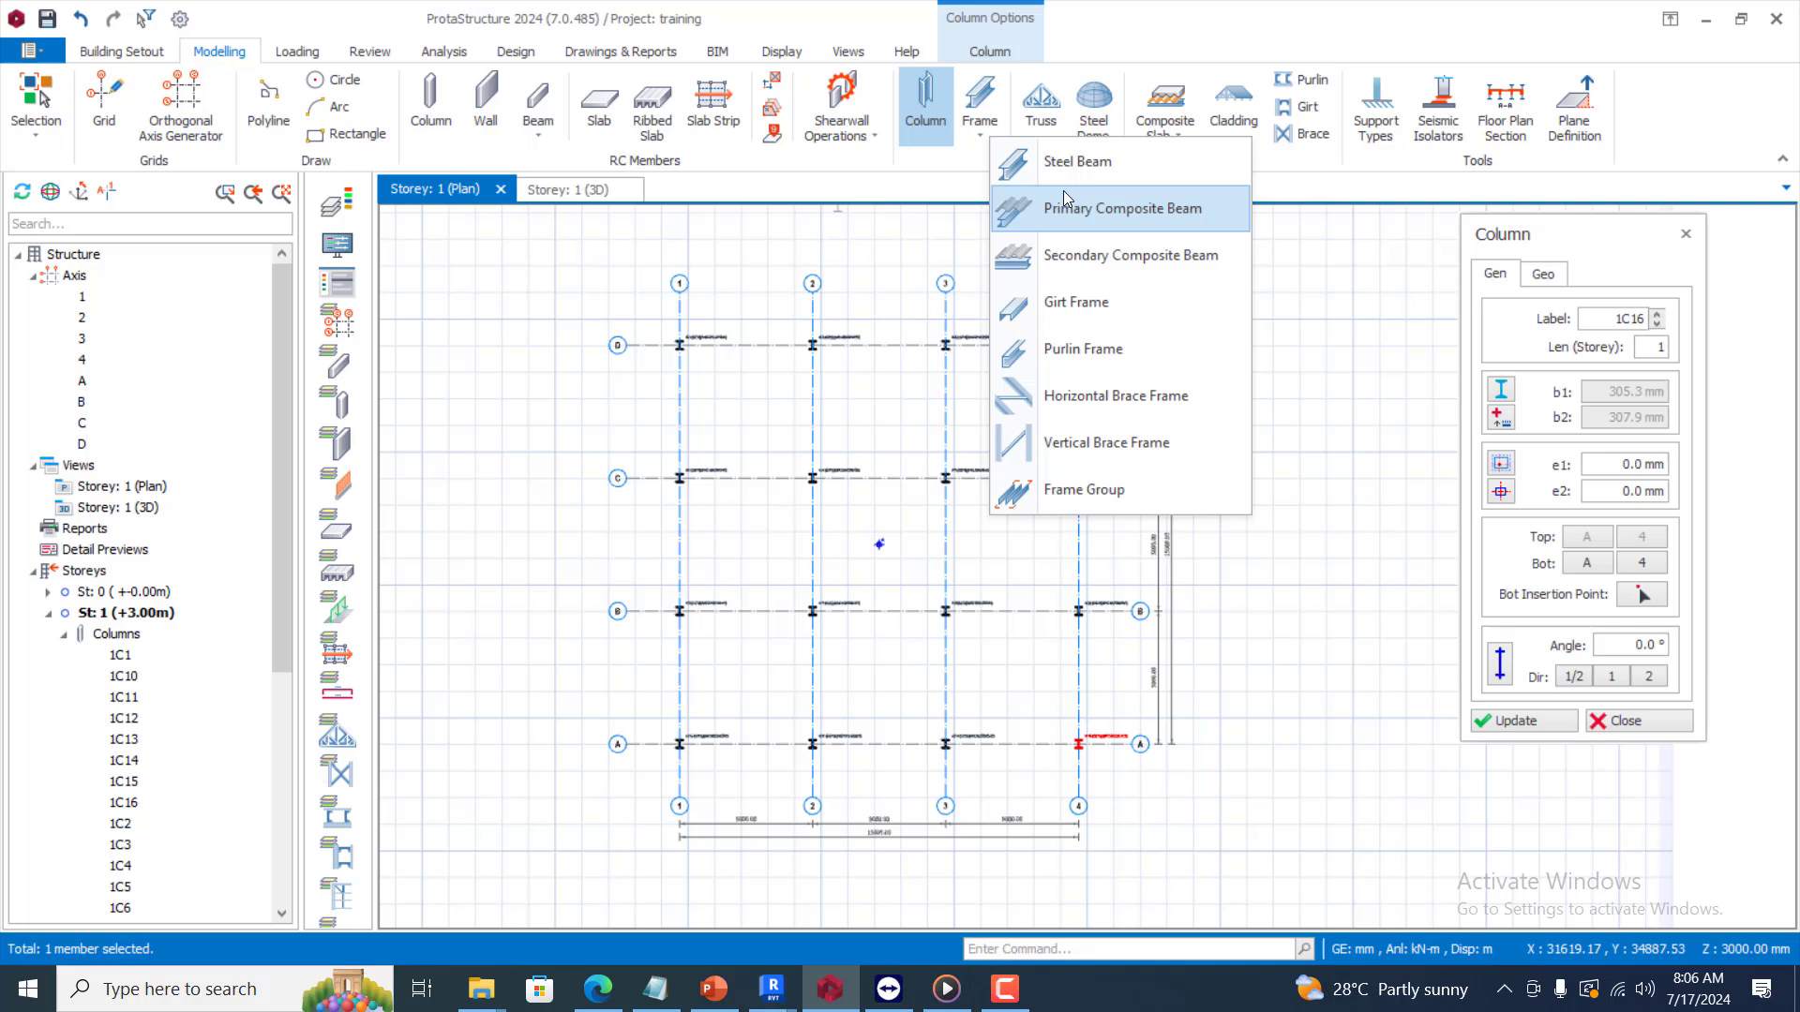
pyautogui.moveTo(1215, 227)
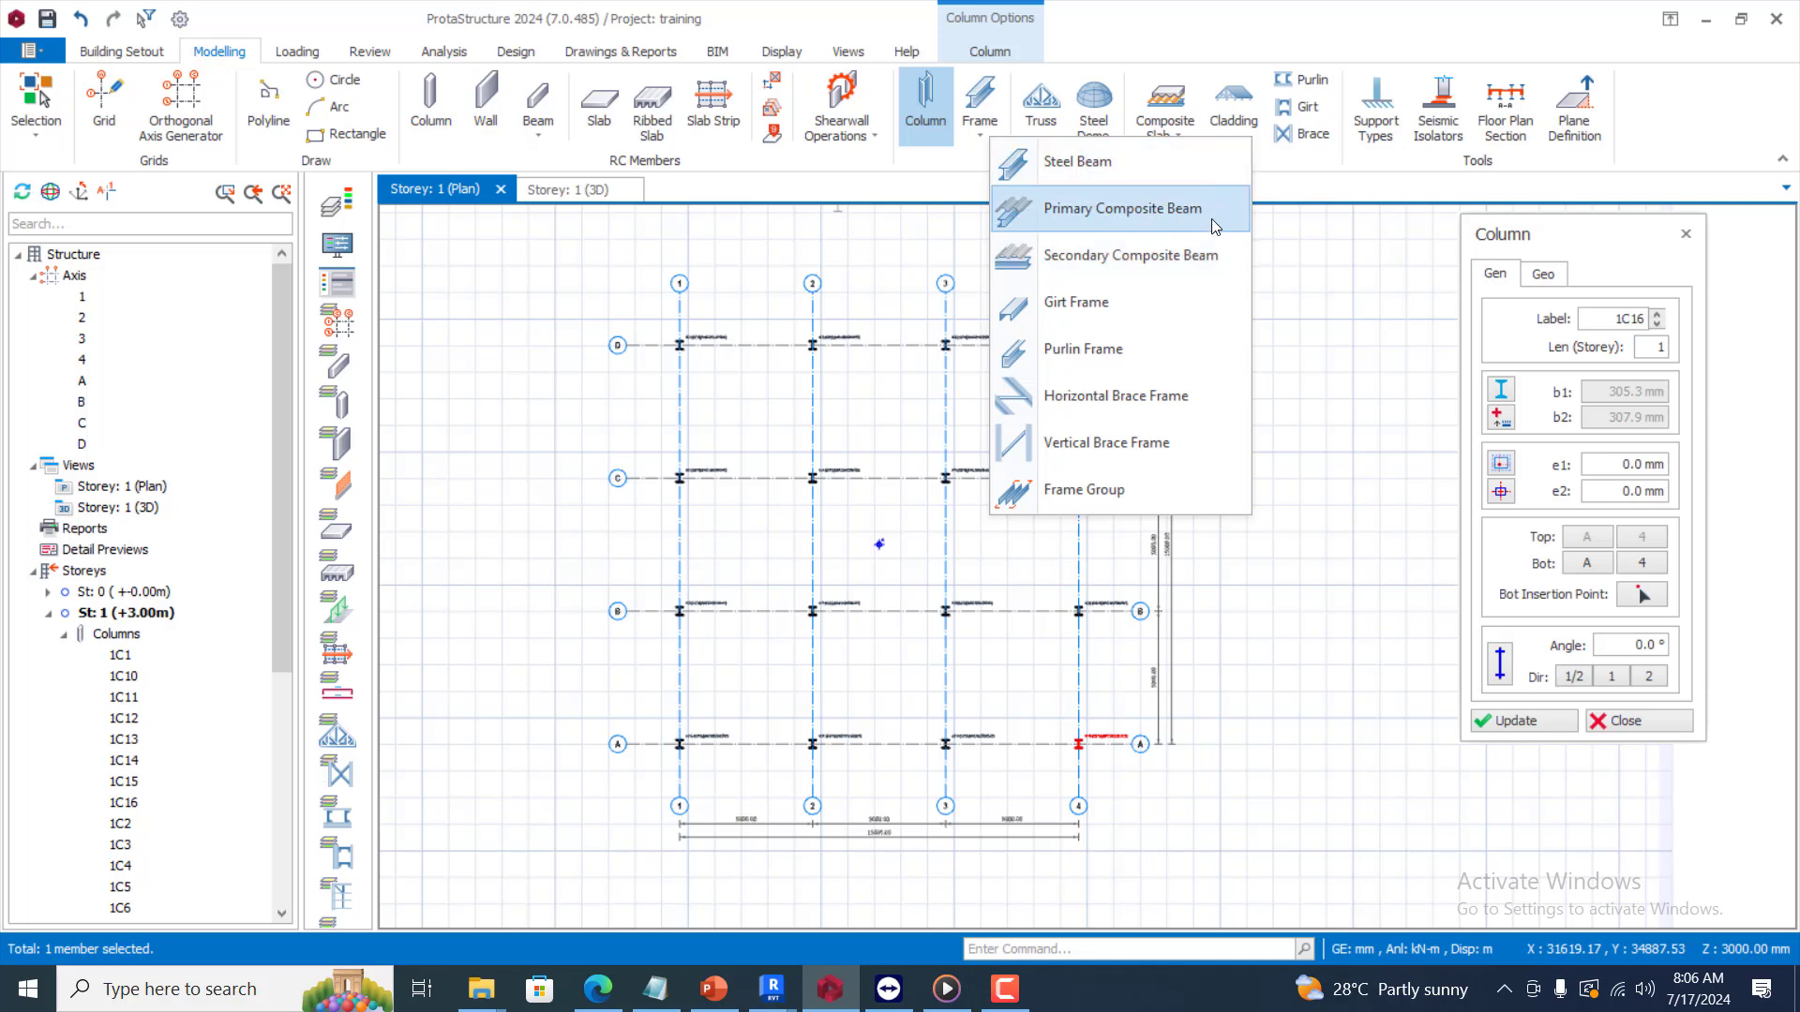
pyautogui.moveTo(1160, 255)
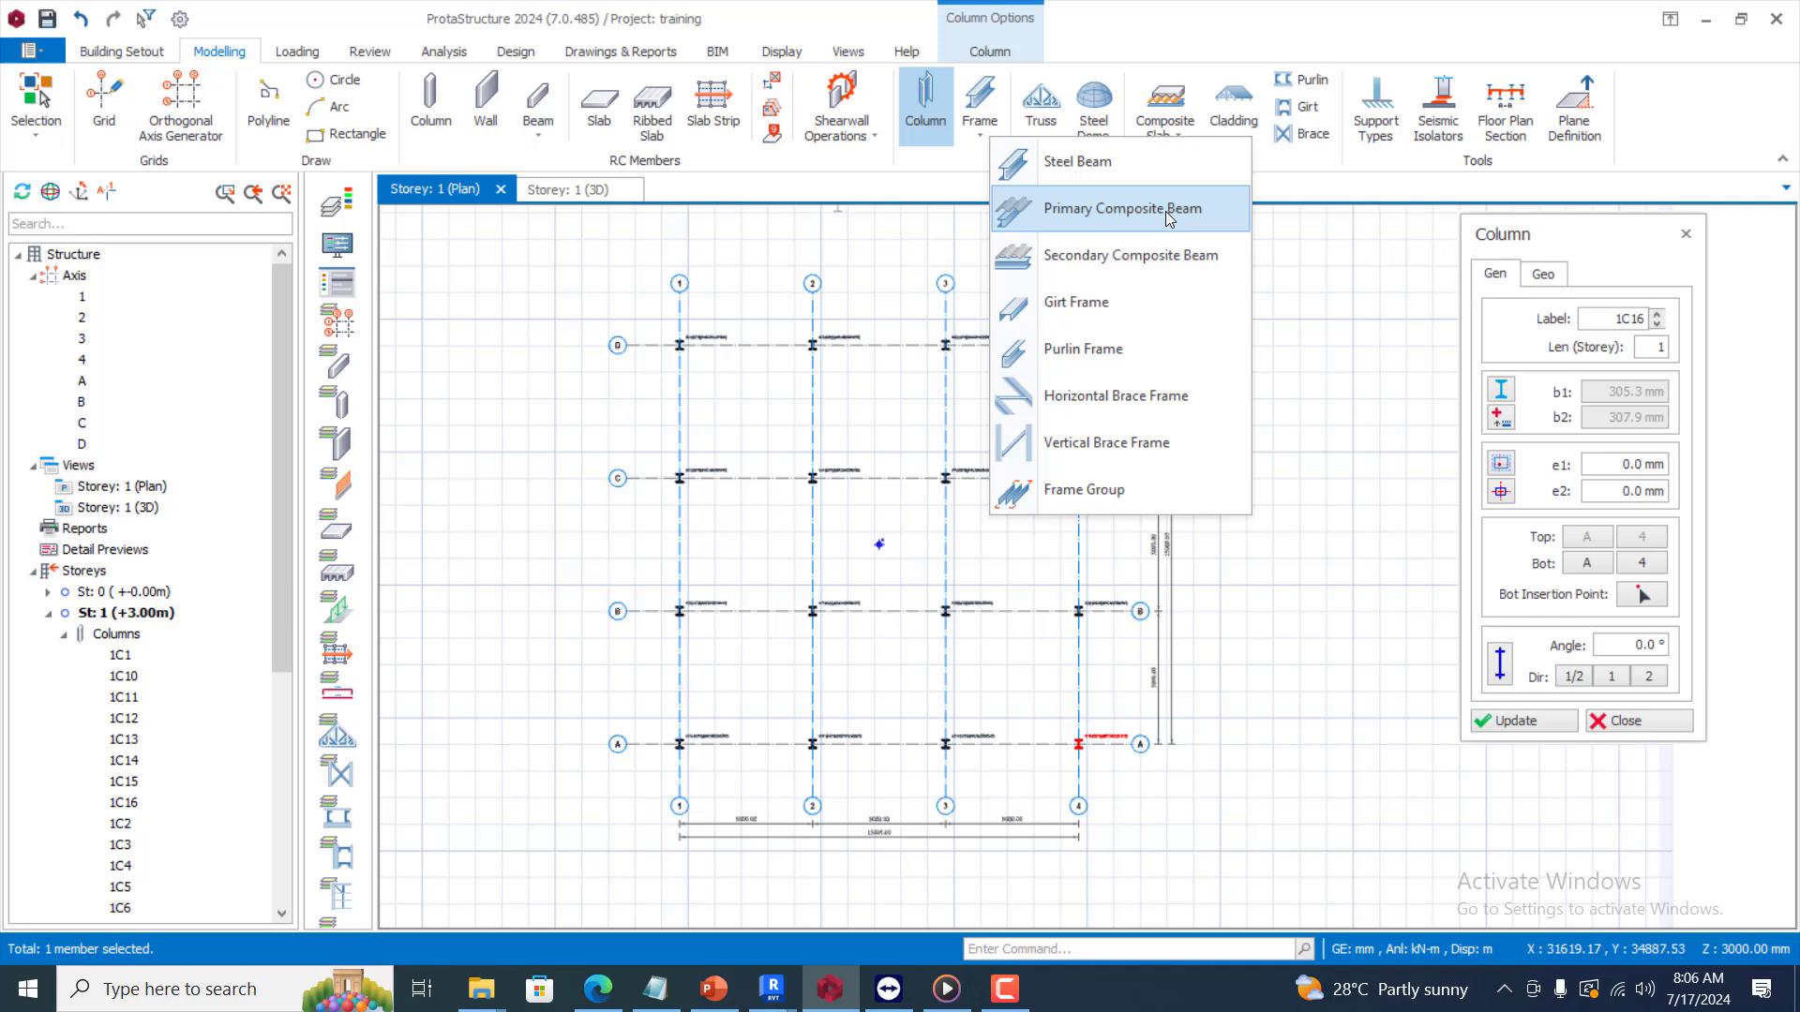
pyautogui.click(1127, 208)
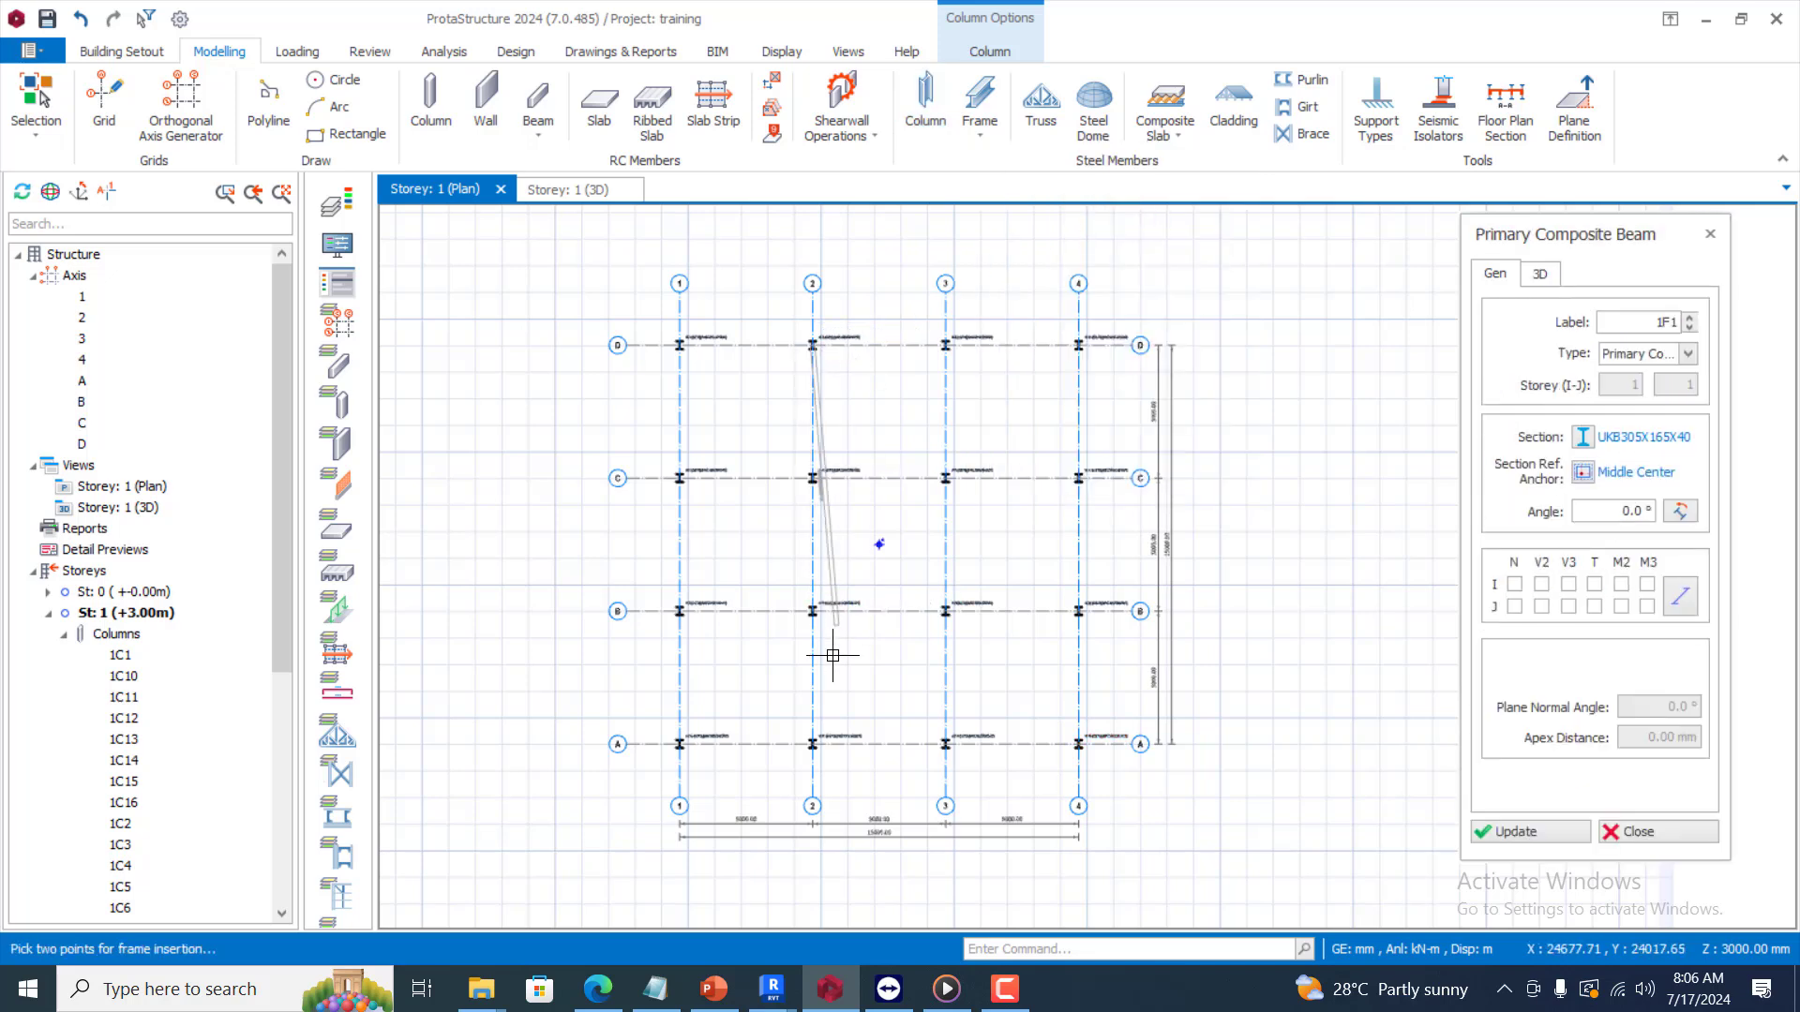
# Draw UKB305X165X40 primary beams along gridline 2 (unsplit) and gridline 3 (split at supports)
pyautogui.click(812, 743)
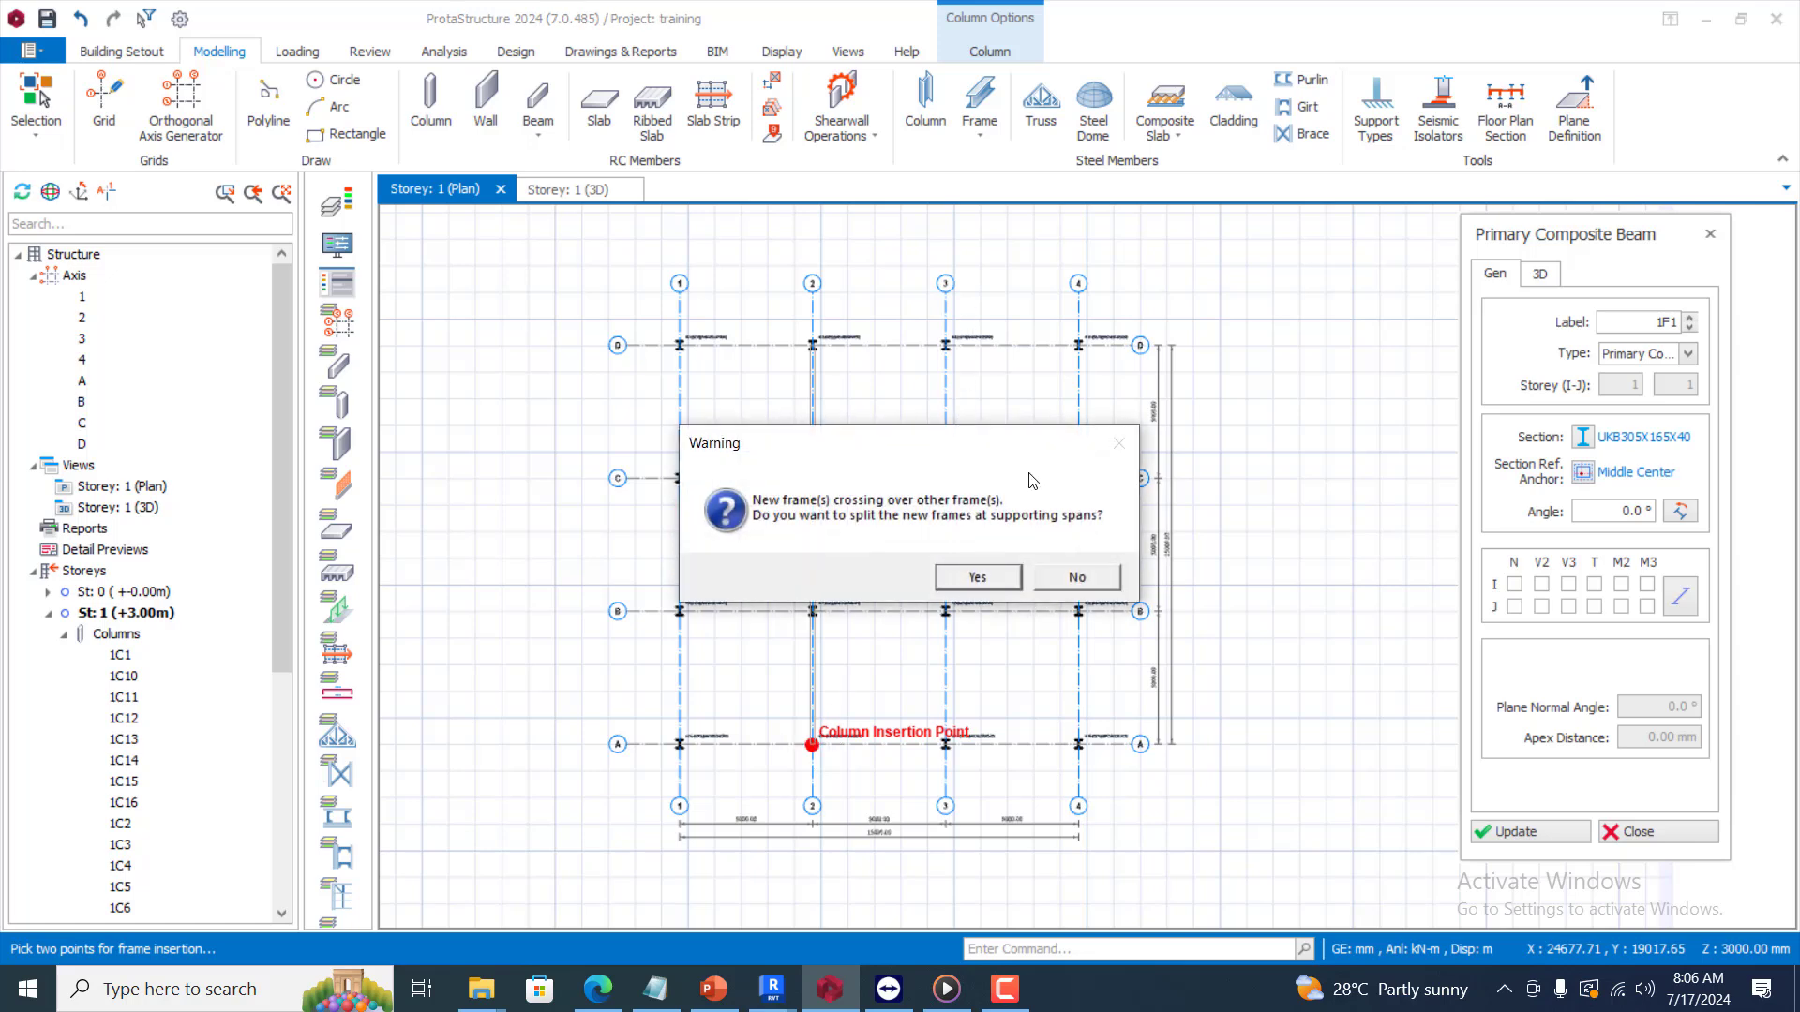
pyautogui.moveTo(884, 517)
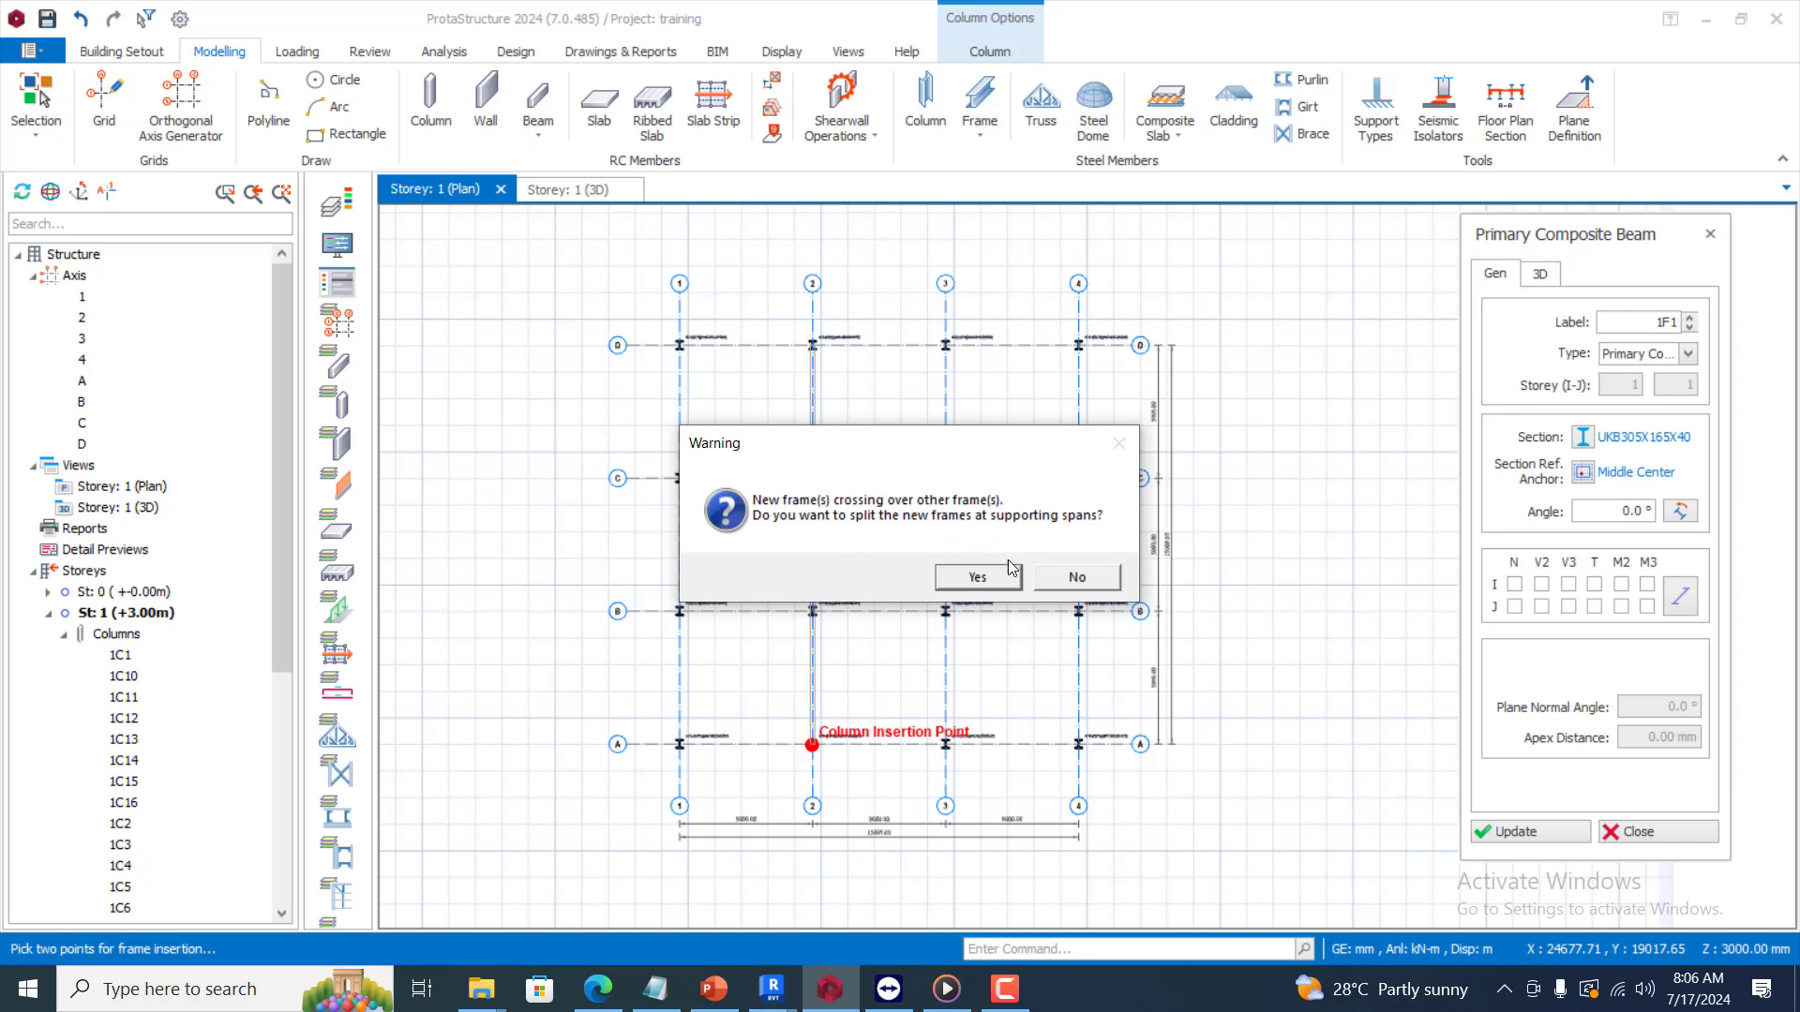
pyautogui.moveTo(1002, 593)
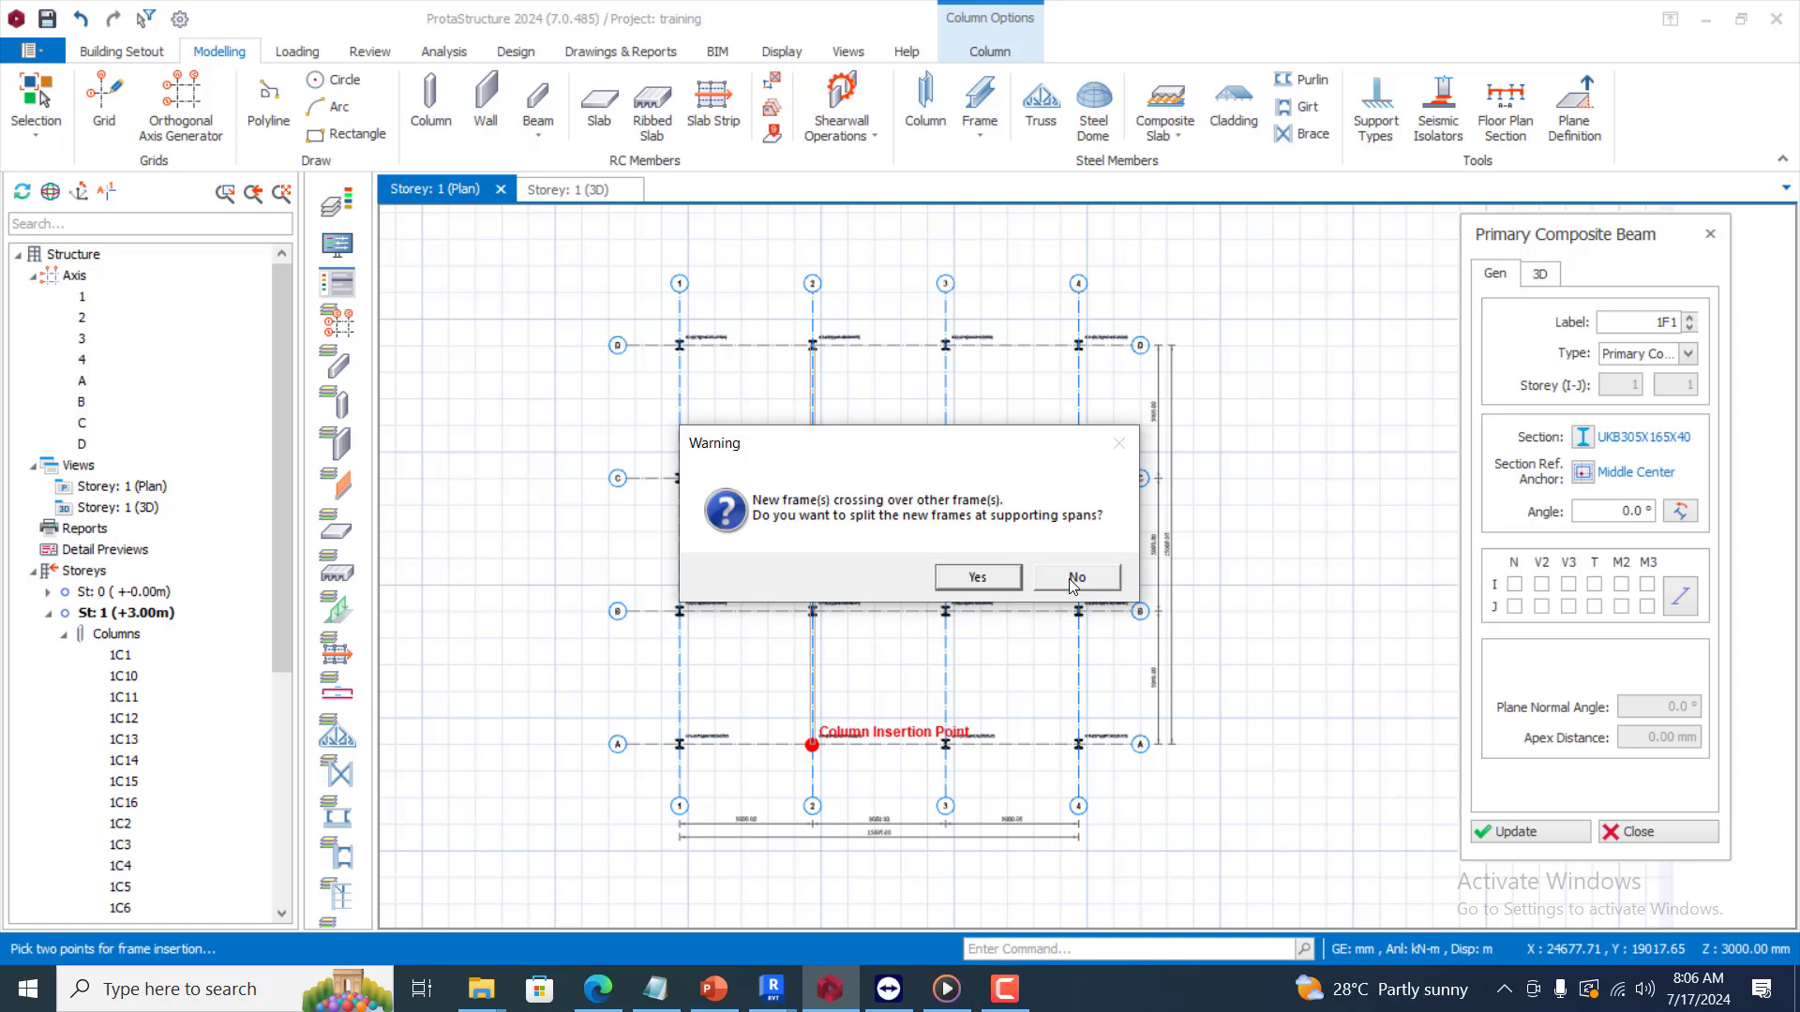
pyautogui.moveTo(958, 676)
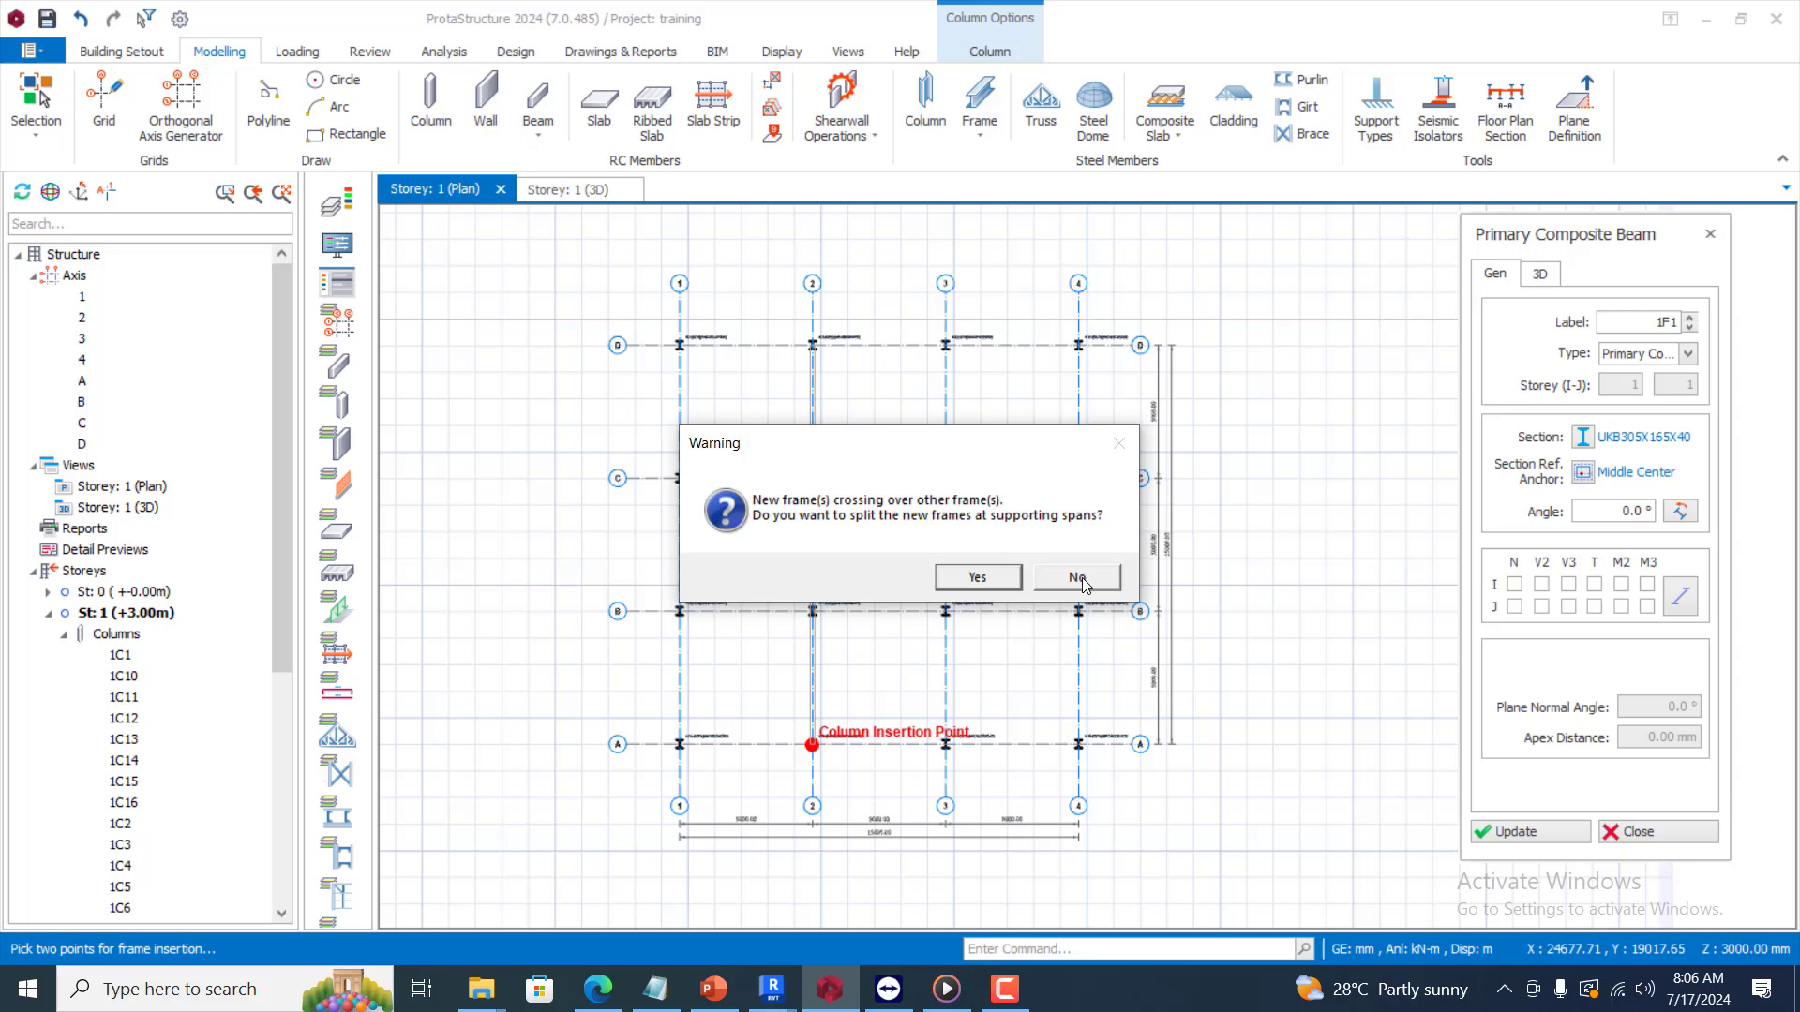
pyautogui.click(1074, 576)
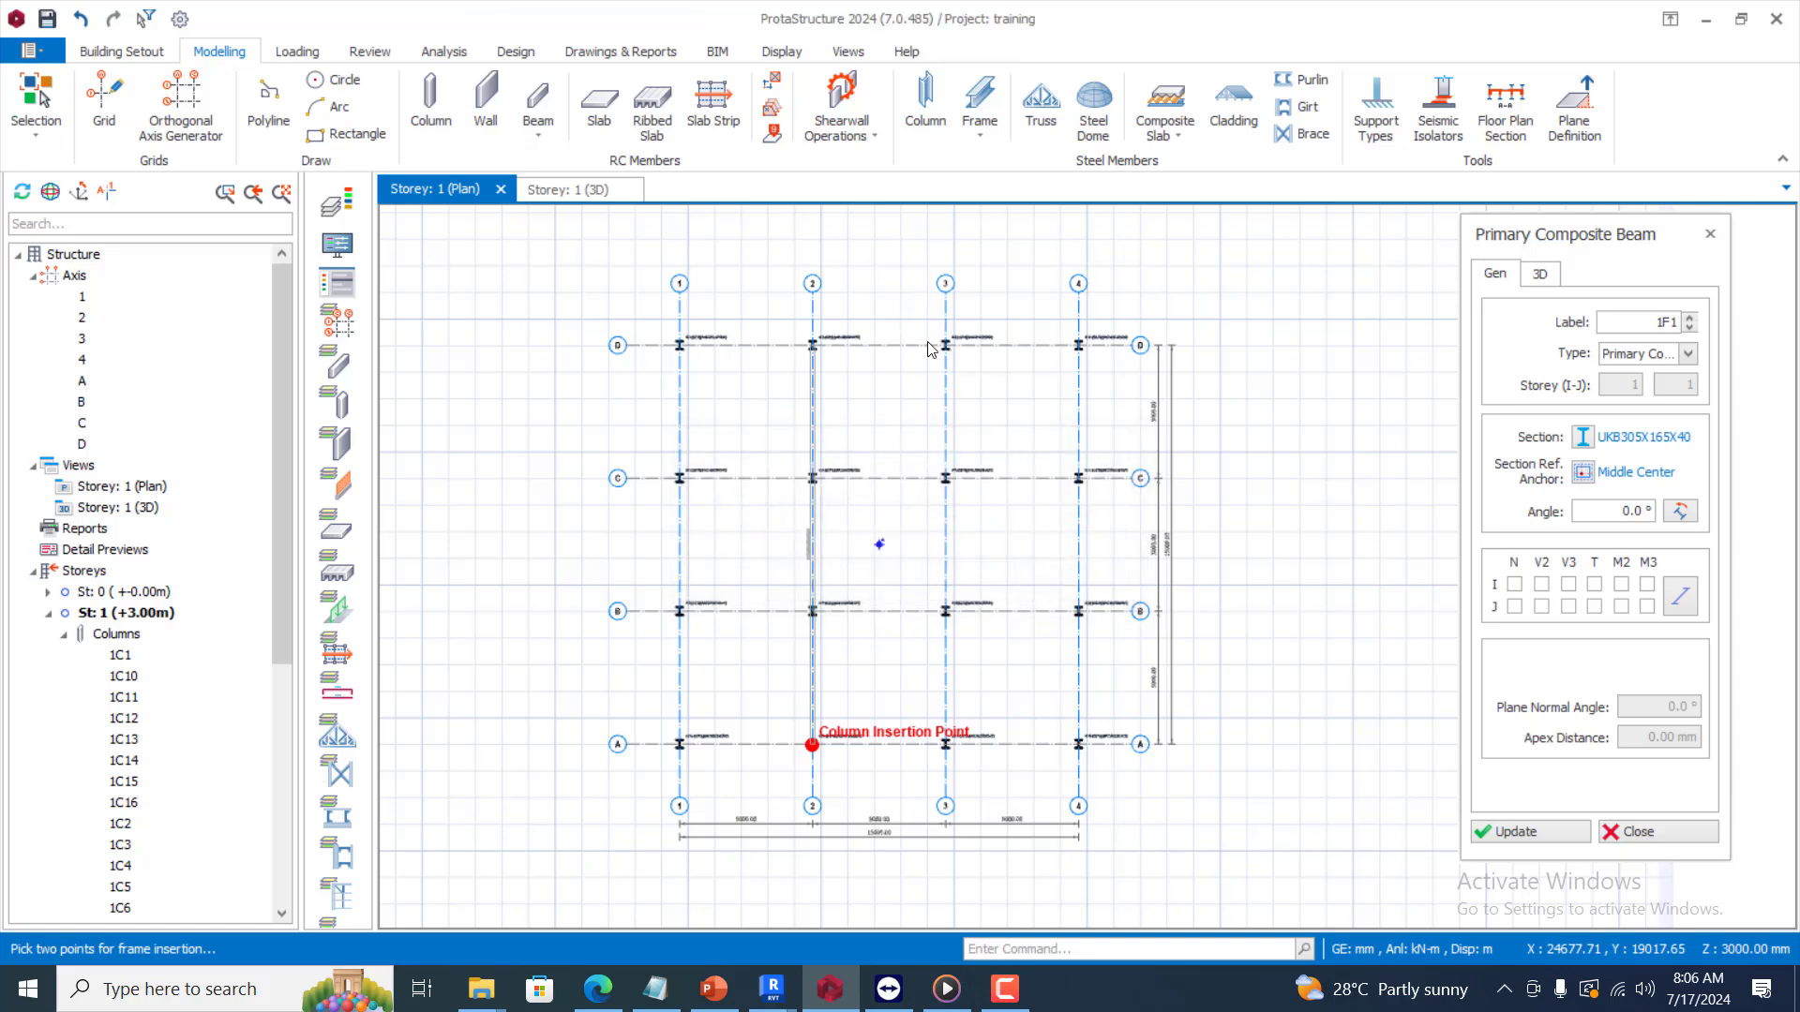
pyautogui.click(945, 346)
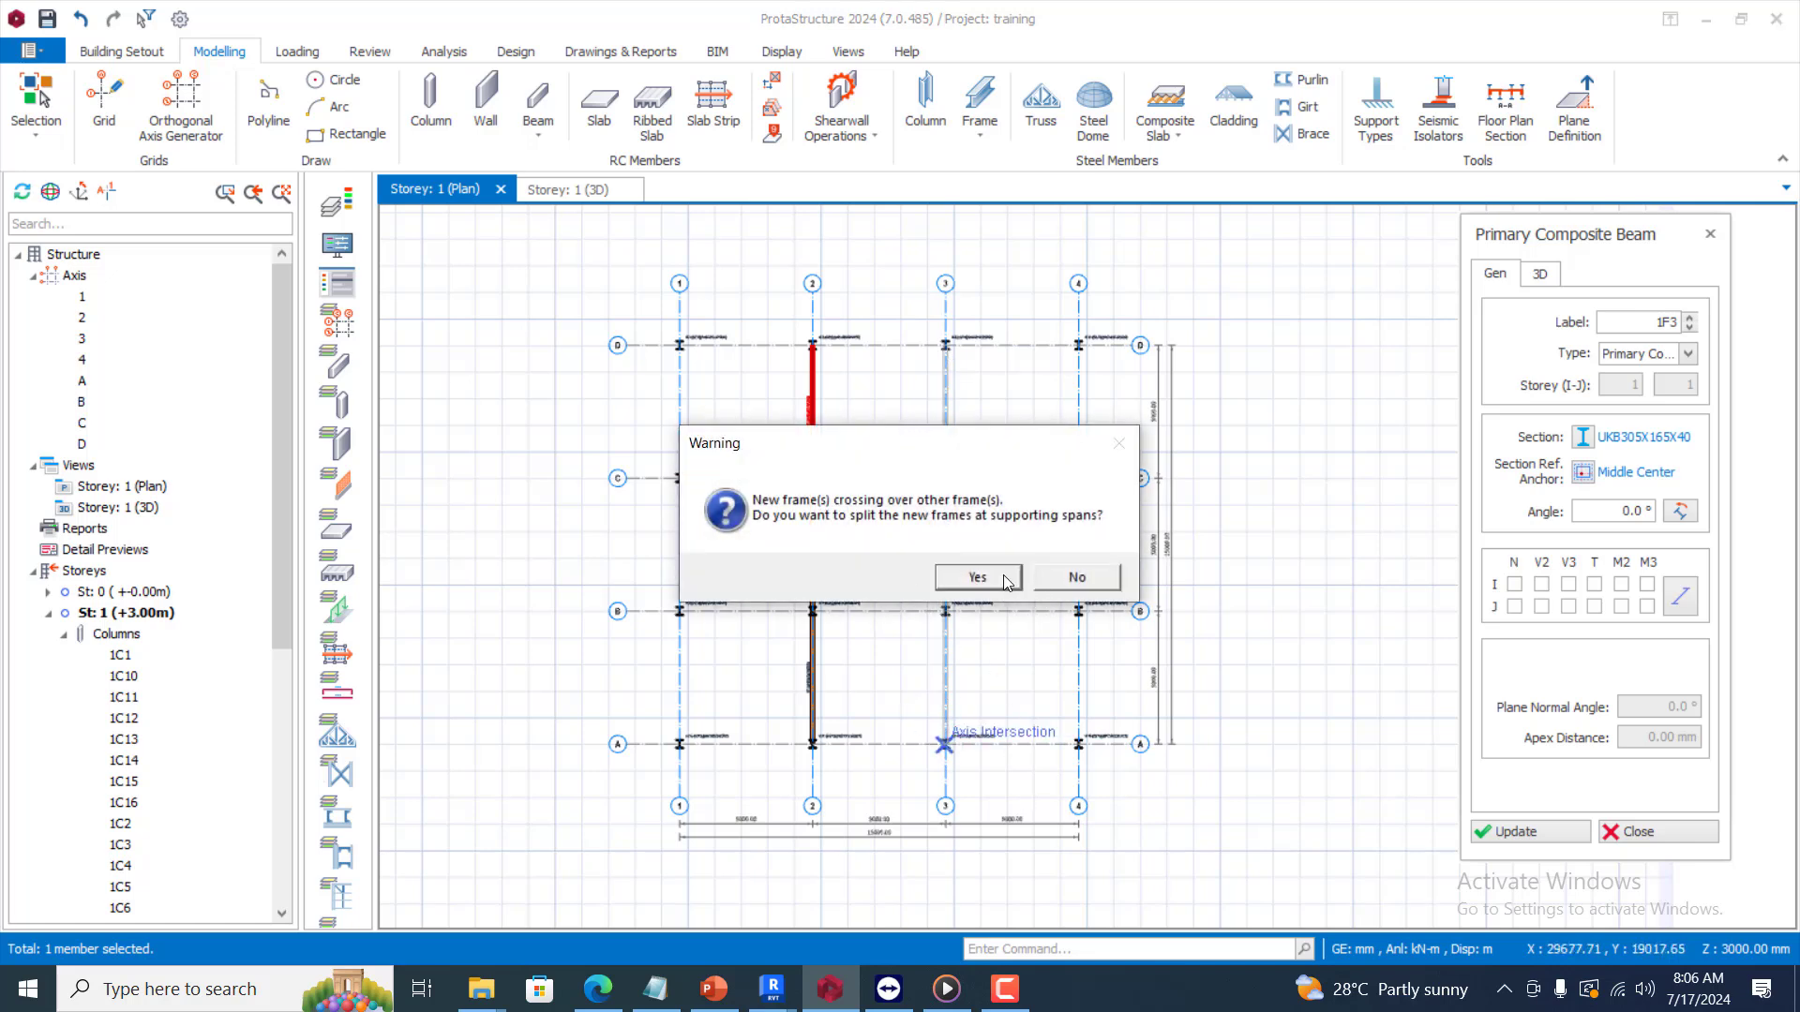
pyautogui.click(975, 576)
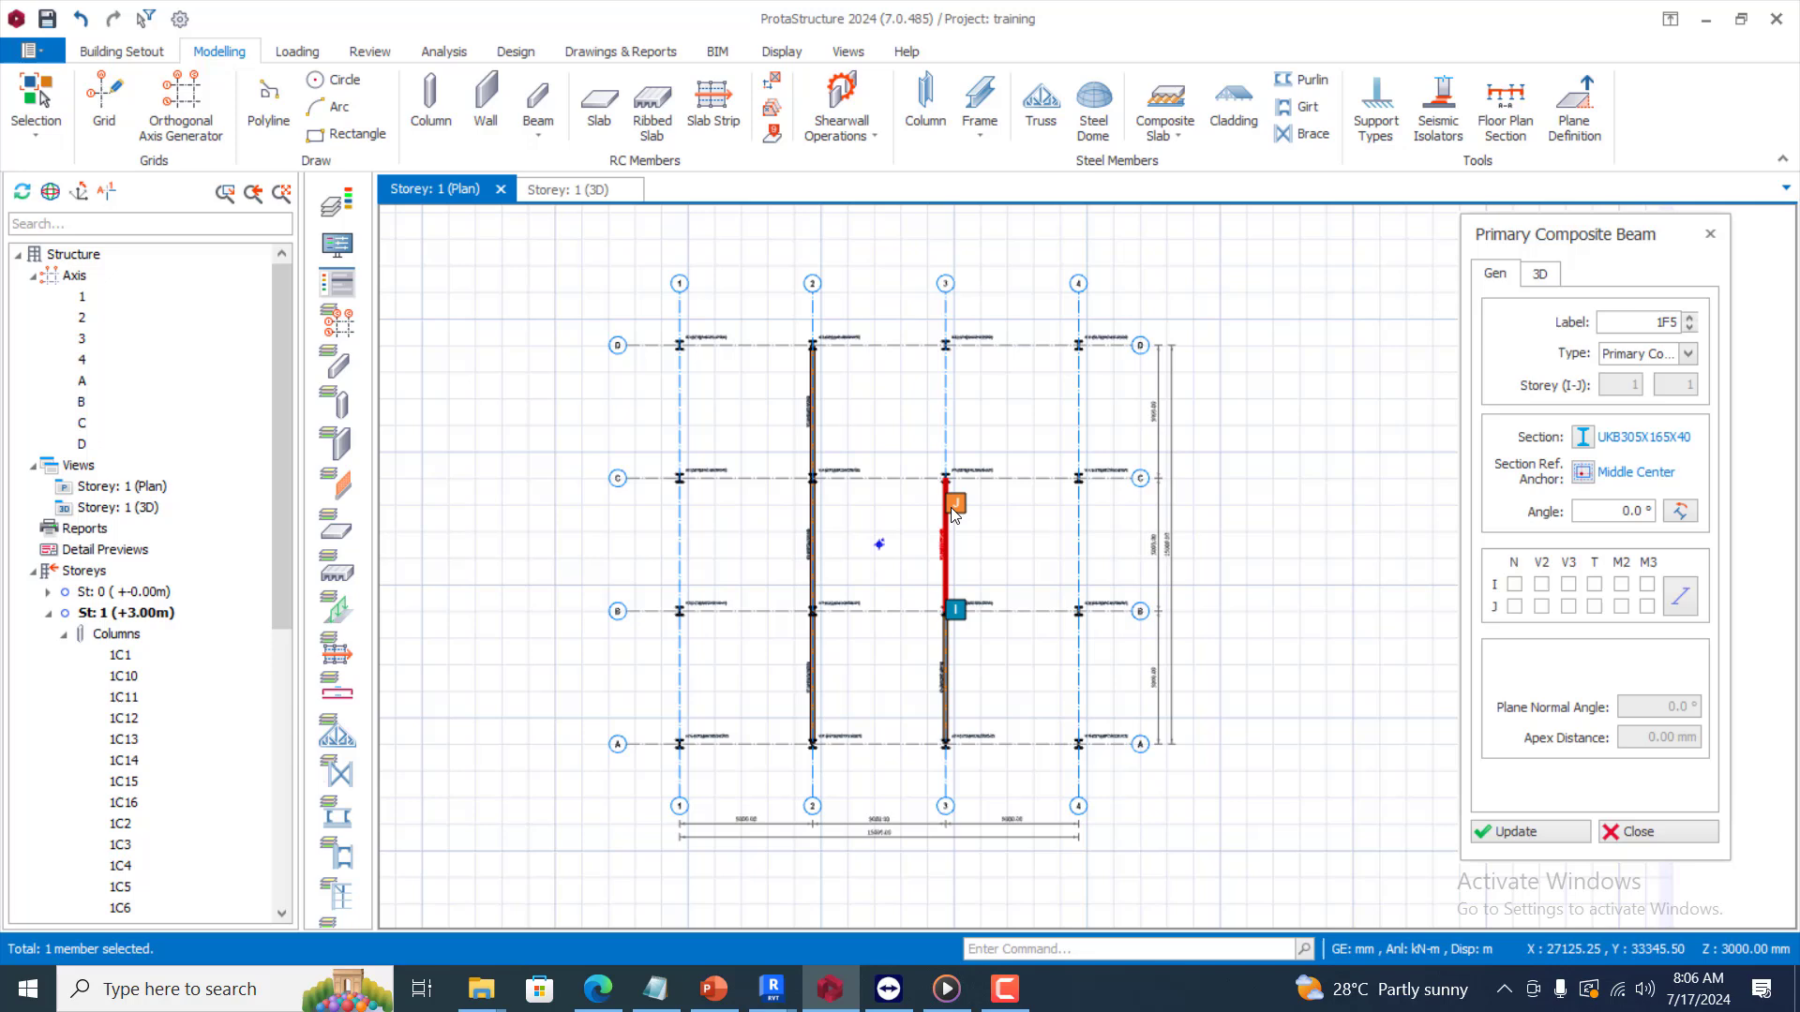
pyautogui.click(977, 102)
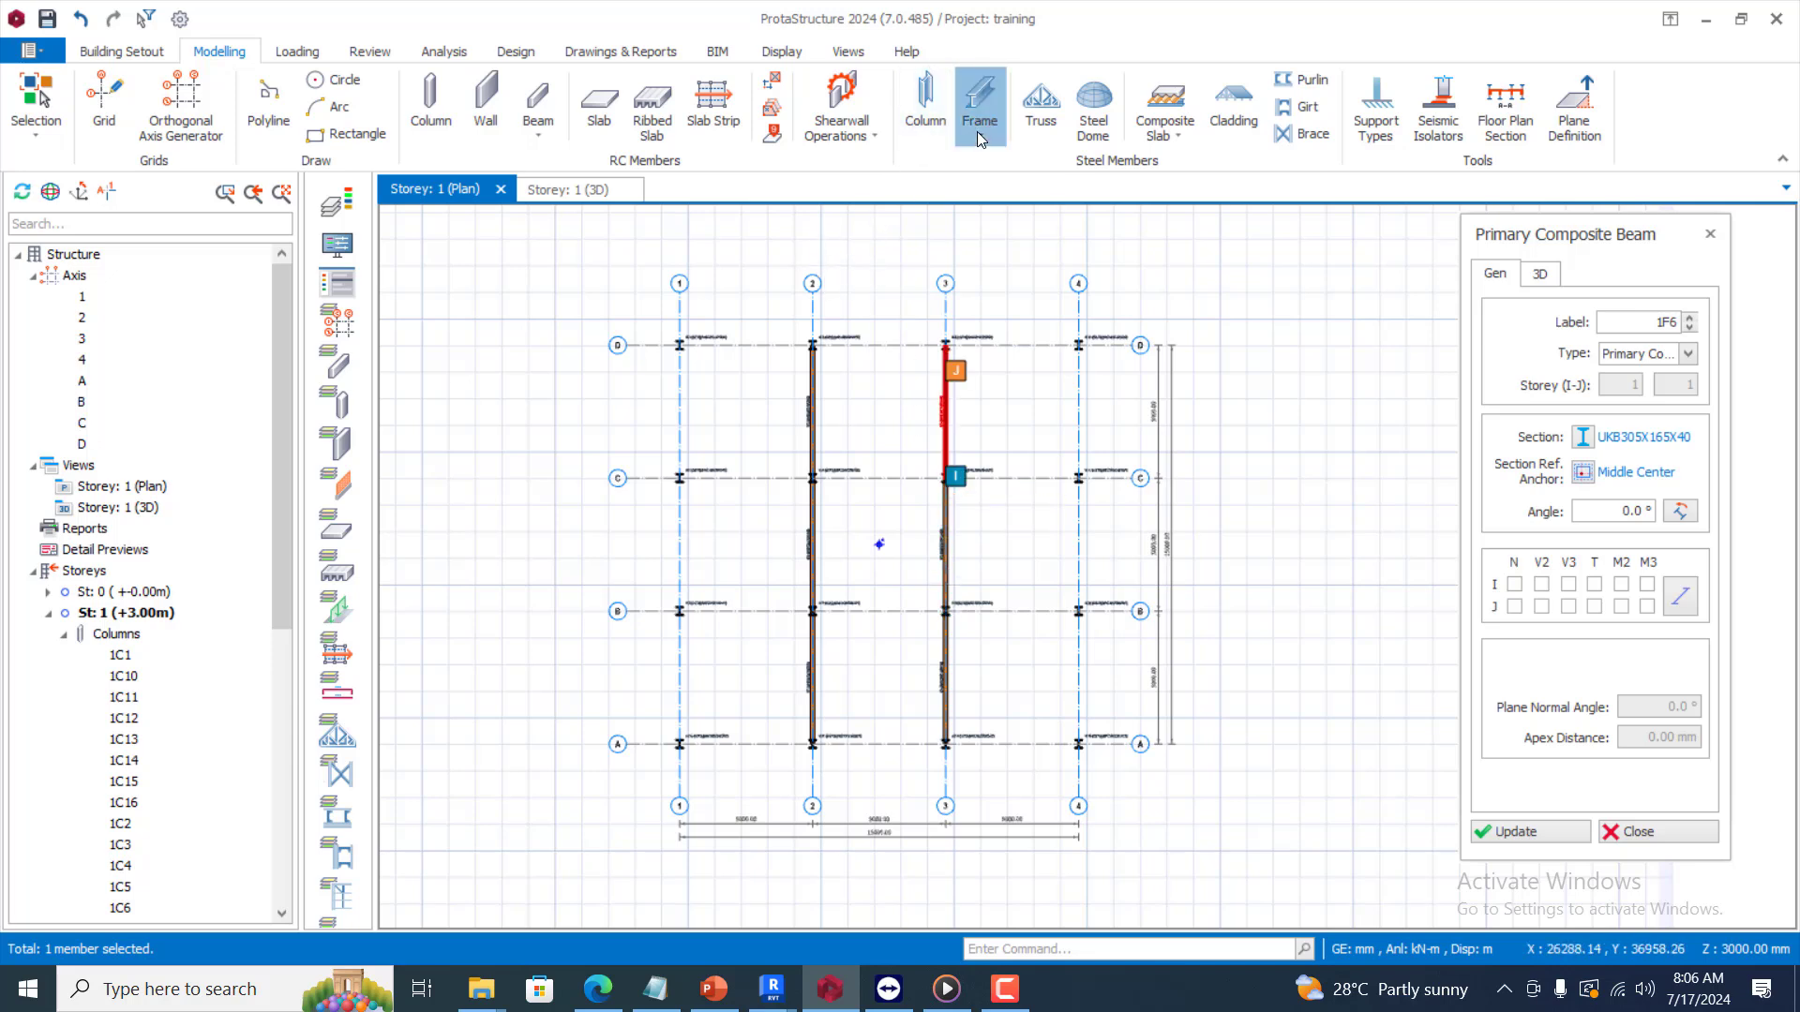
# Switch to Secondary Composite Beam type and draw beam 1F7 between gridlines 2 and 3
pyautogui.click(978, 103)
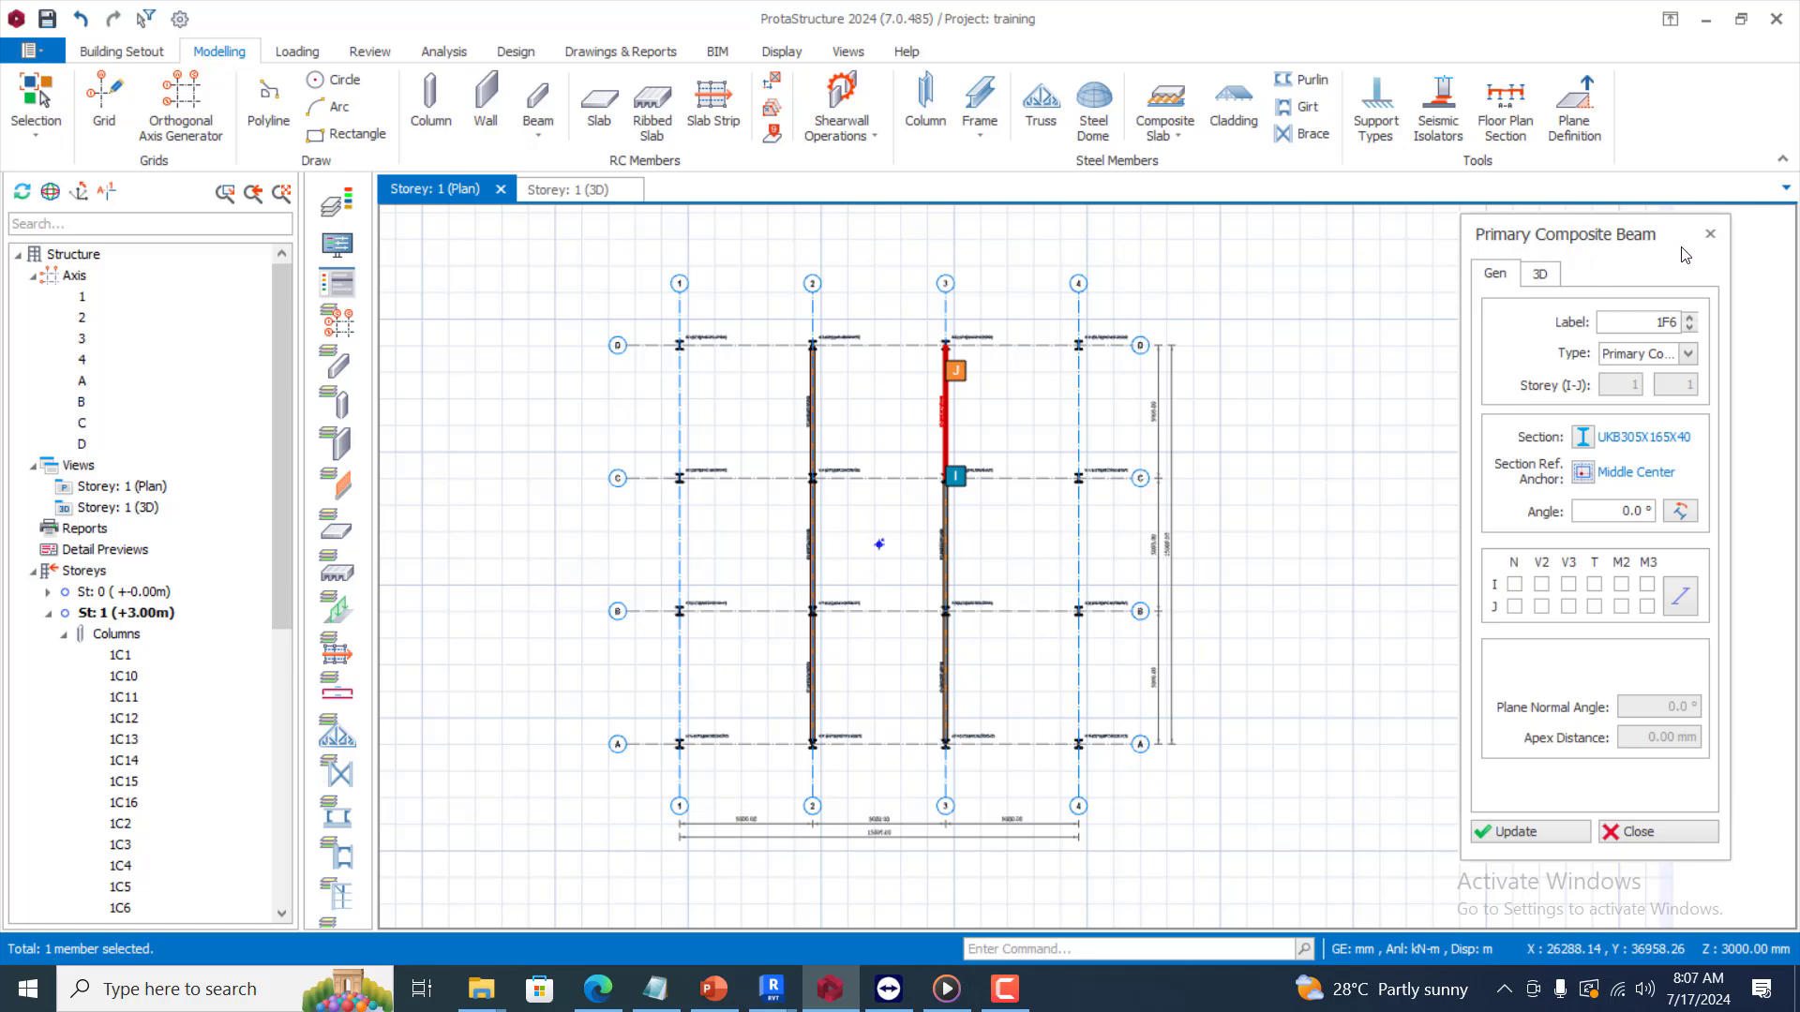
pyautogui.moveTo(1607, 373)
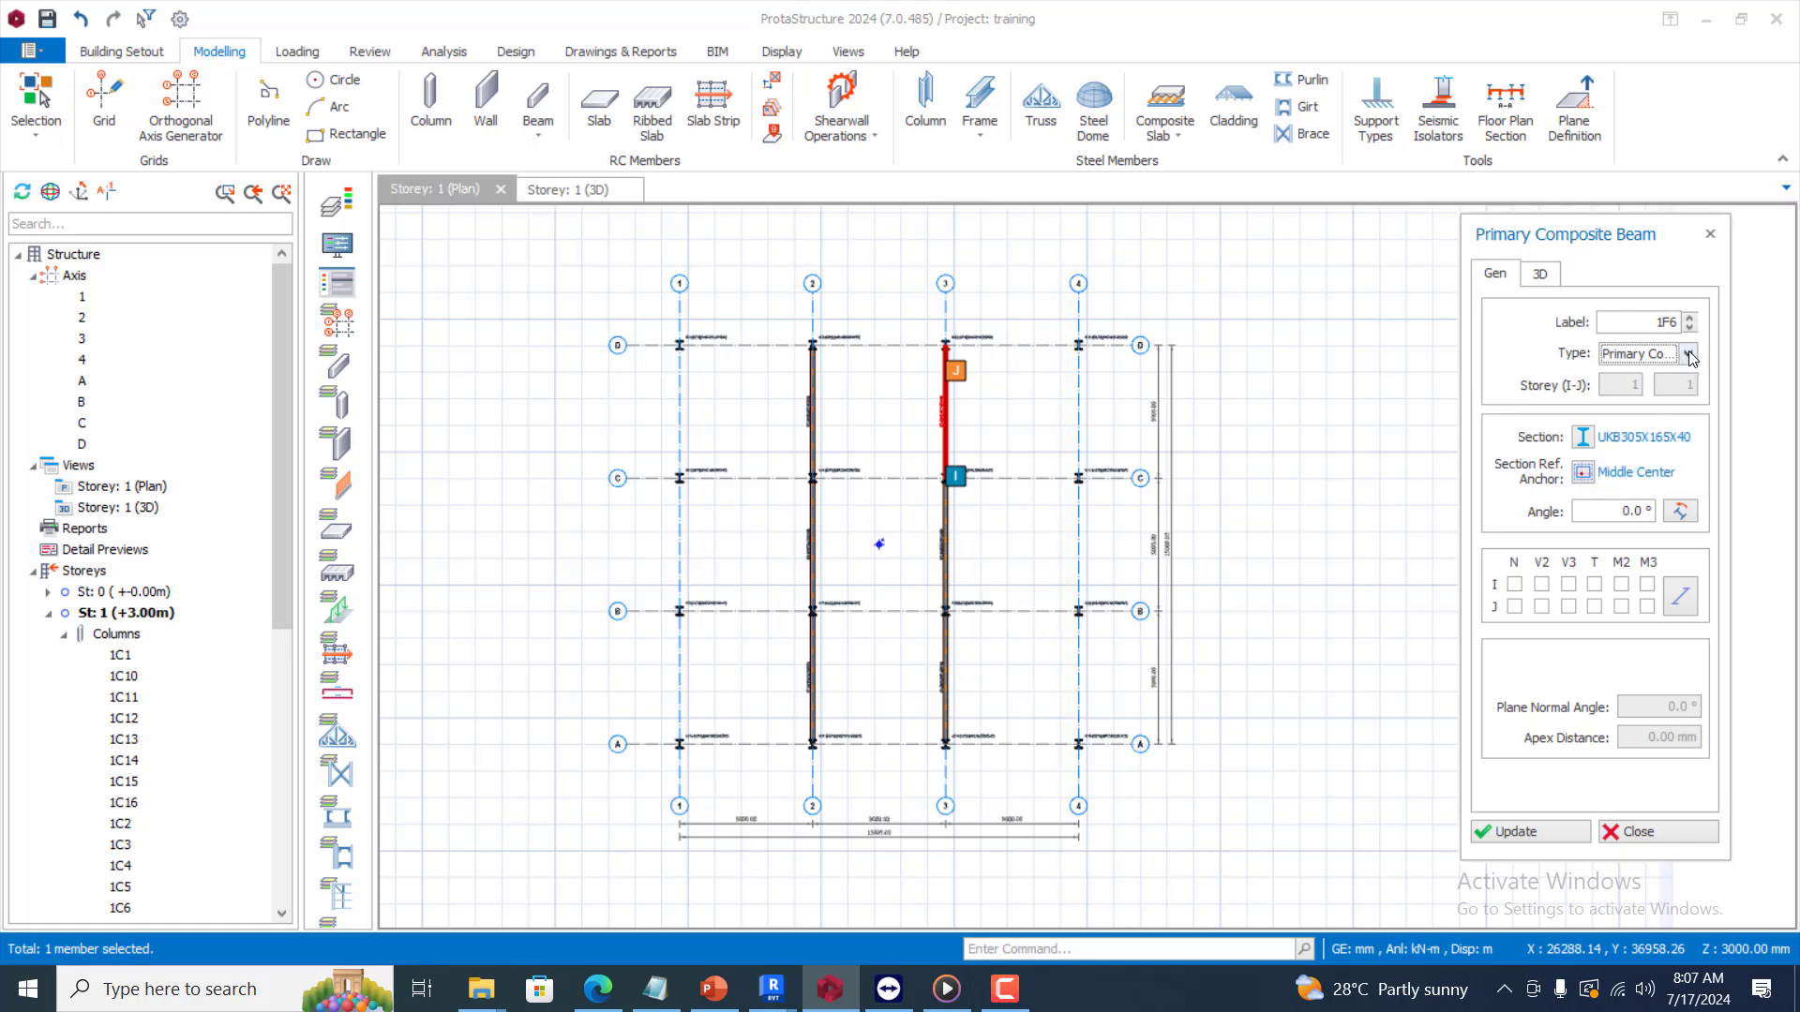
pyautogui.click(1689, 353)
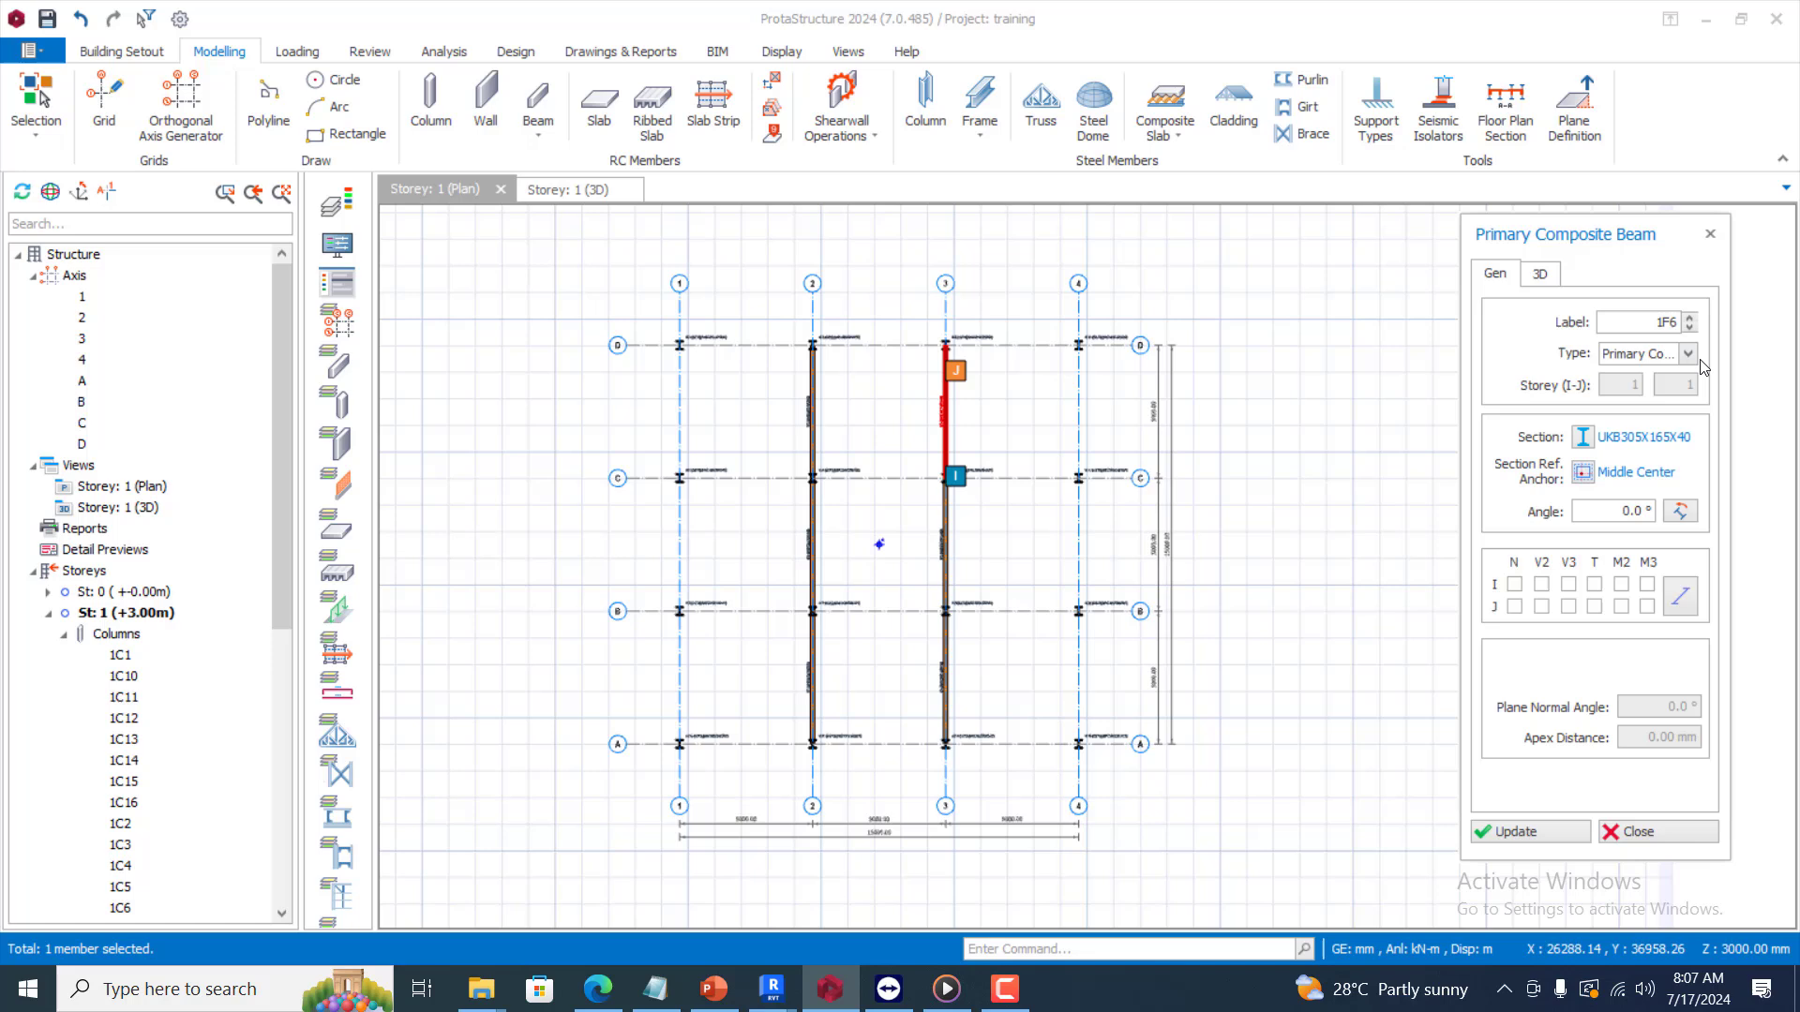
pyautogui.moveTo(884, 175)
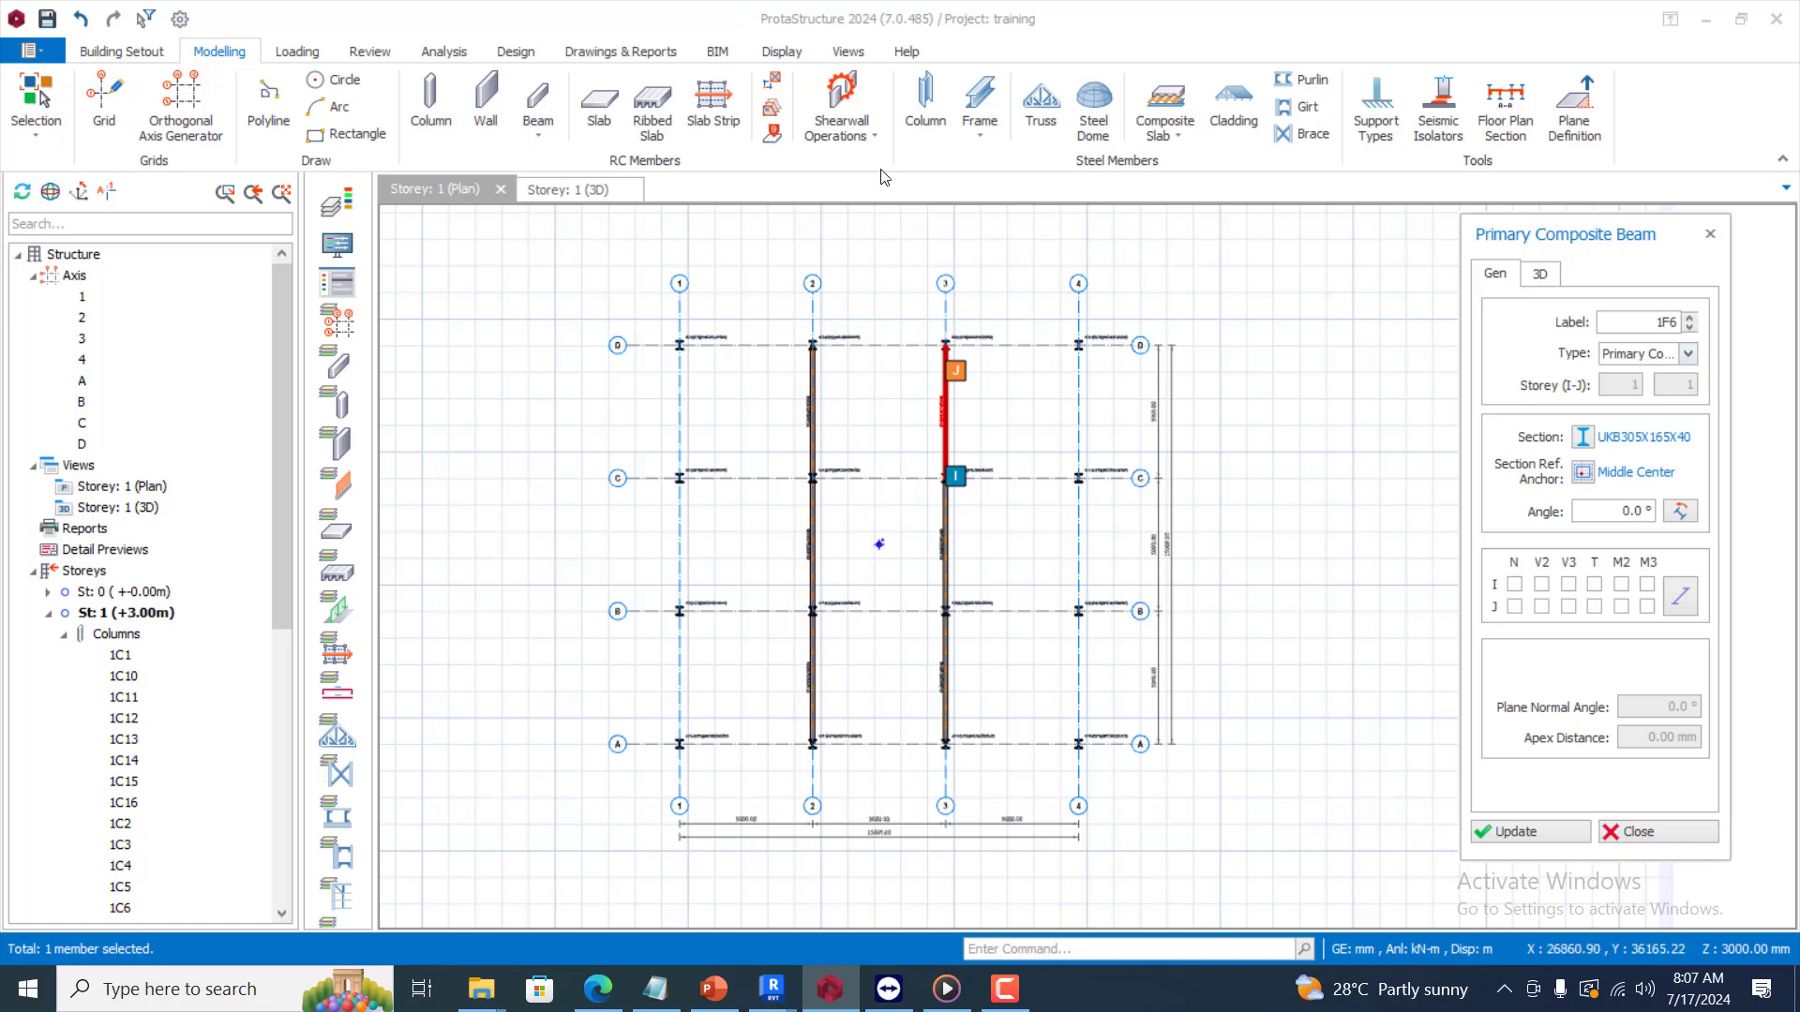
pyautogui.click(977, 106)
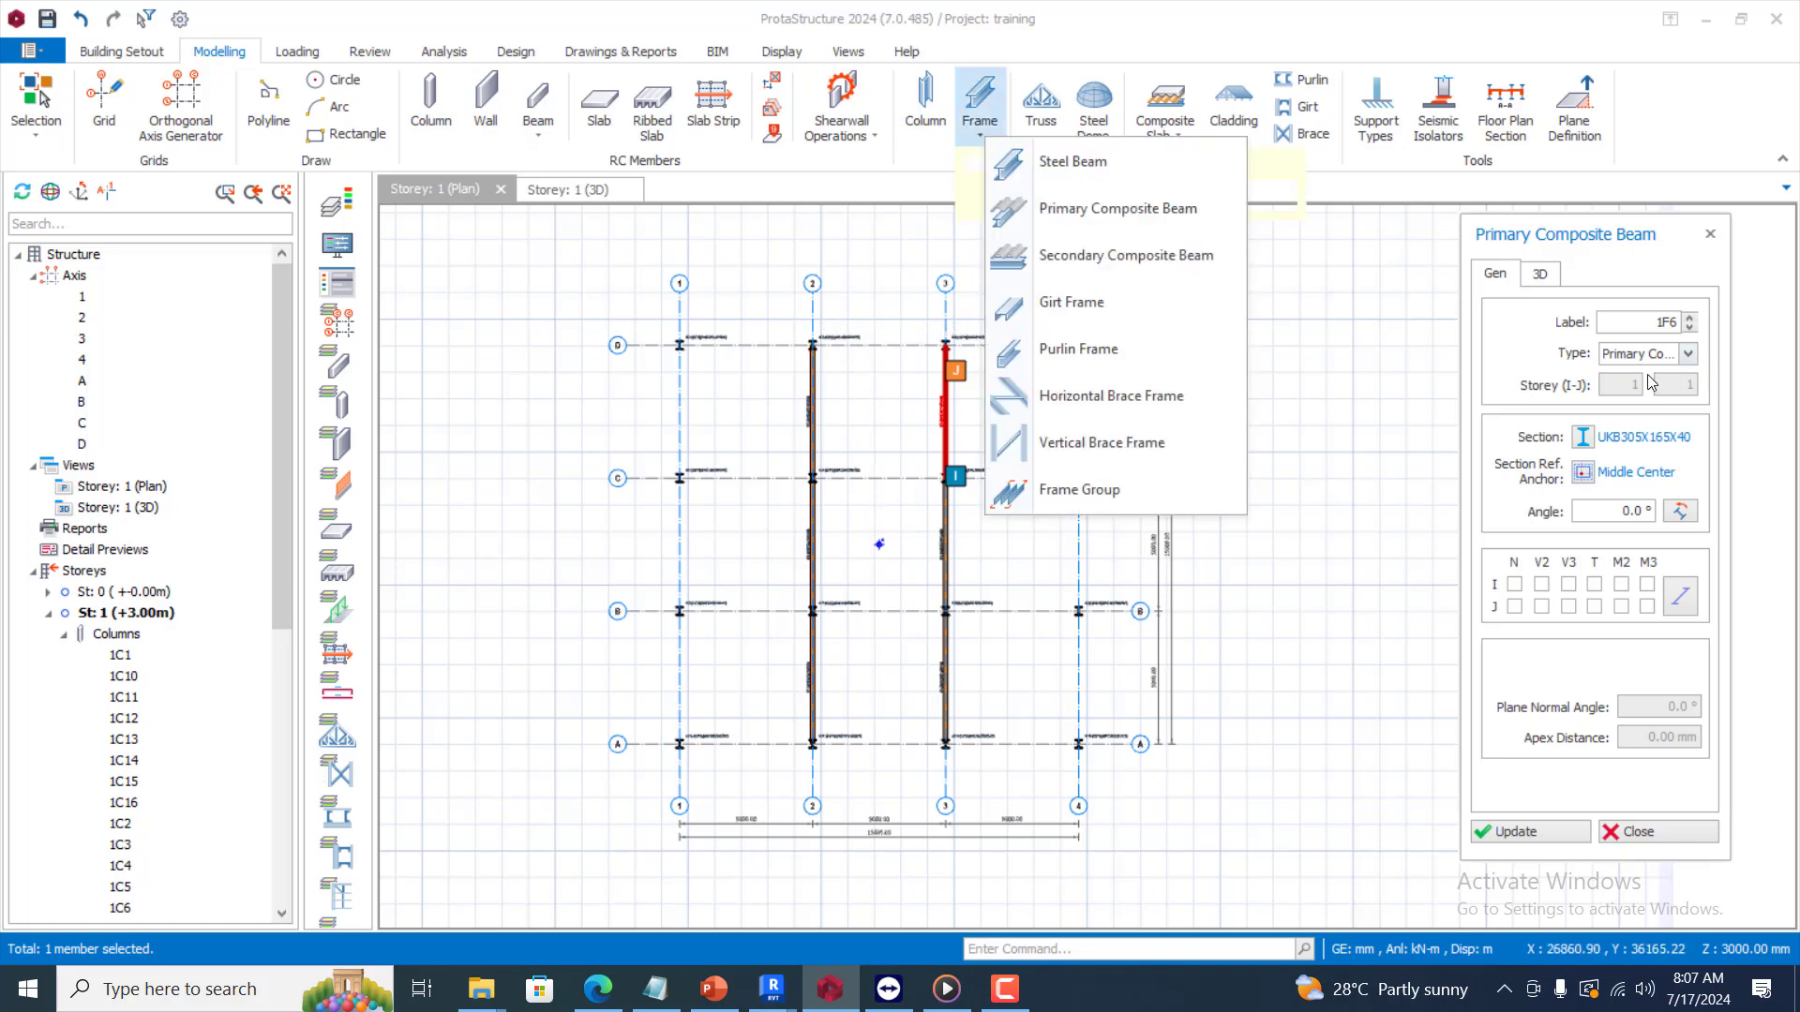
pyautogui.click(1688, 353)
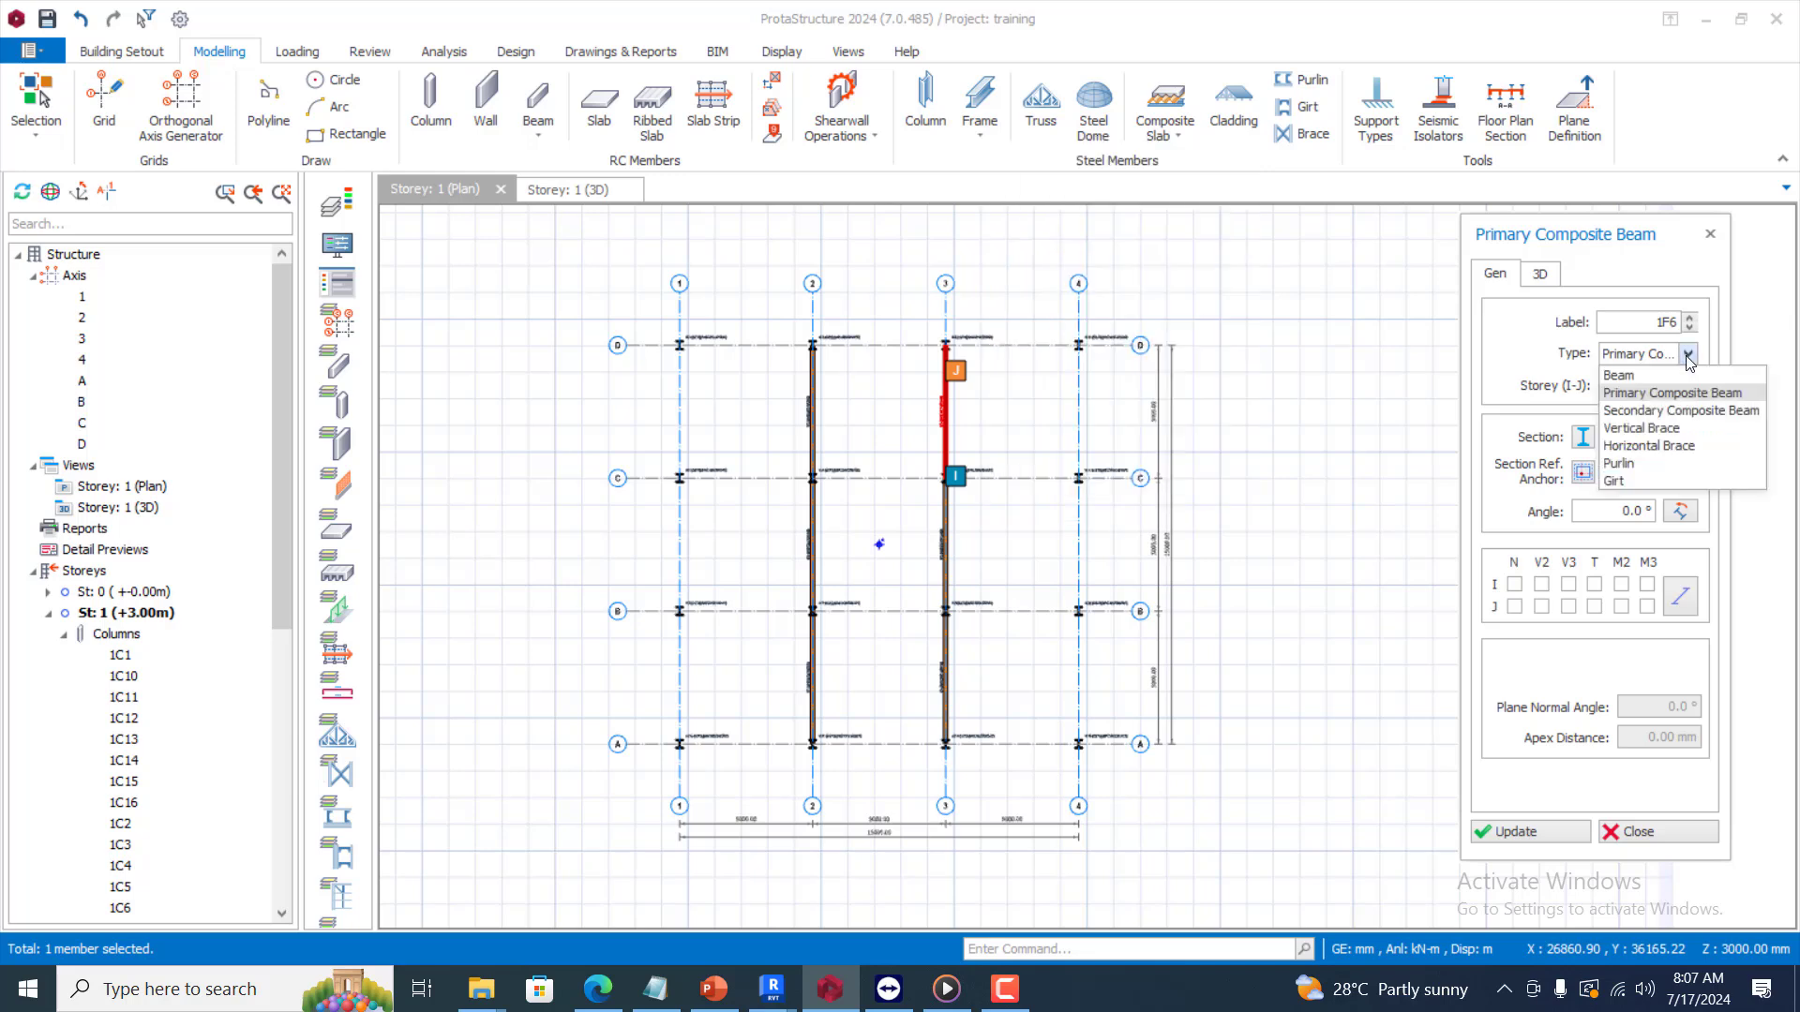
pyautogui.click(1681, 411)
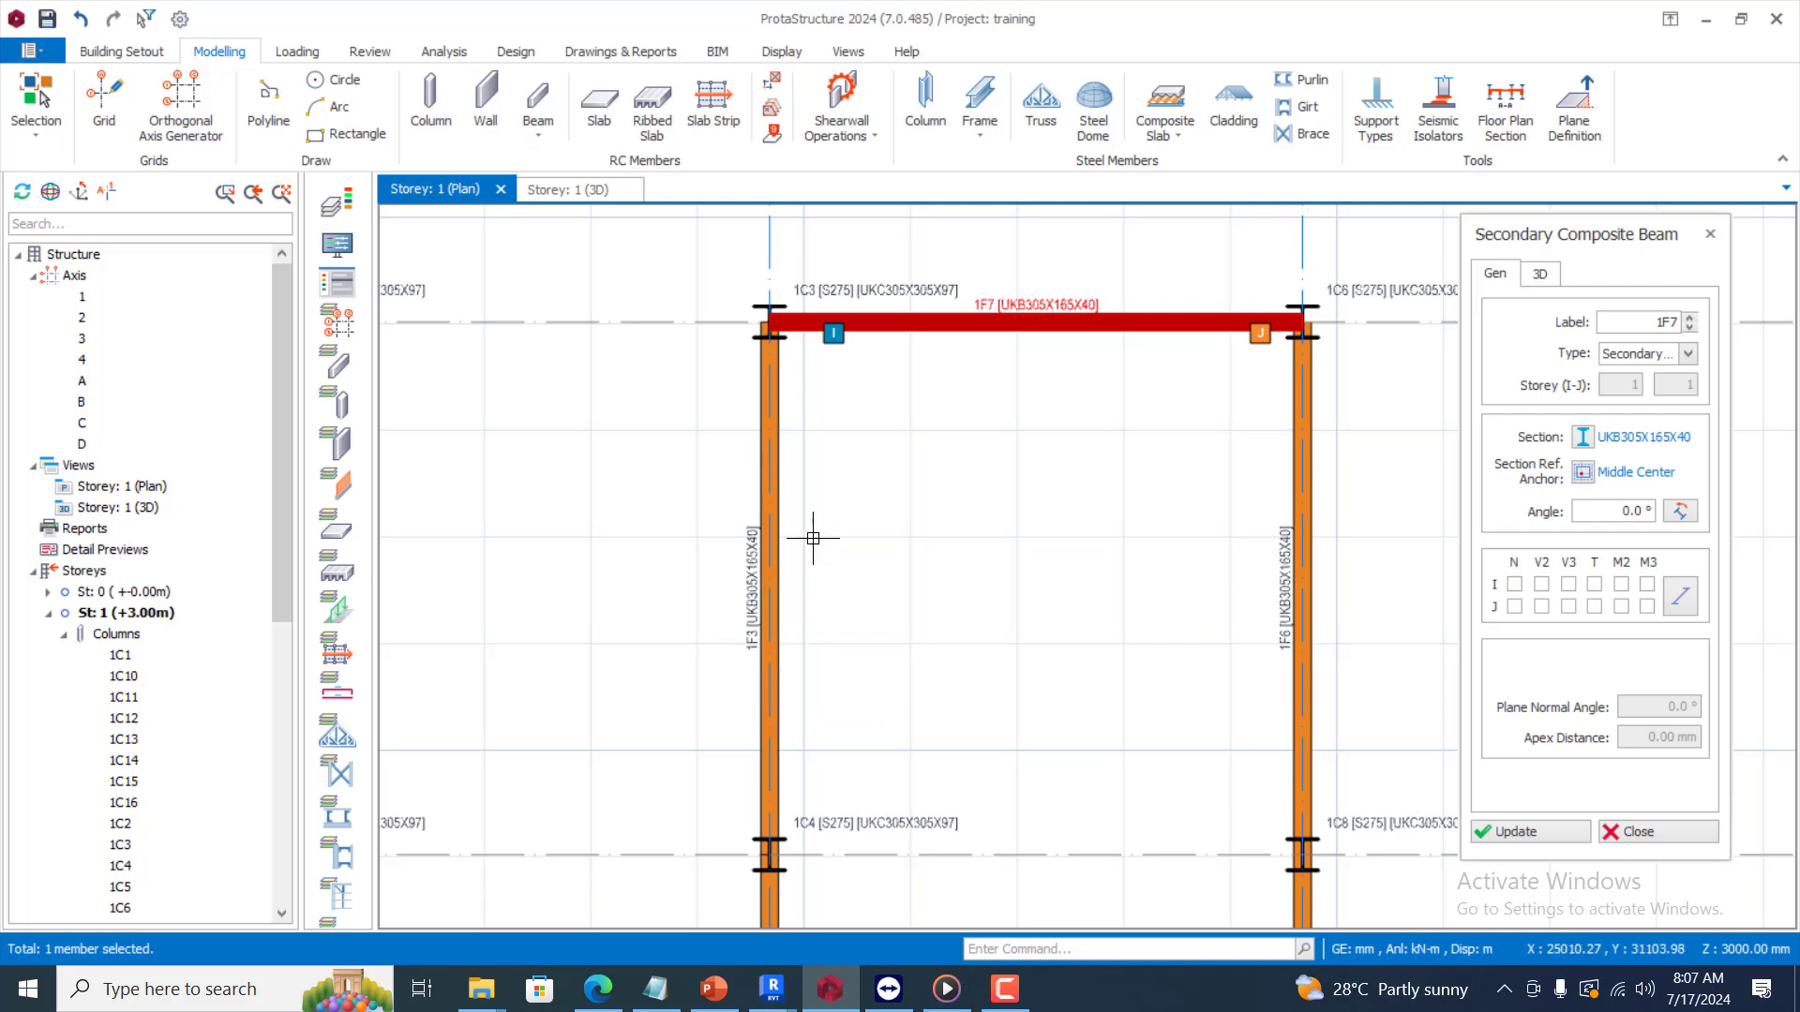
pyautogui.moveTo(760, 318)
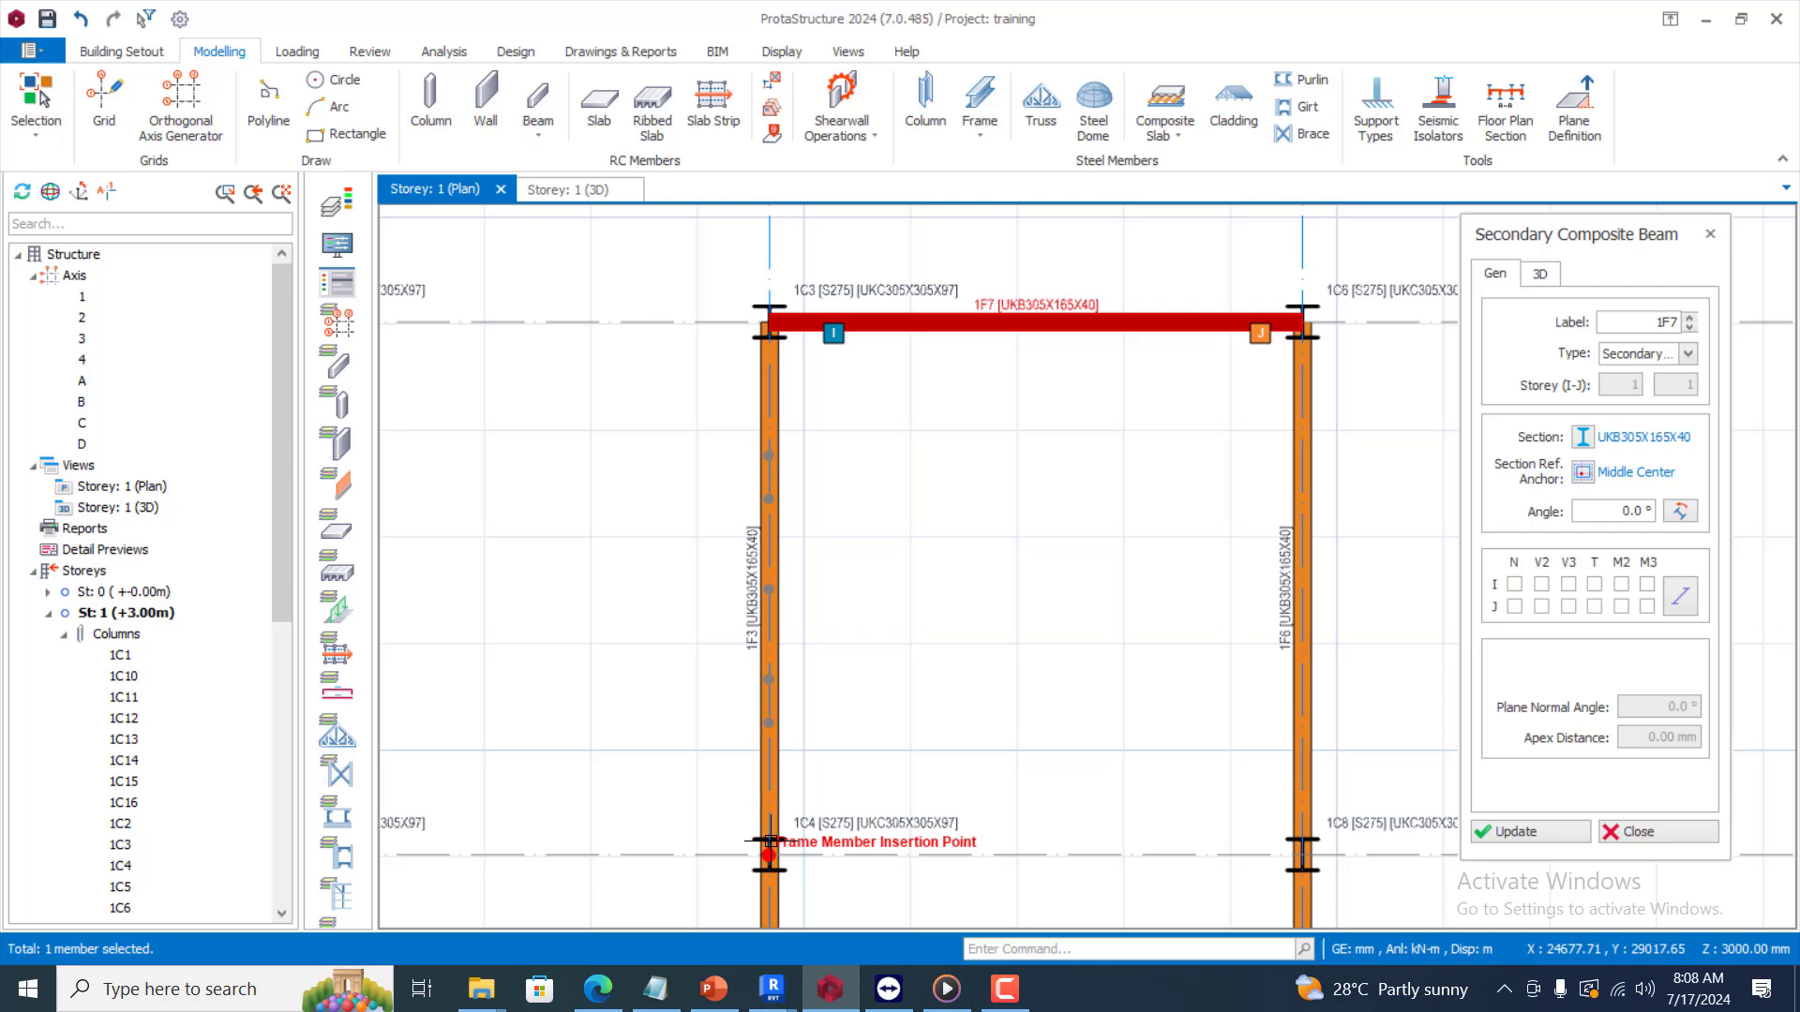
pyautogui.moveTo(1003, 641)
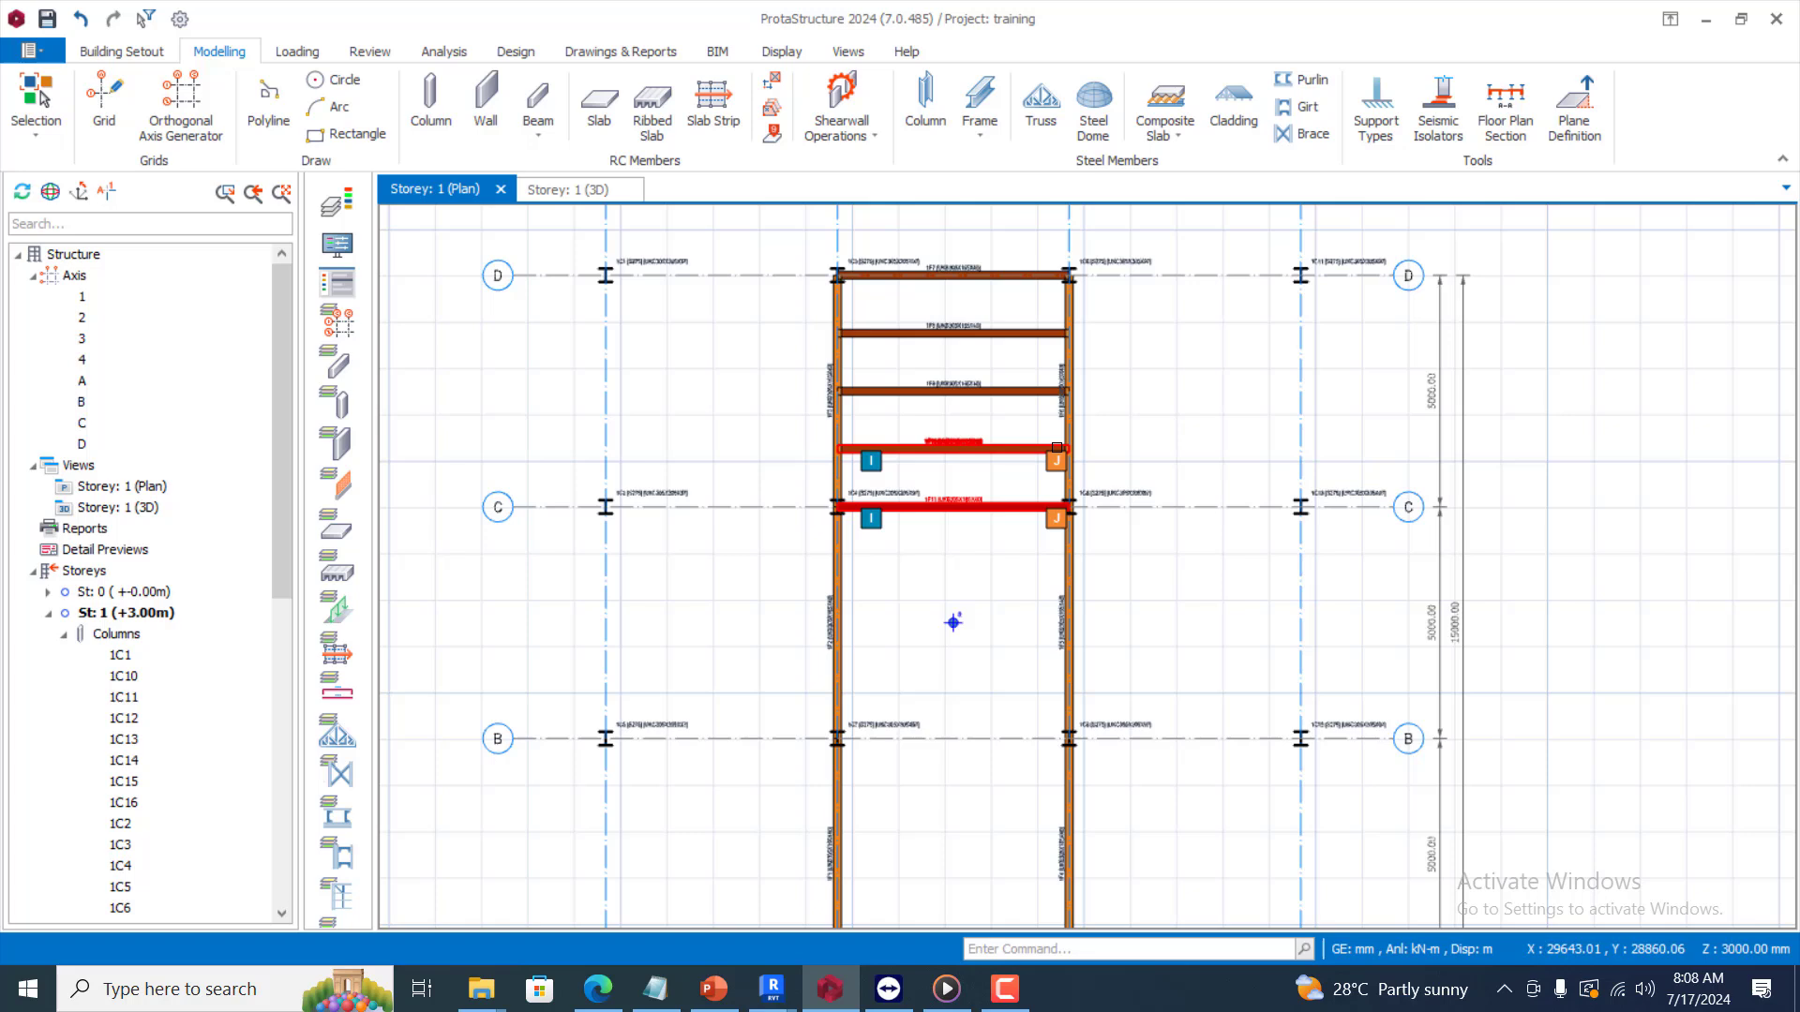
# Generate a Frame Group of UKB203X133X25 secondary composite beams between the gridline 2 and 3 beams
pyautogui.click(978, 103)
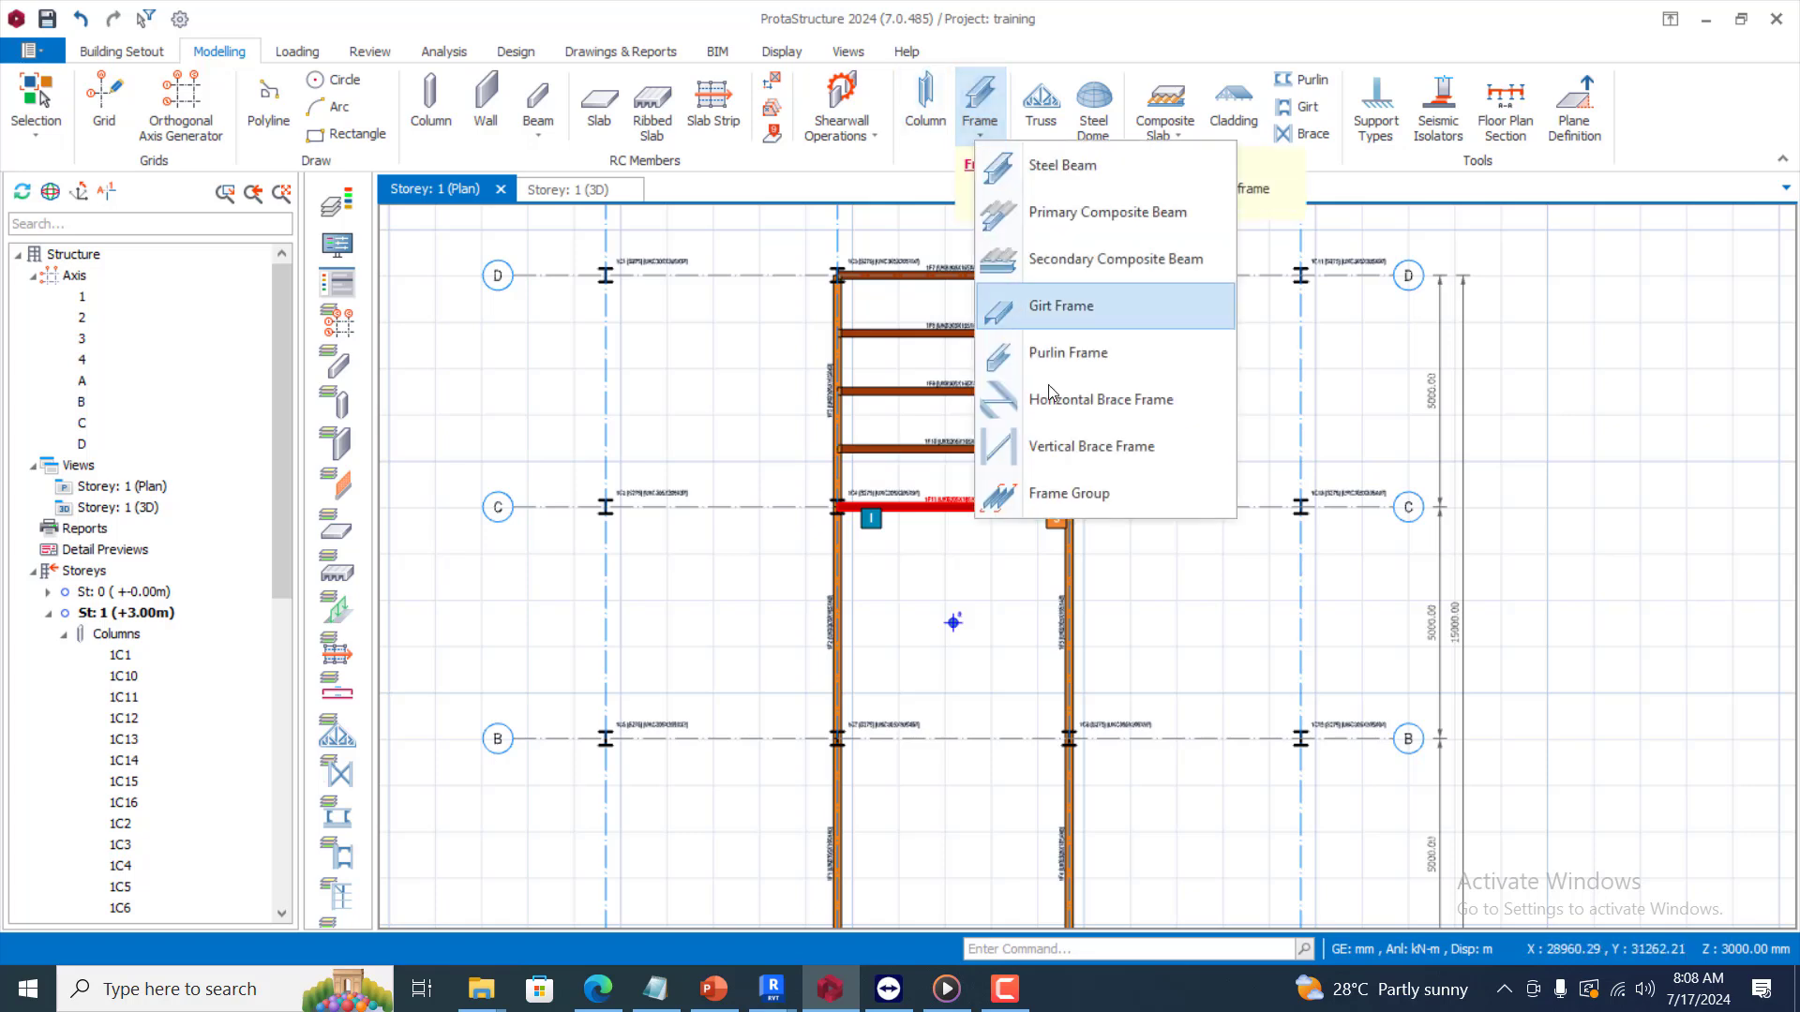
pyautogui.moveTo(1124, 498)
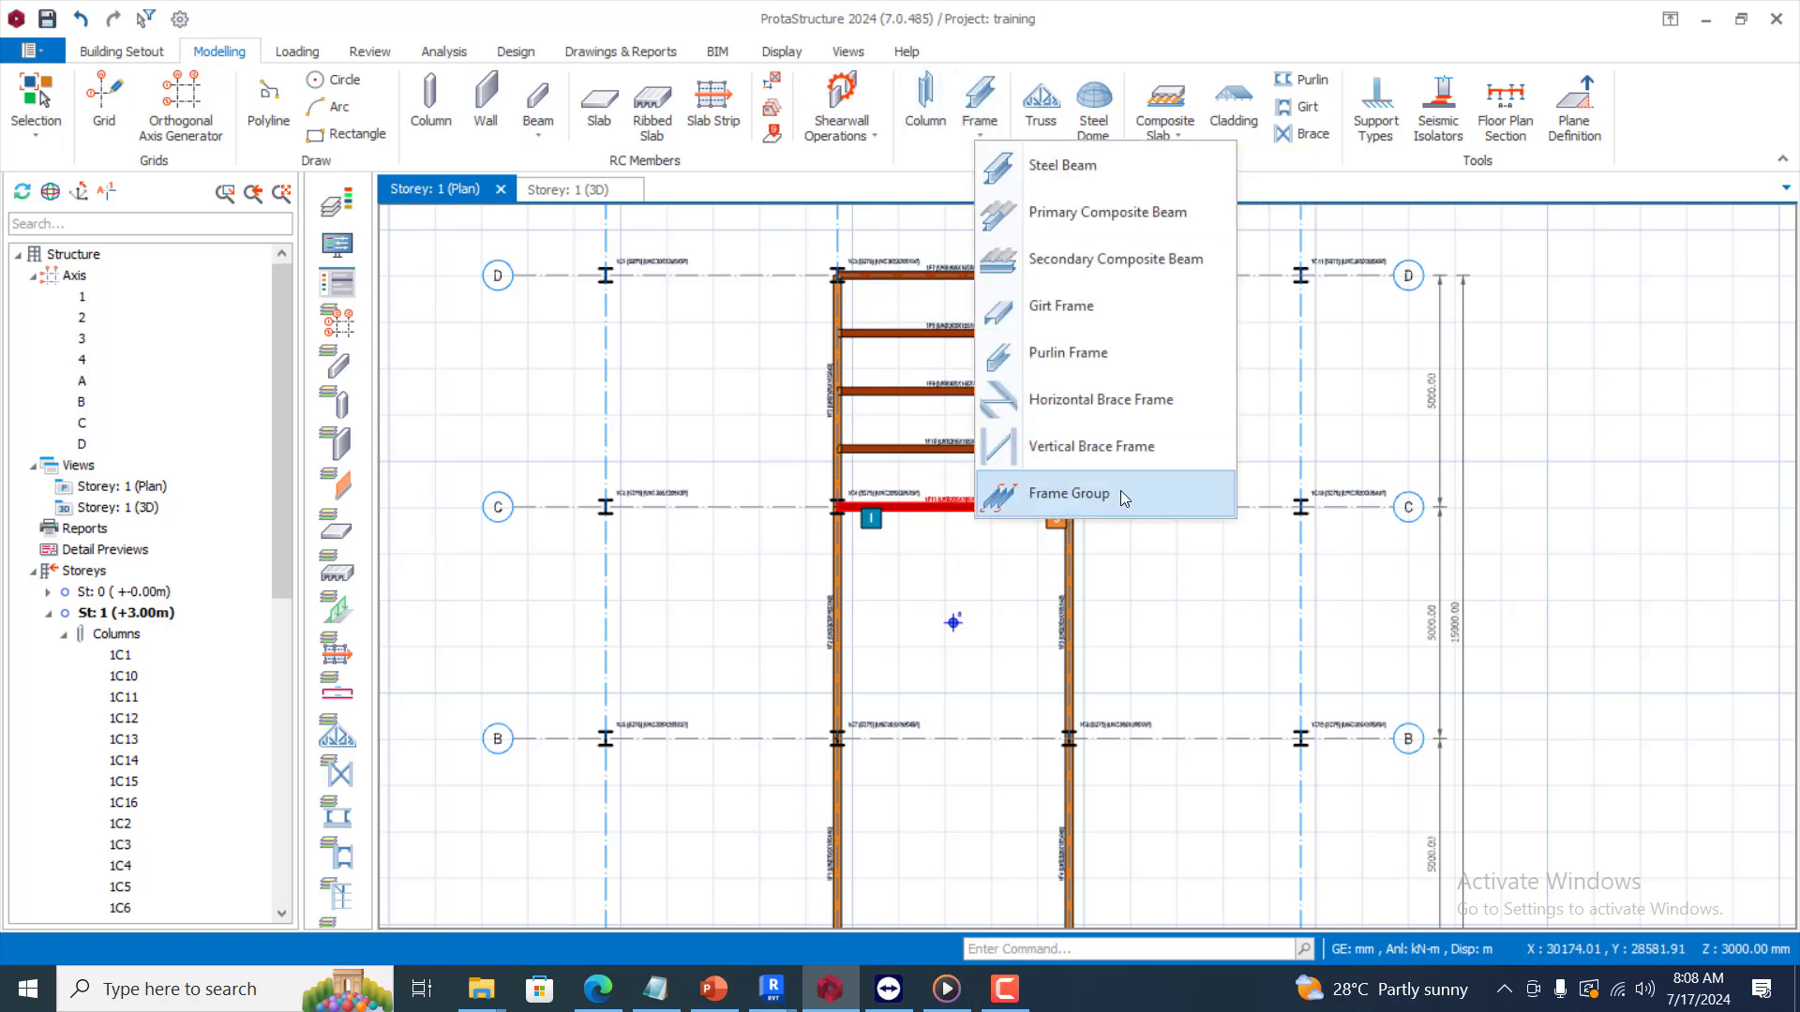
pyautogui.click(1067, 494)
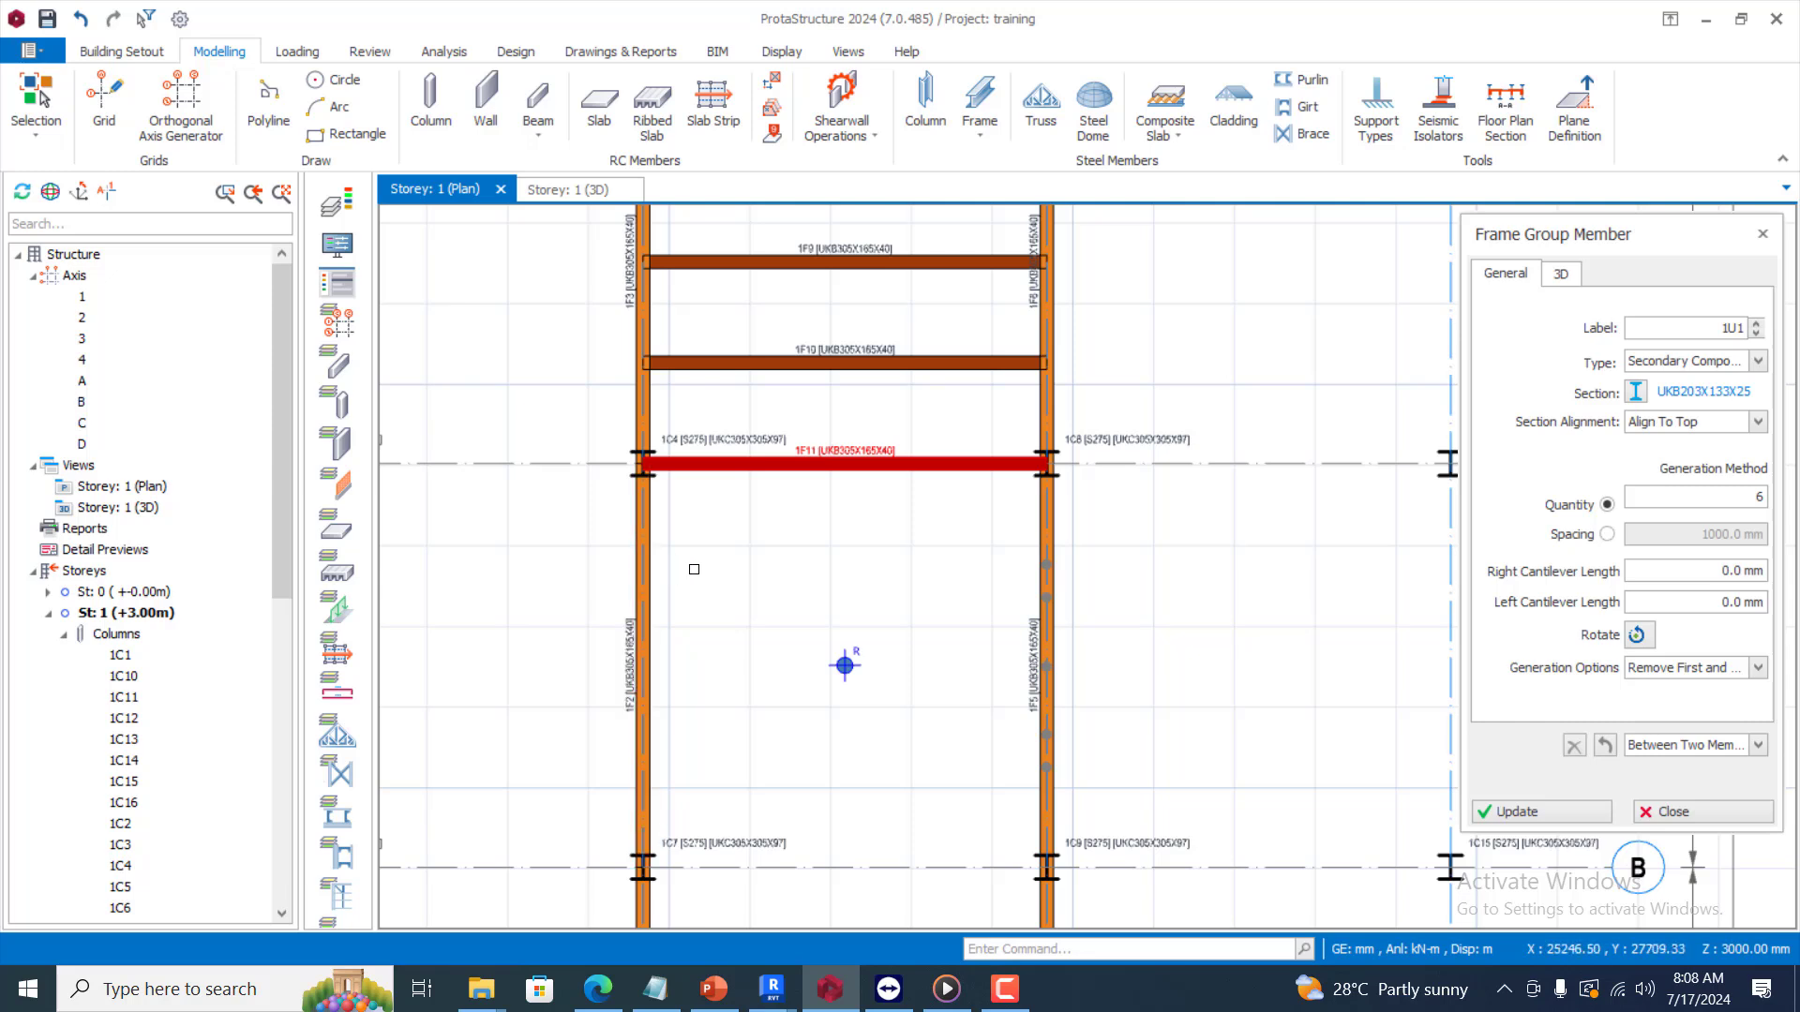
pyautogui.moveTo(624, 656)
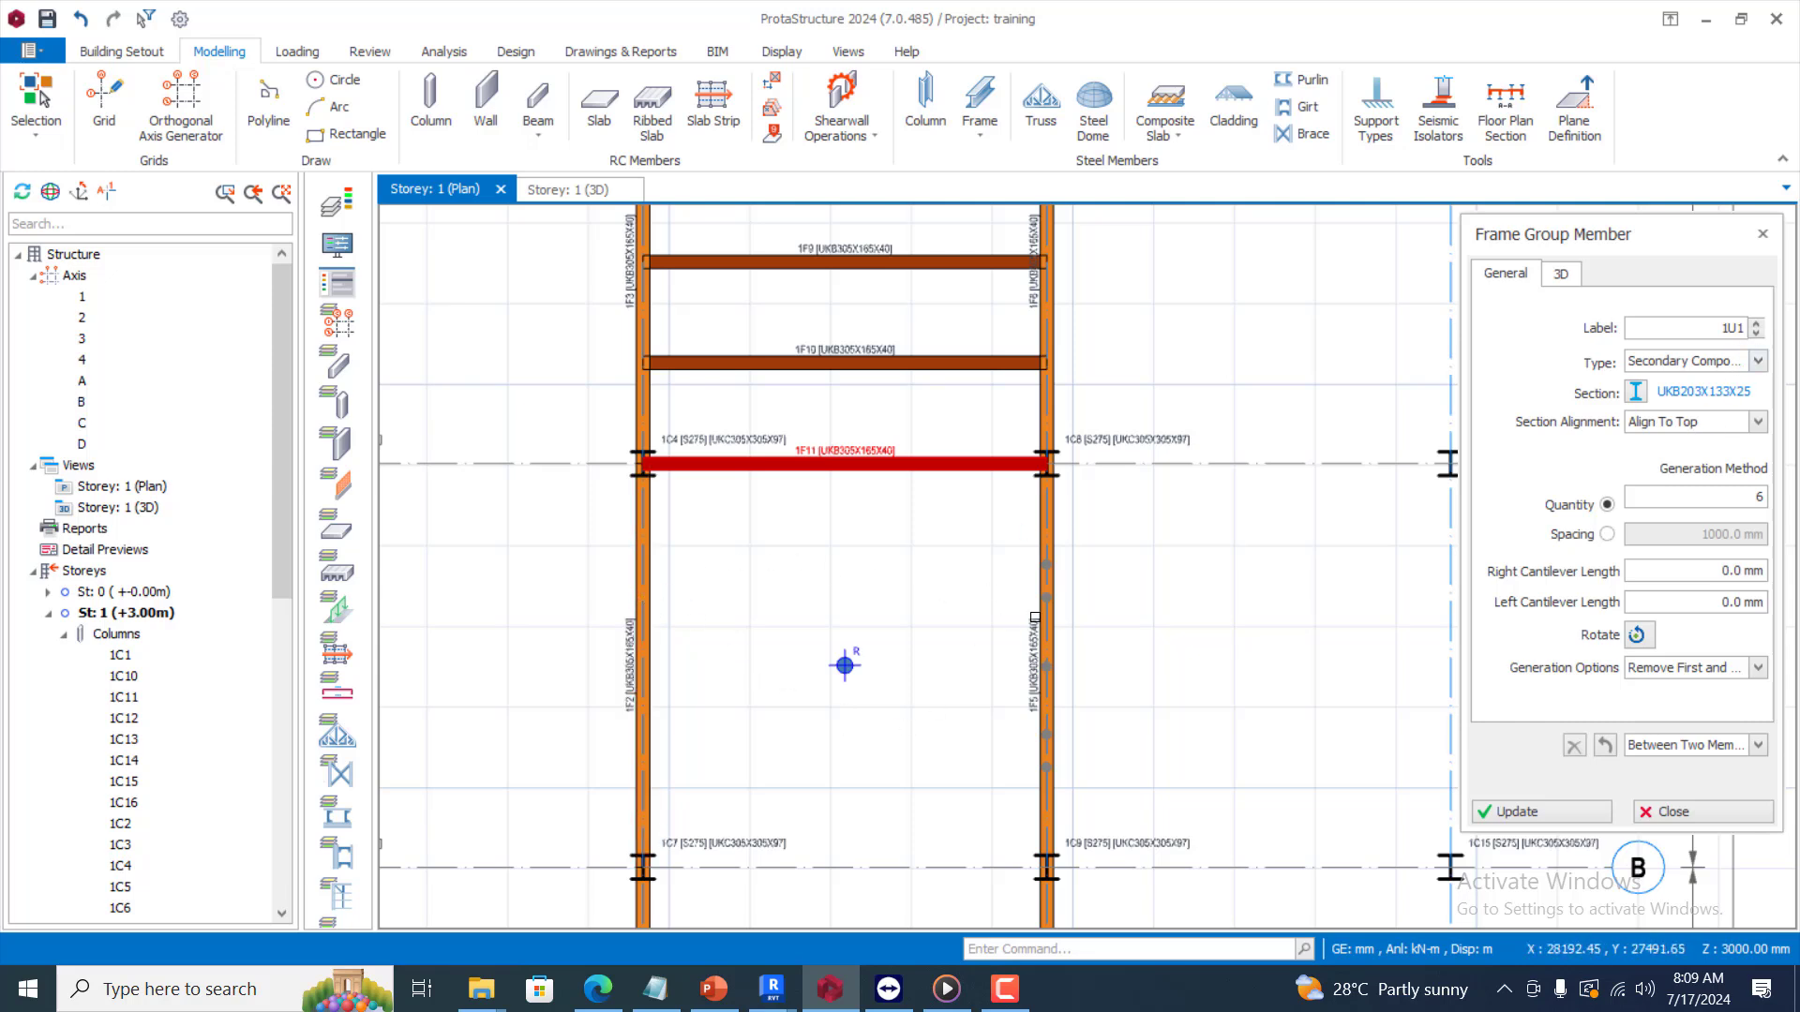
pyautogui.click(1538, 812)
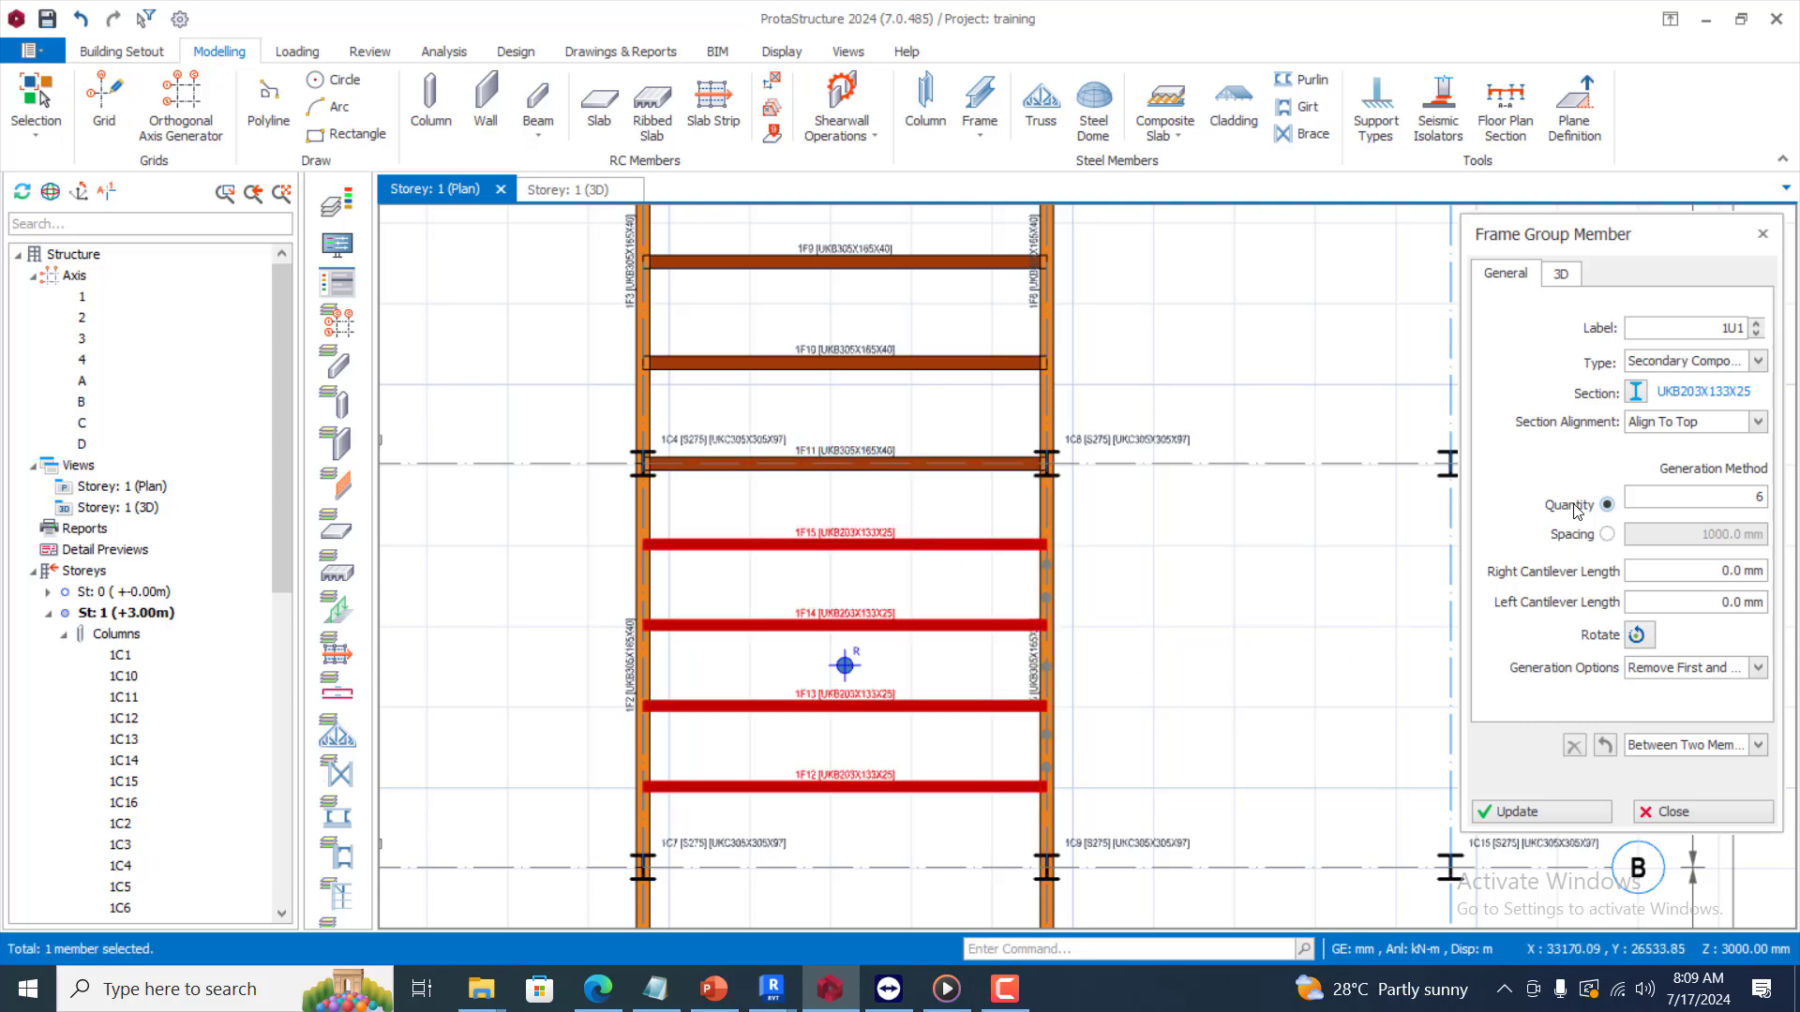
pyautogui.moveTo(1679, 305)
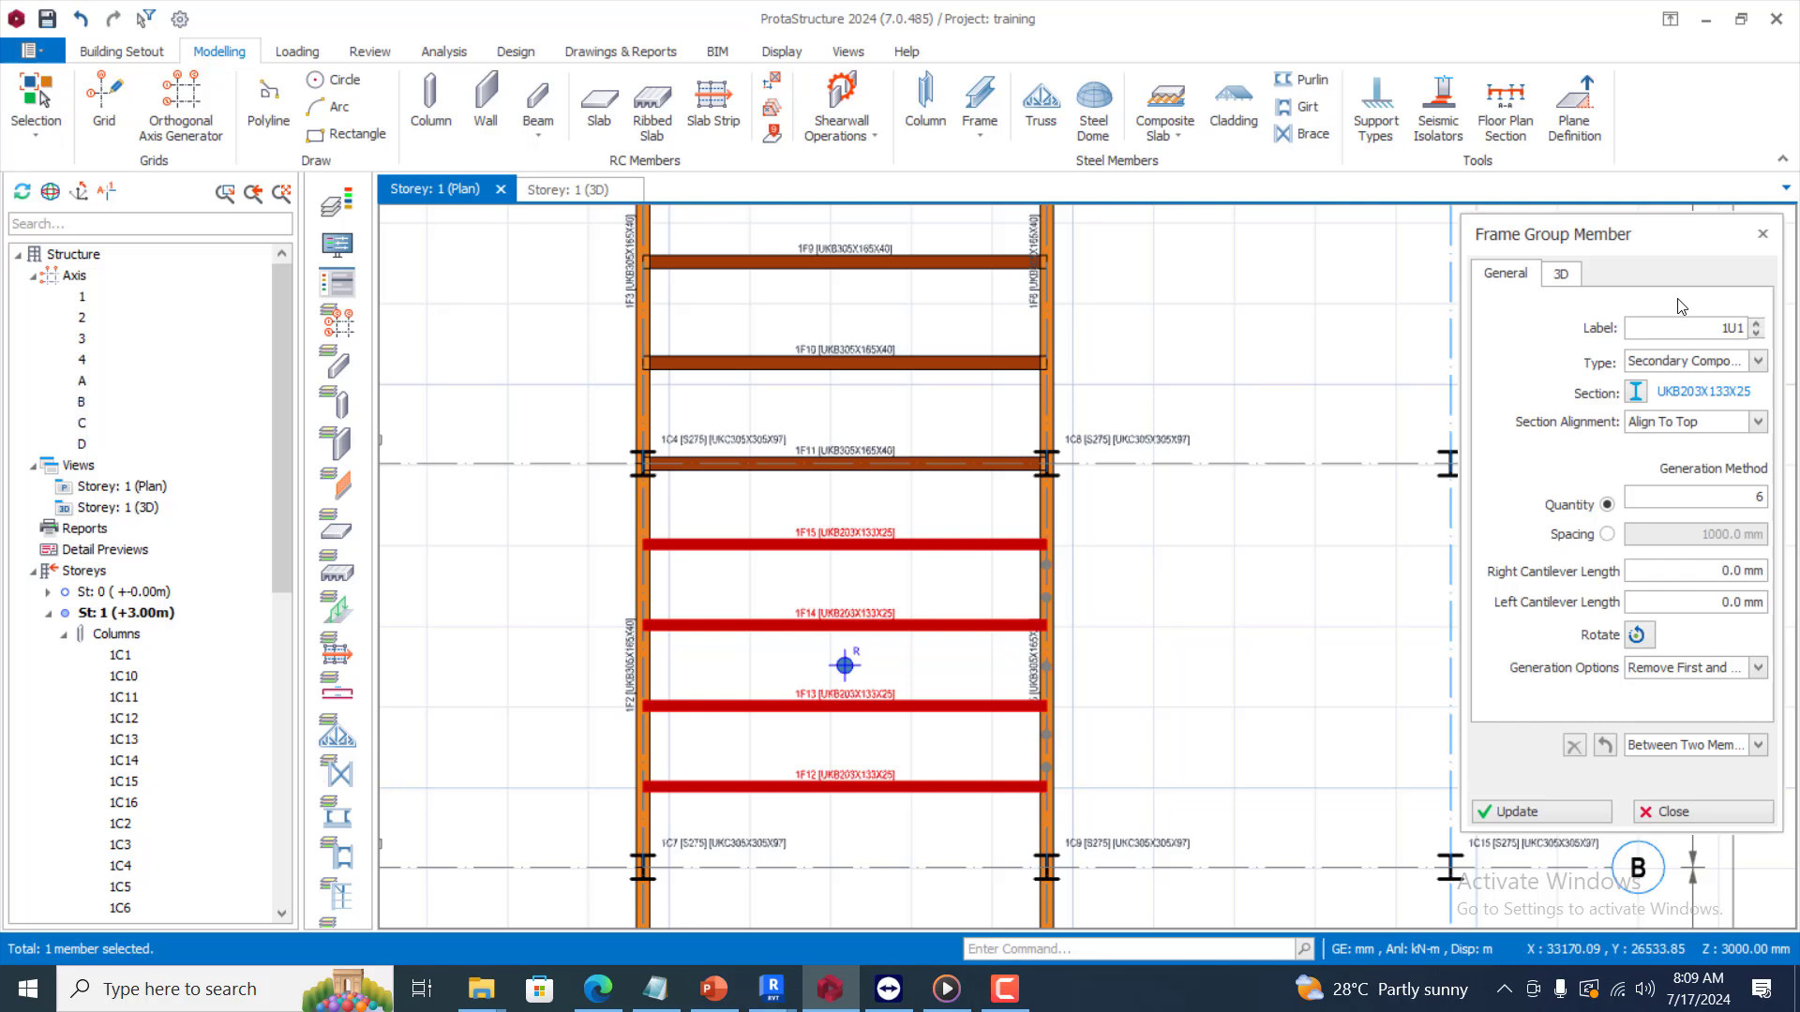
pyautogui.moveTo(1582, 336)
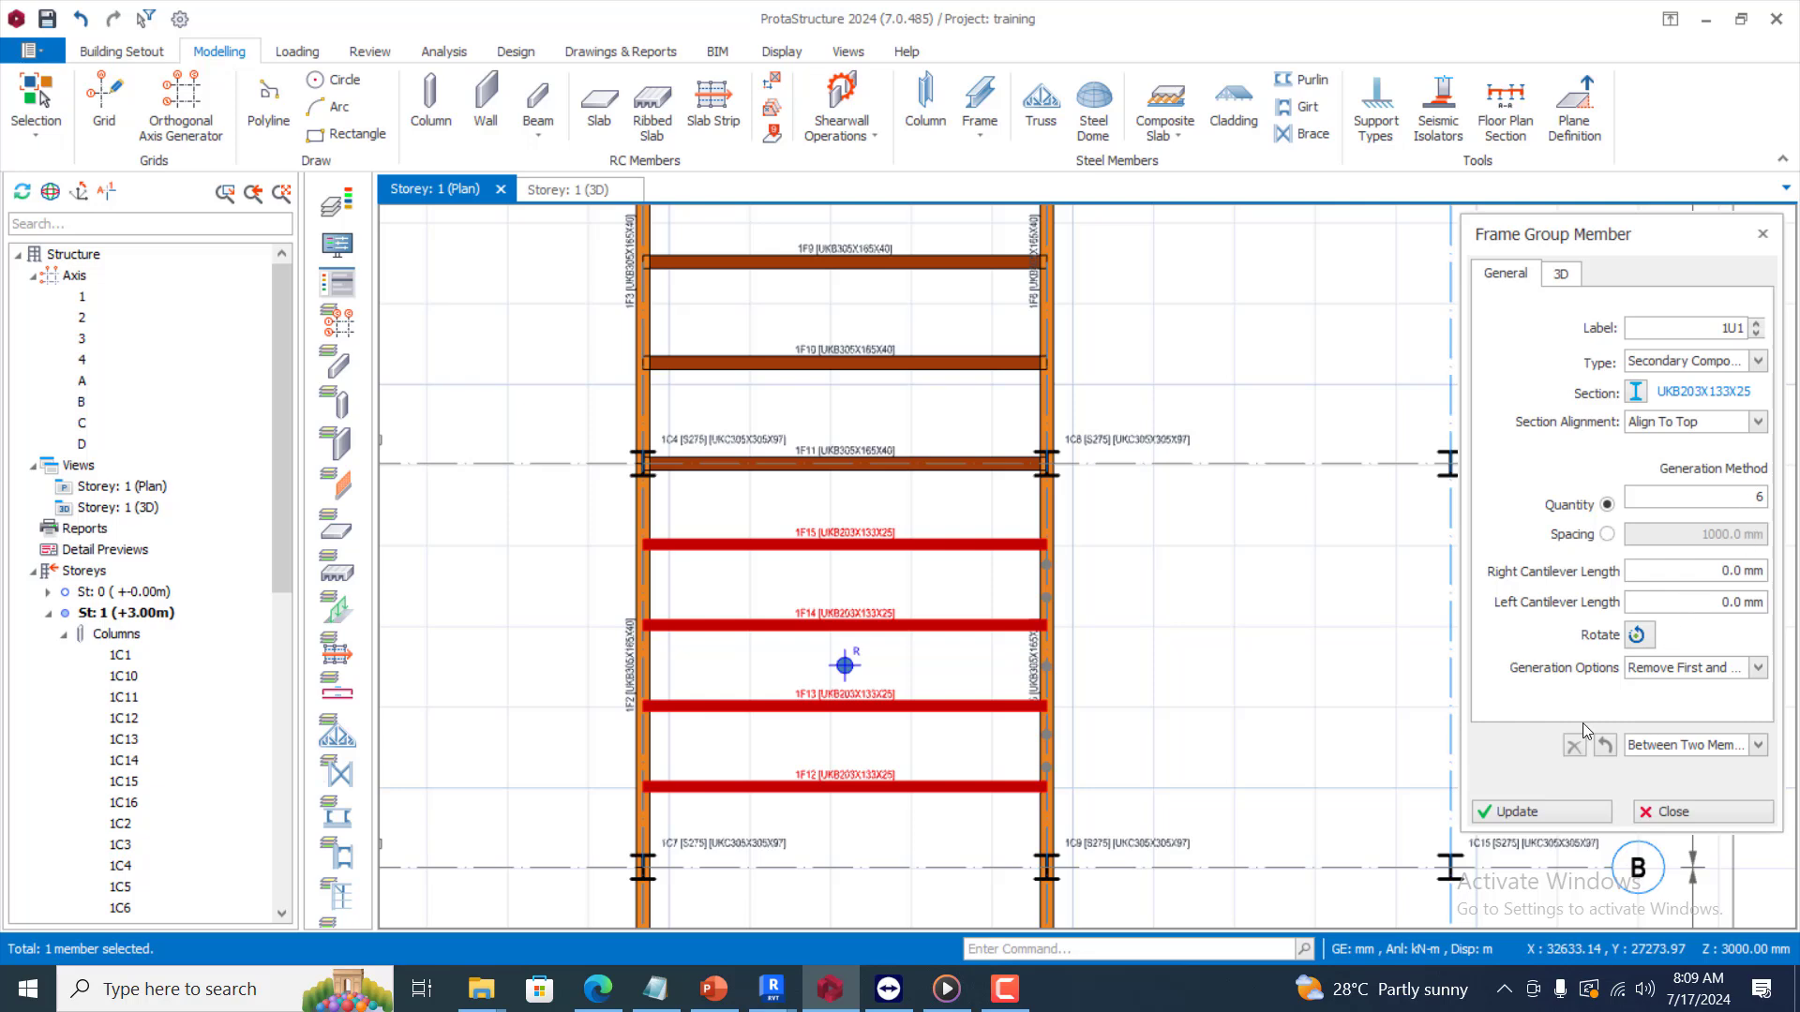
pyautogui.moveTo(1002, 988)
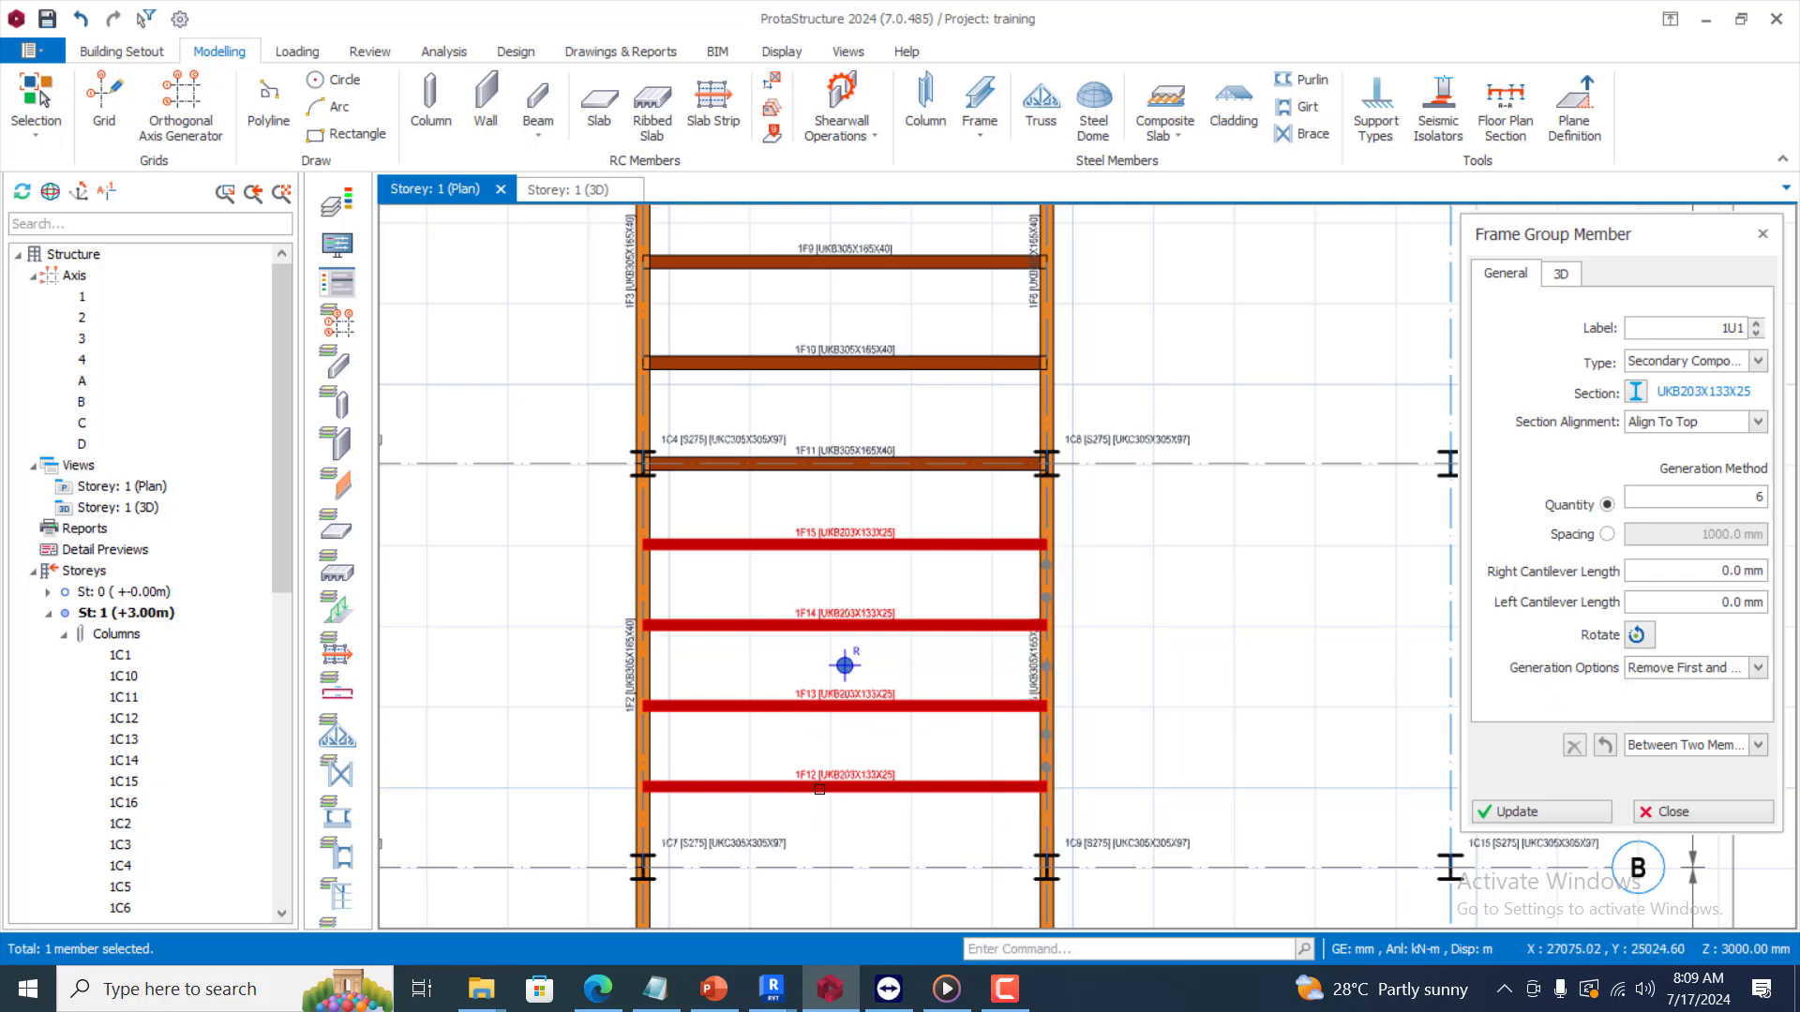
pyautogui.moveTo(898, 552)
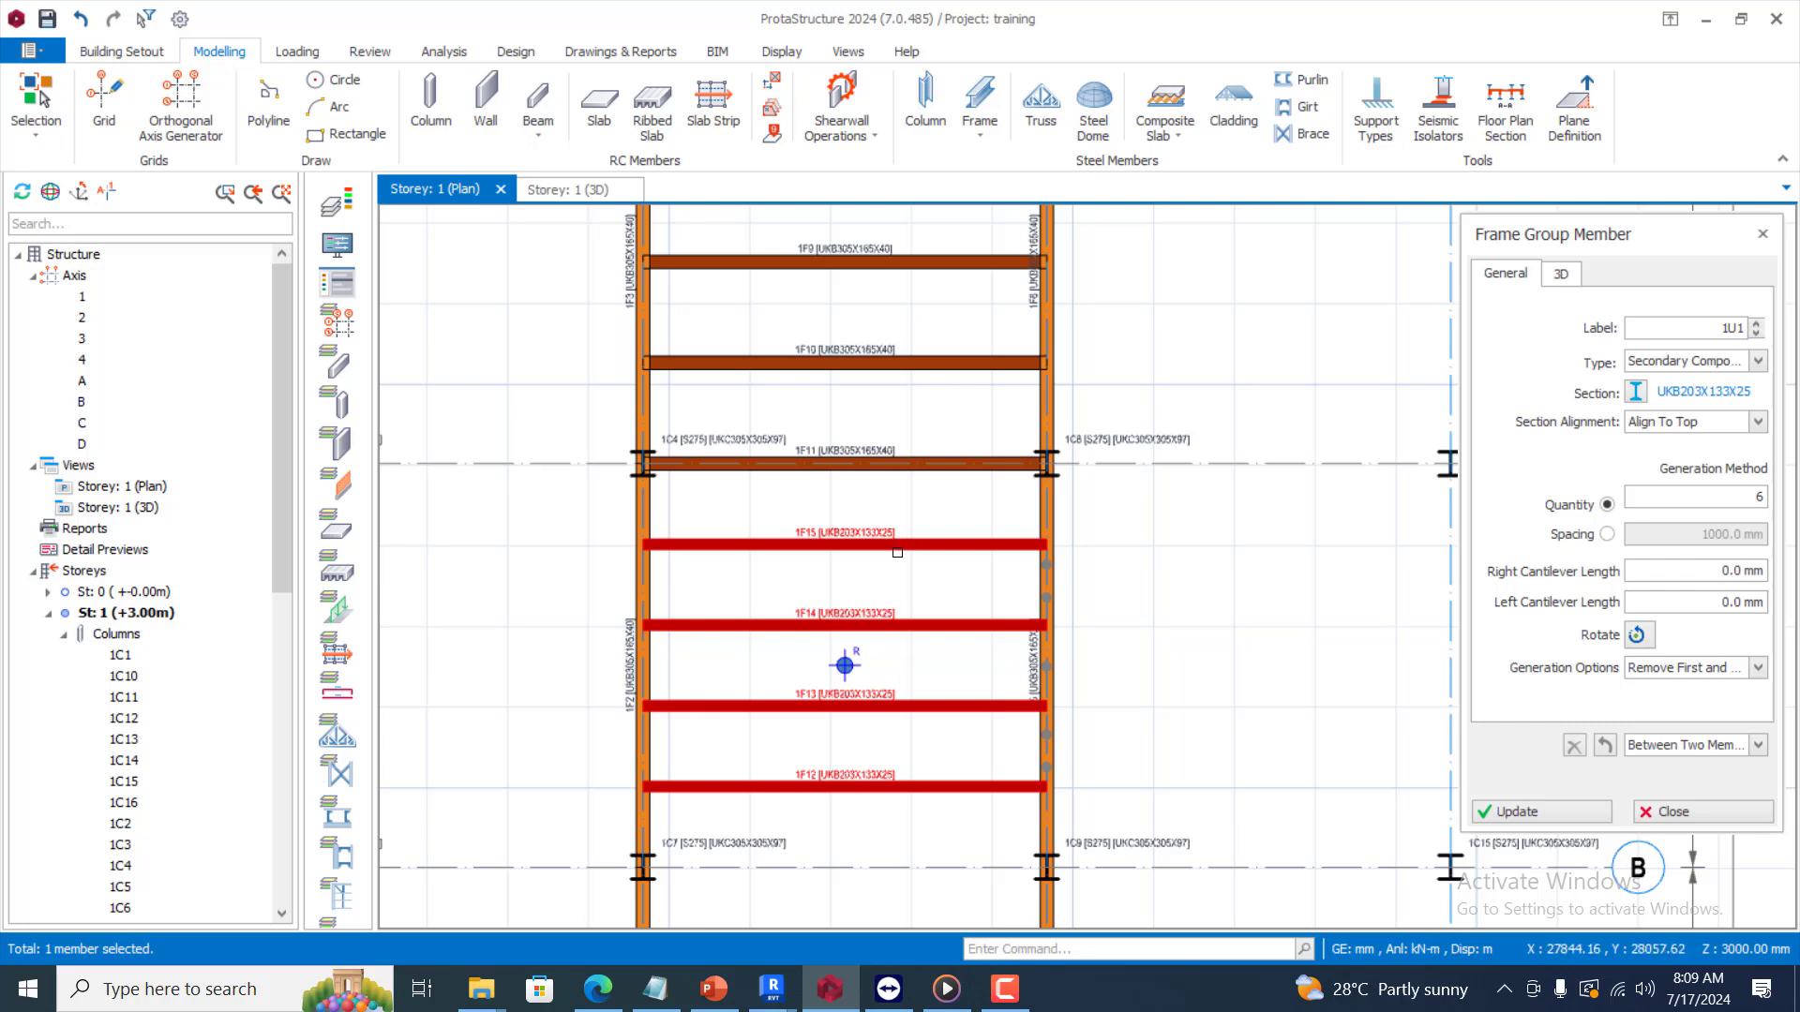
pyautogui.moveTo(1685, 689)
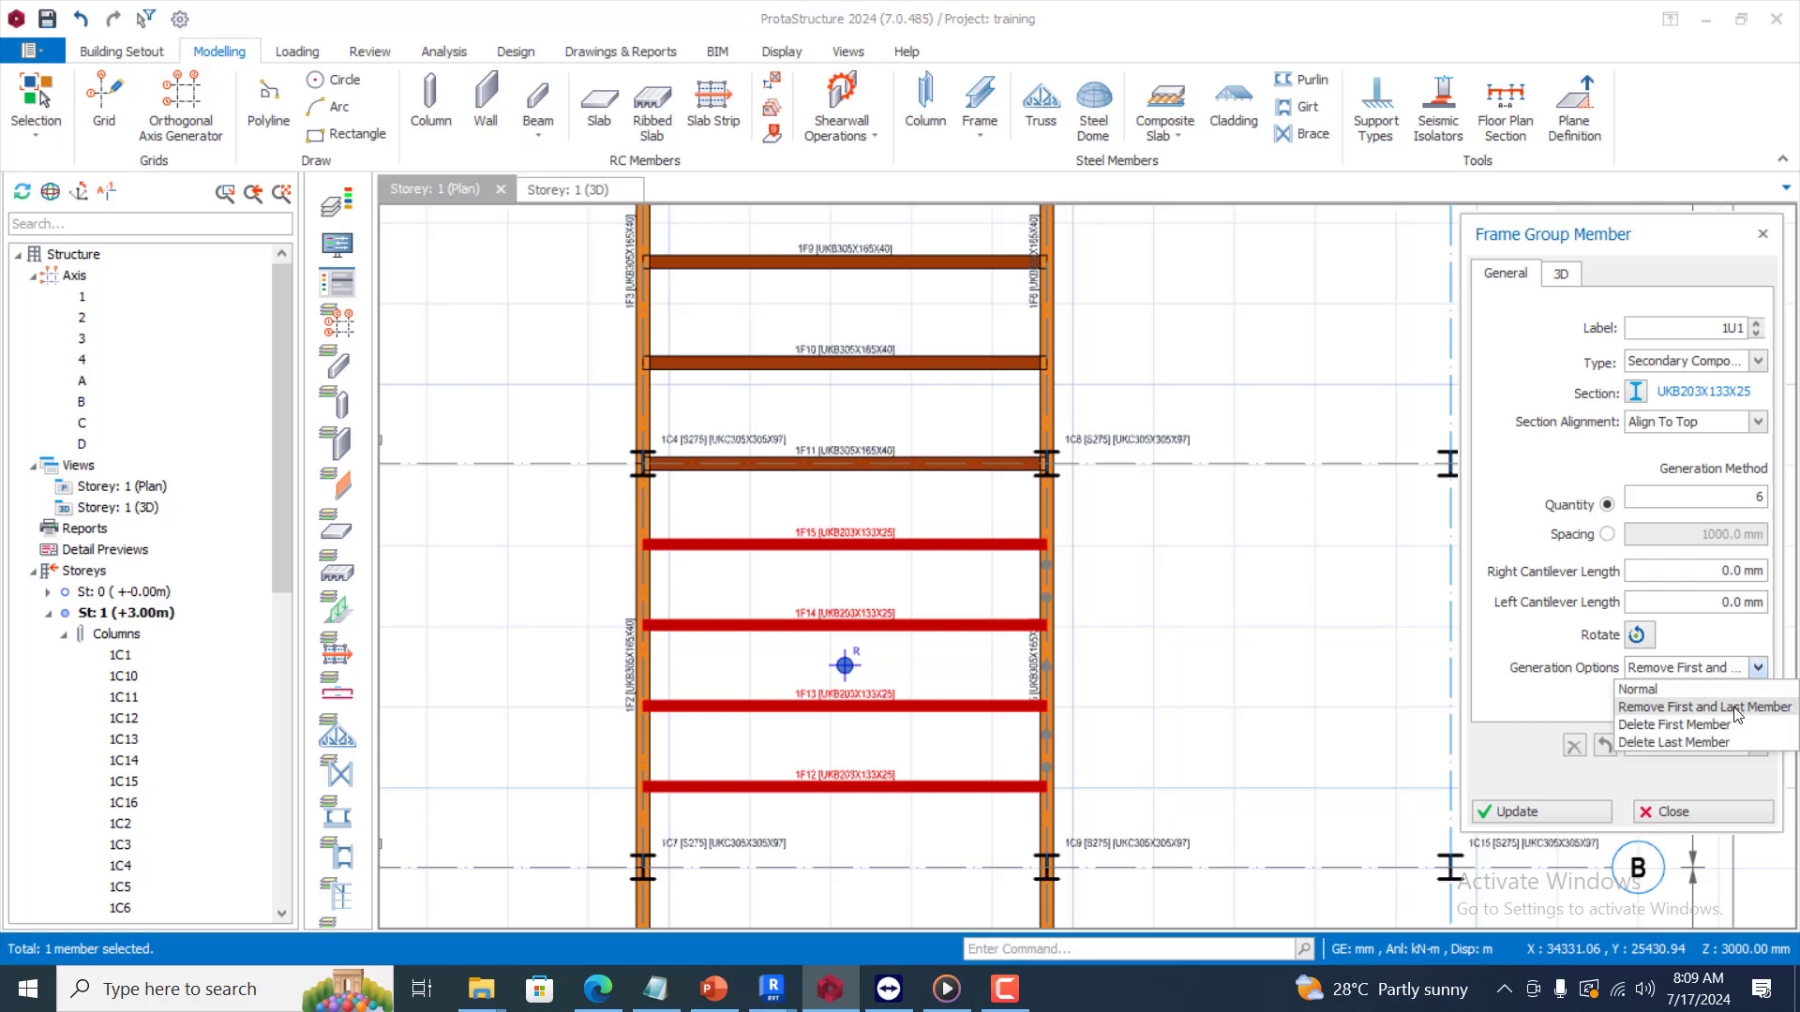
pyautogui.moveTo(1684, 715)
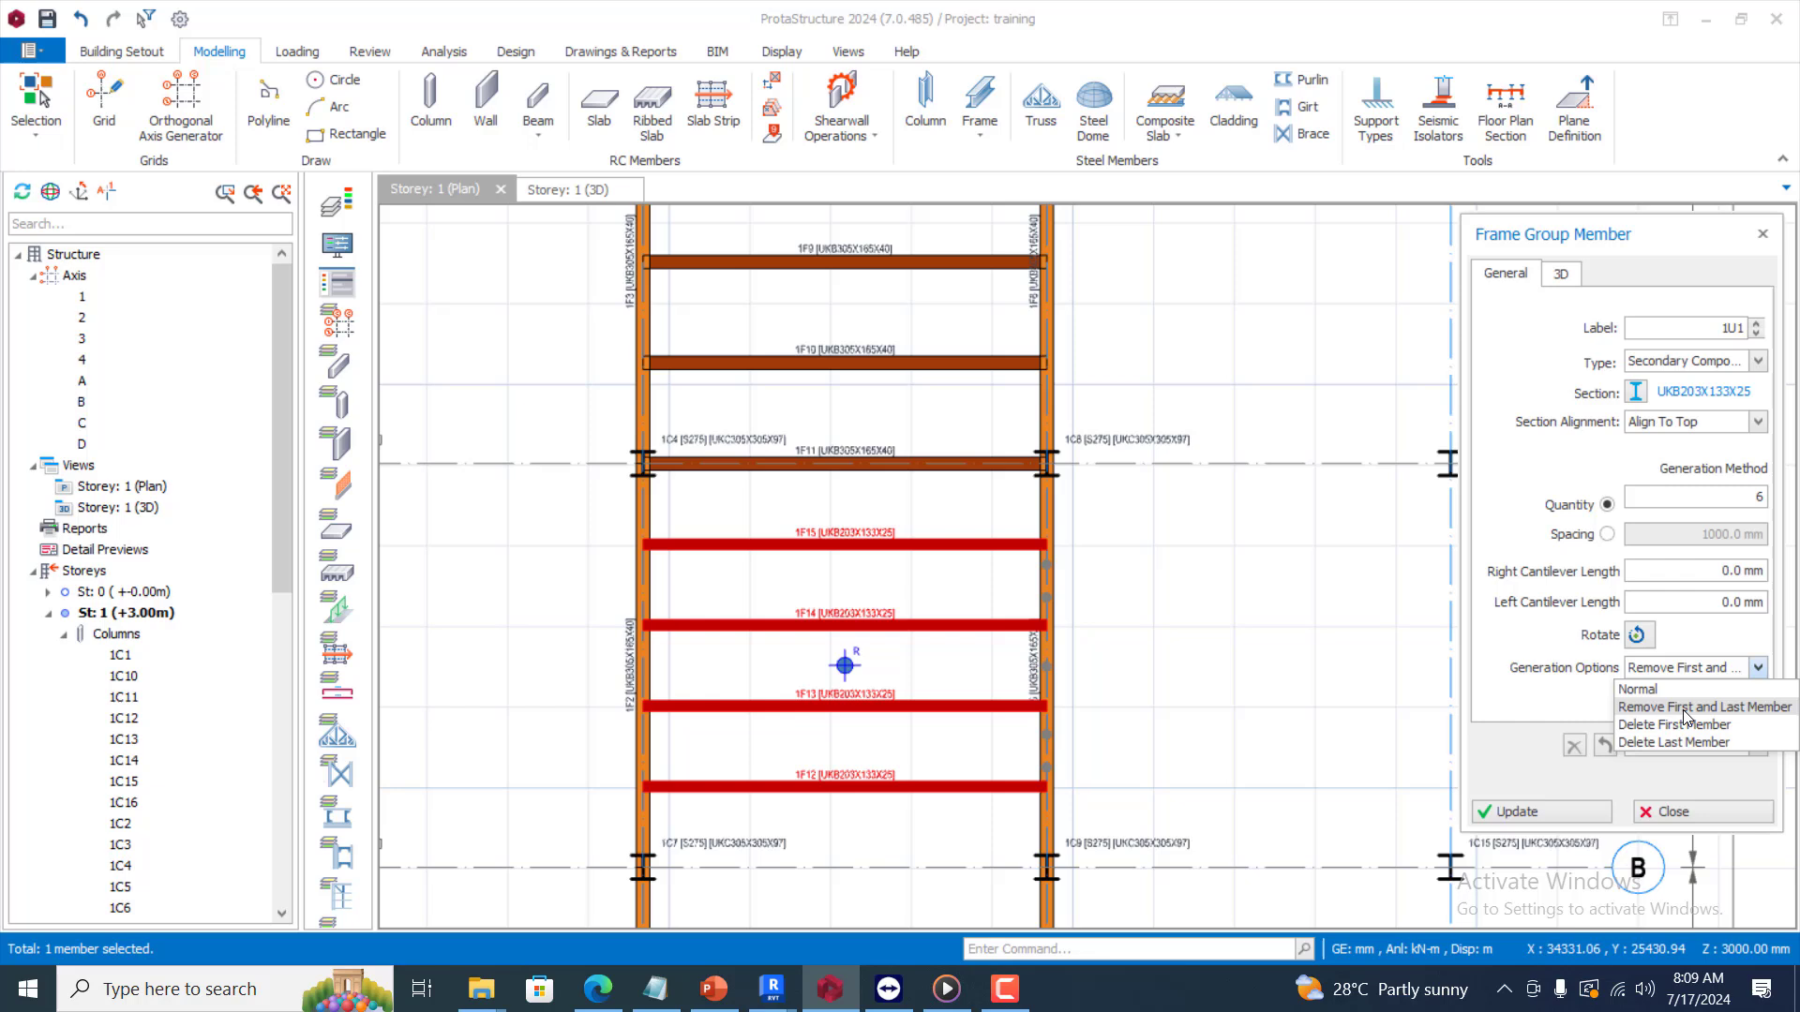
pyautogui.moveTo(1728, 712)
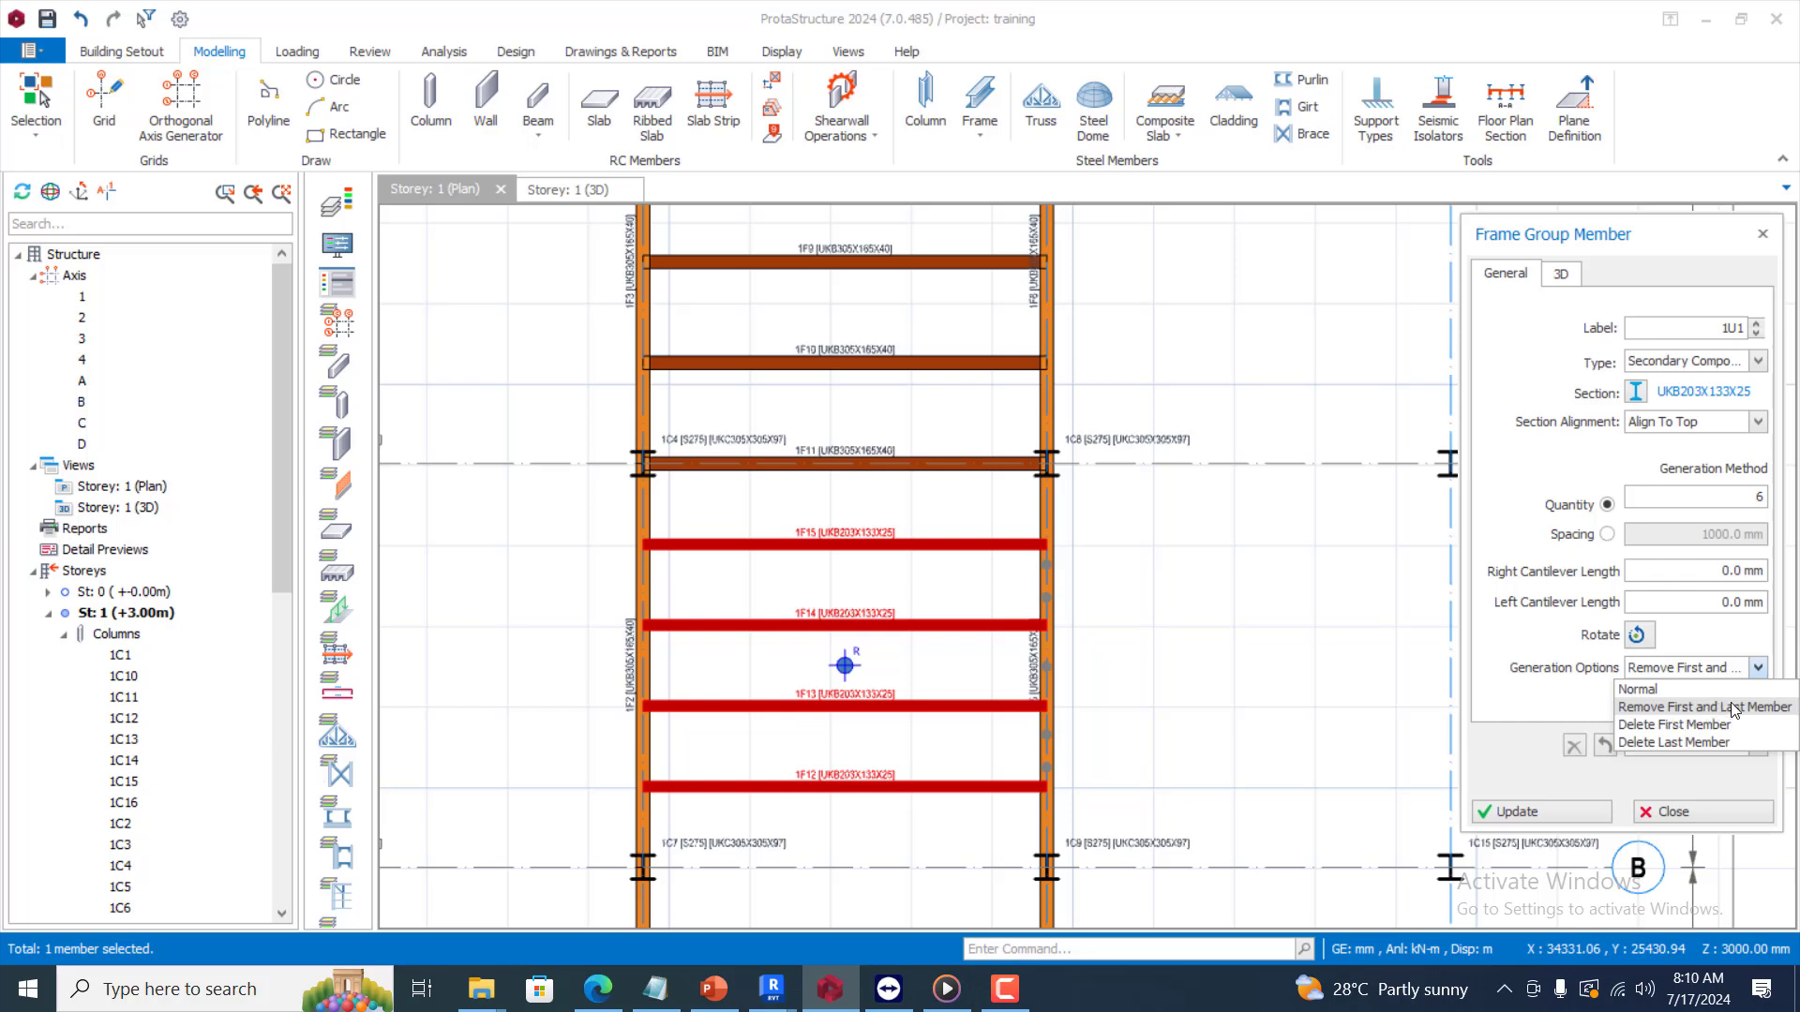
pyautogui.moveTo(1639, 689)
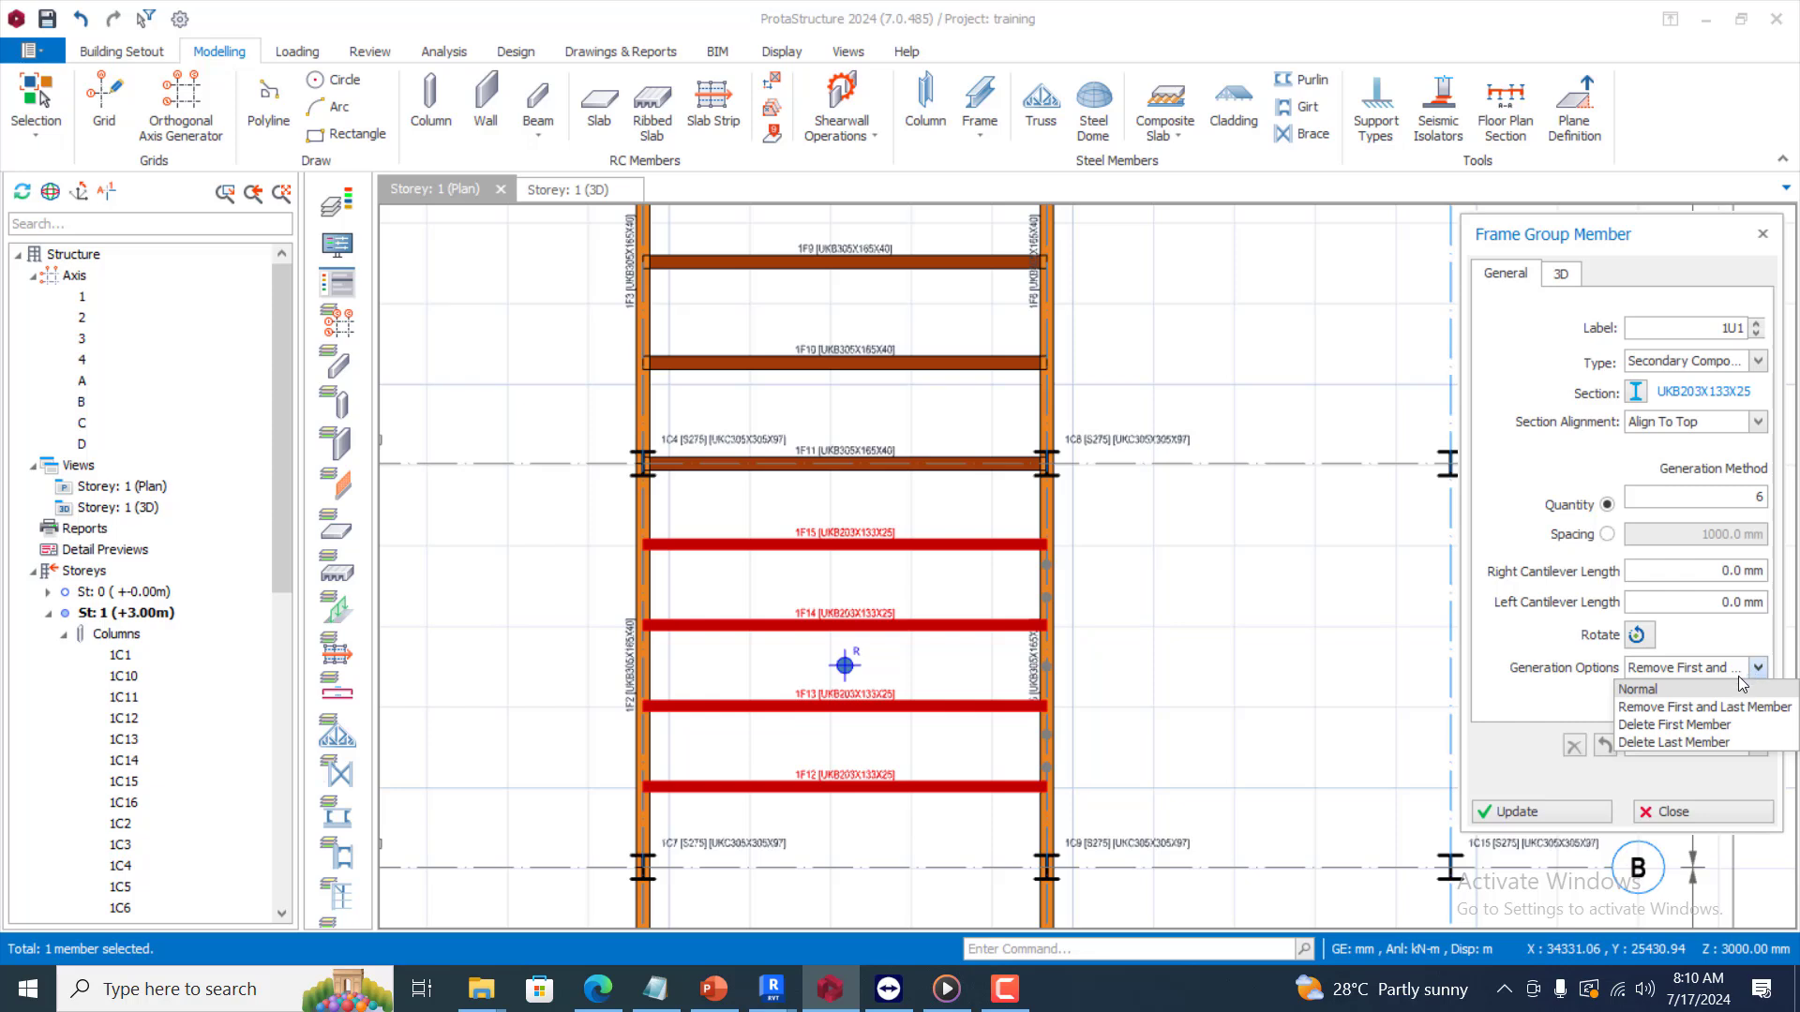
# Place the final secondary steel beam in the grid A–B bay between grids 2 and 3
pyautogui.click(1640, 689)
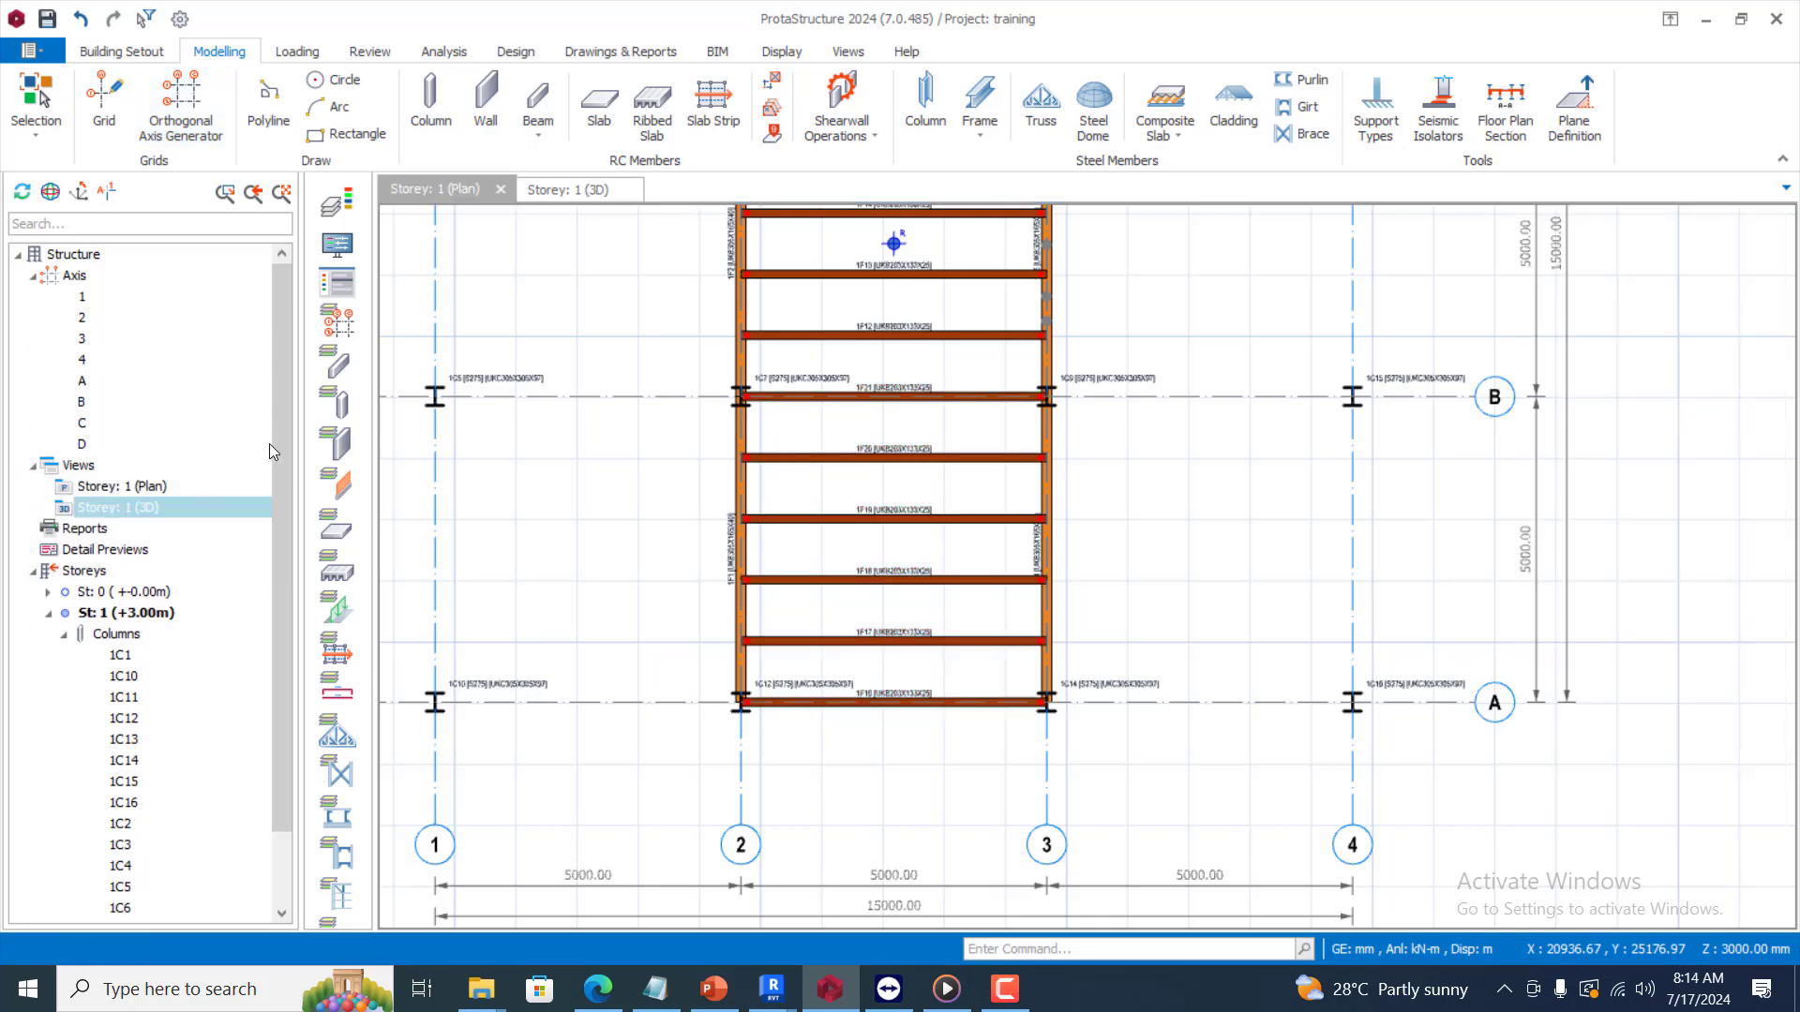
# Tile the Storey 1 plan and Storey 1 3D views vertically
pyautogui.click(566, 189)
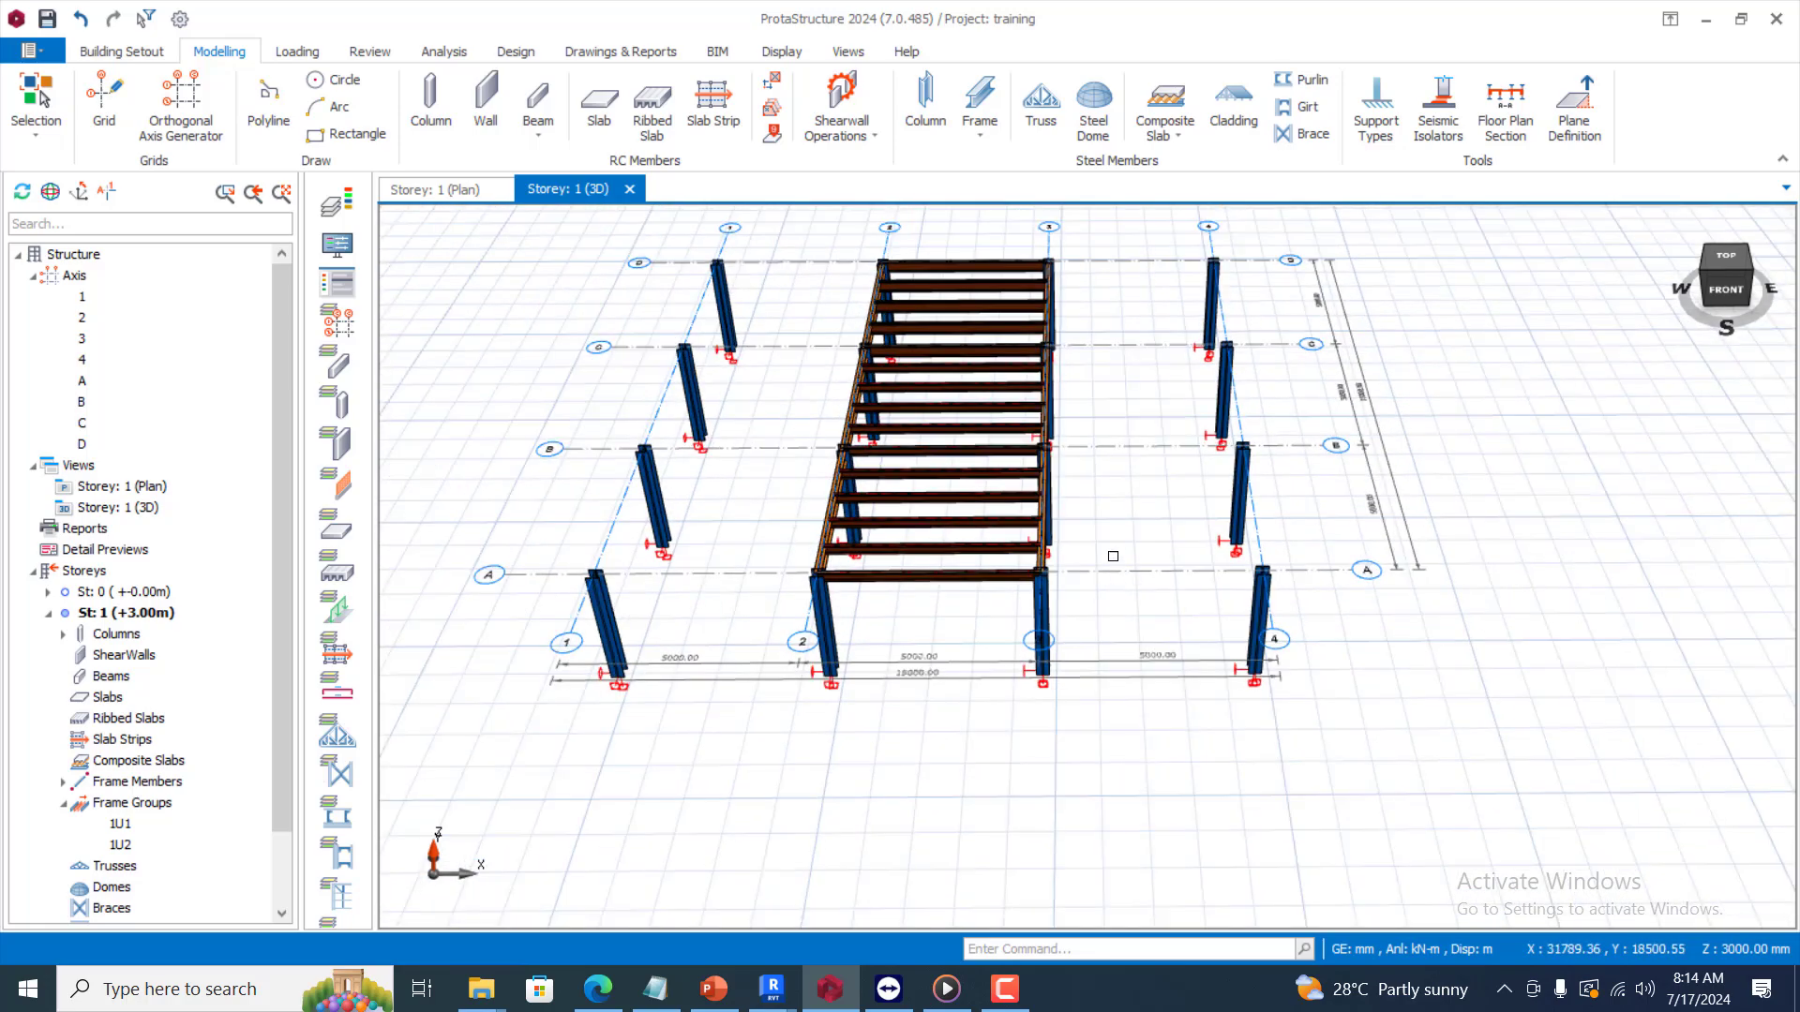
pyautogui.click(847, 51)
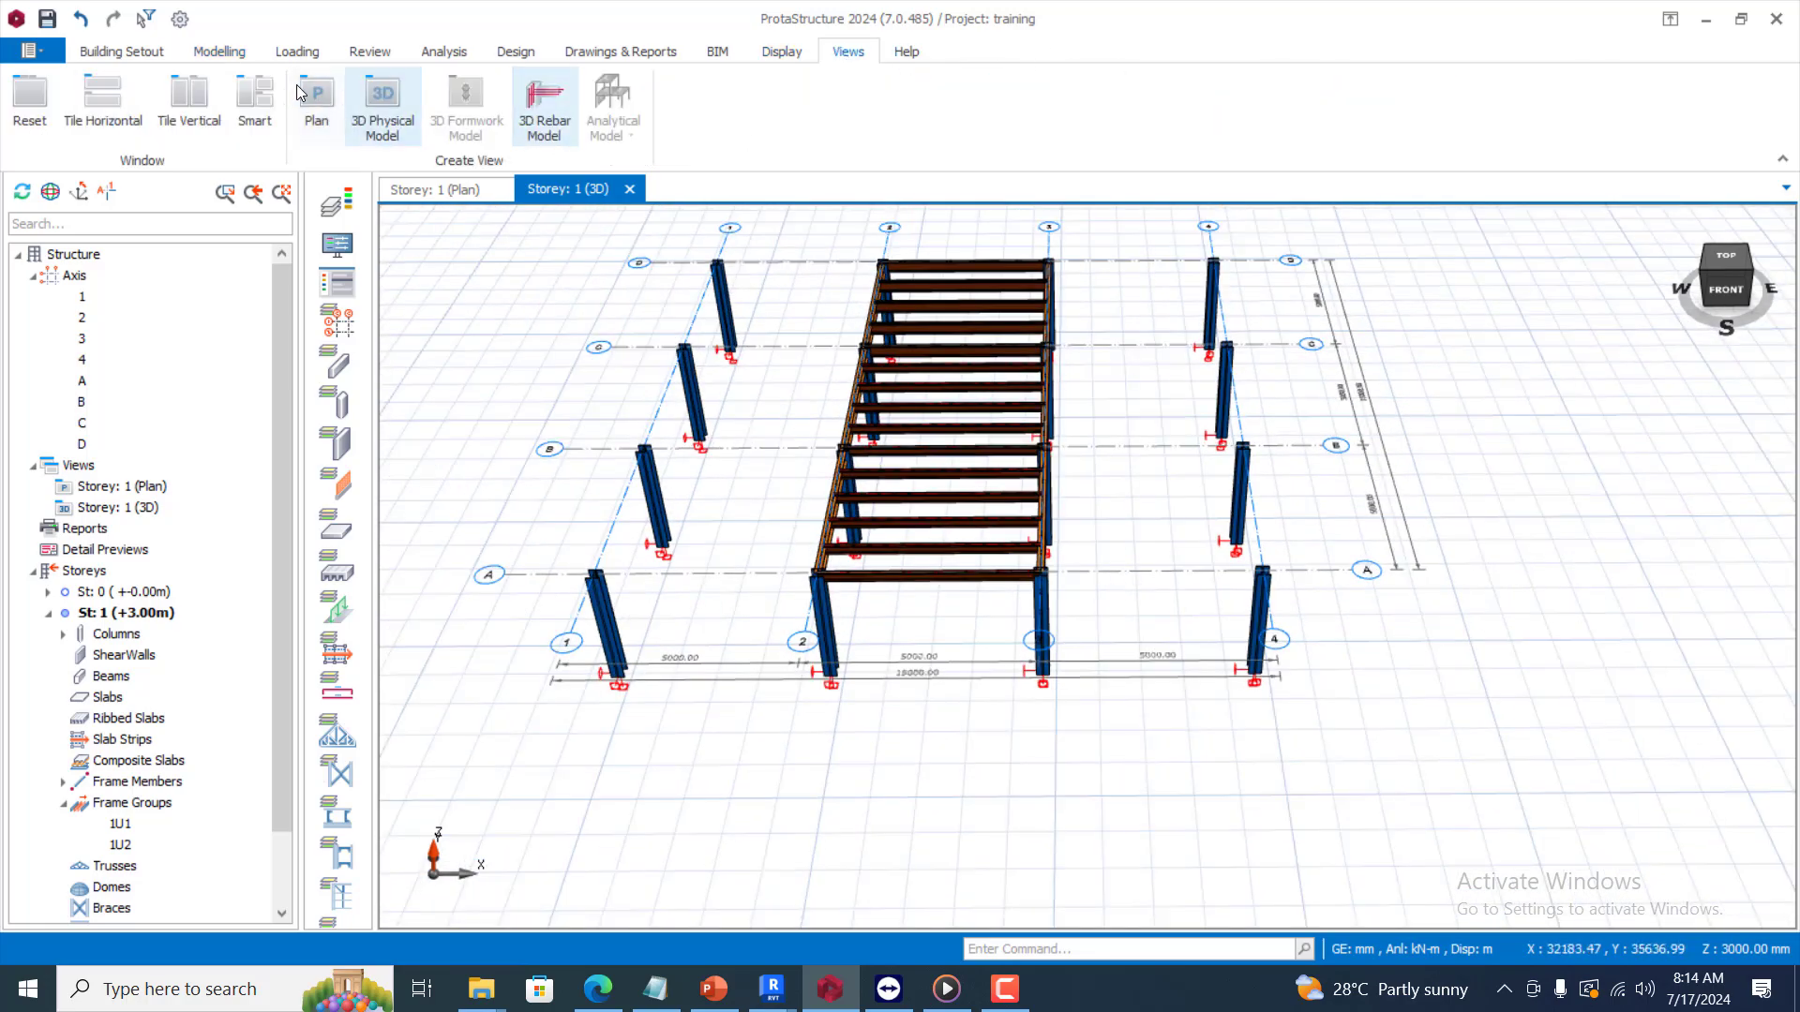
pyautogui.click(189, 101)
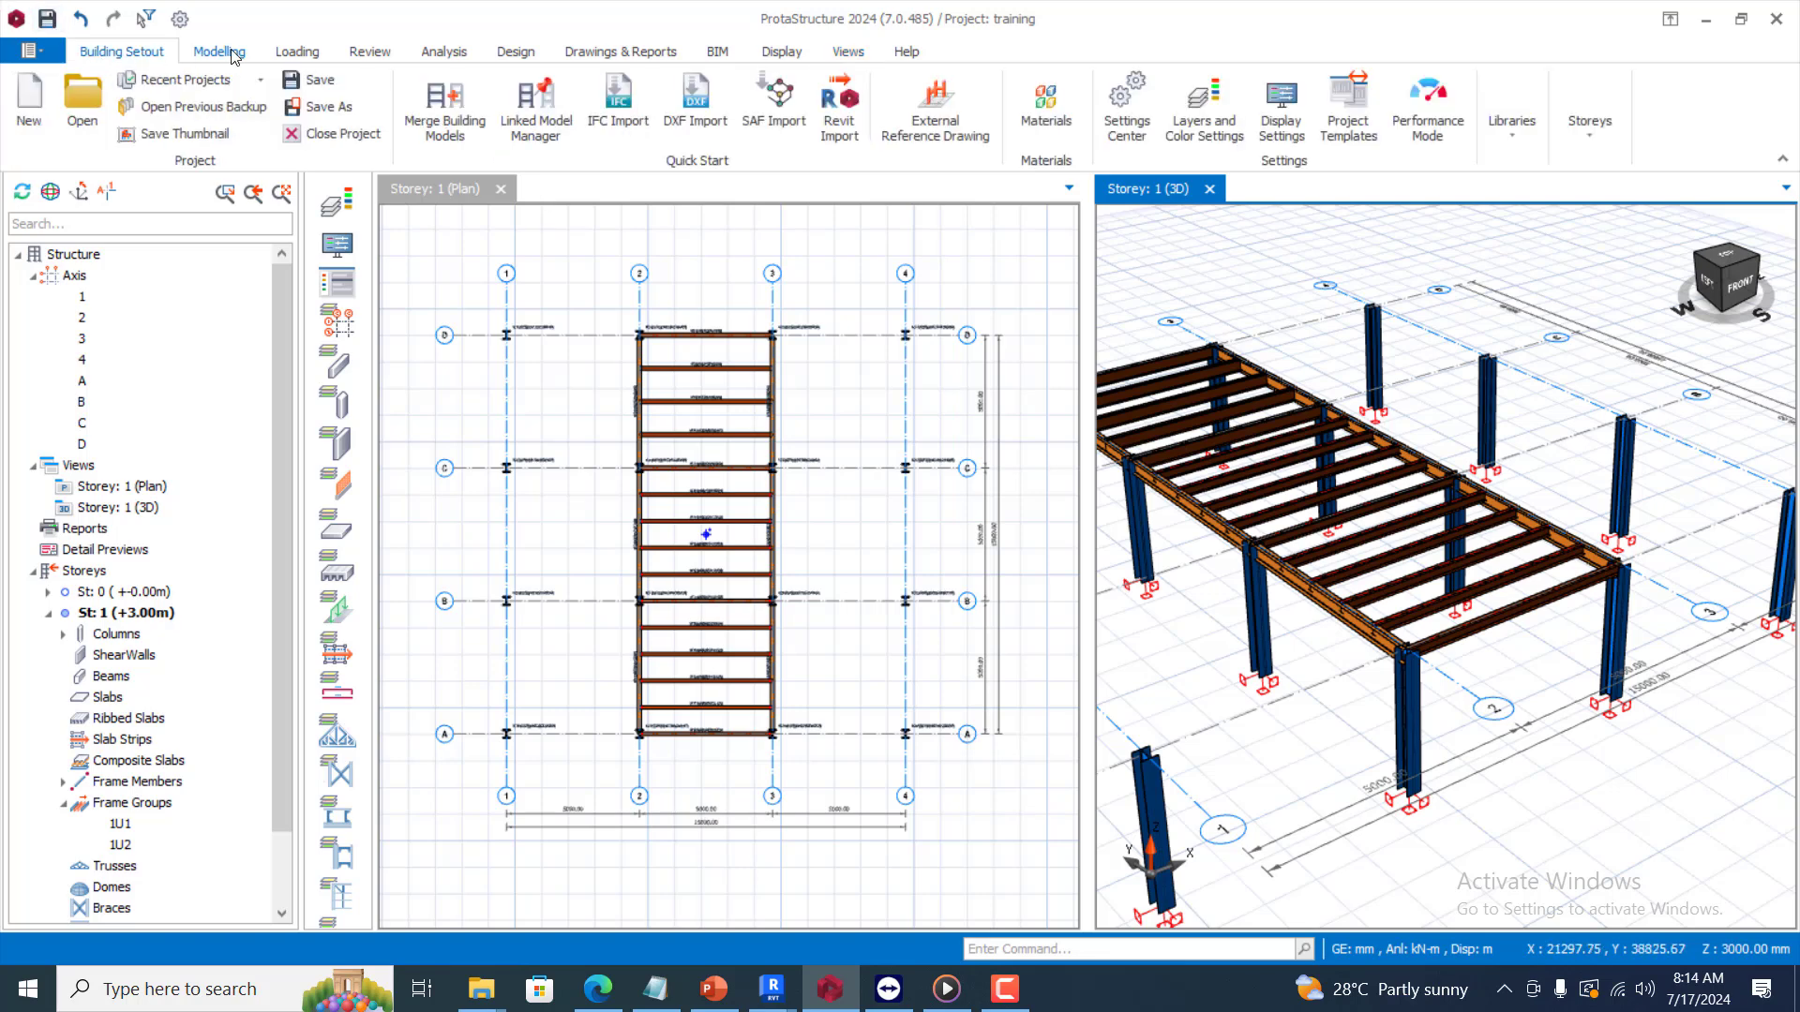
pyautogui.click(218, 50)
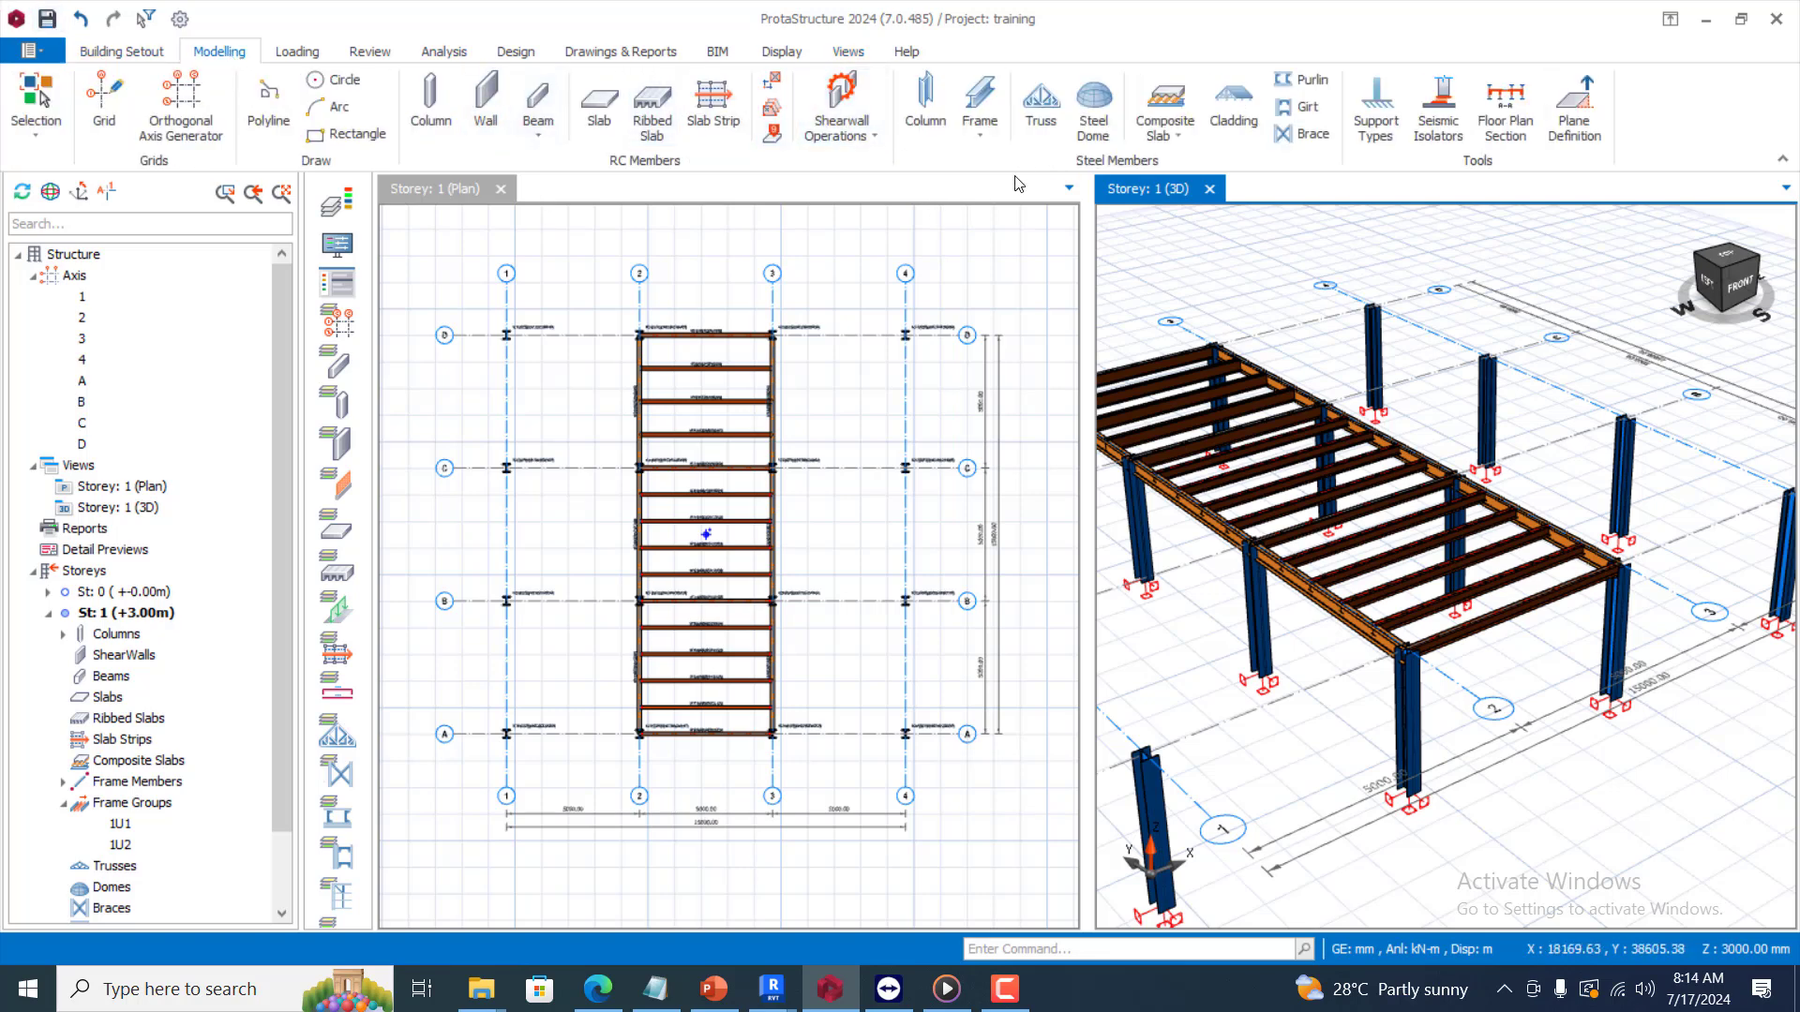
# Start a two-diagonal-point composite slab over the grid 2–3 bay
pyautogui.click(1162, 103)
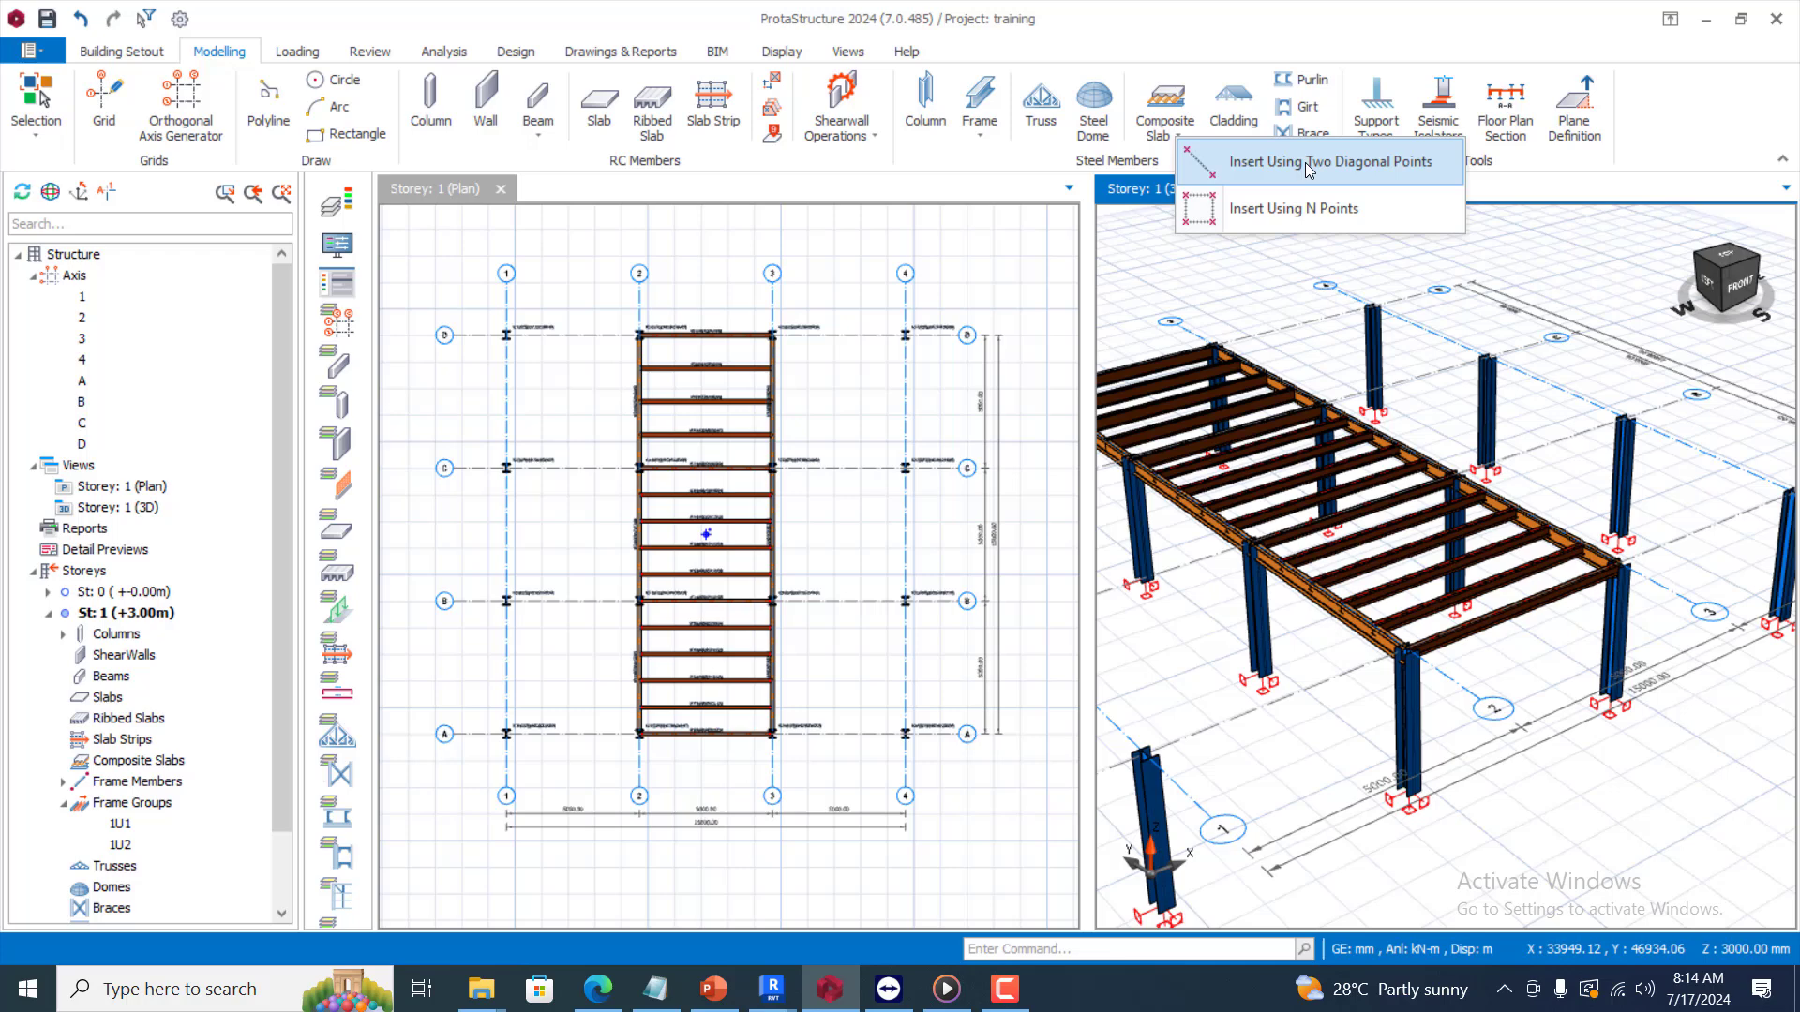
pyautogui.moveTo(1274, 208)
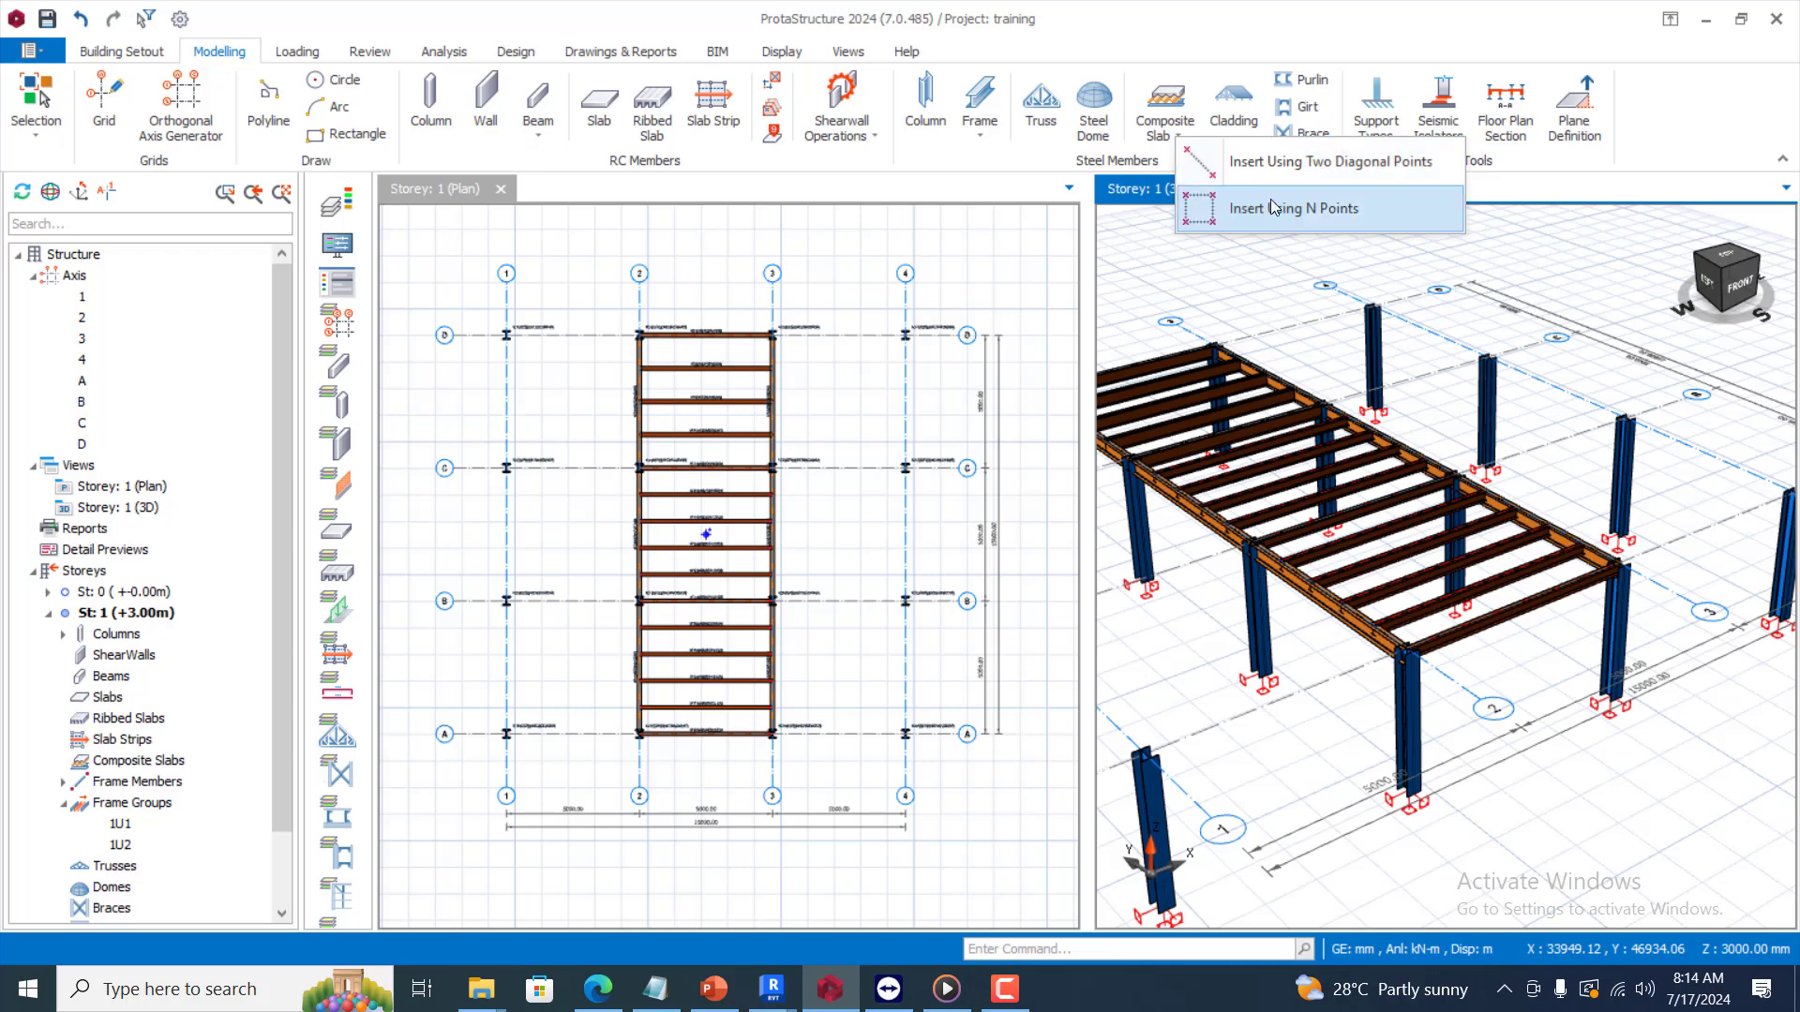
pyautogui.moveTo(1328, 214)
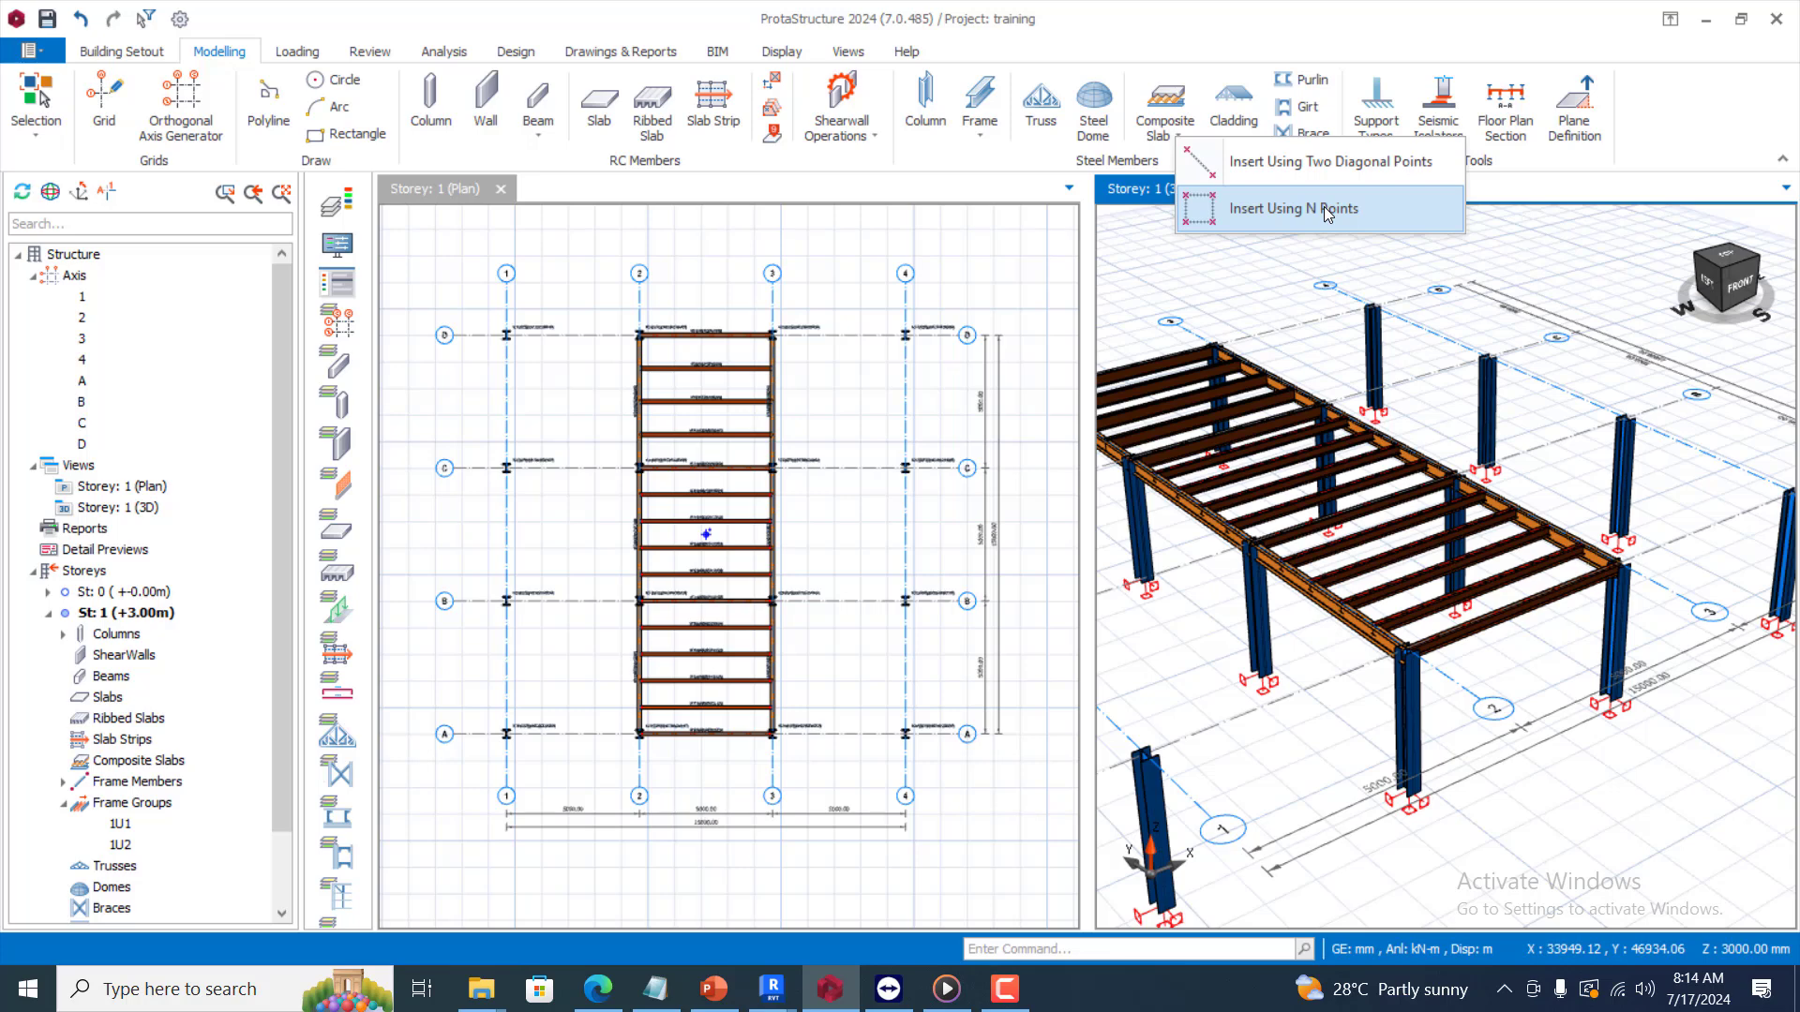
pyautogui.moveTo(1232, 219)
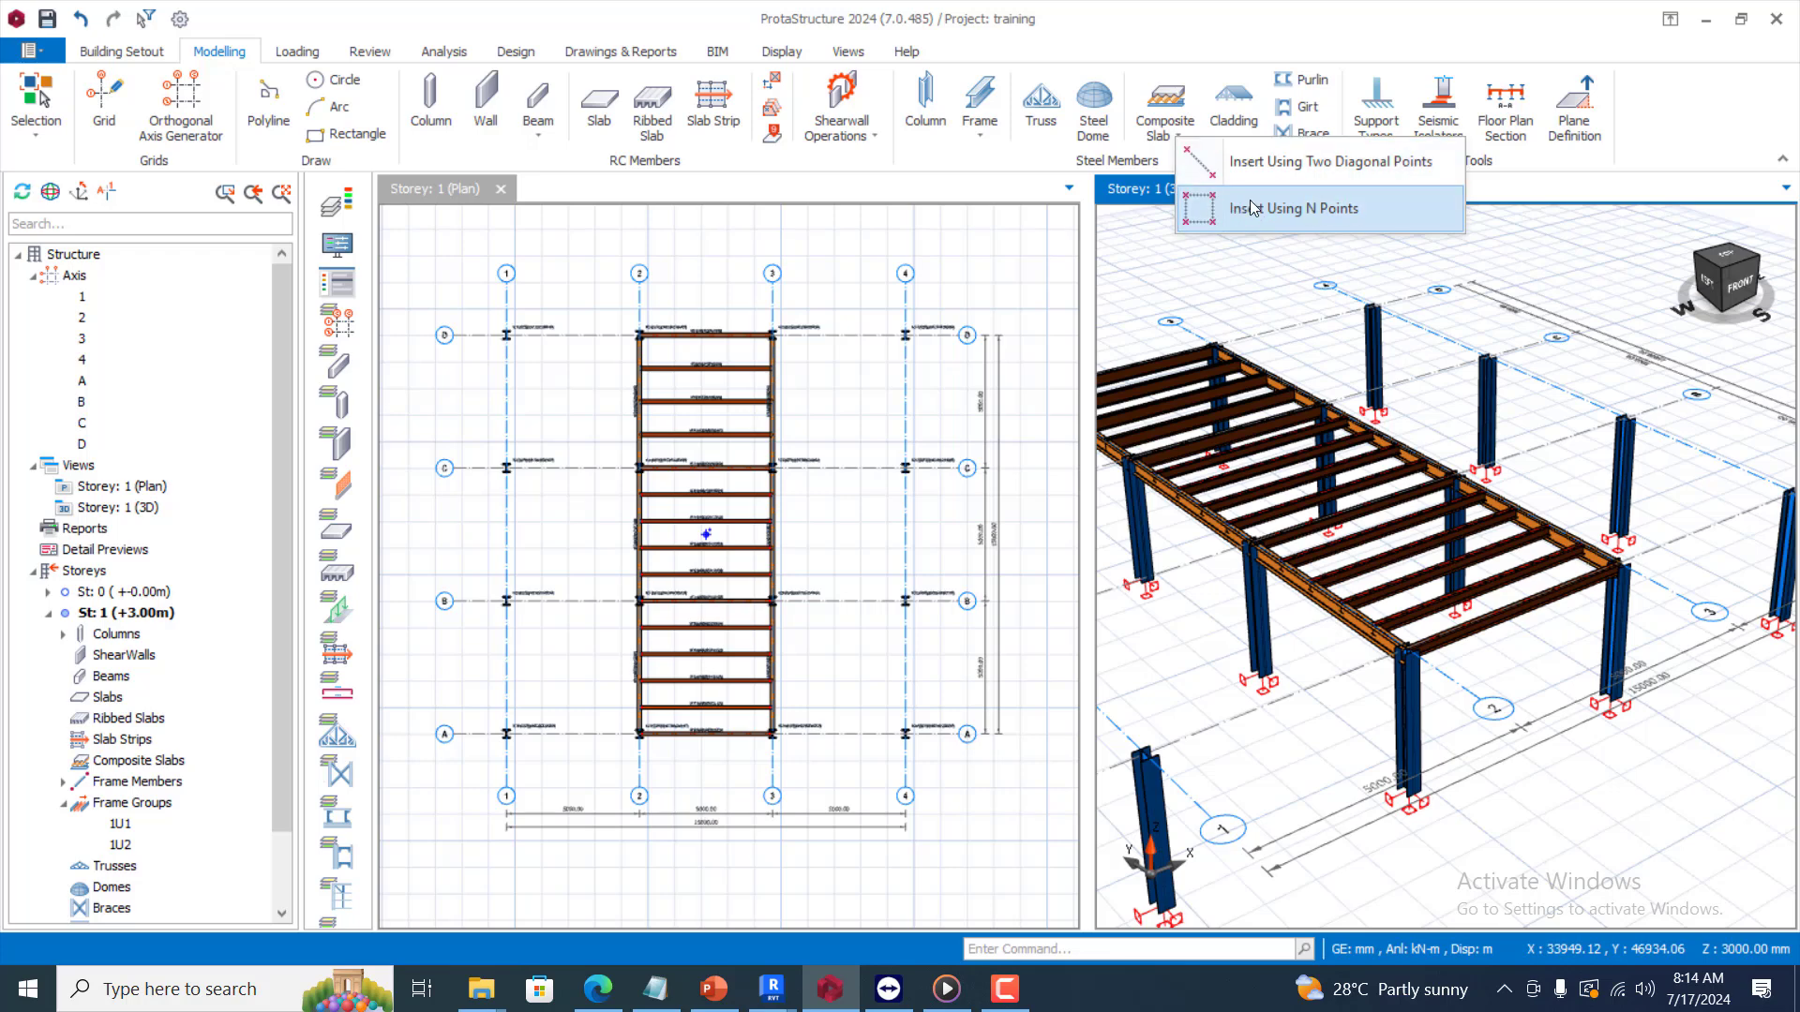
pyautogui.moveTo(1252, 211)
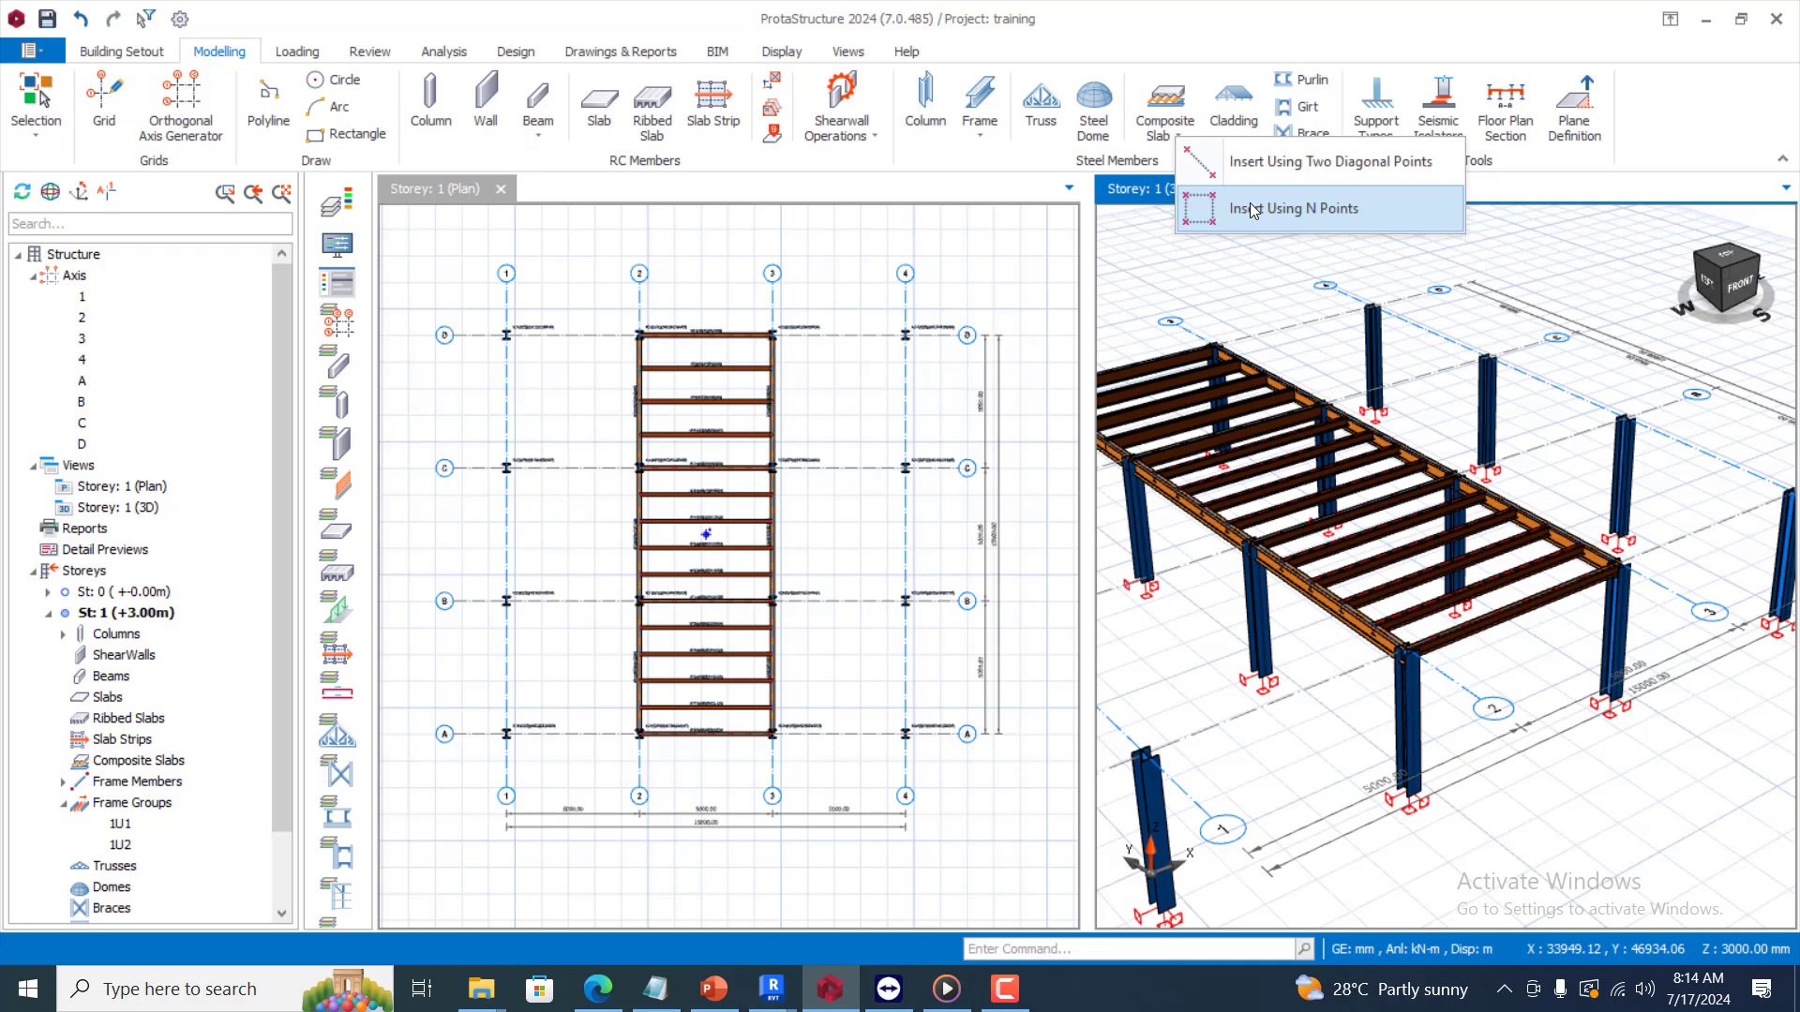
pyautogui.moveTo(1290, 219)
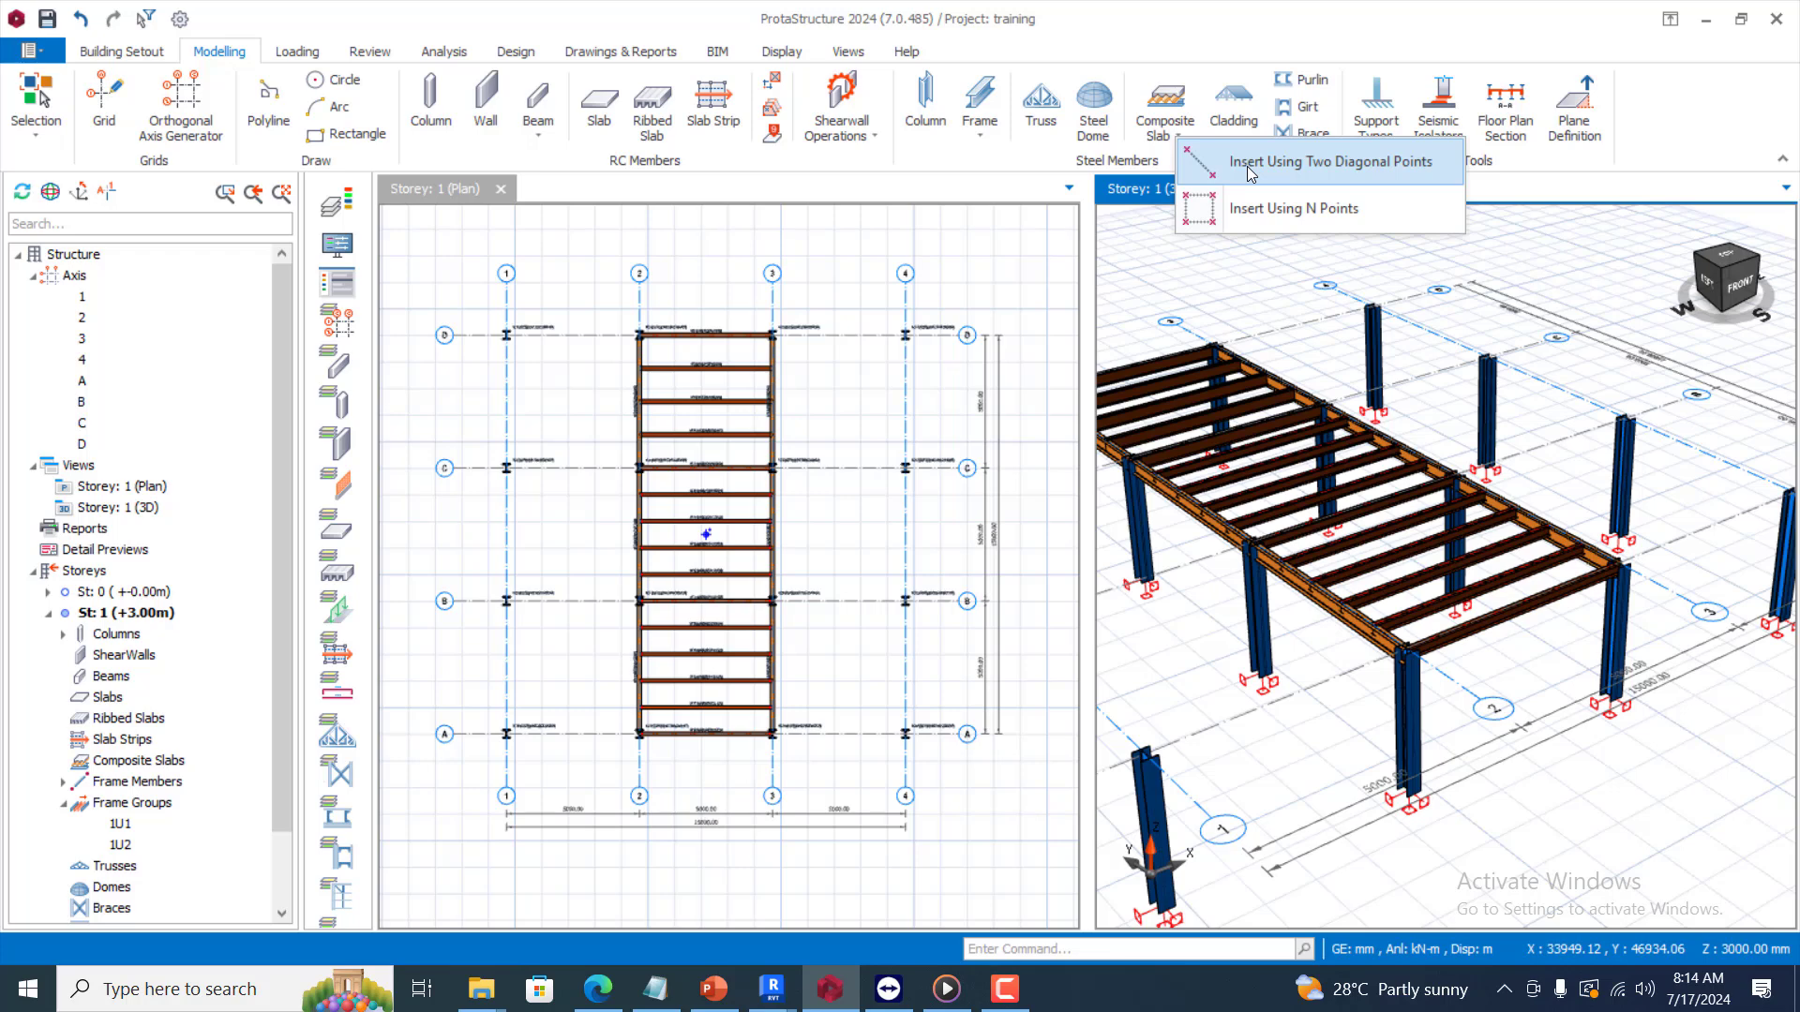
pyautogui.click(1334, 162)
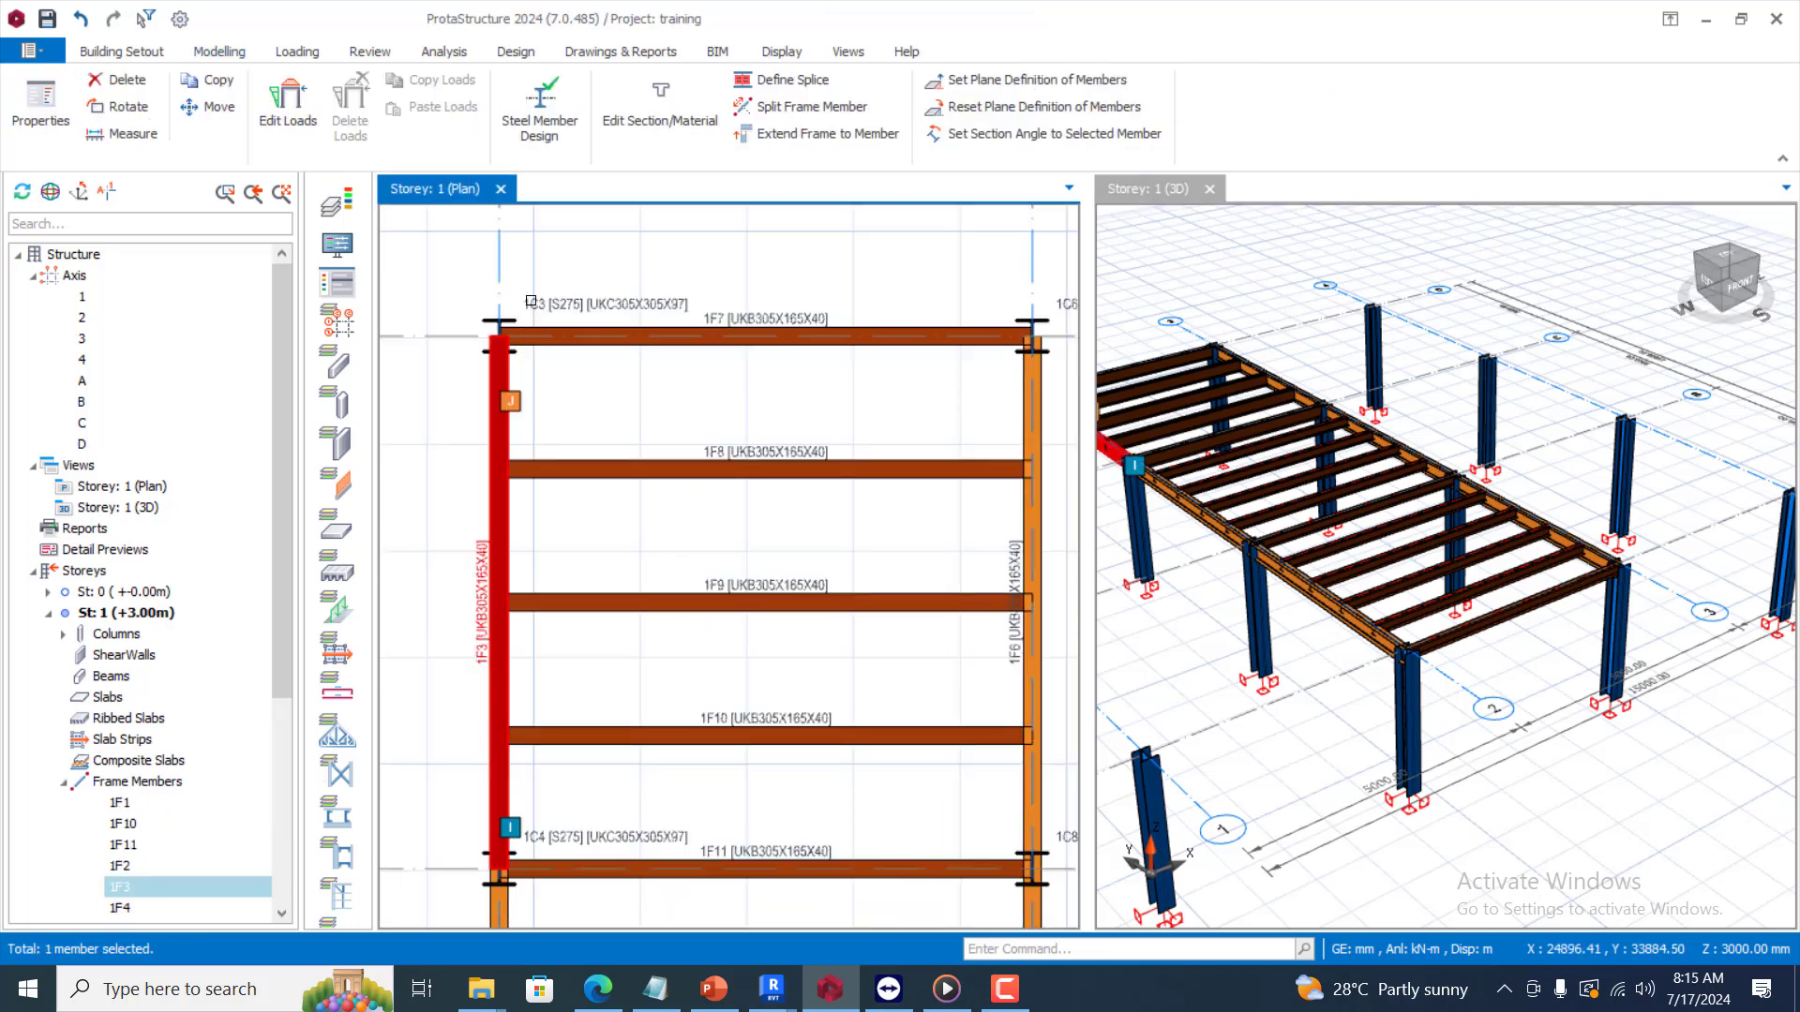
pyautogui.click(219, 51)
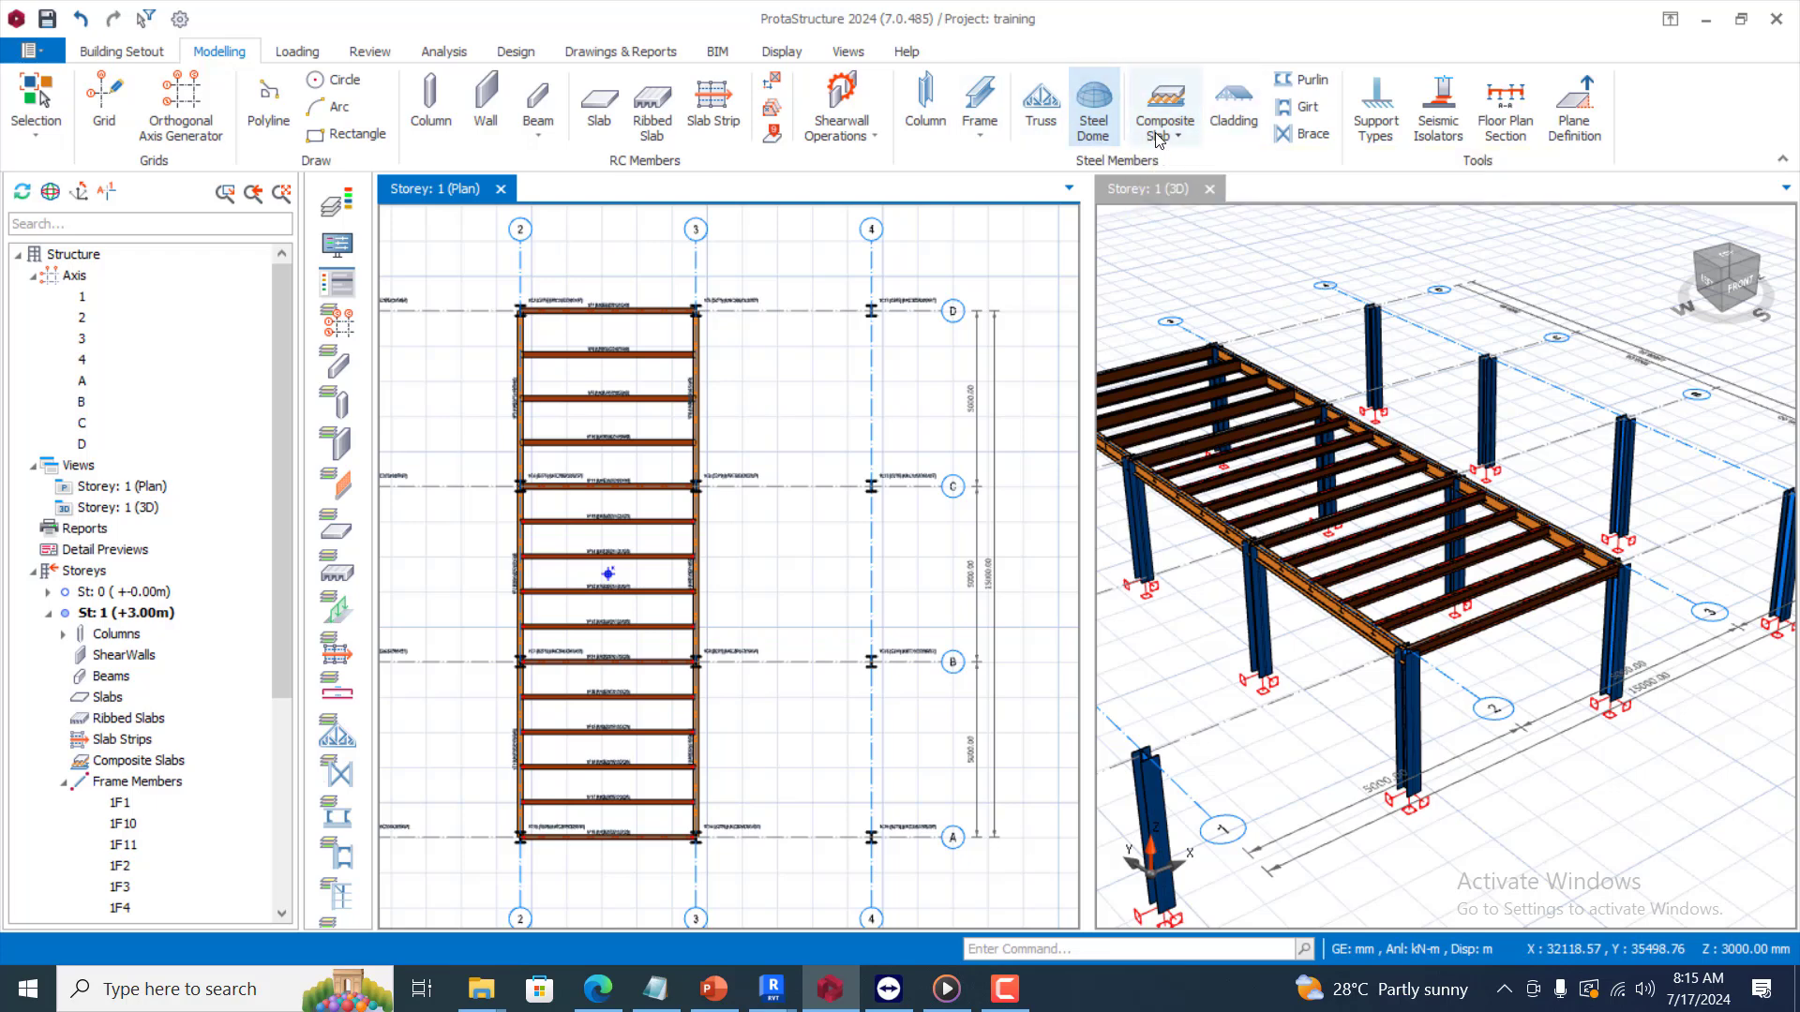
pyautogui.moveTo(1162, 103)
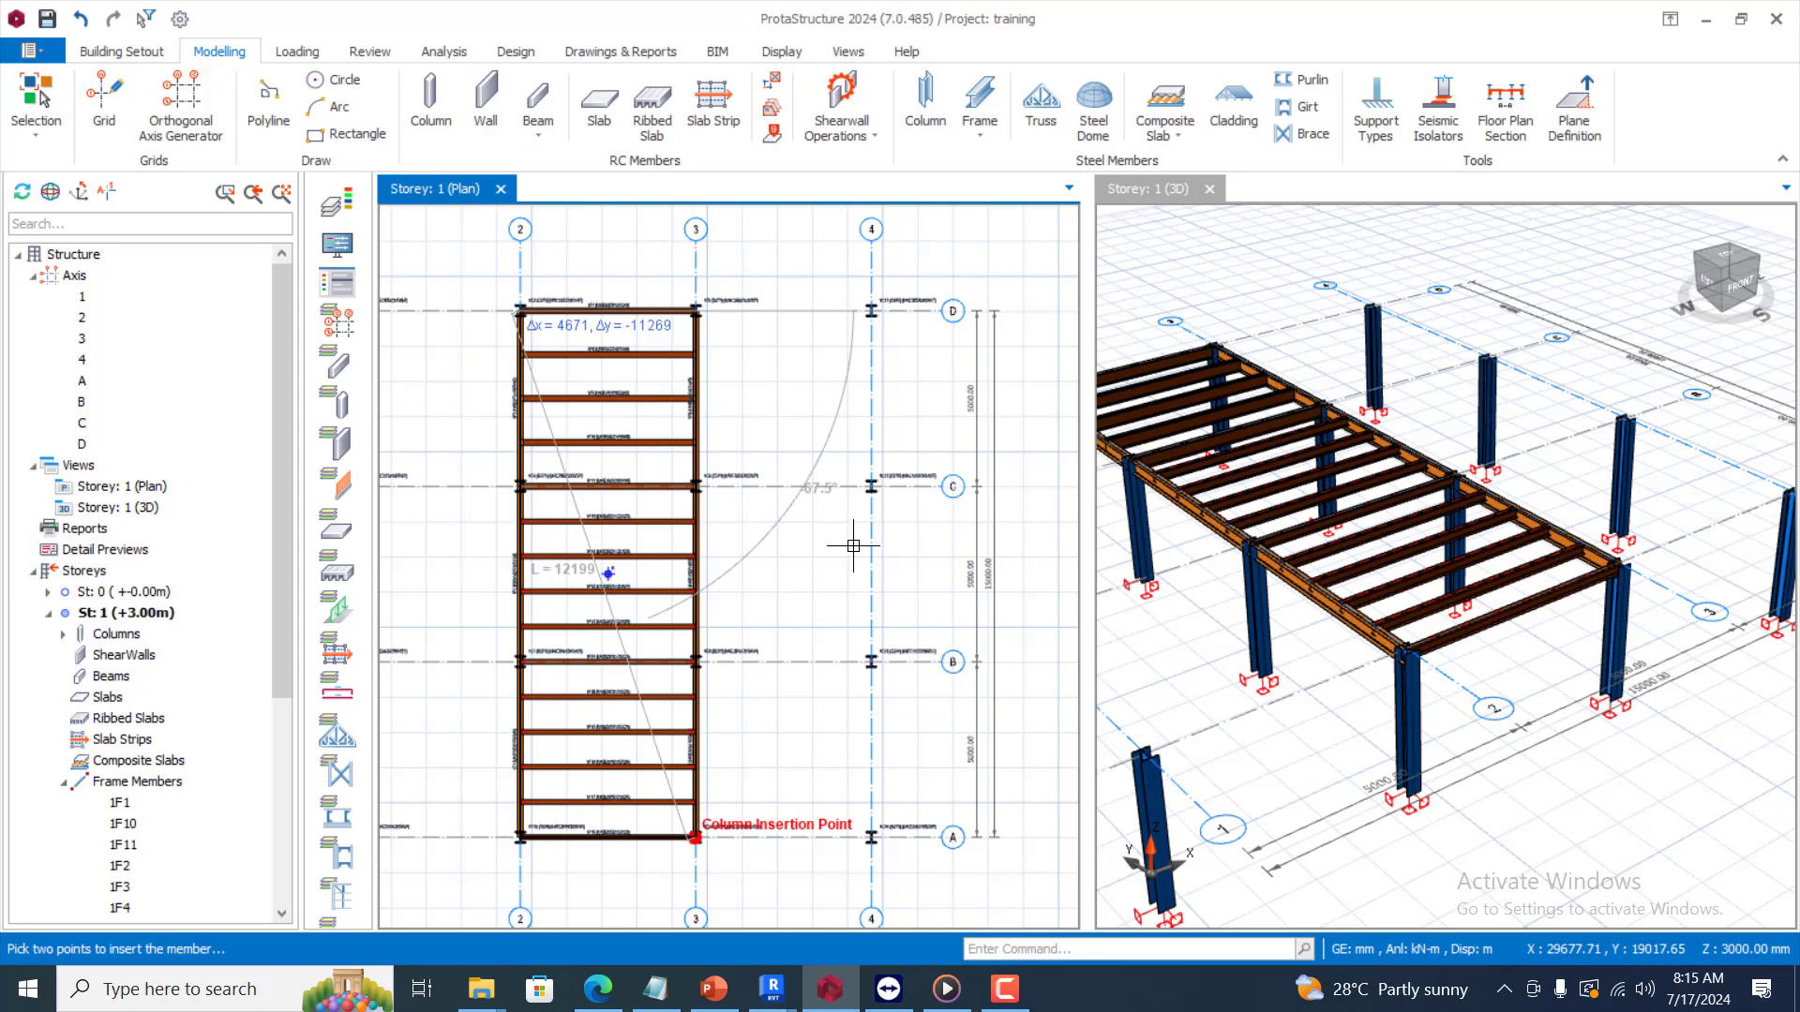
# Pick the opposite corner and confirm slab 1S1 at 120 mm thickness
pyautogui.click(1163, 103)
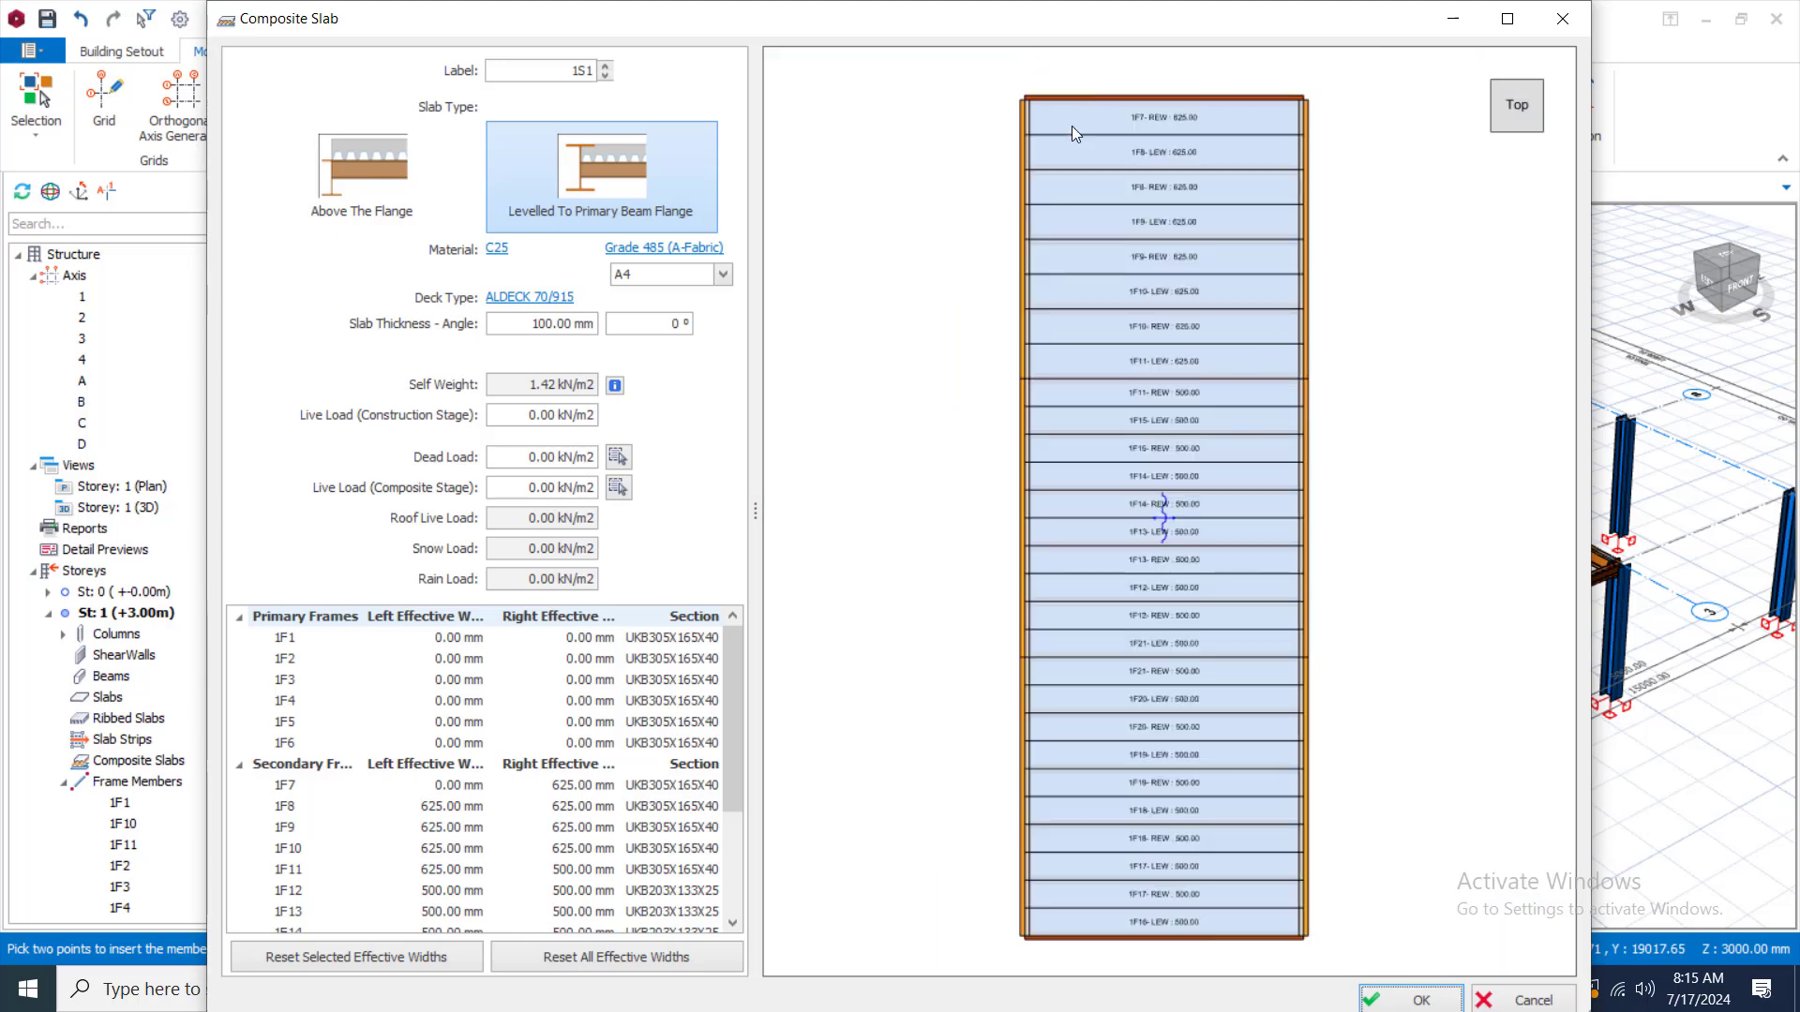
pyautogui.moveTo(1699, 588)
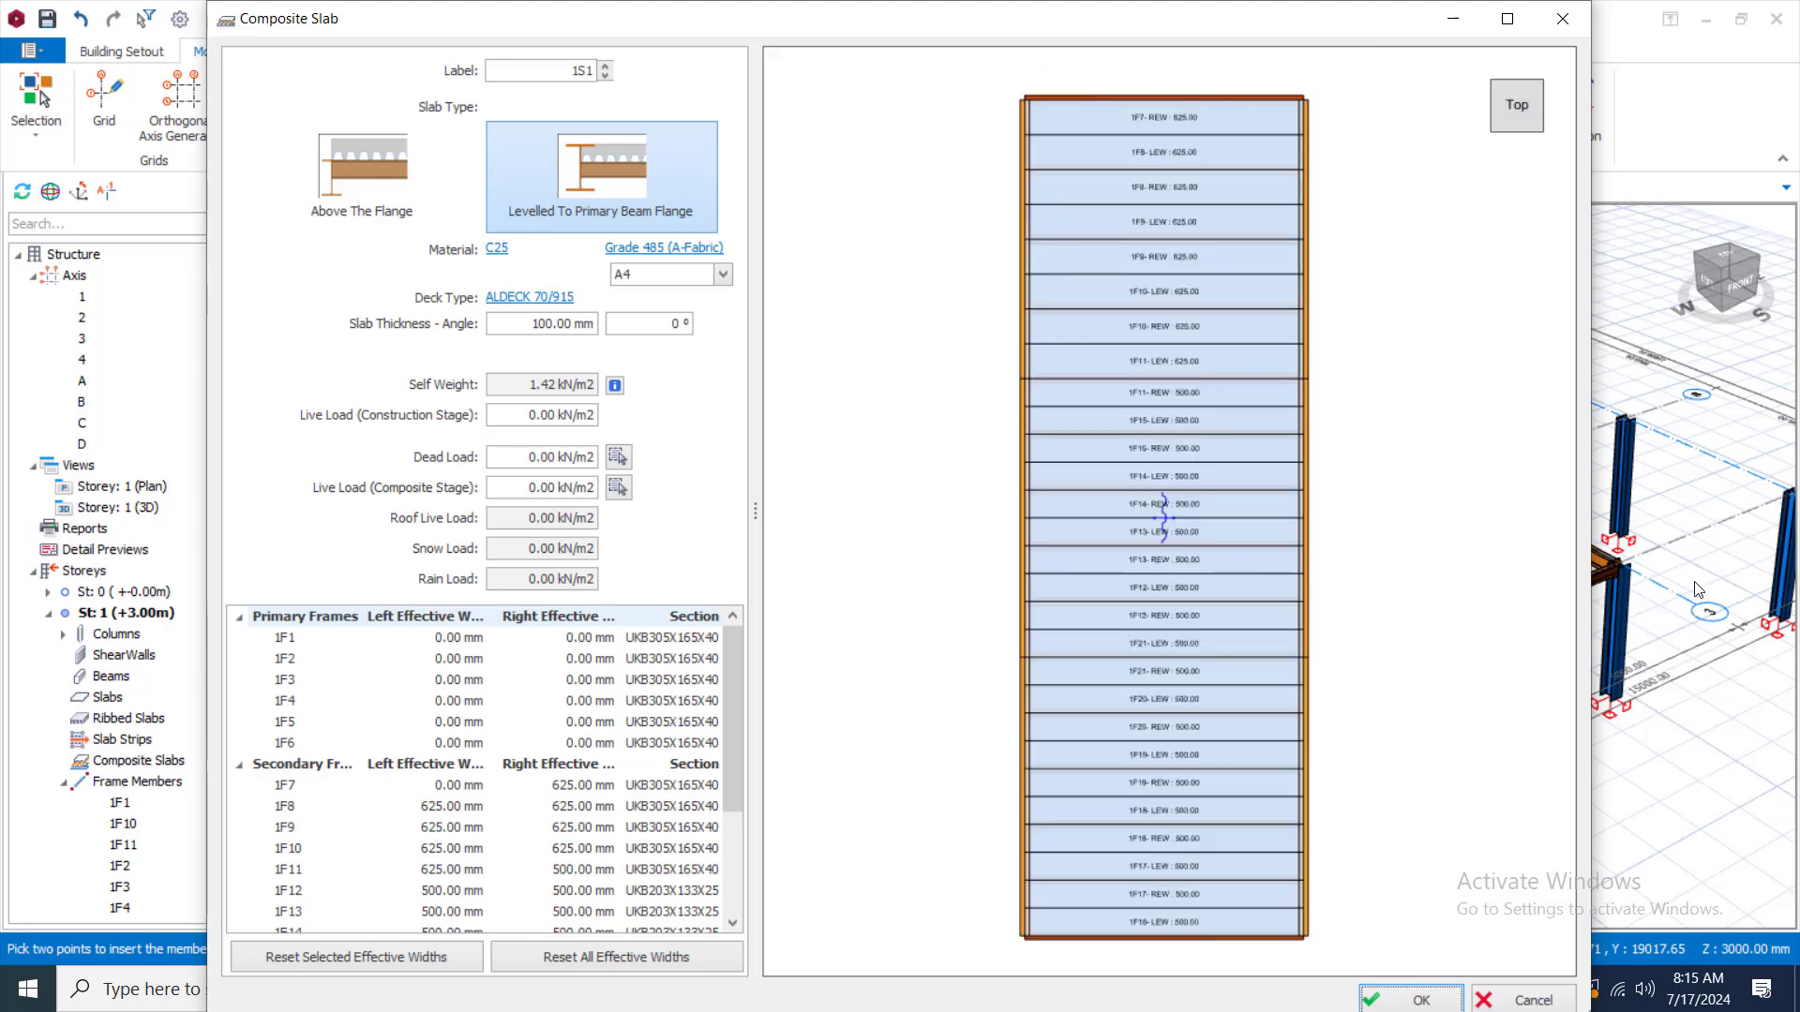
pyautogui.moveTo(1493, 90)
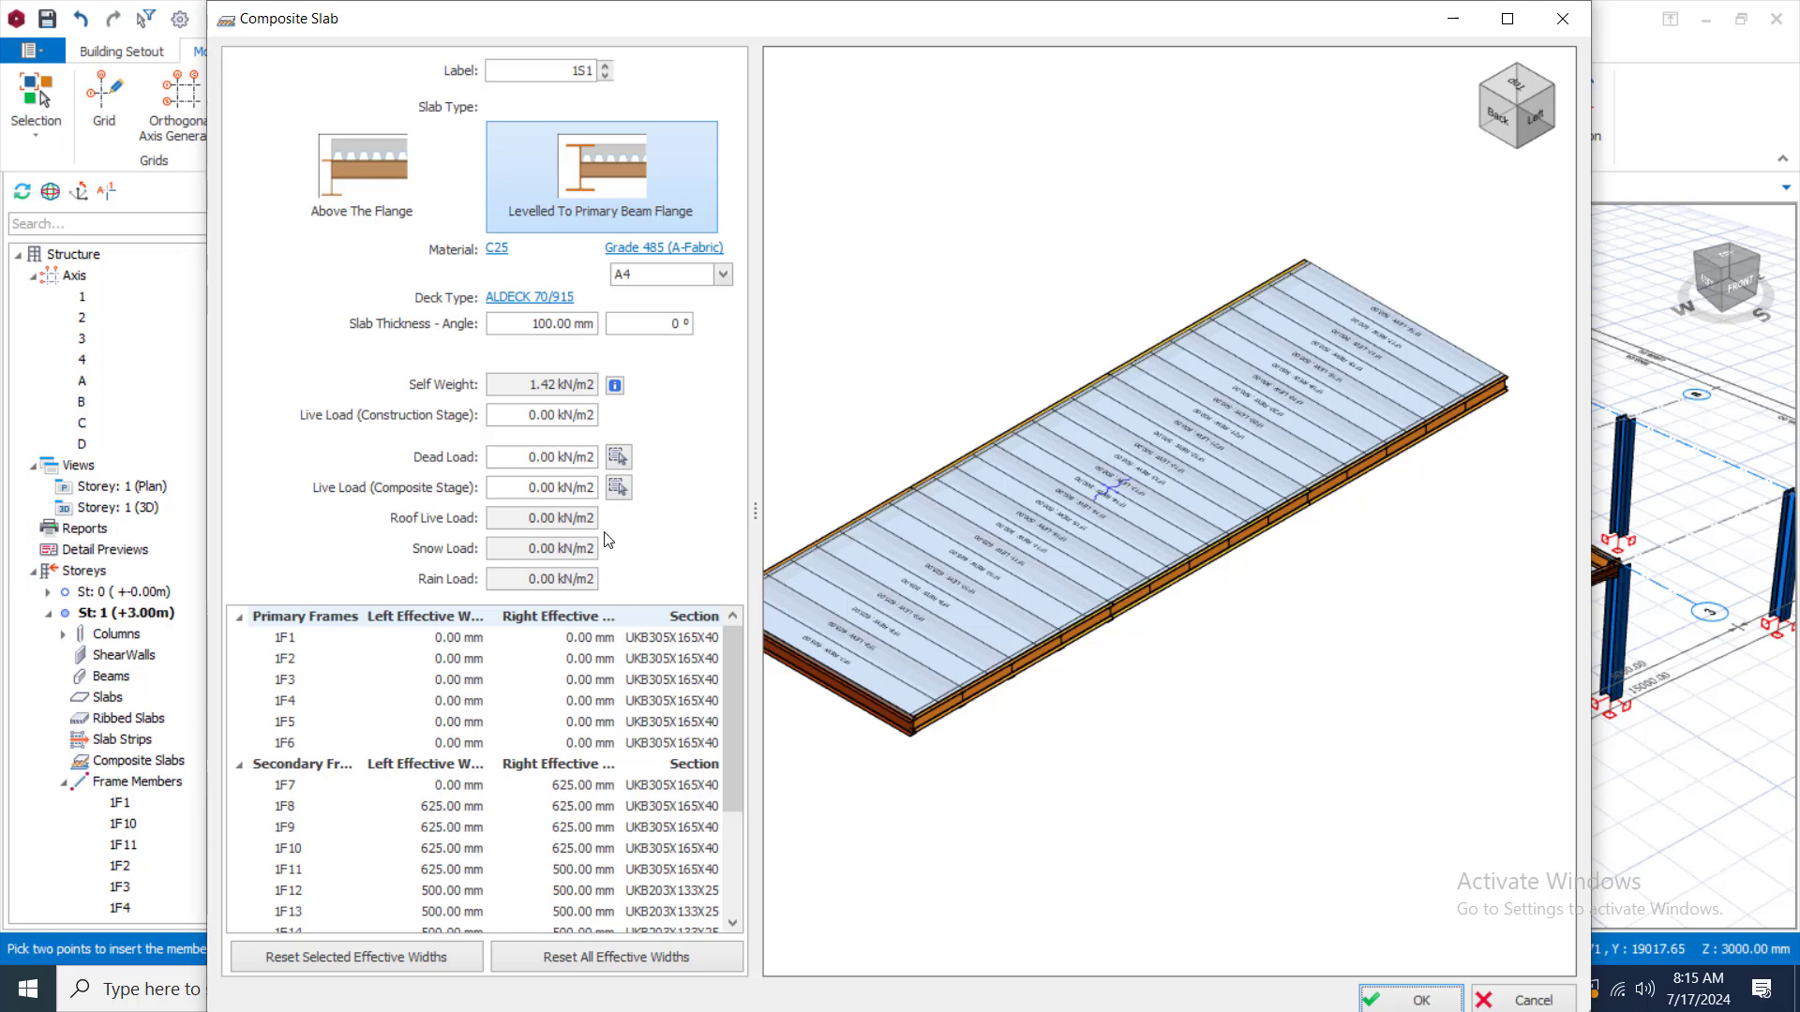
pyautogui.moveTo(594, 567)
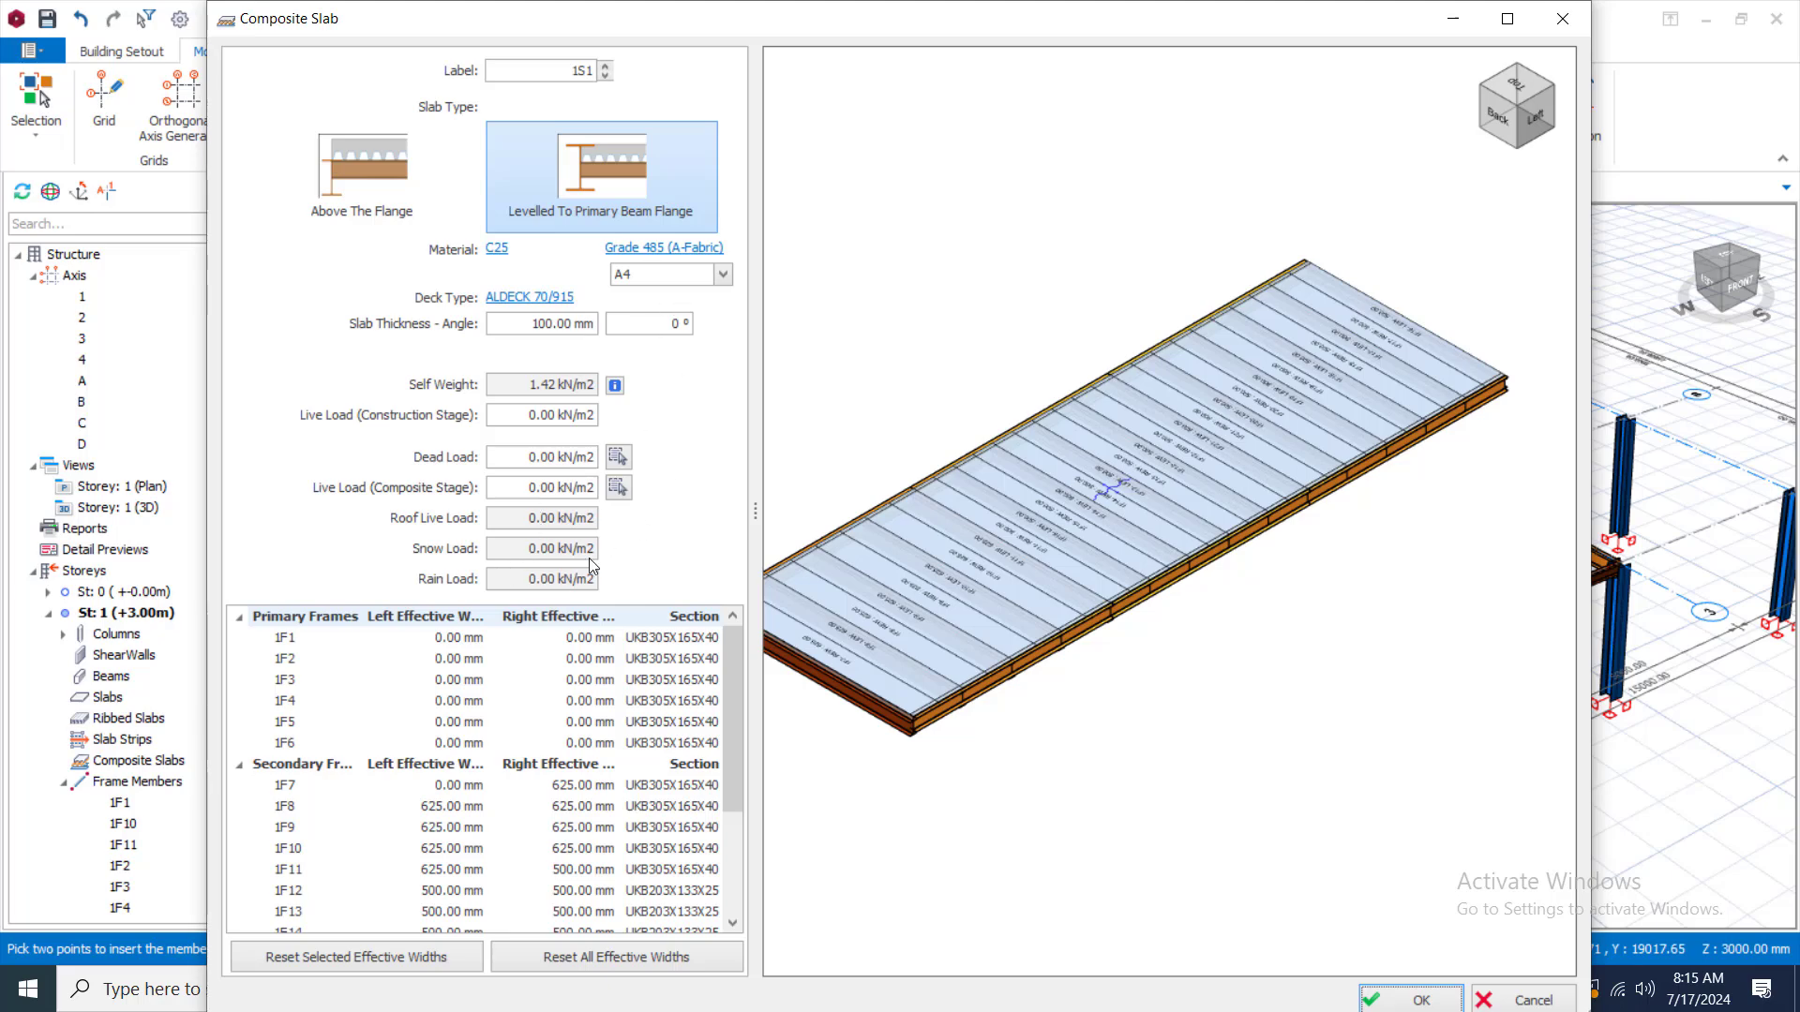
pyautogui.moveTo(620, 230)
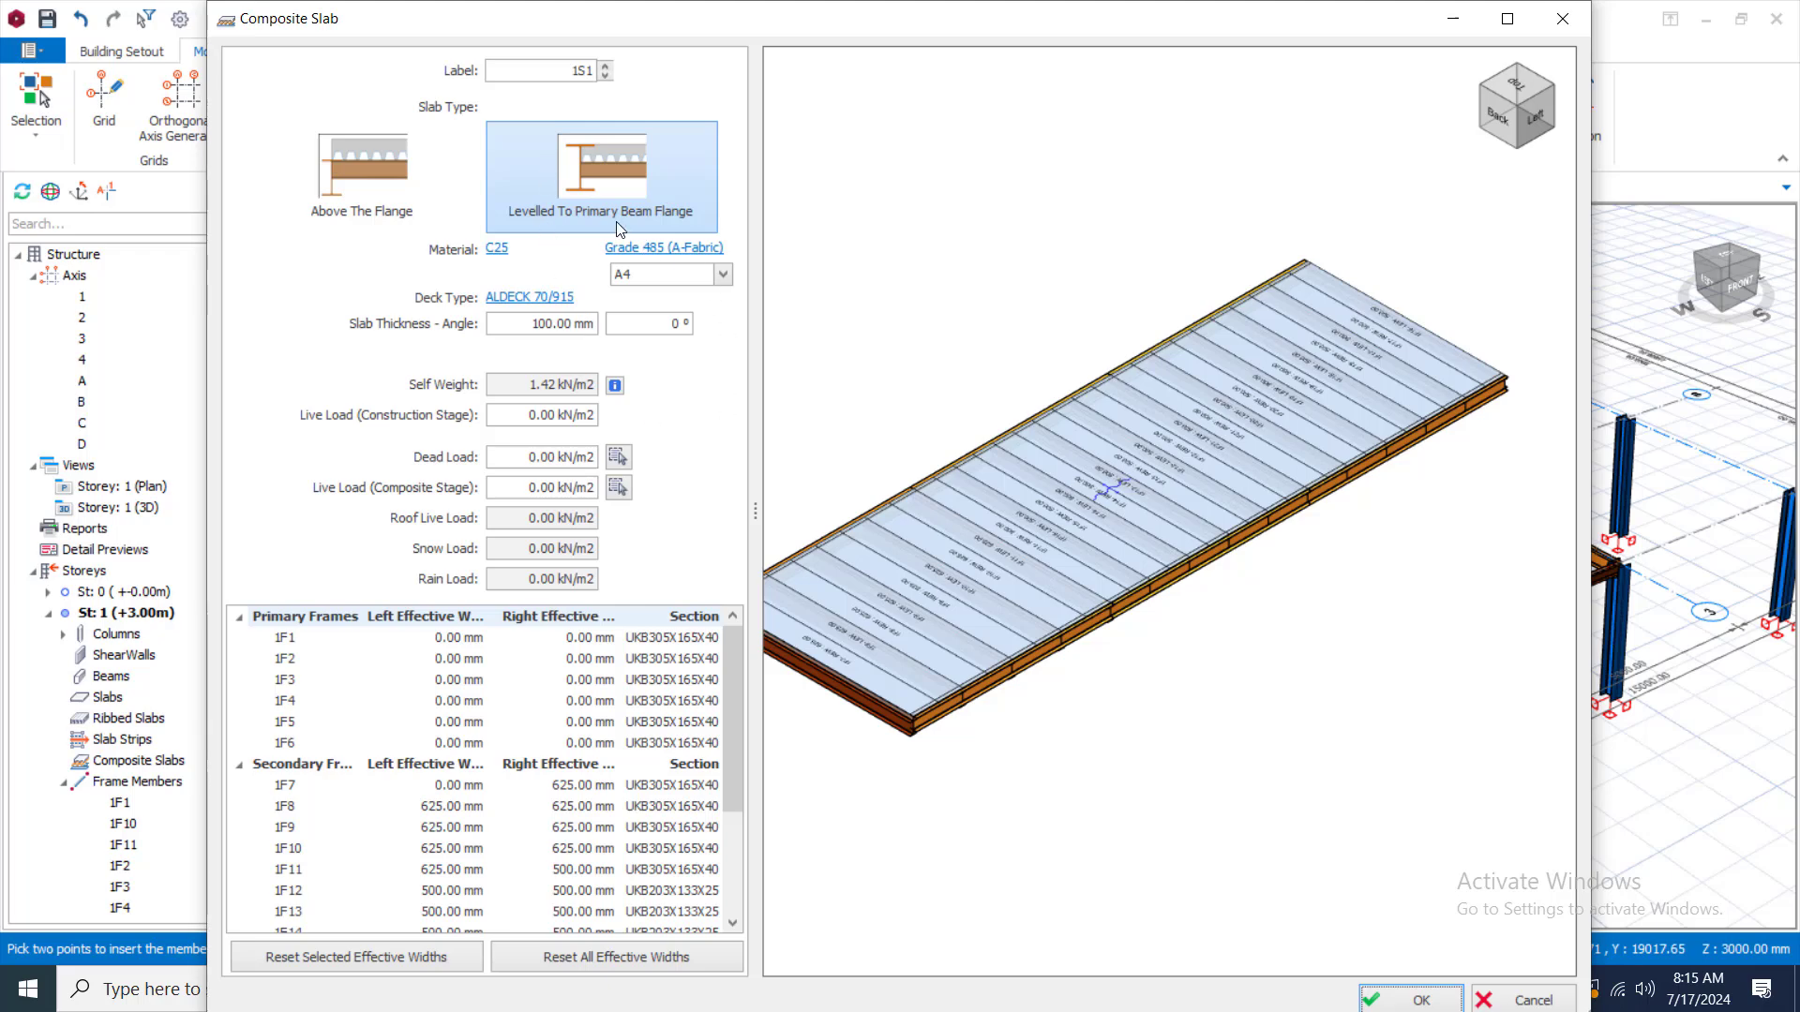
pyautogui.moveTo(617, 232)
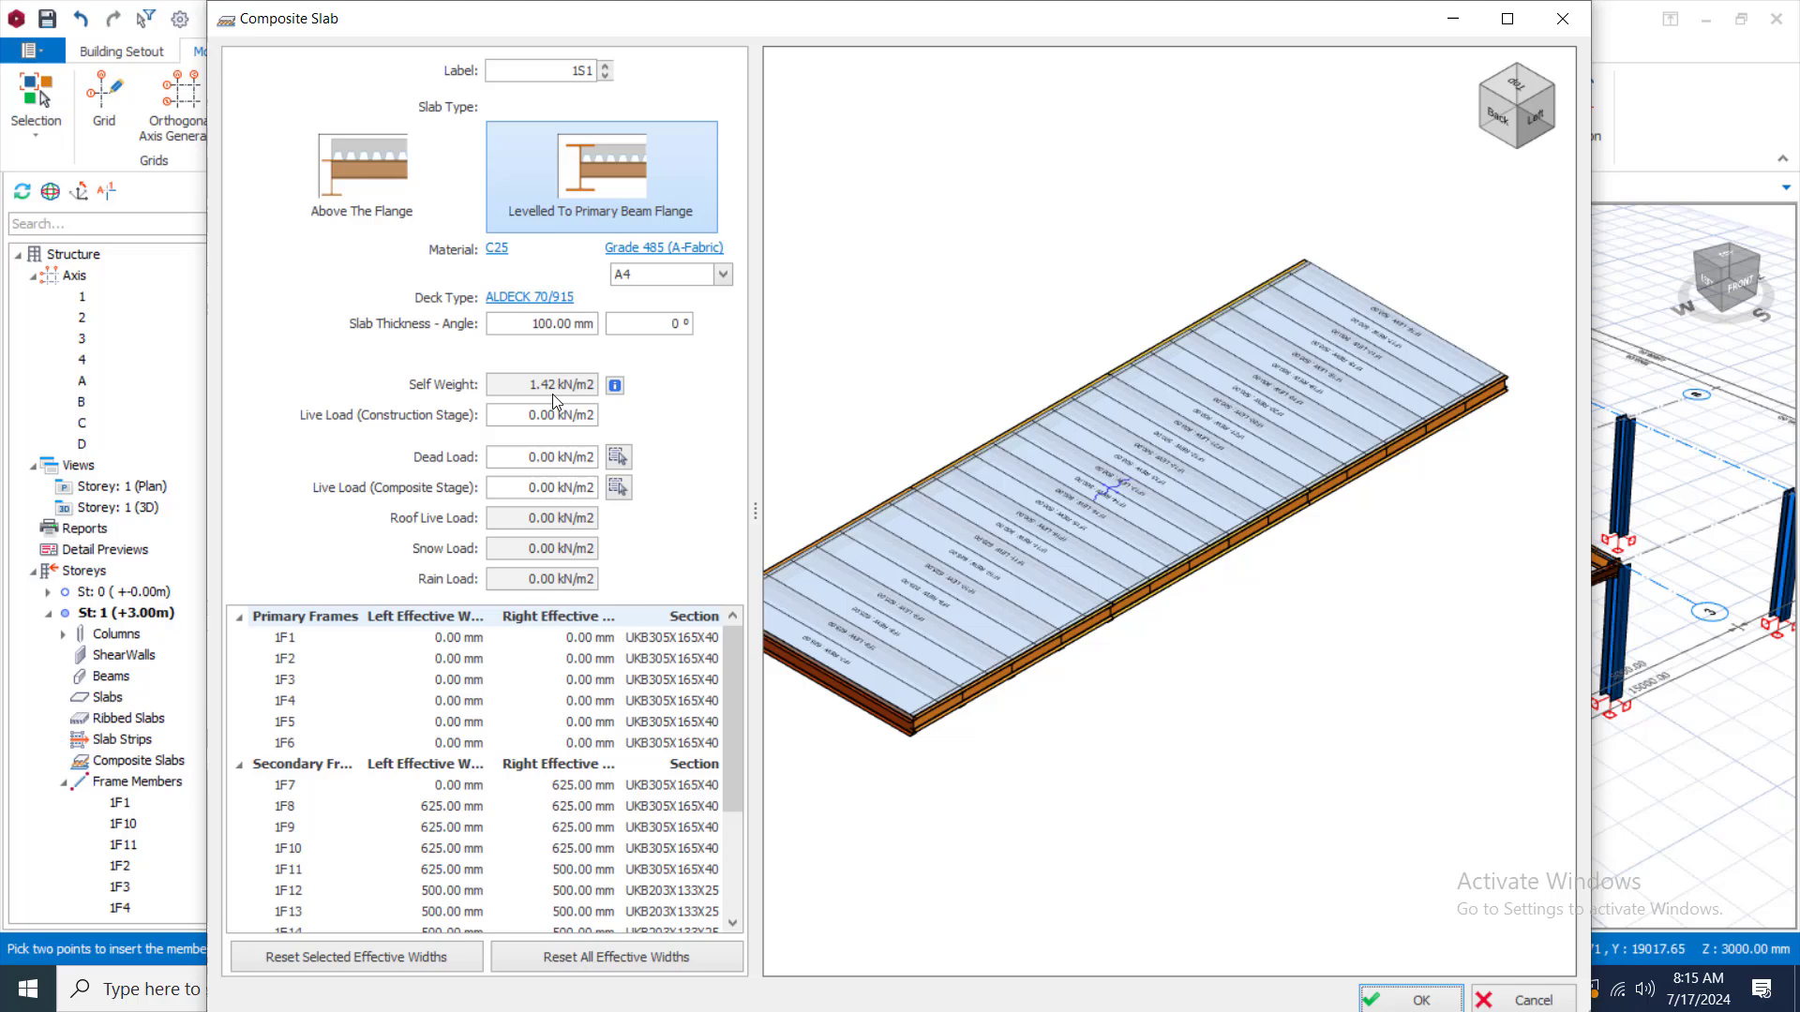
pyautogui.moveTo(363, 315)
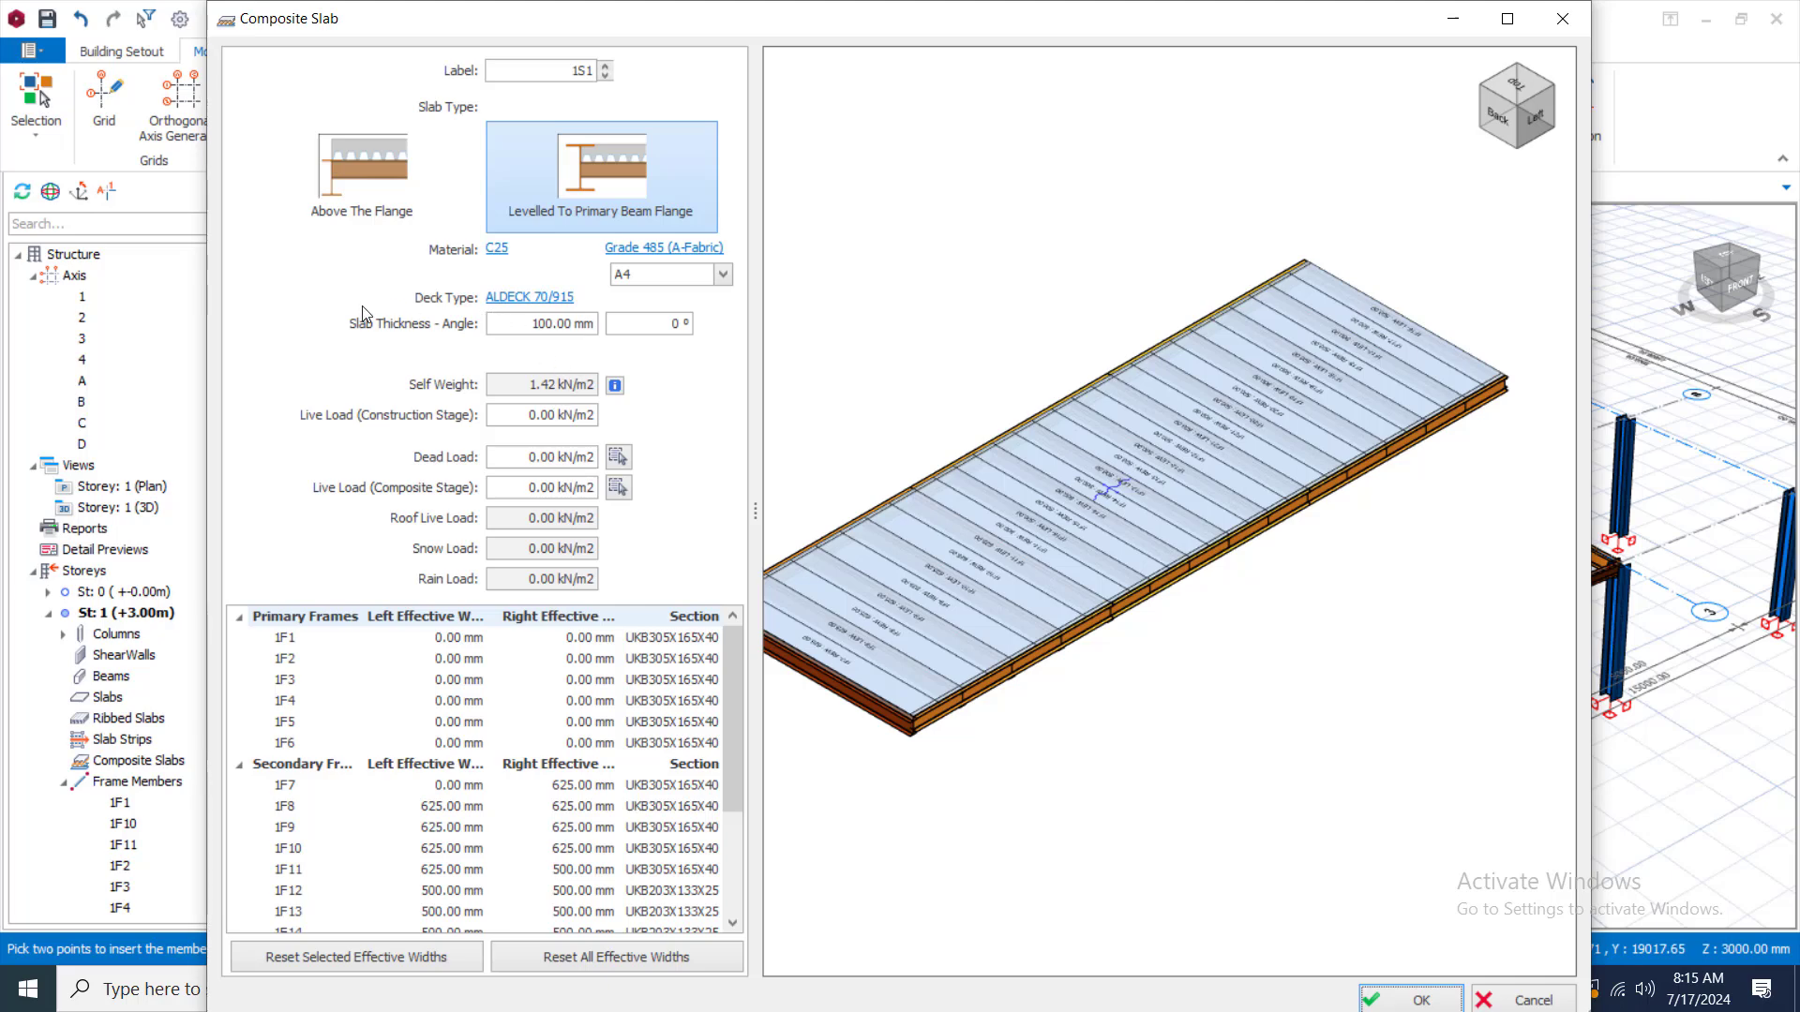
pyautogui.moveTo(450, 337)
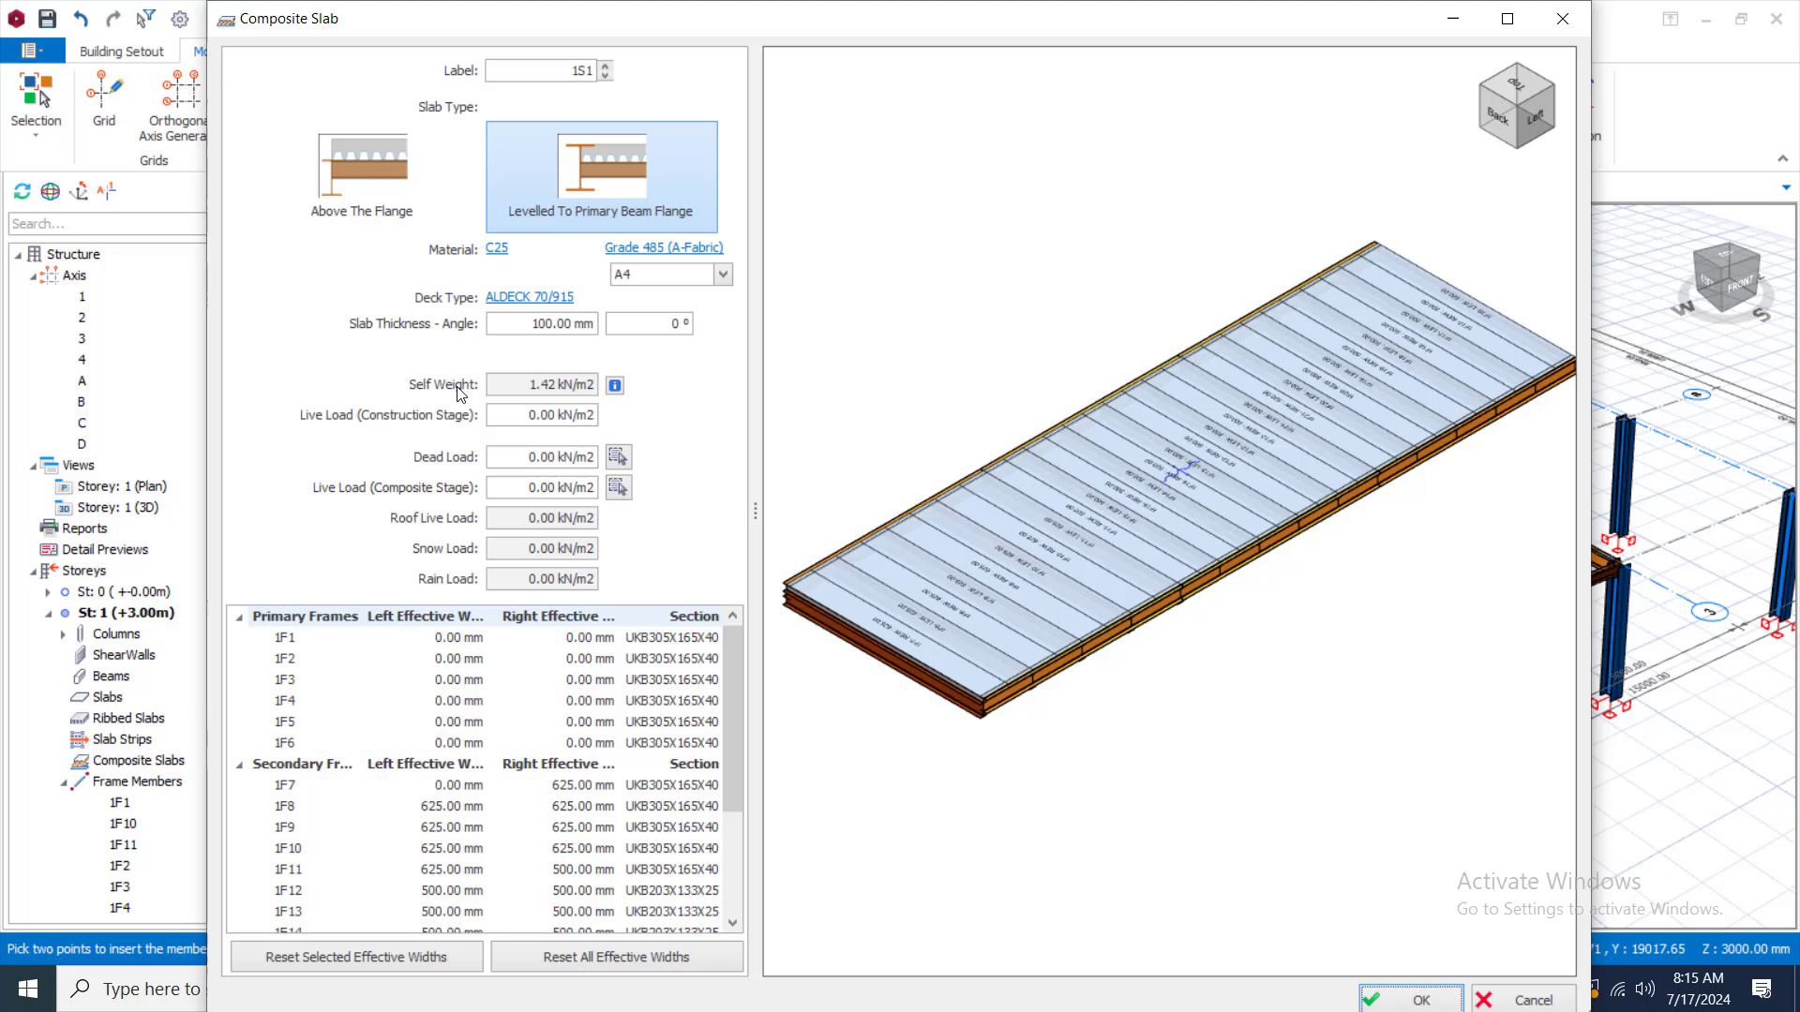
pyautogui.moveTo(536, 323)
pyautogui.write('120')
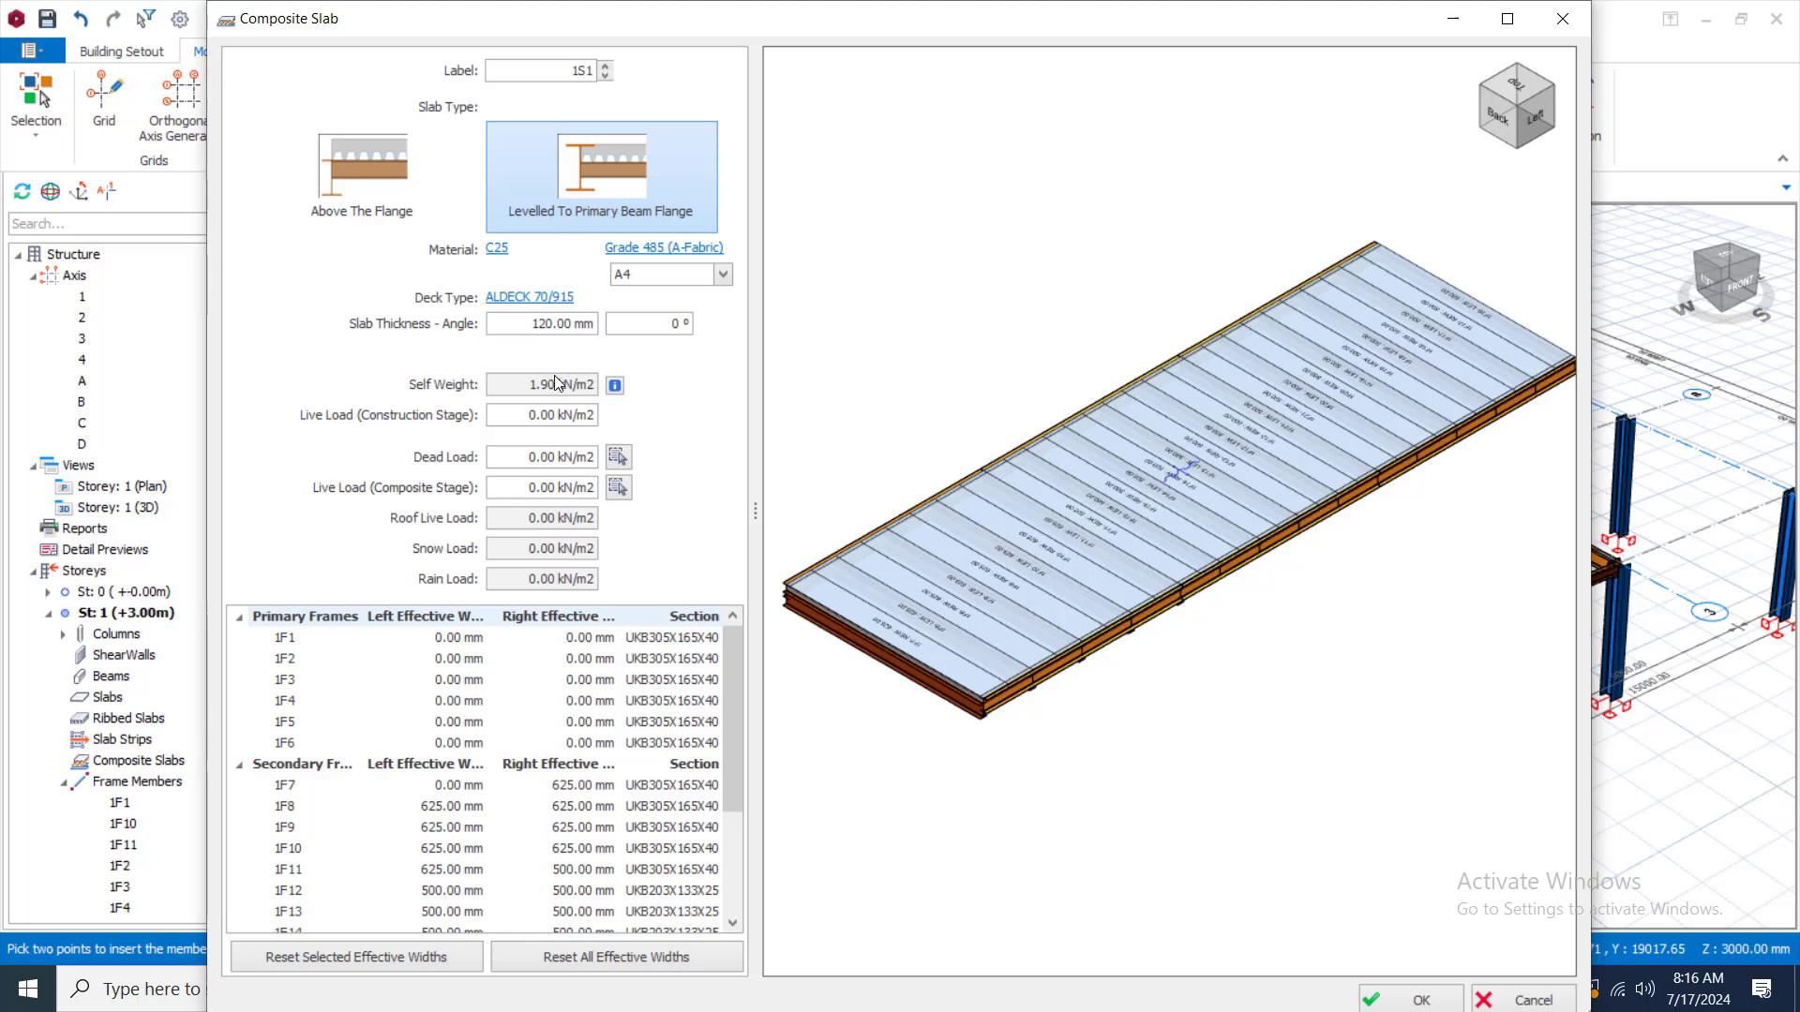
pyautogui.moveTo(559, 457)
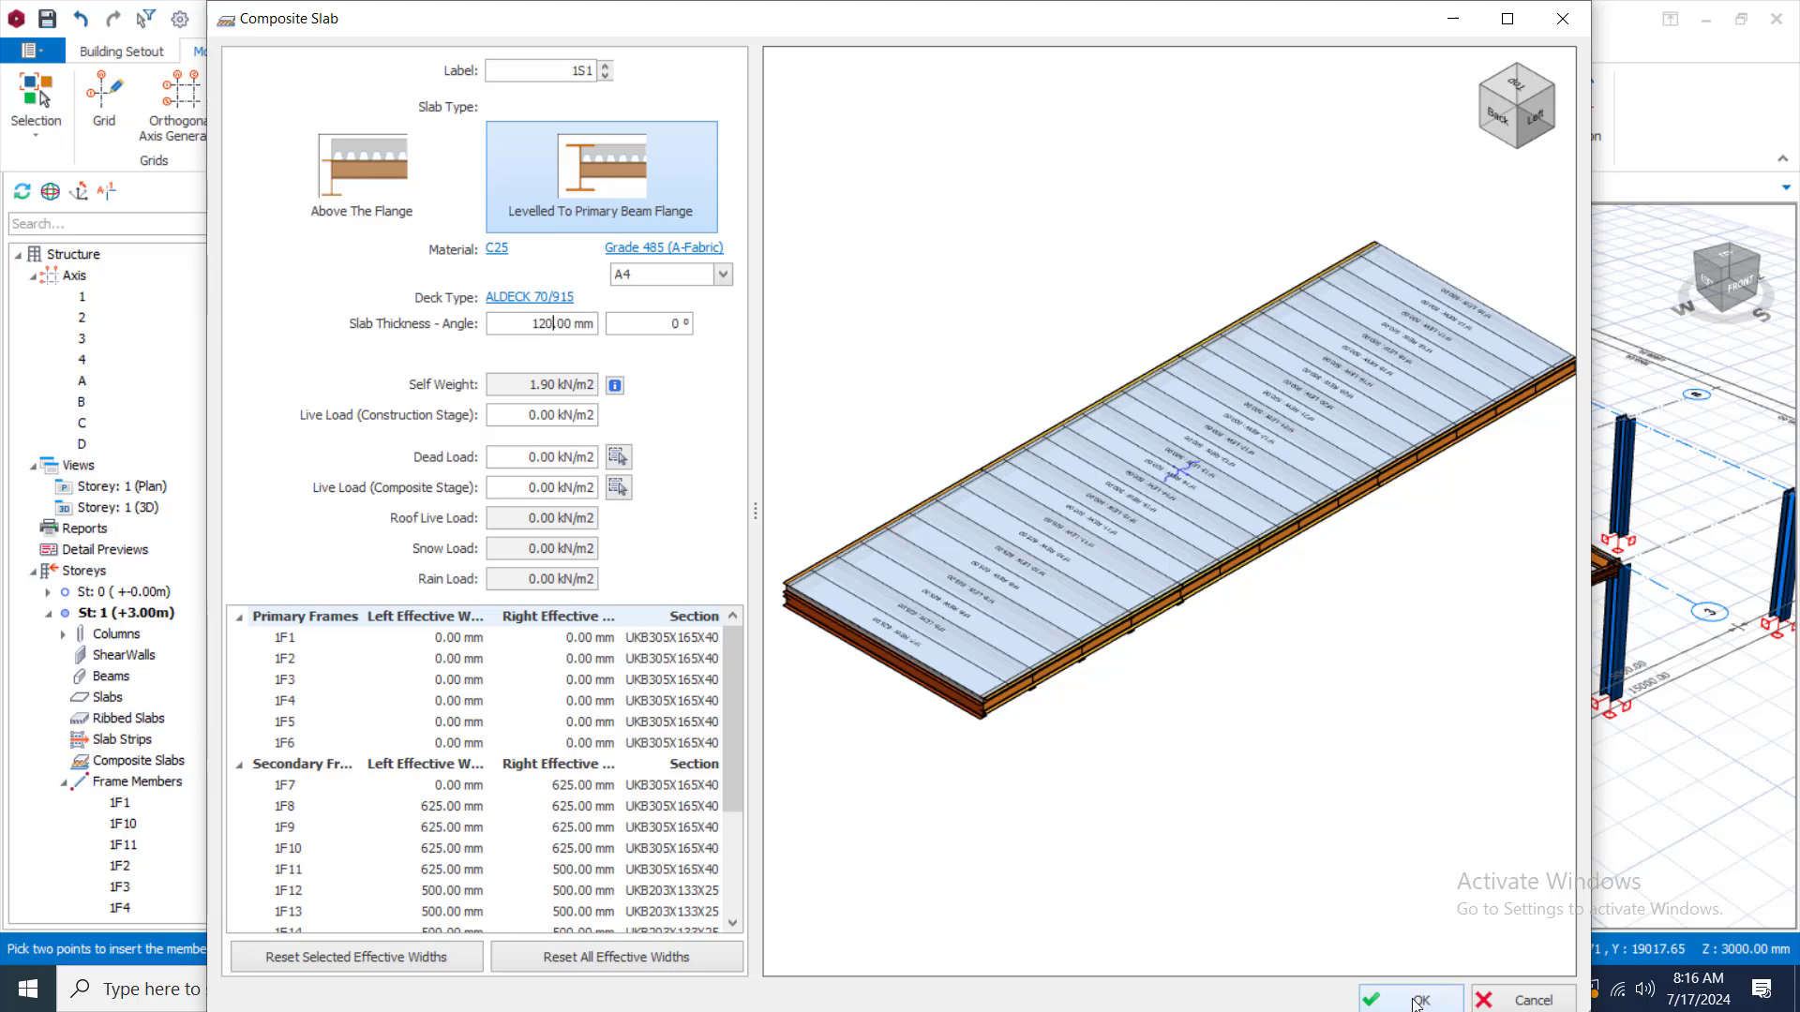
pyautogui.click(1406, 997)
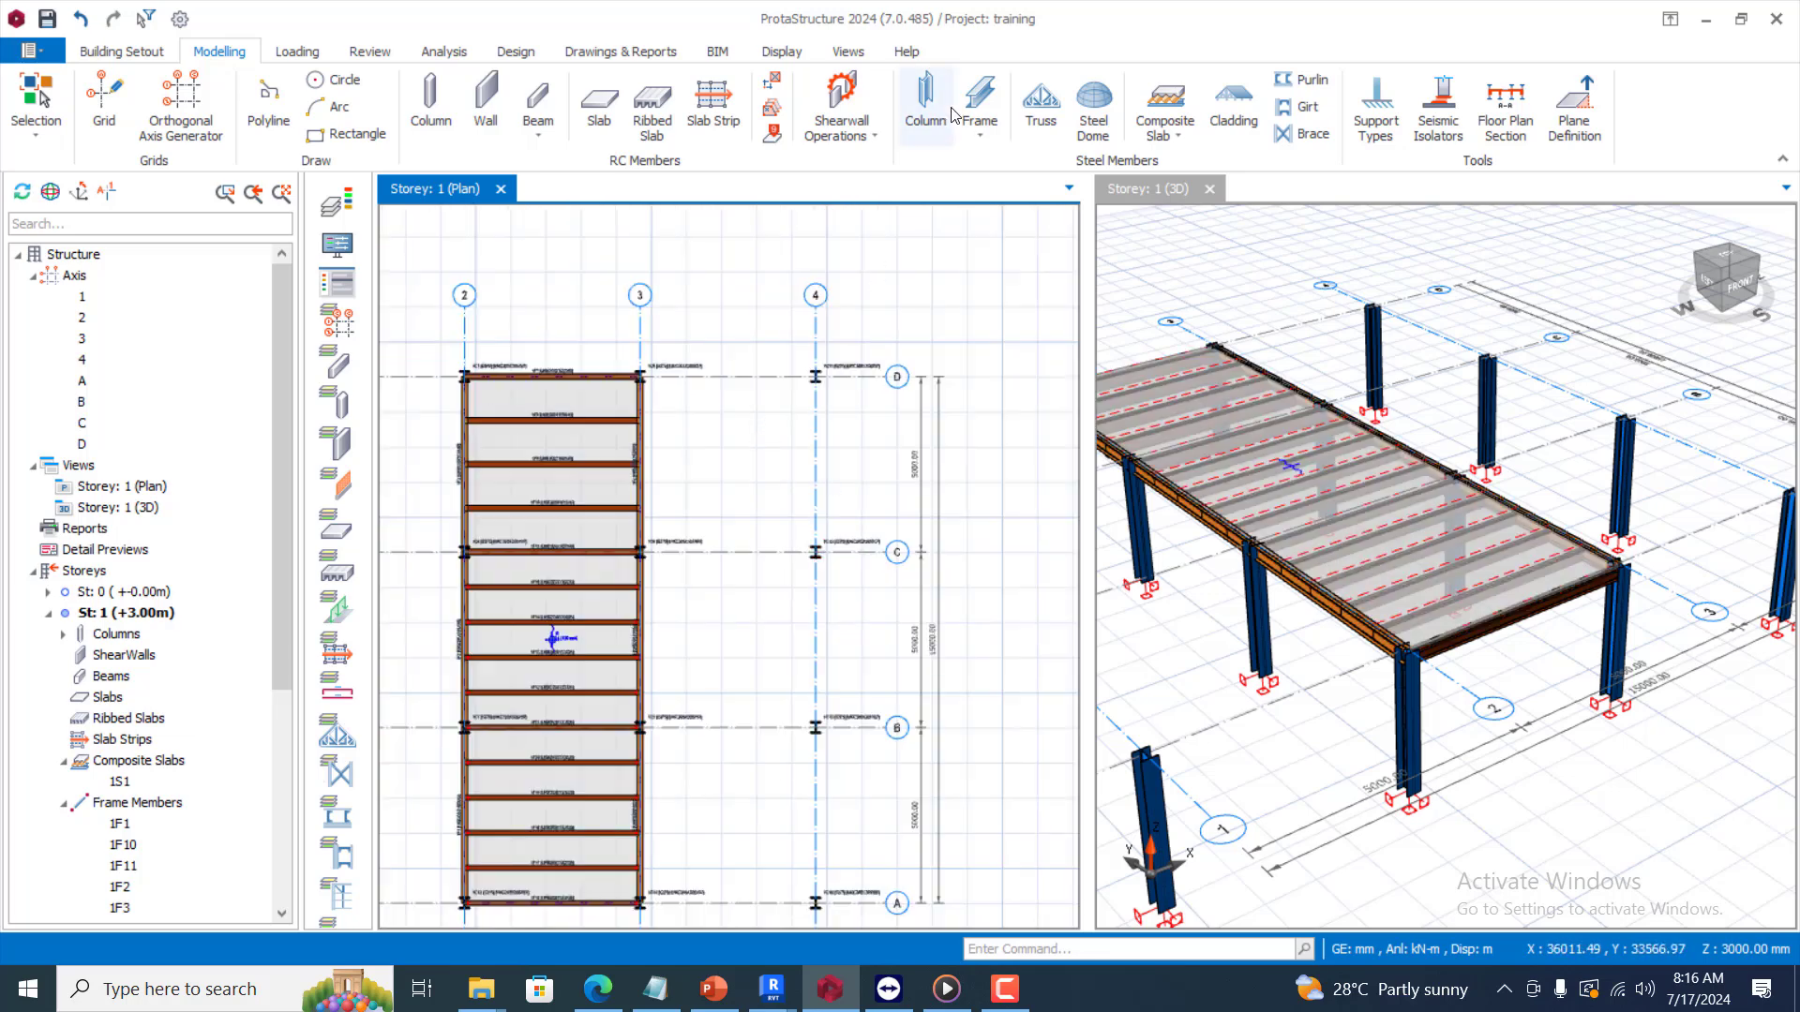
pyautogui.moveTo(978, 106)
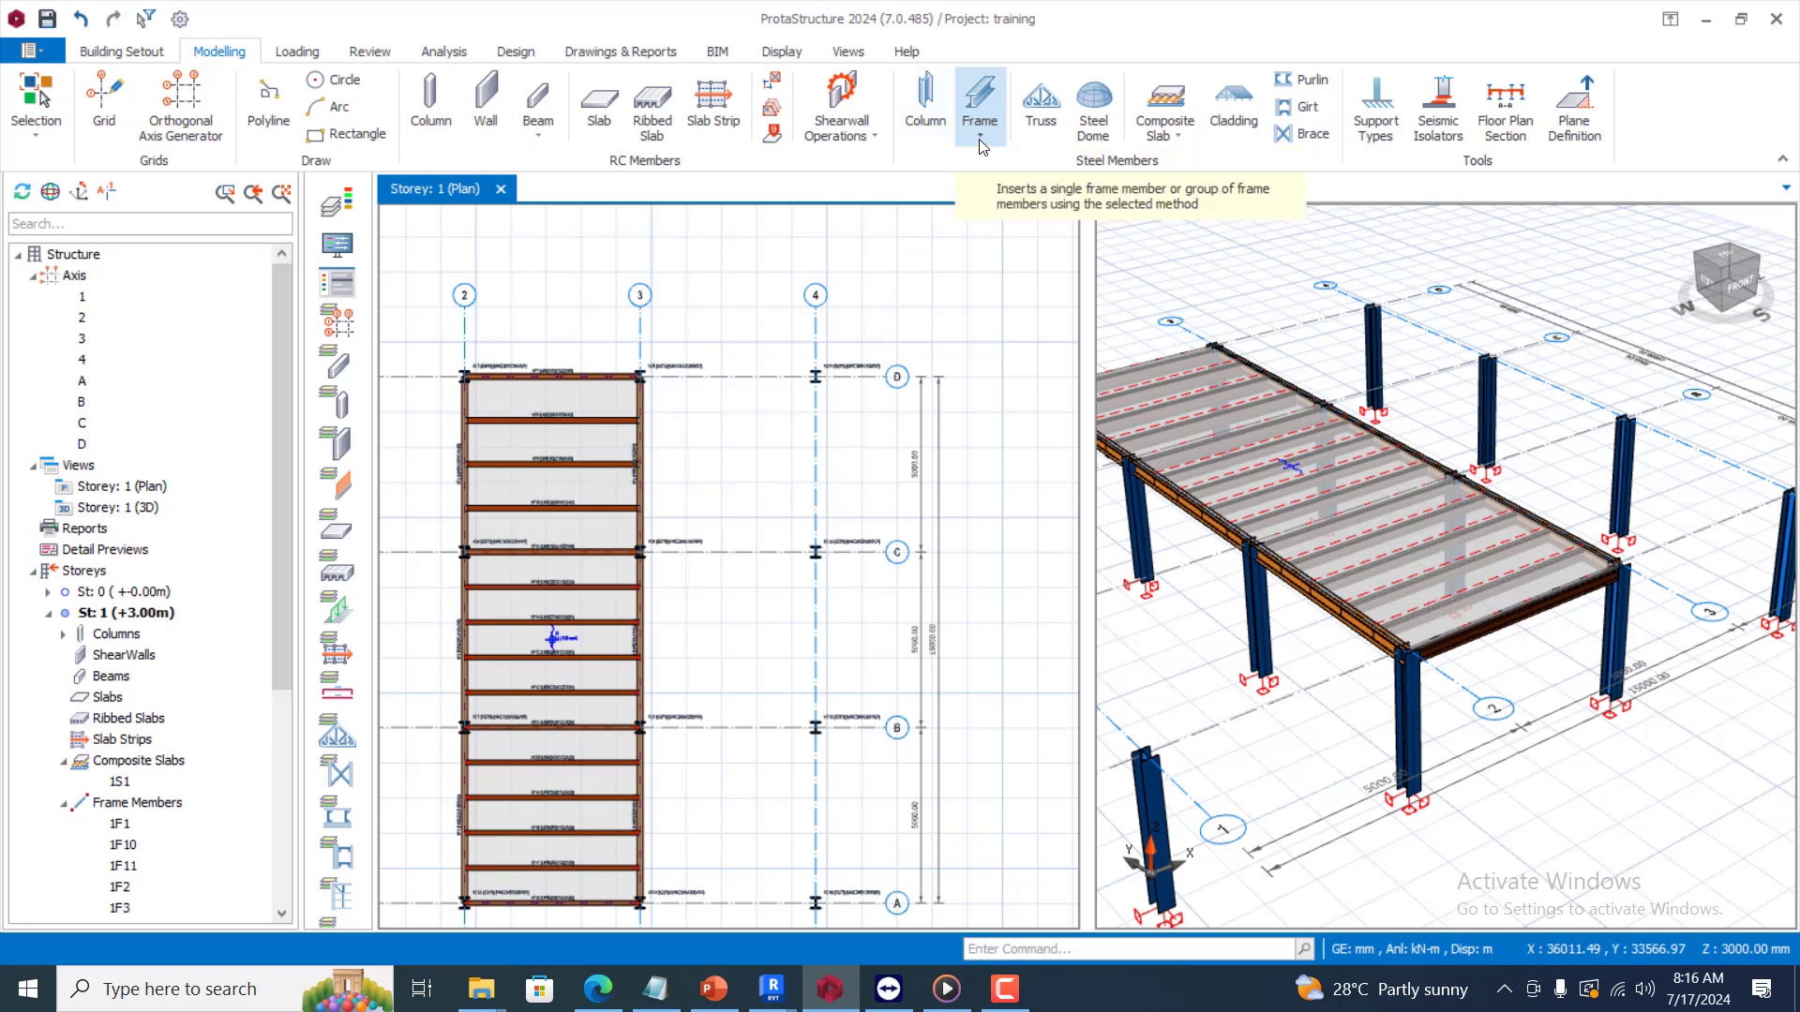
# Insert primary composite beams 1F25 on grid D and 1F26 on grid C, then clear the selection
pyautogui.click(978, 103)
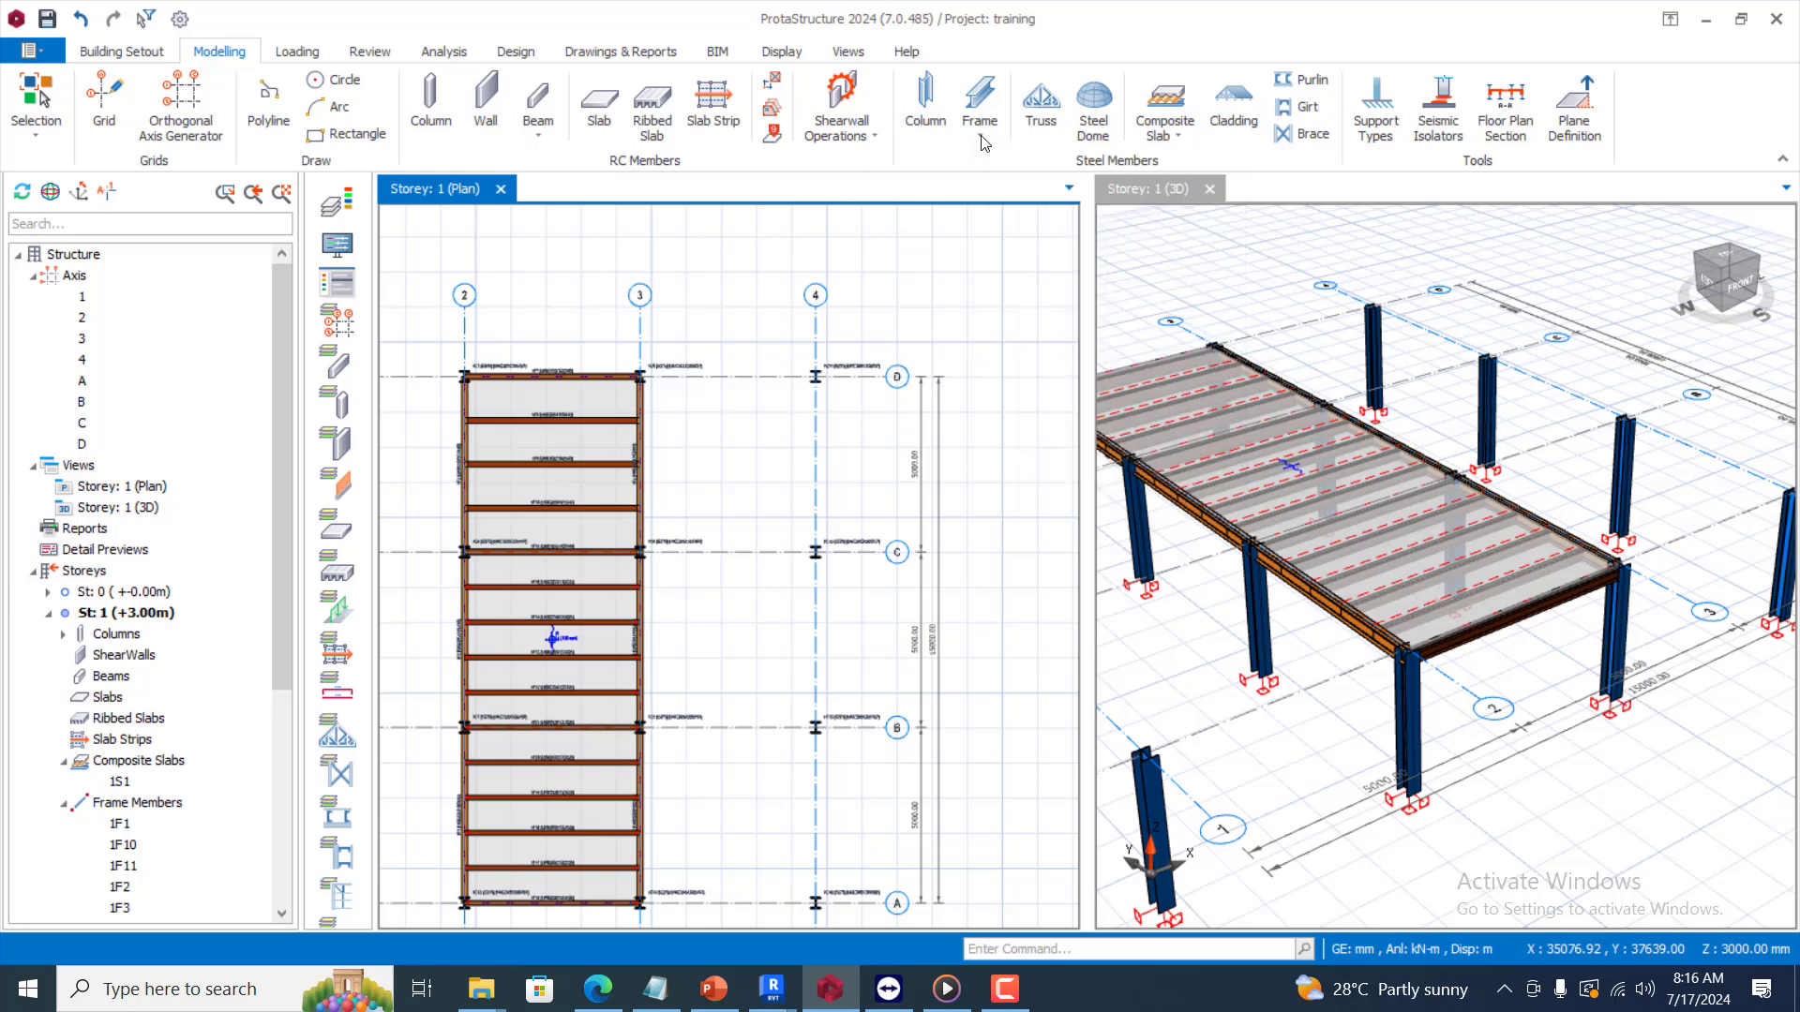
pyautogui.click(978, 103)
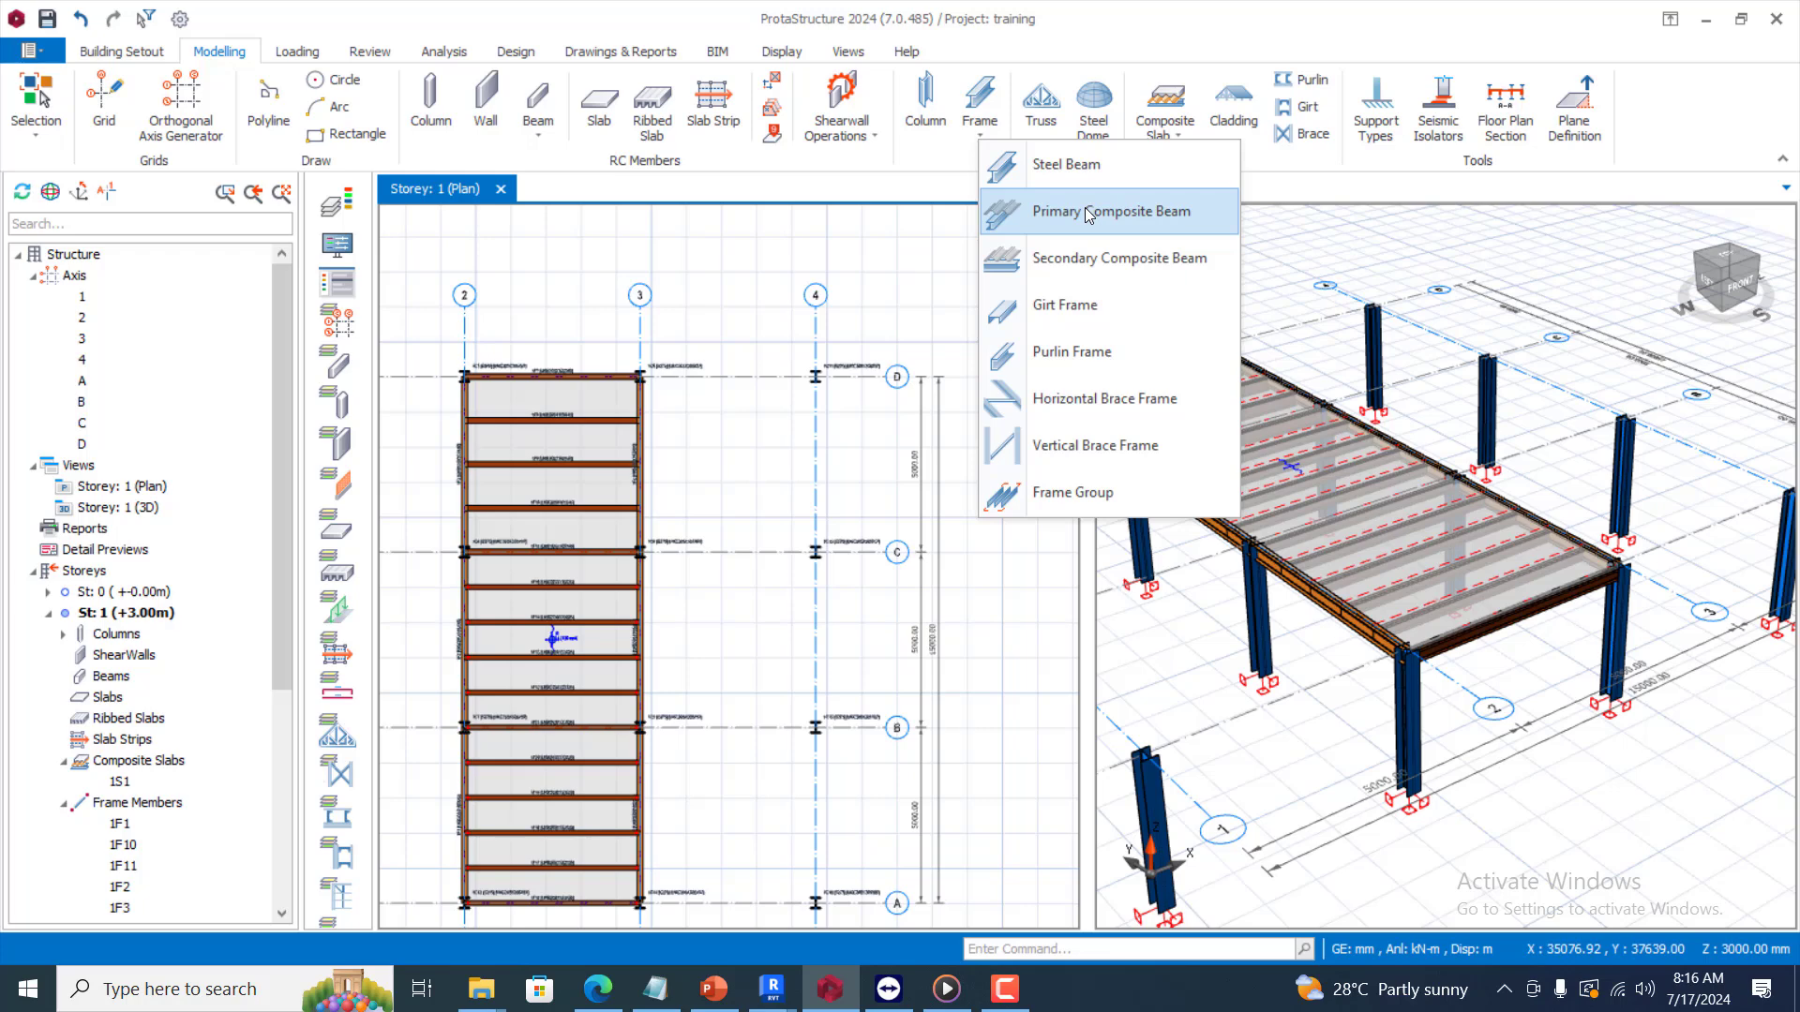
pyautogui.click(1112, 211)
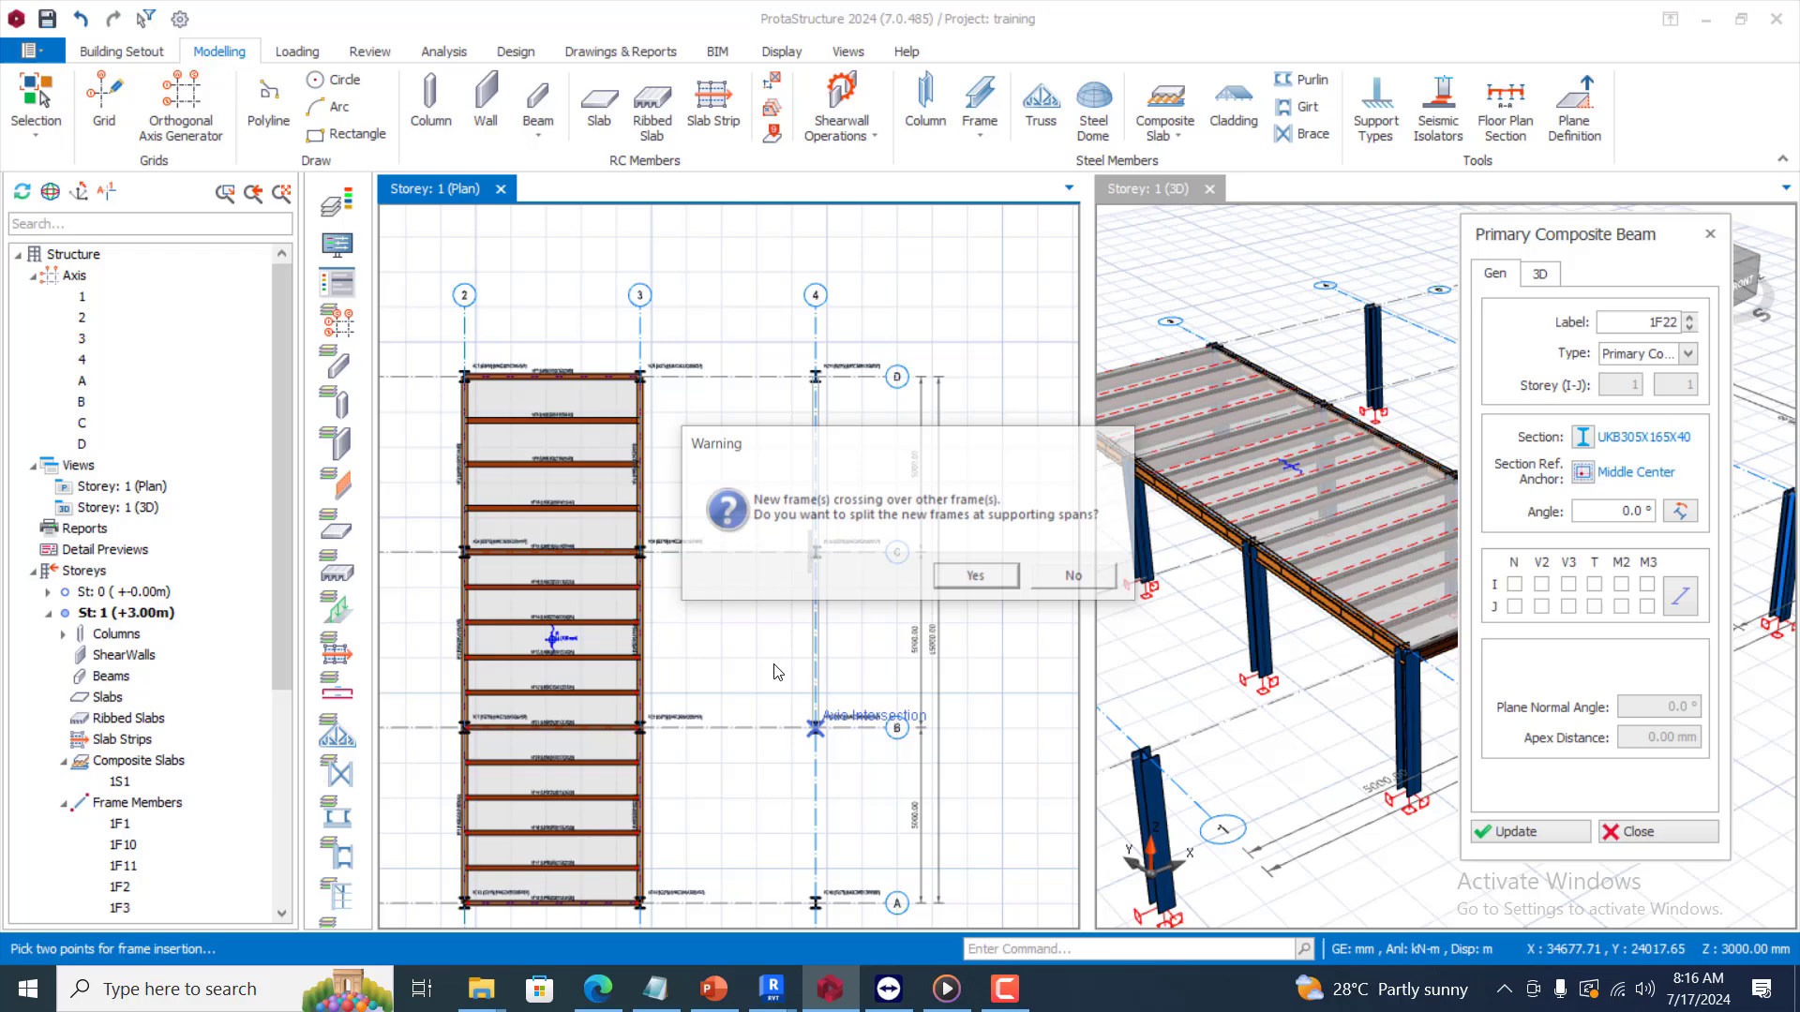
pyautogui.click(972, 575)
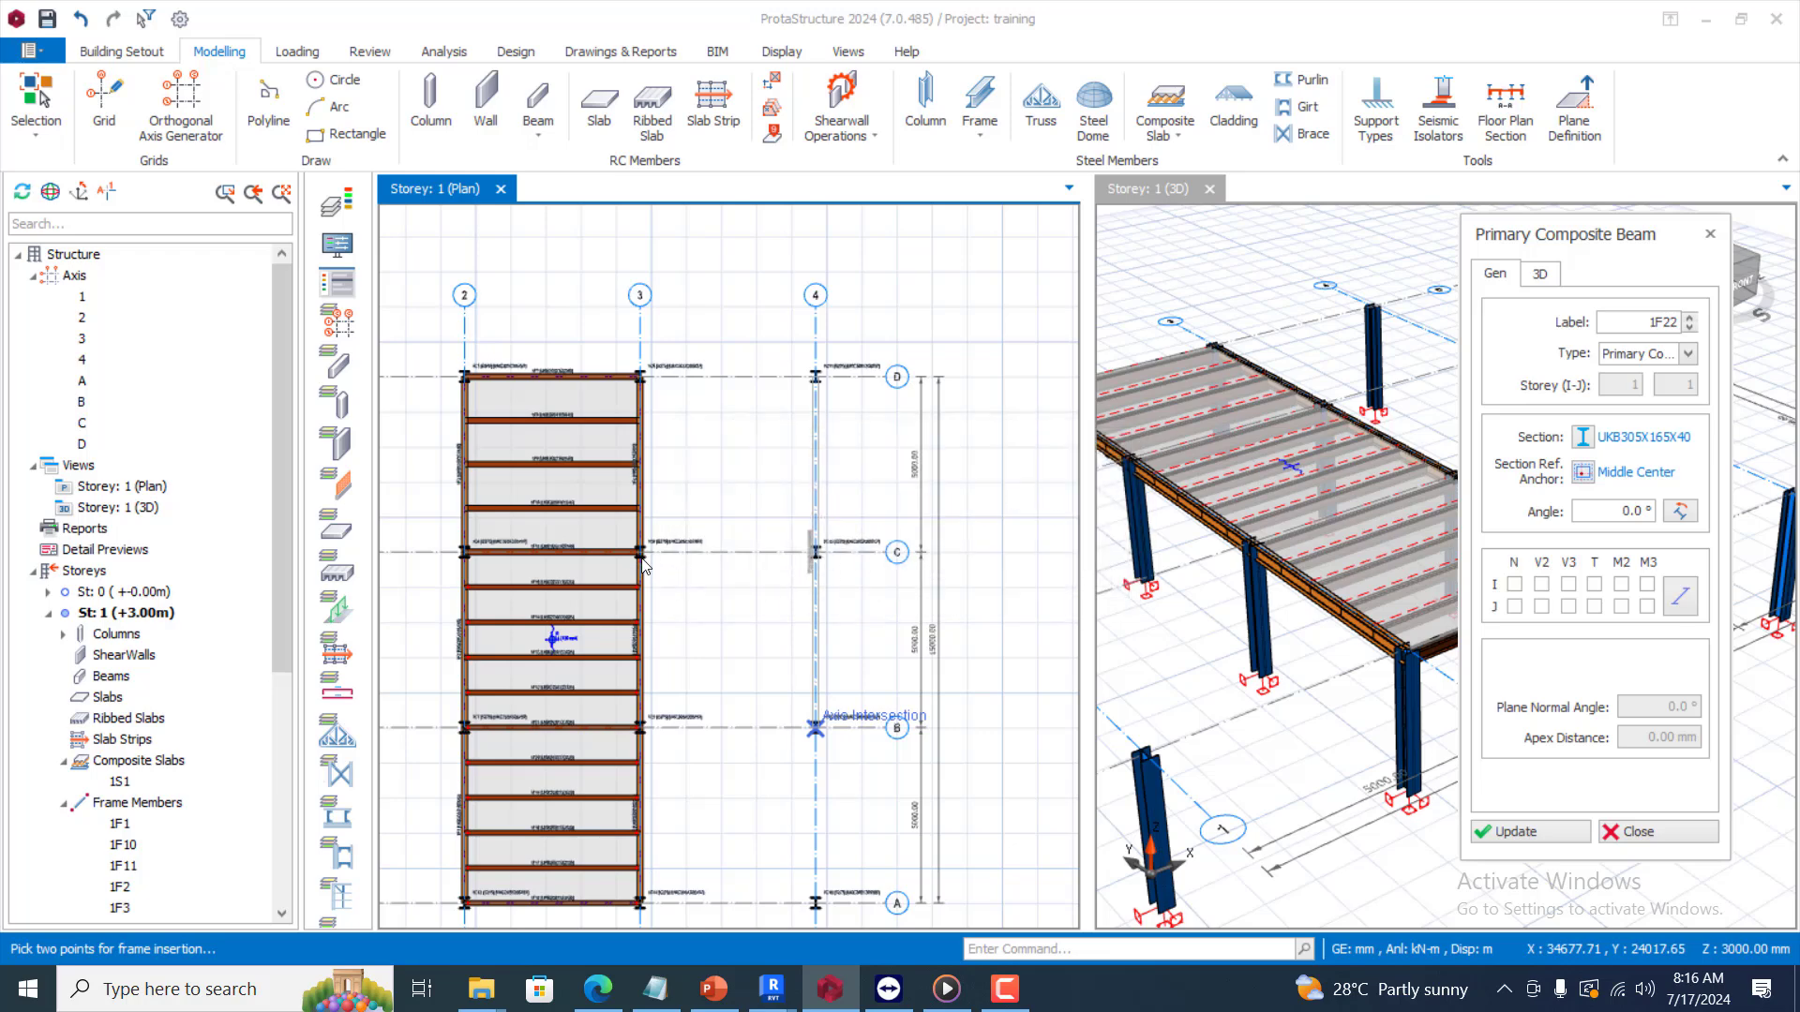
pyautogui.click(815, 730)
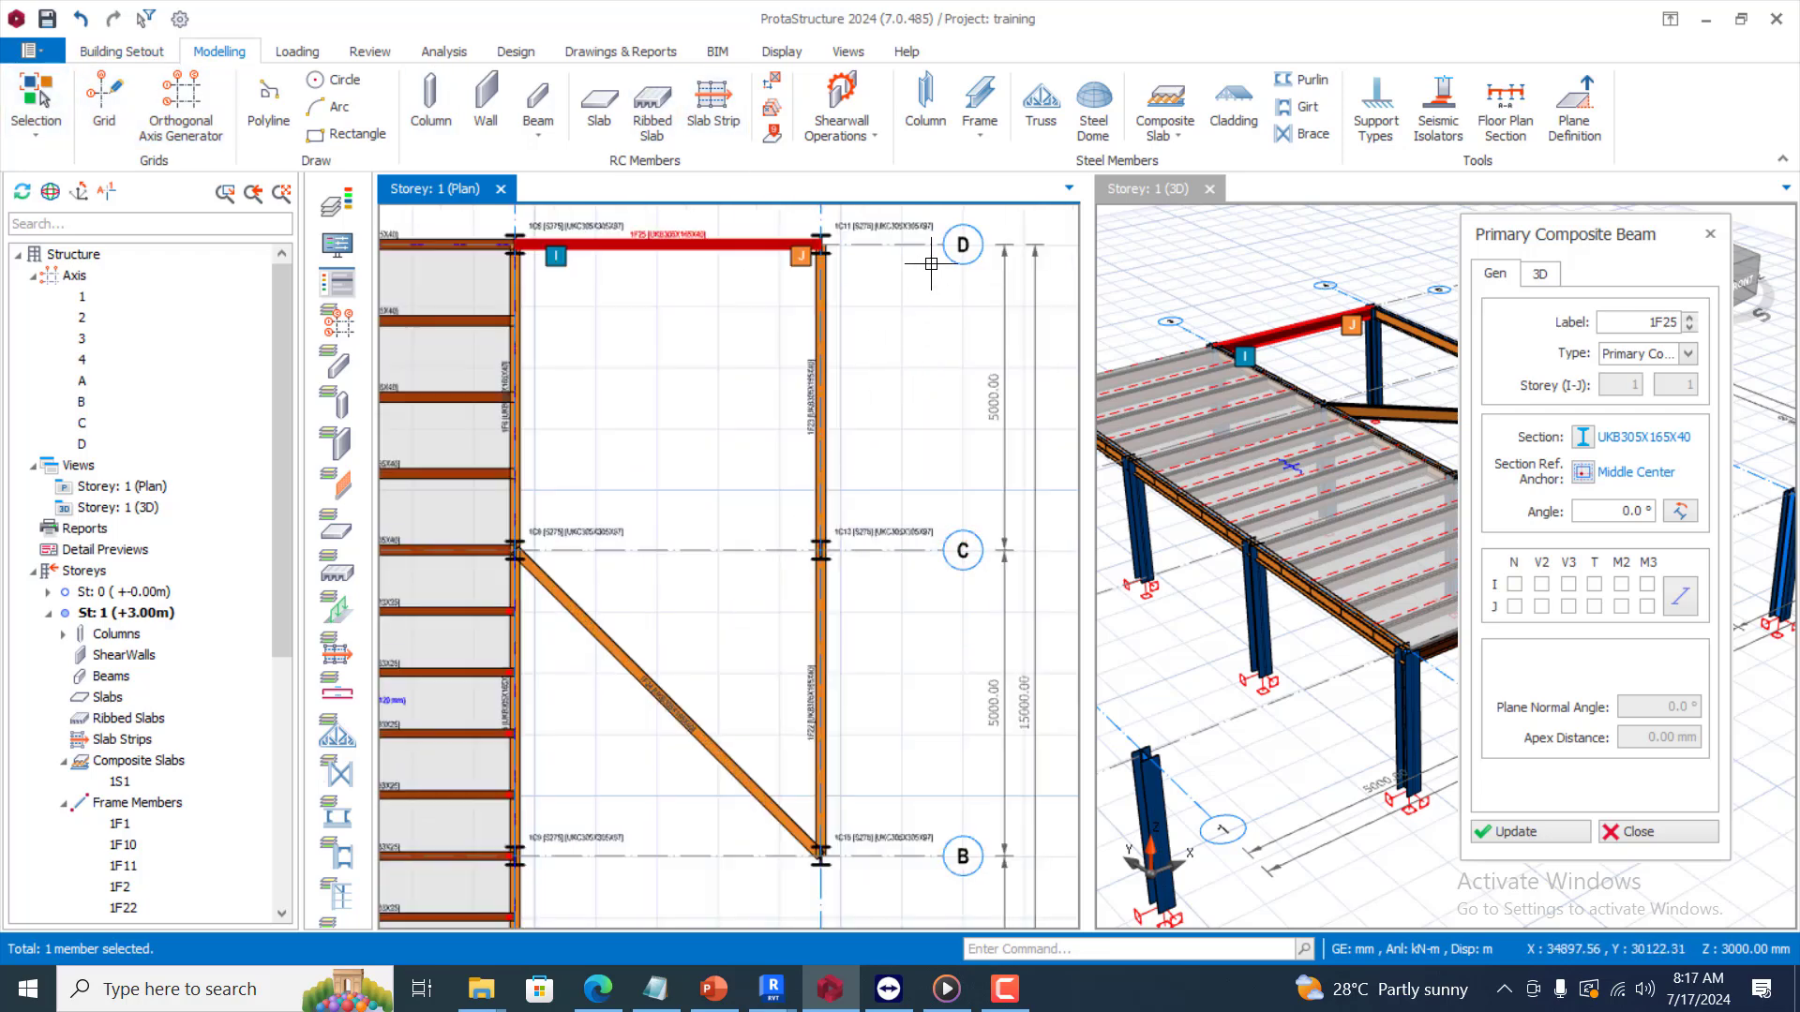
pyautogui.moveTo(979, 103)
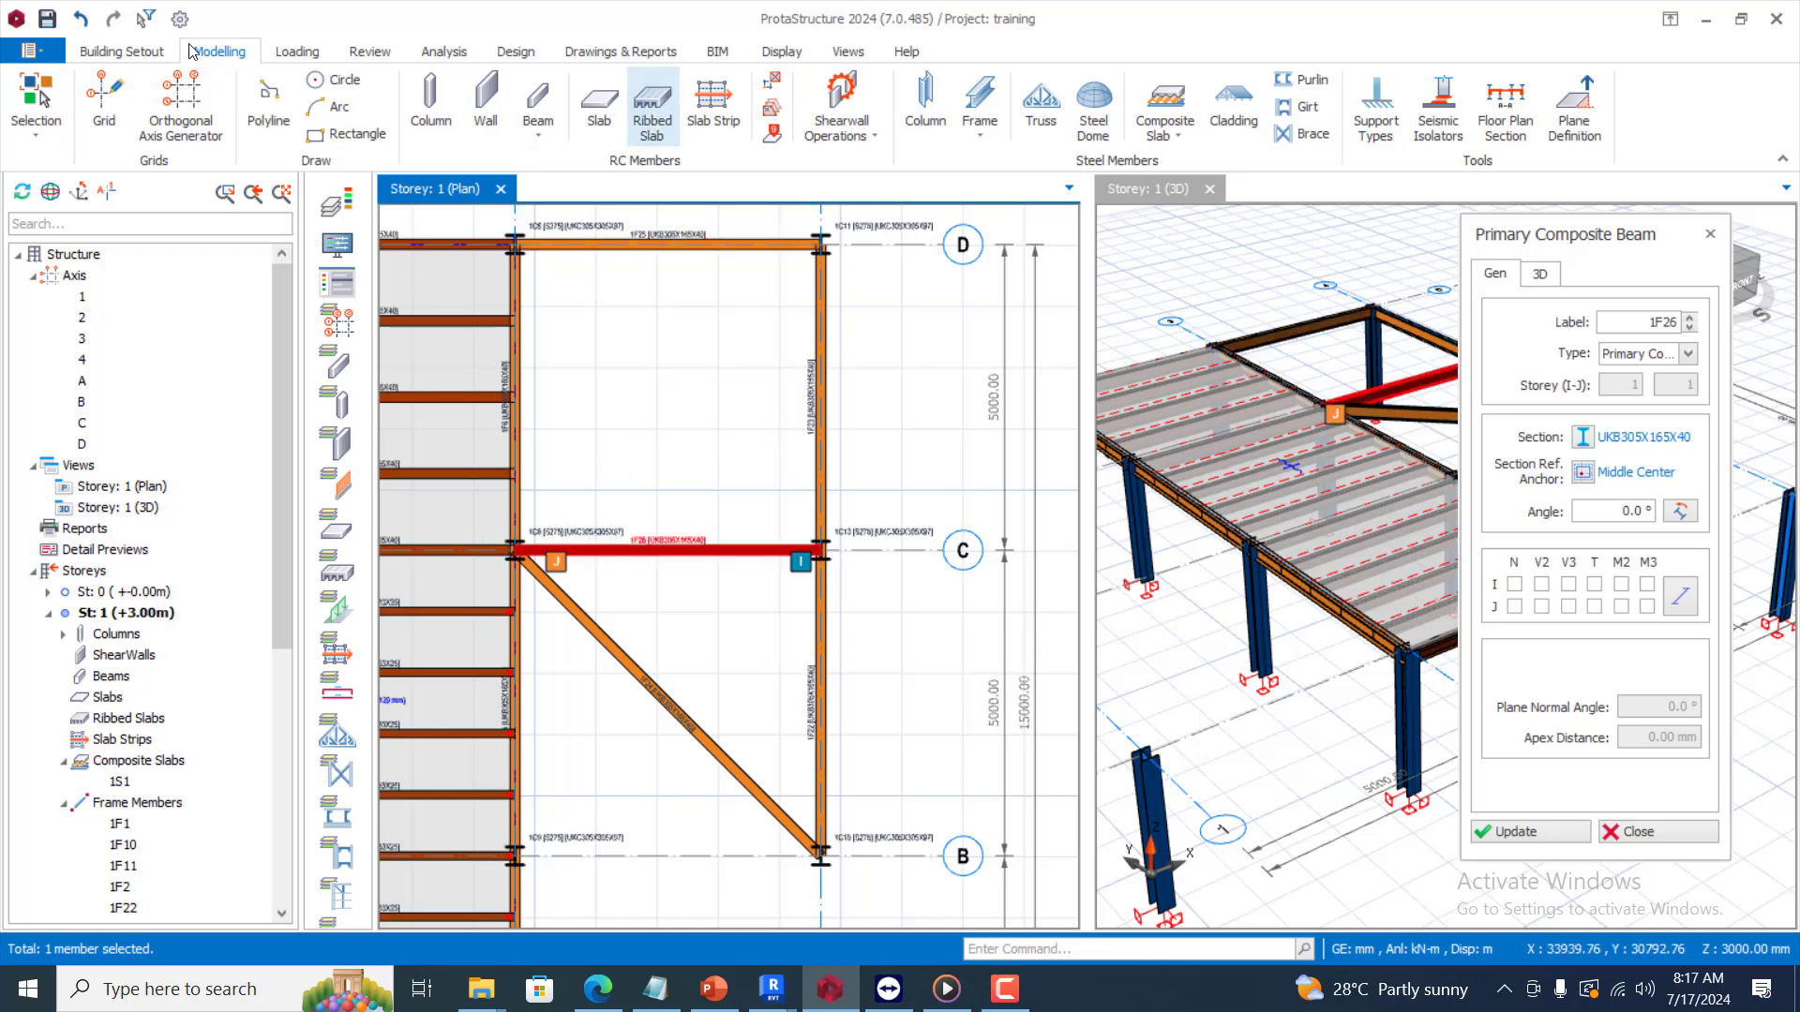
pyautogui.click(36, 109)
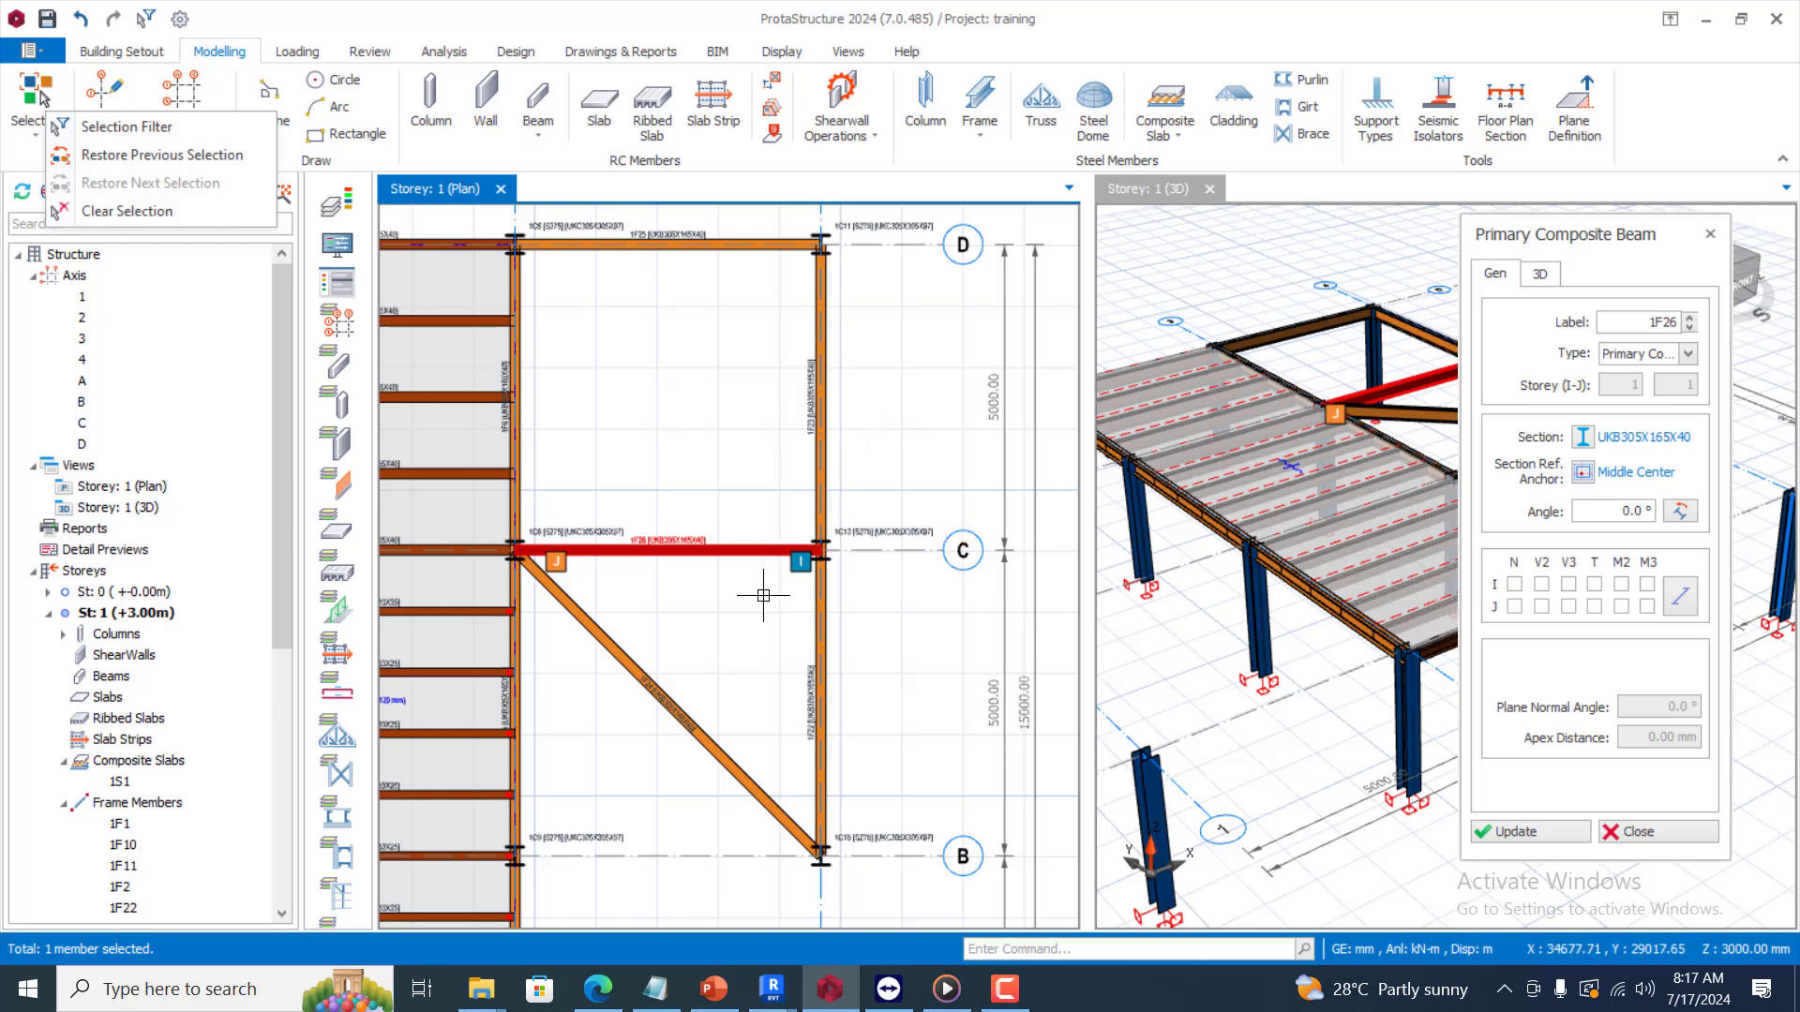
pyautogui.click(35, 103)
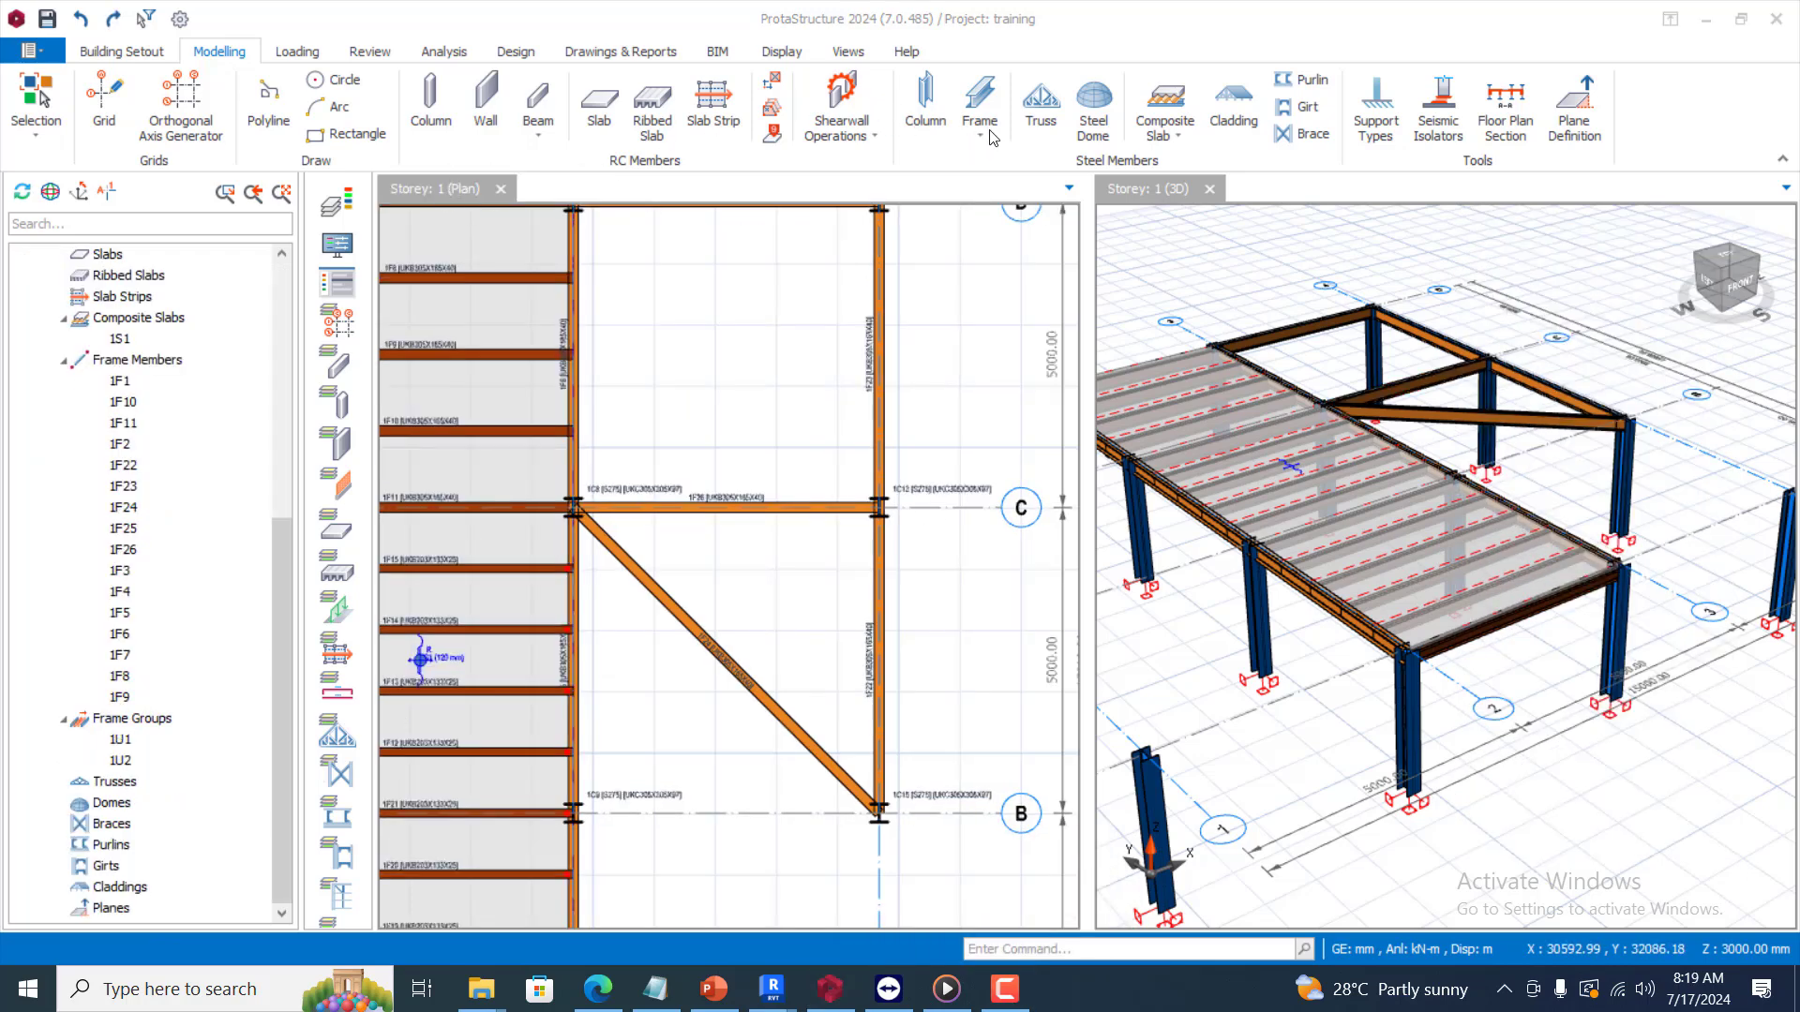
# Insert secondary composite beams 1F27, 1F28 and 1F30 from the diagonal to the right column line
pyautogui.click(978, 103)
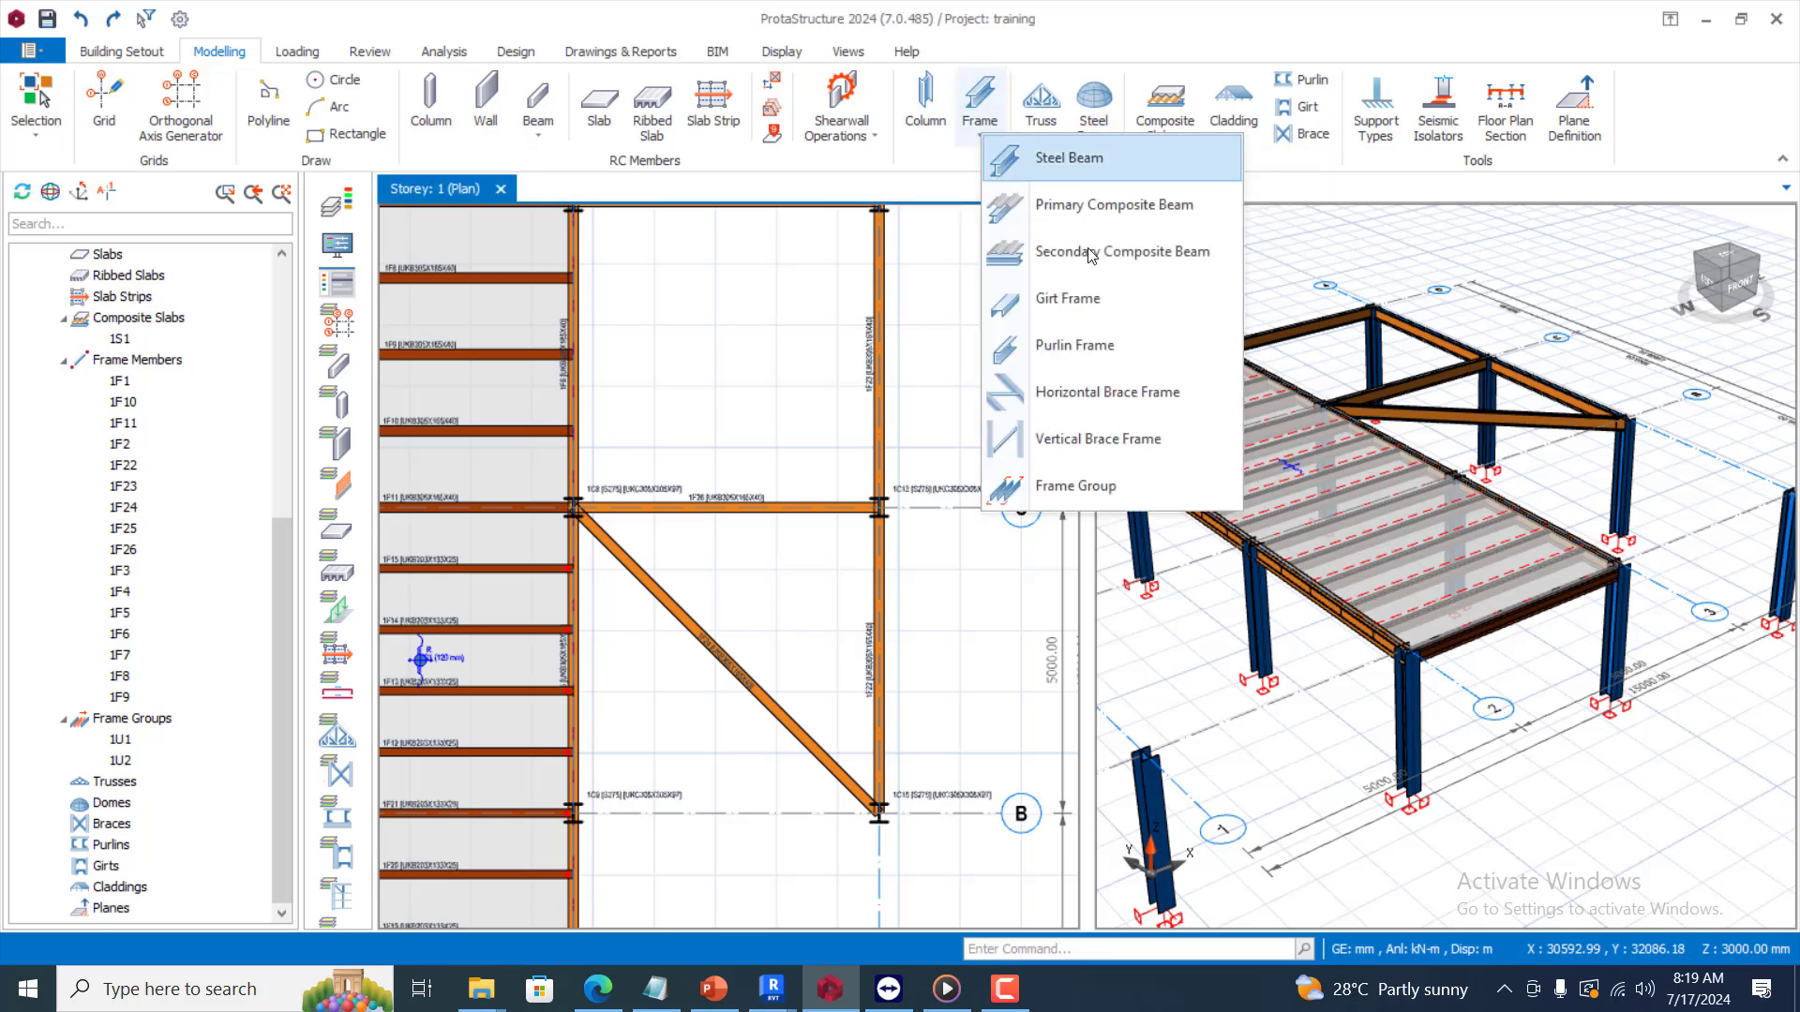
pyautogui.click(1121, 251)
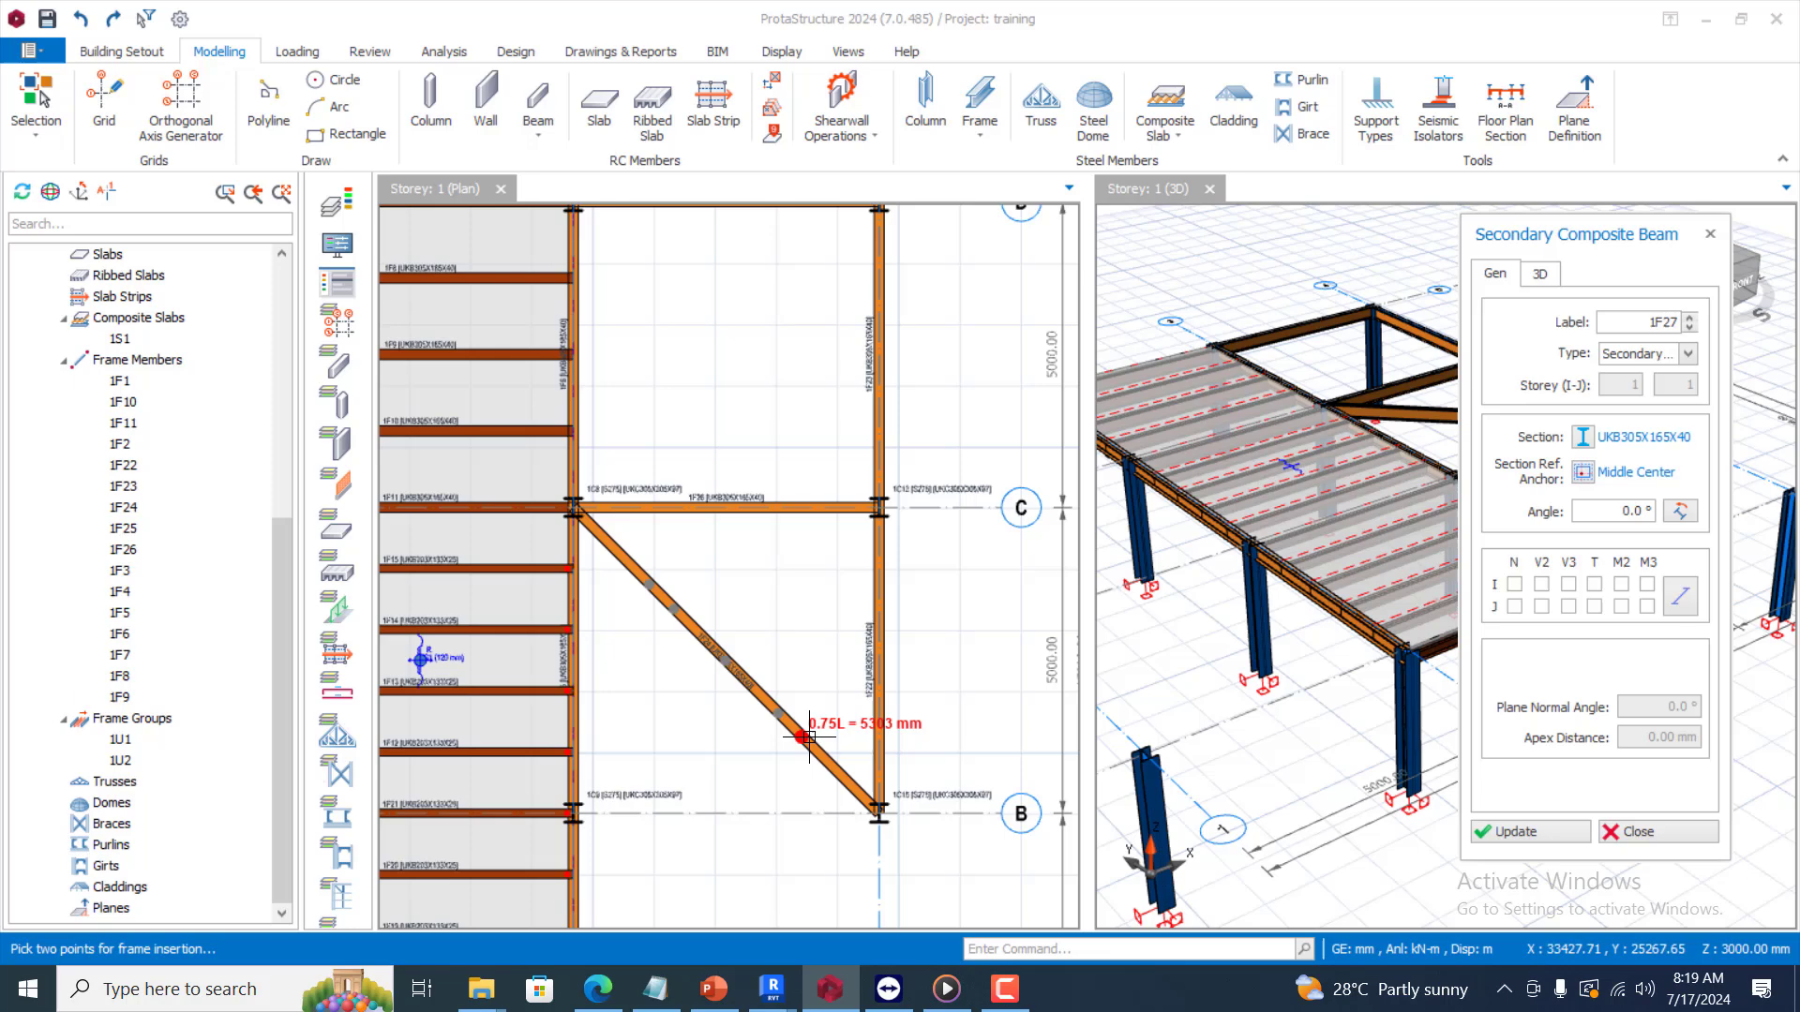
pyautogui.moveTo(741, 685)
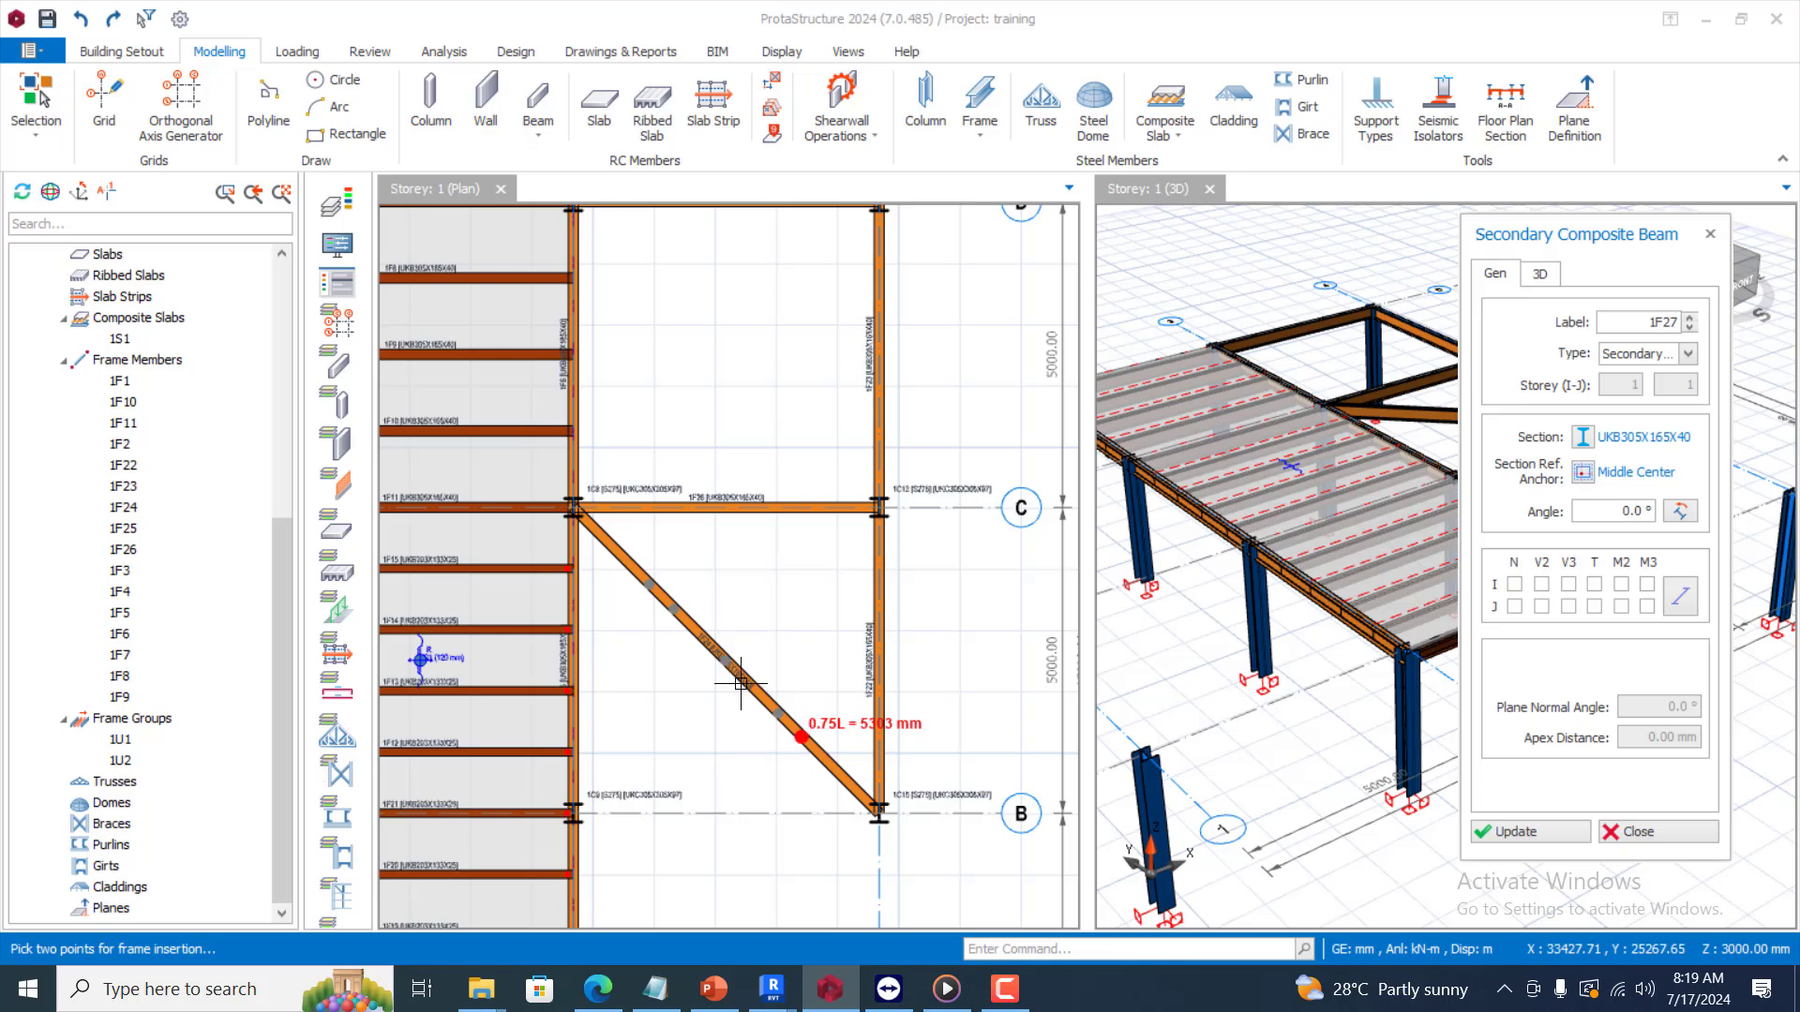
pyautogui.moveTo(804, 740)
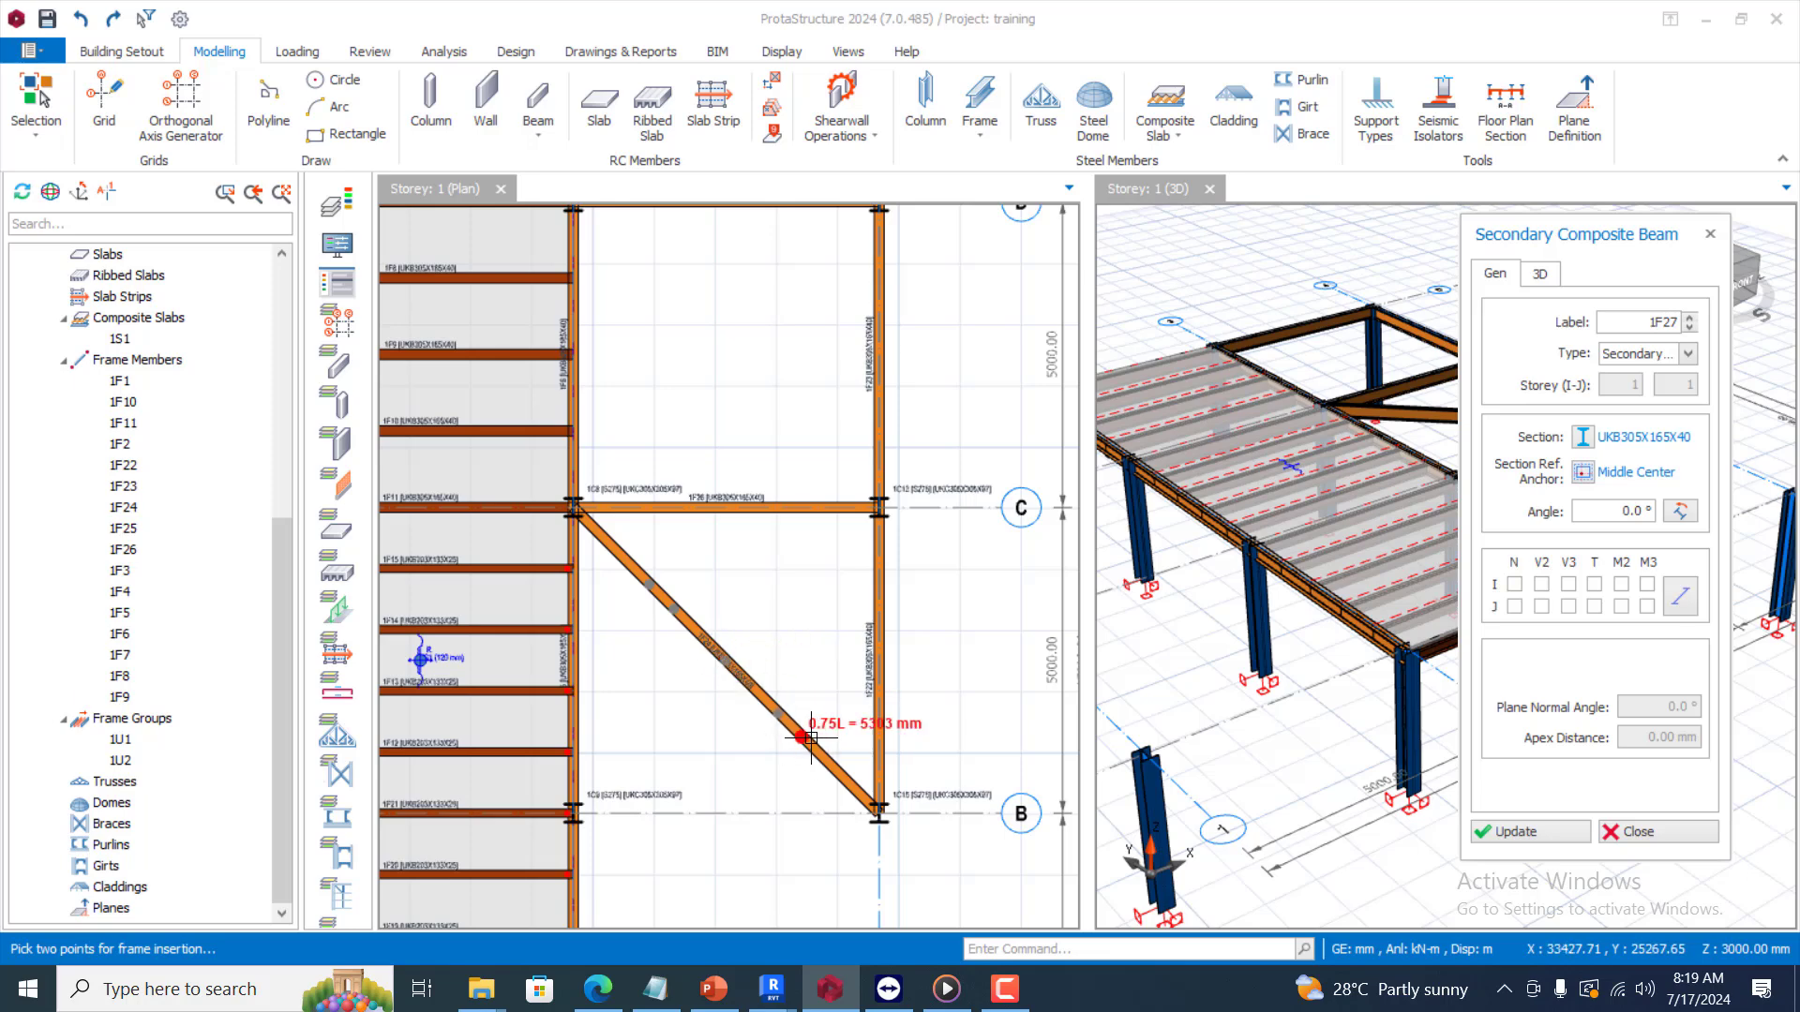
pyautogui.moveTo(879, 717)
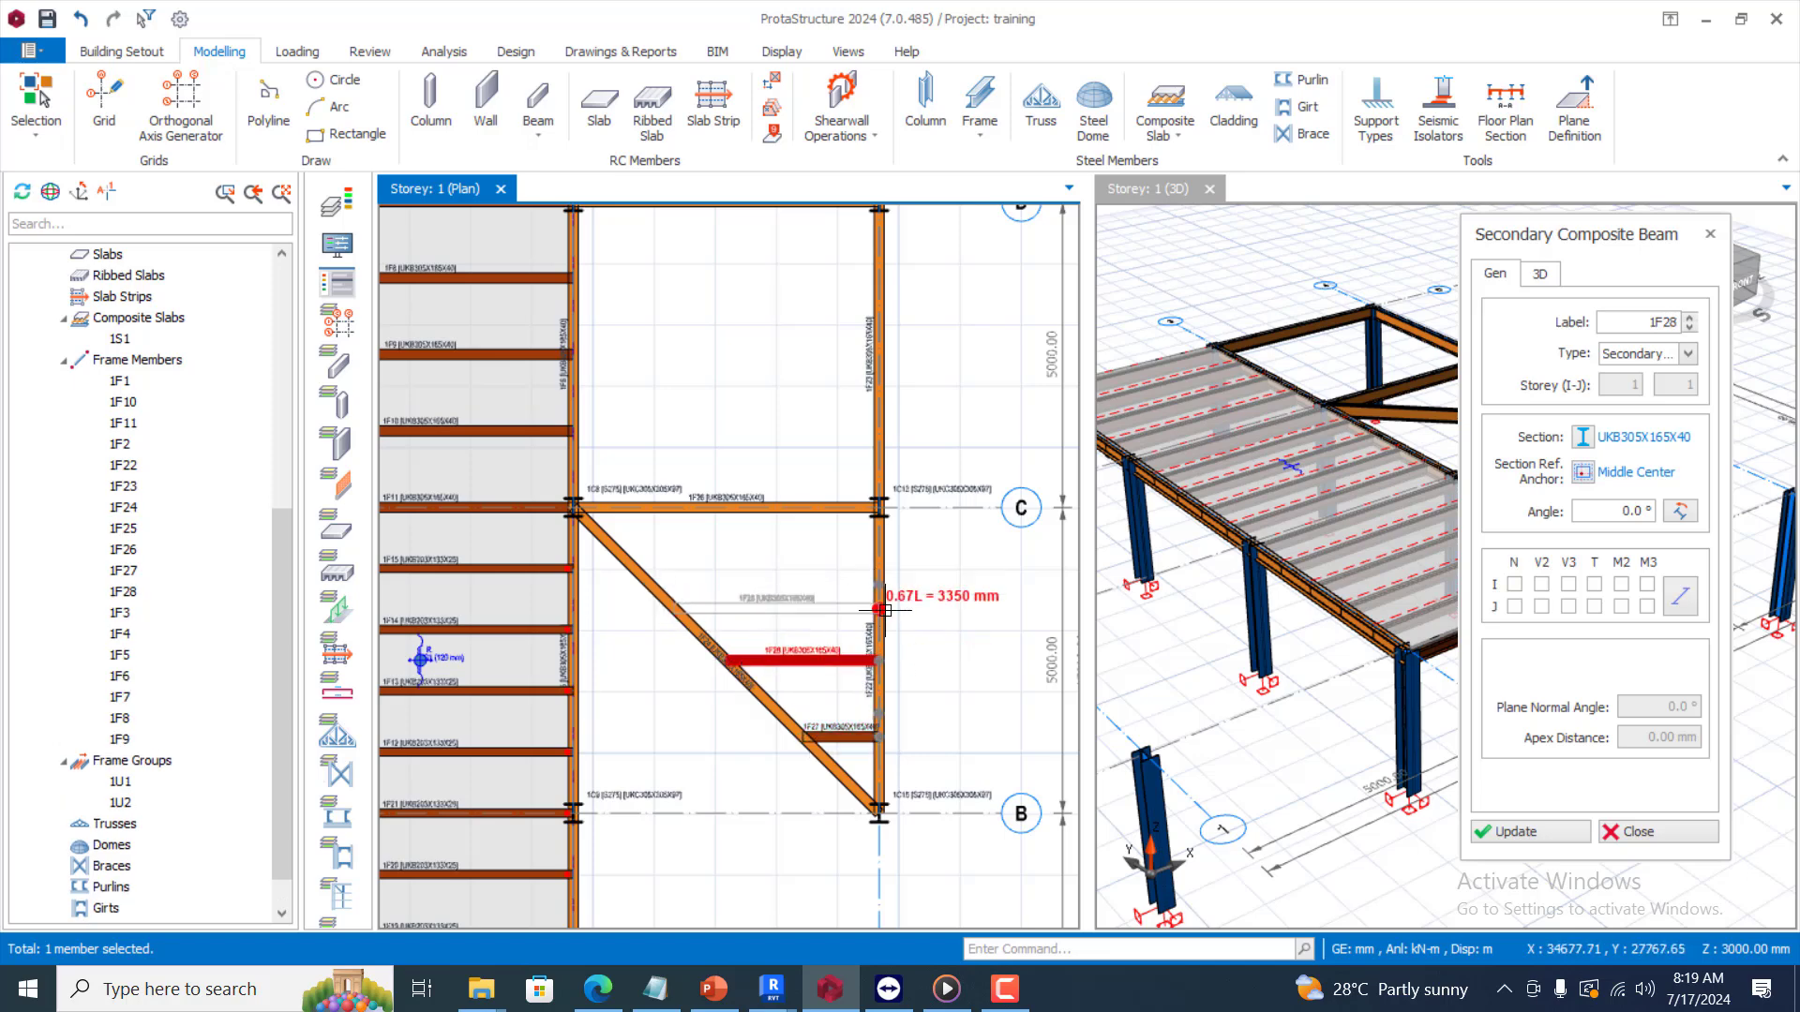
pyautogui.click(628, 548)
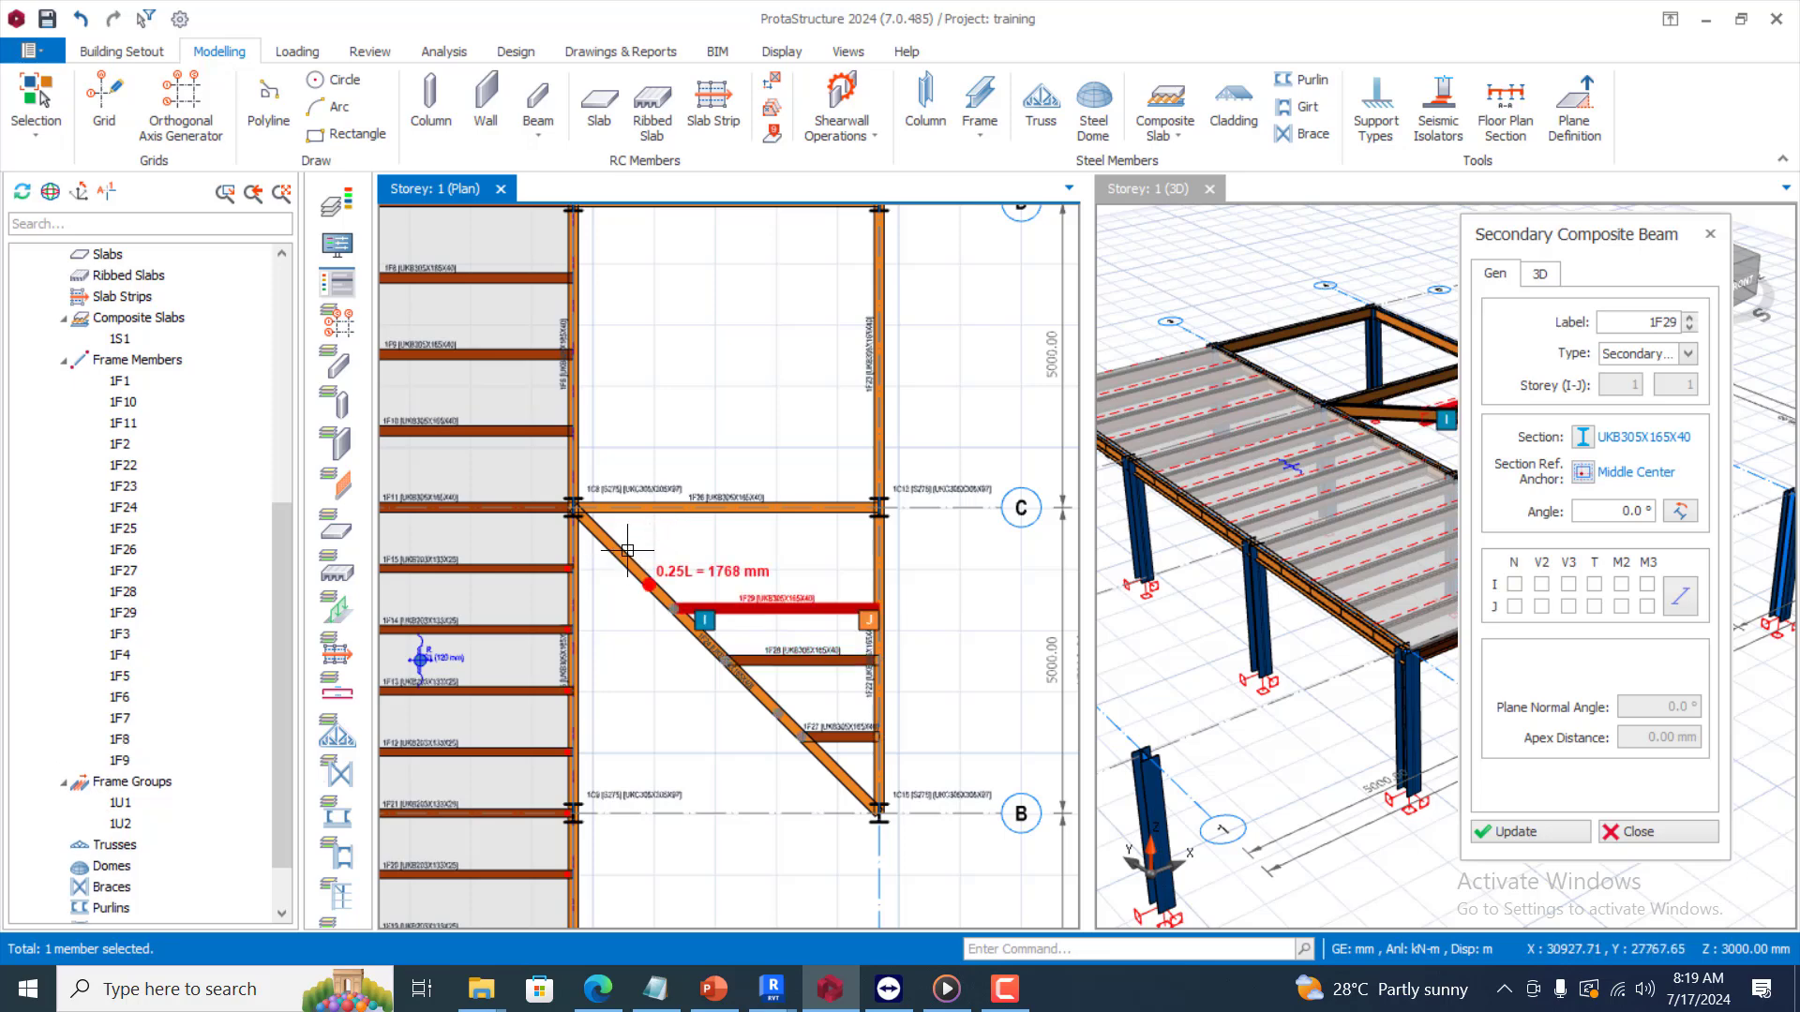
pyautogui.moveTo(835, 564)
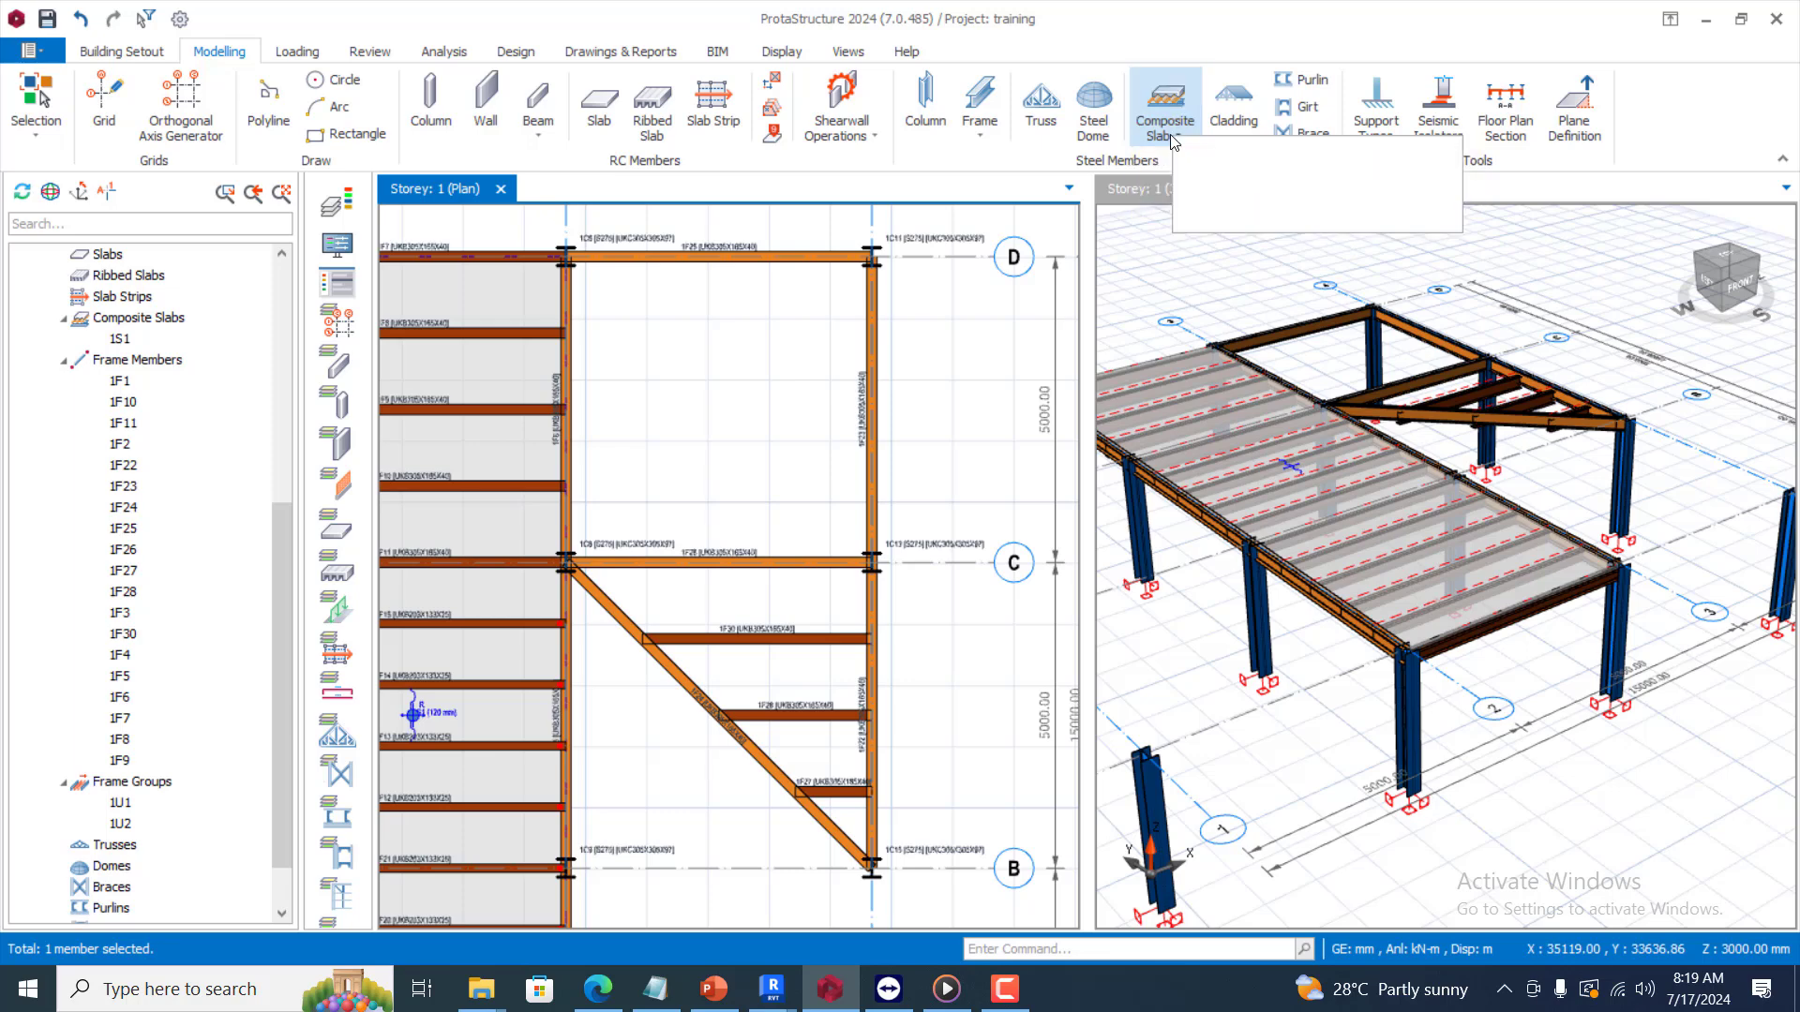
# Begin an N-point composite slab for the triangle bounded by the diagonal and secondary beams
pyautogui.click(1163, 101)
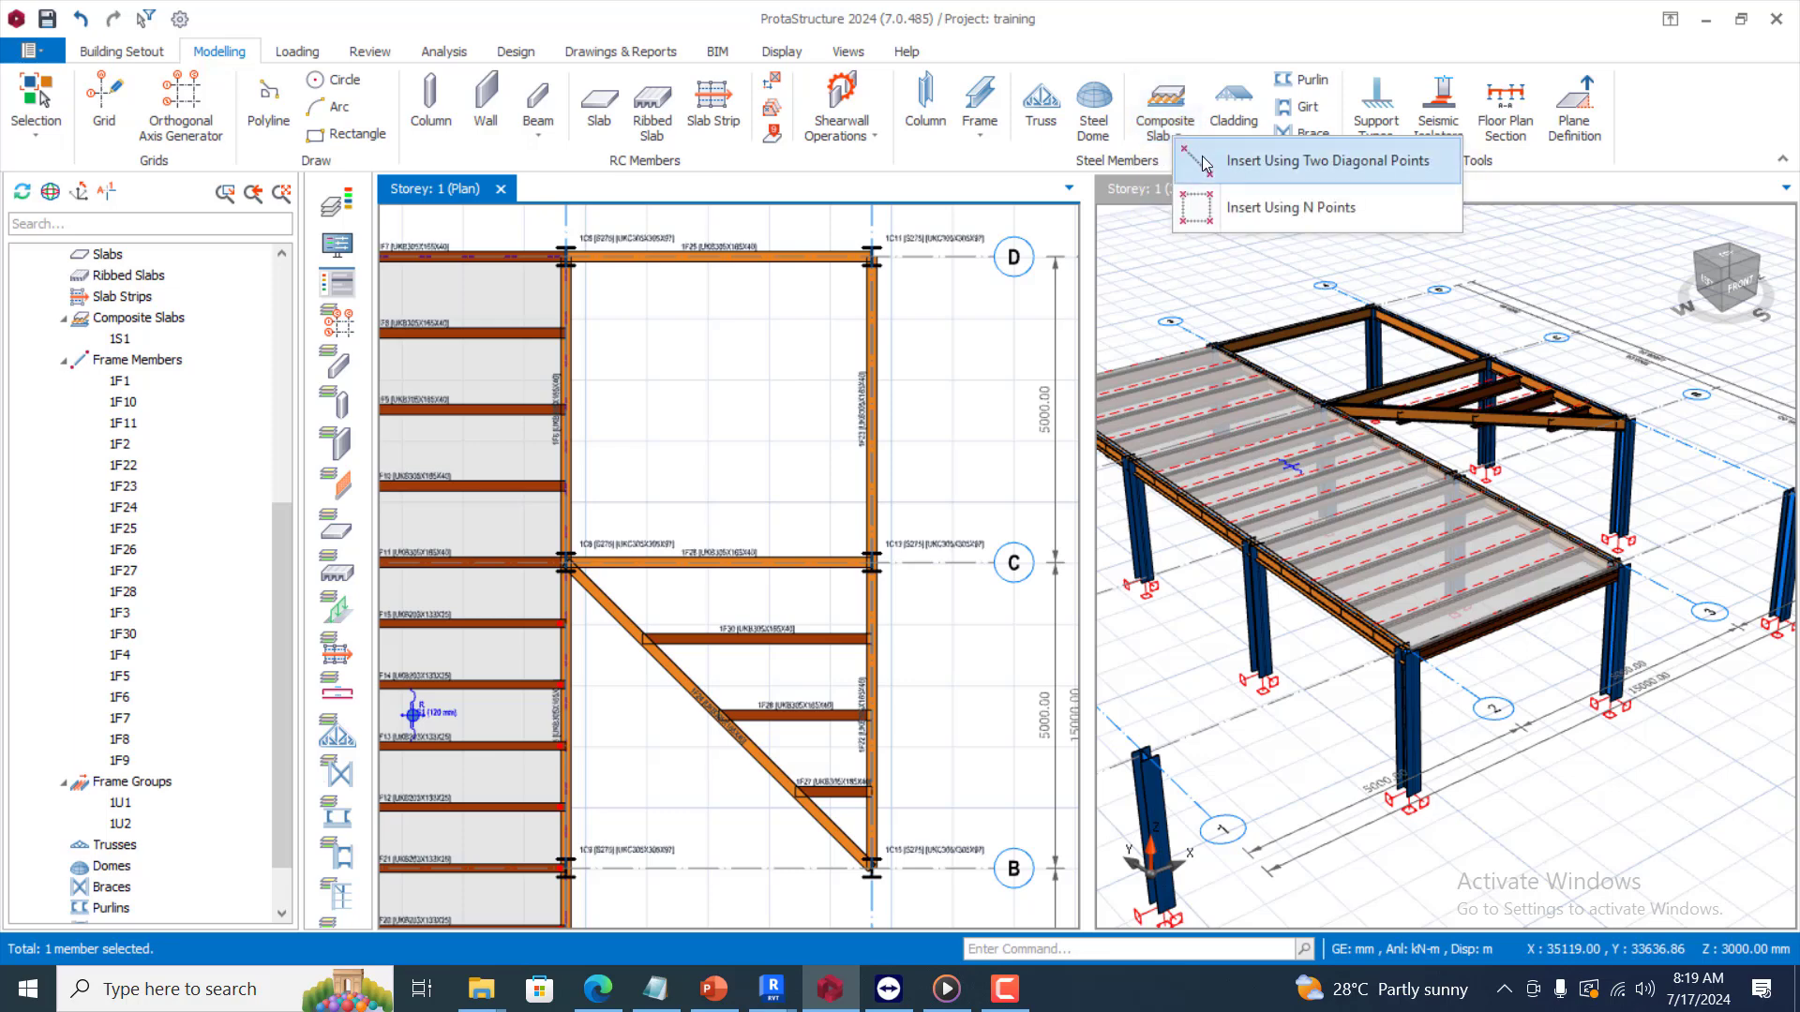
pyautogui.moveTo(1290, 208)
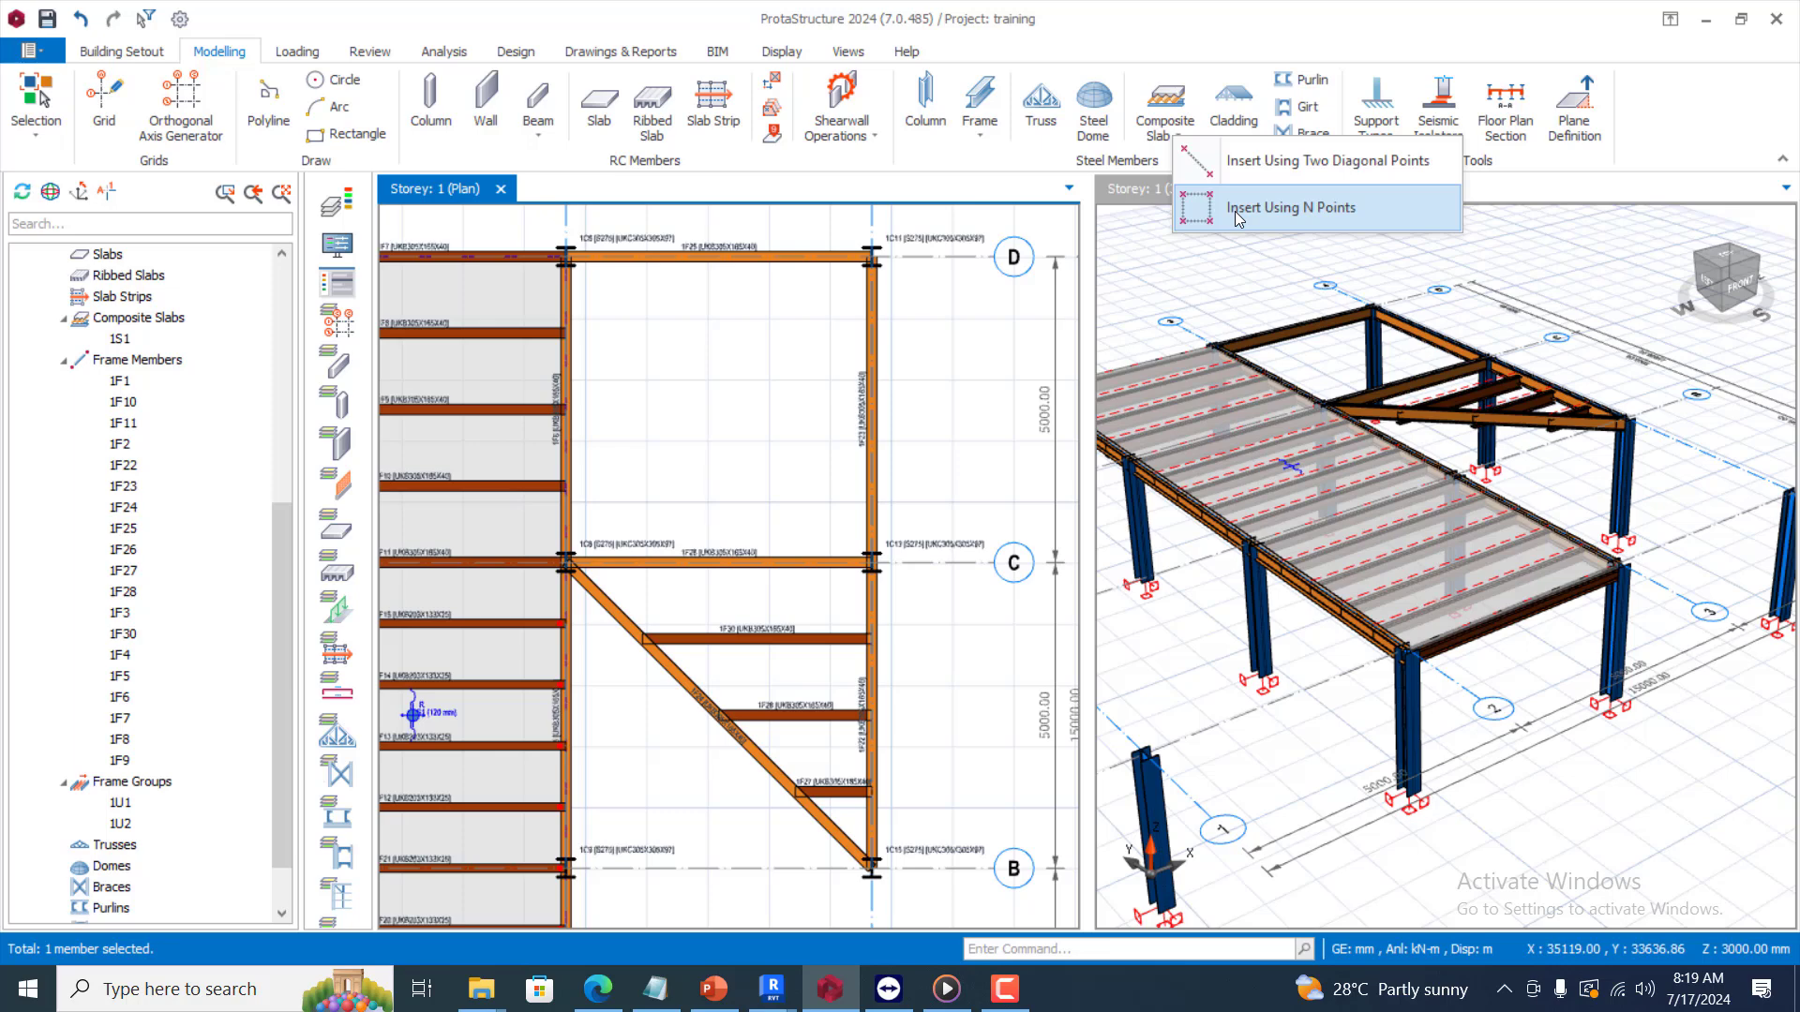
pyautogui.click(1292, 208)
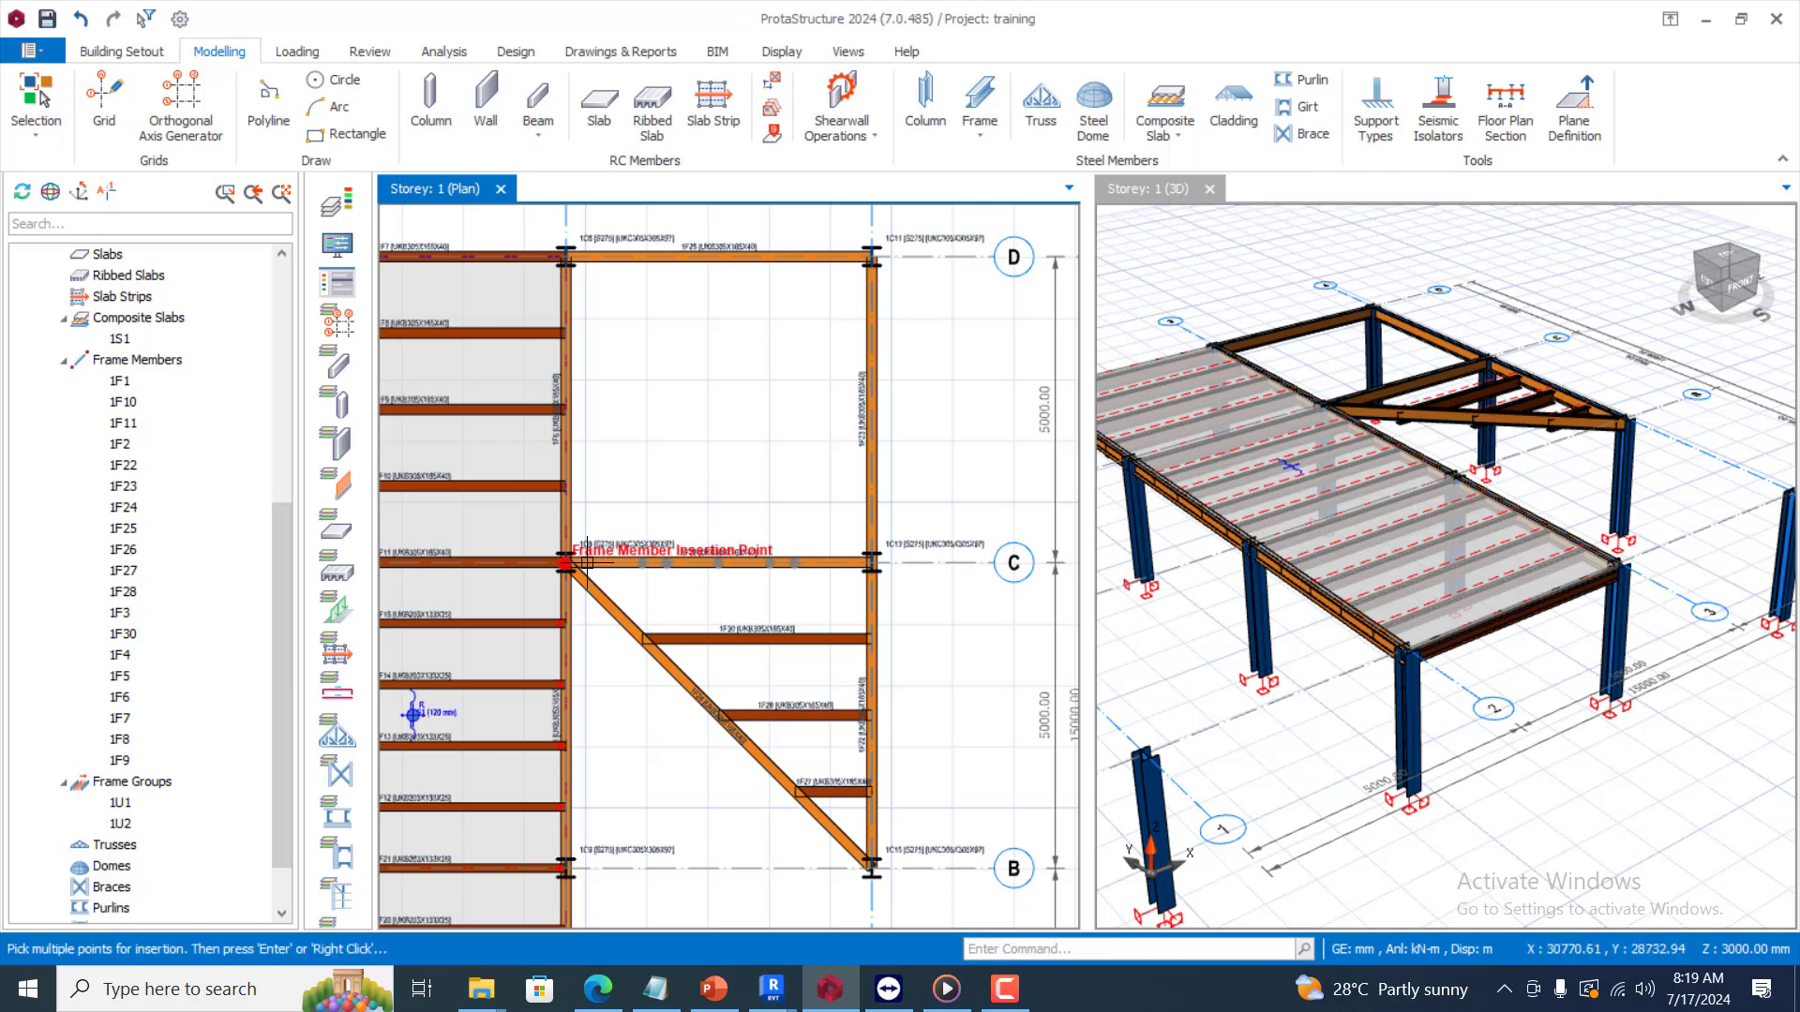
pyautogui.moveTo(869, 563)
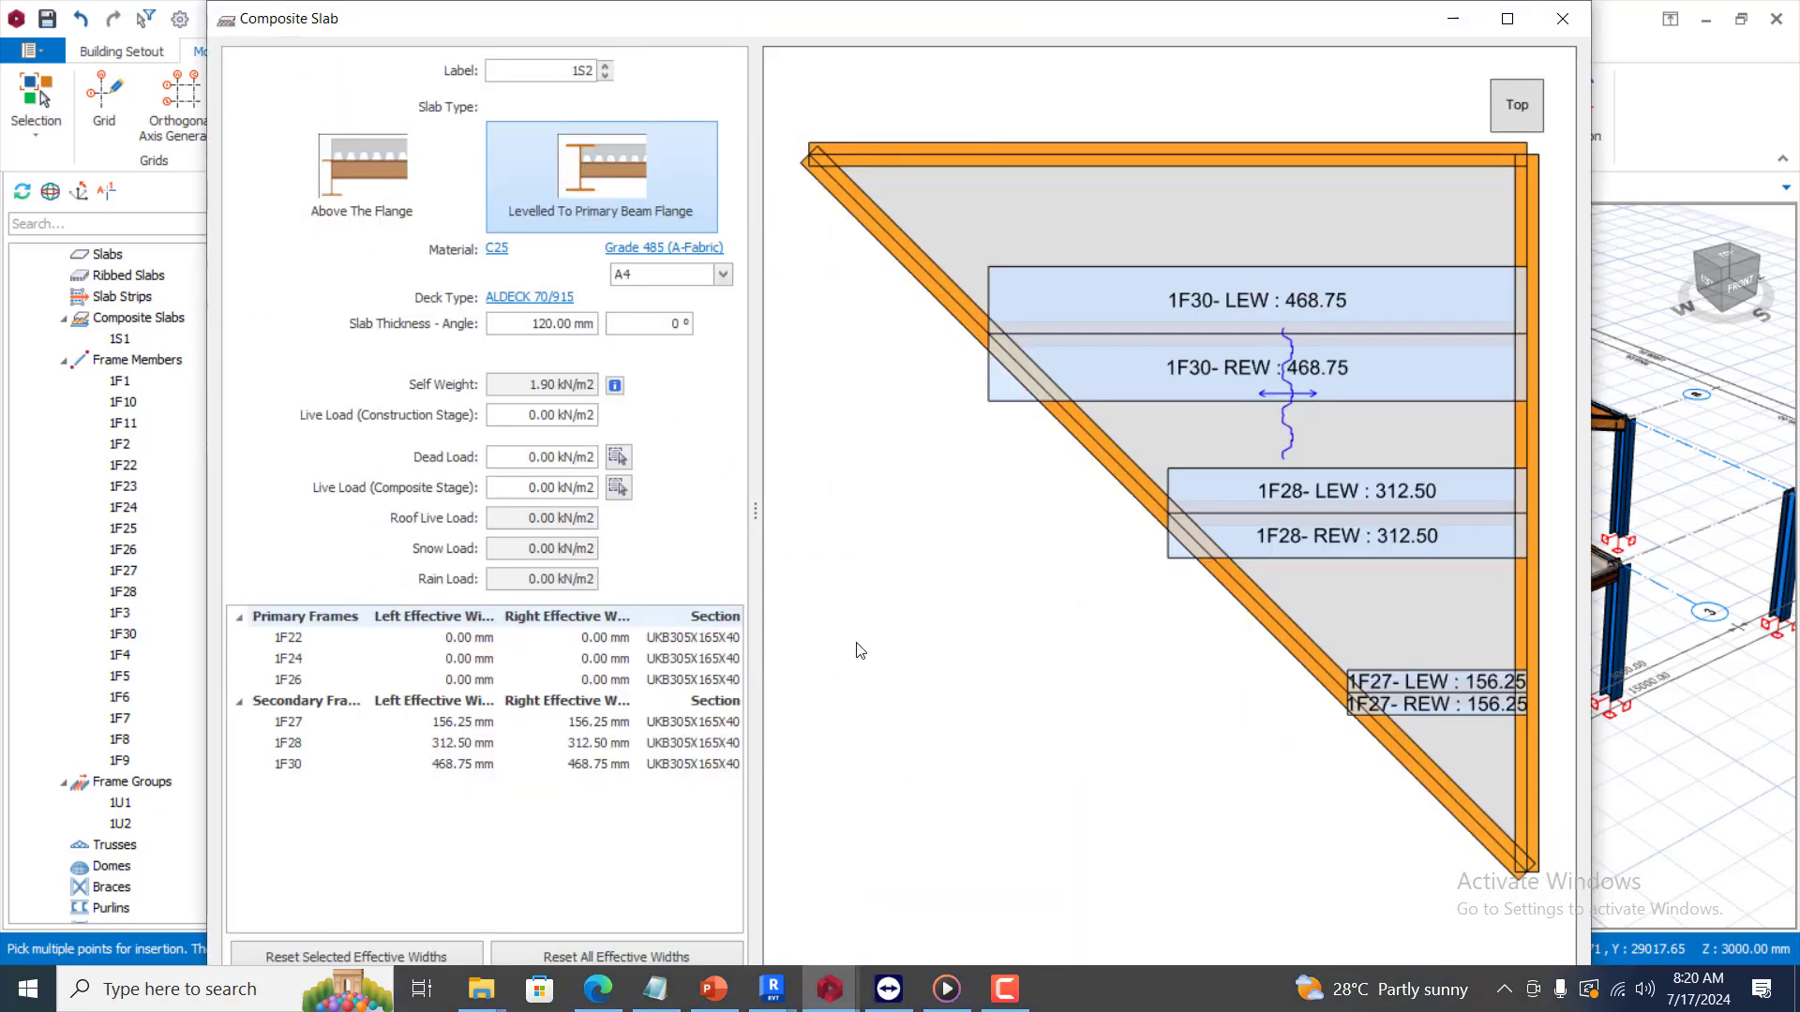
pyautogui.moveTo(839, 354)
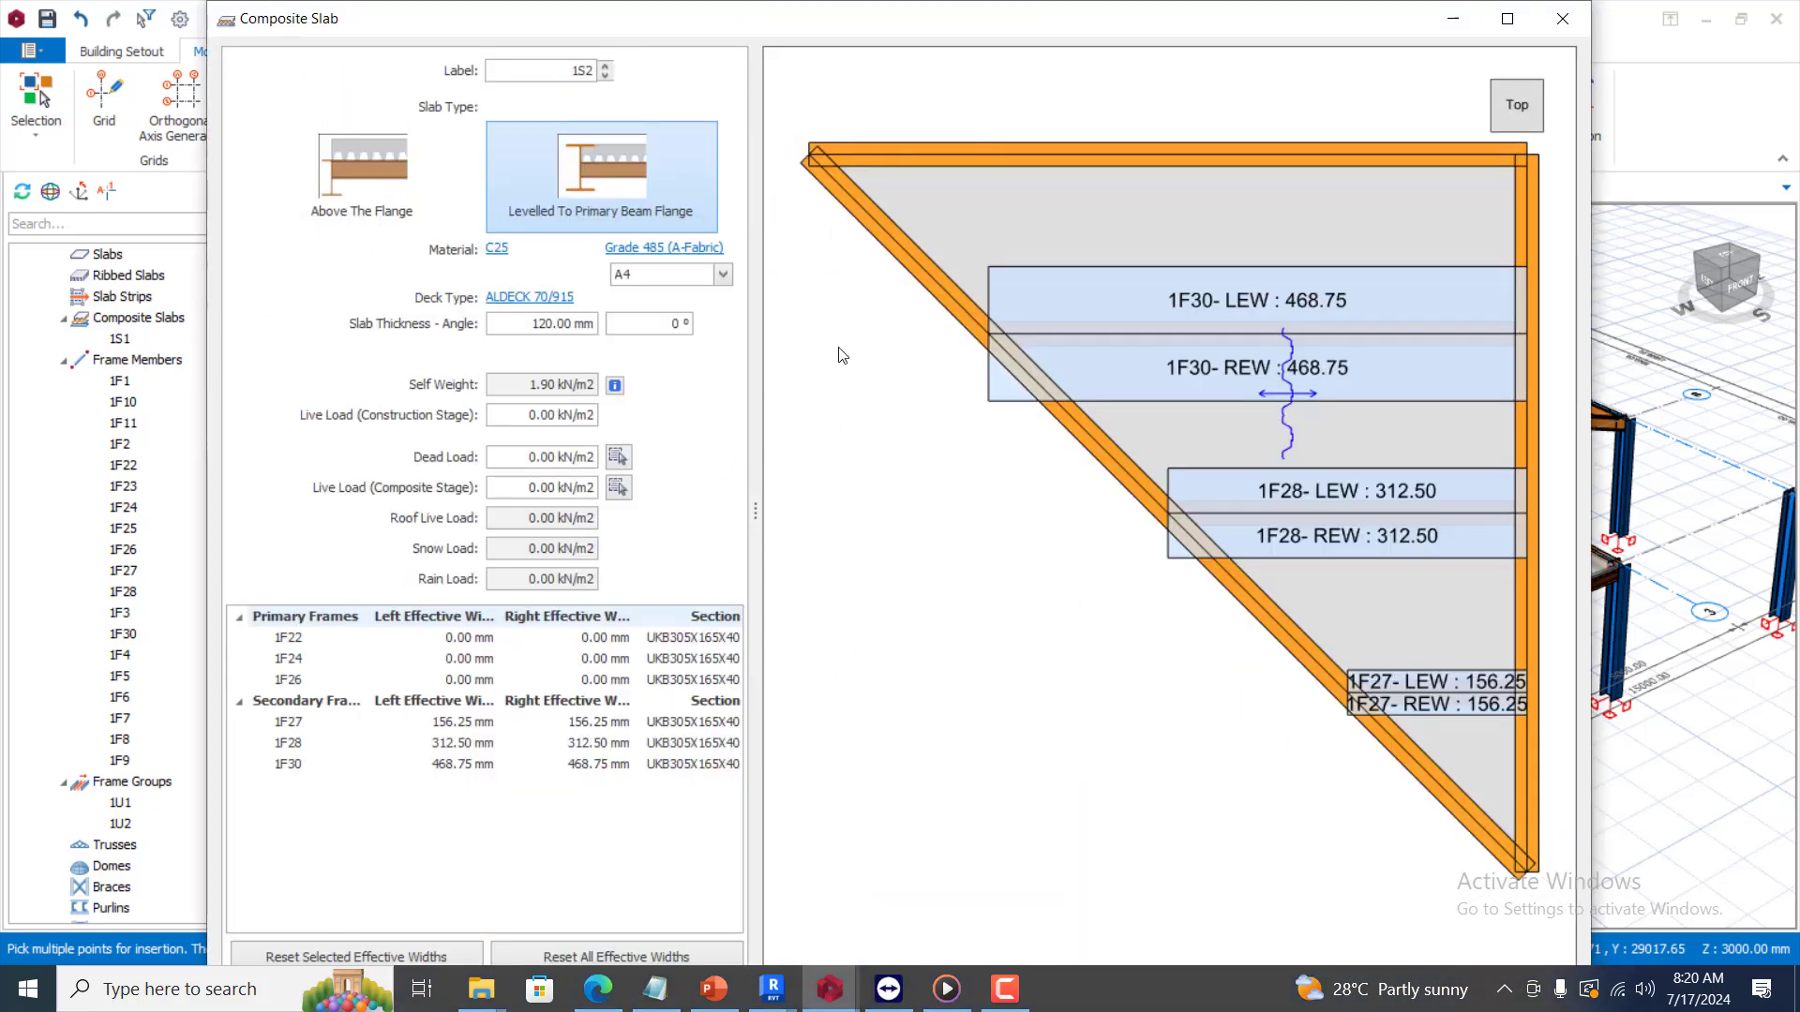
pyautogui.moveTo(423, 547)
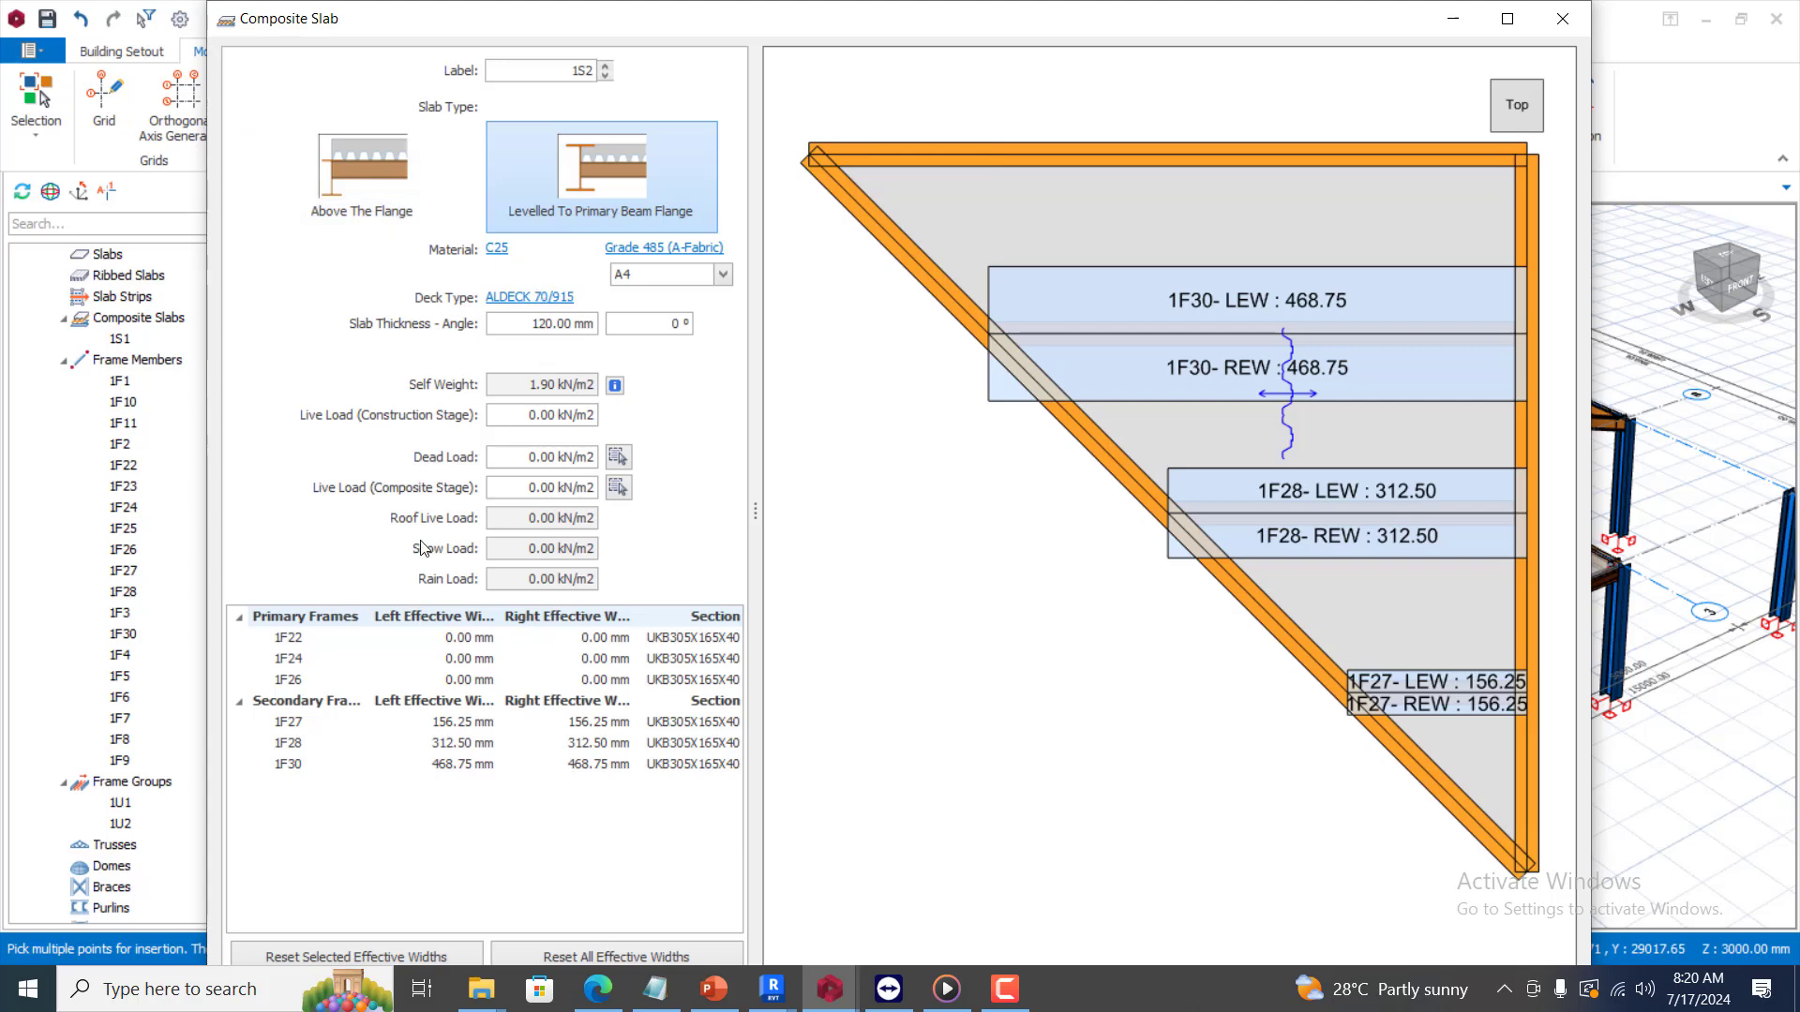
pyautogui.moveTo(341, 521)
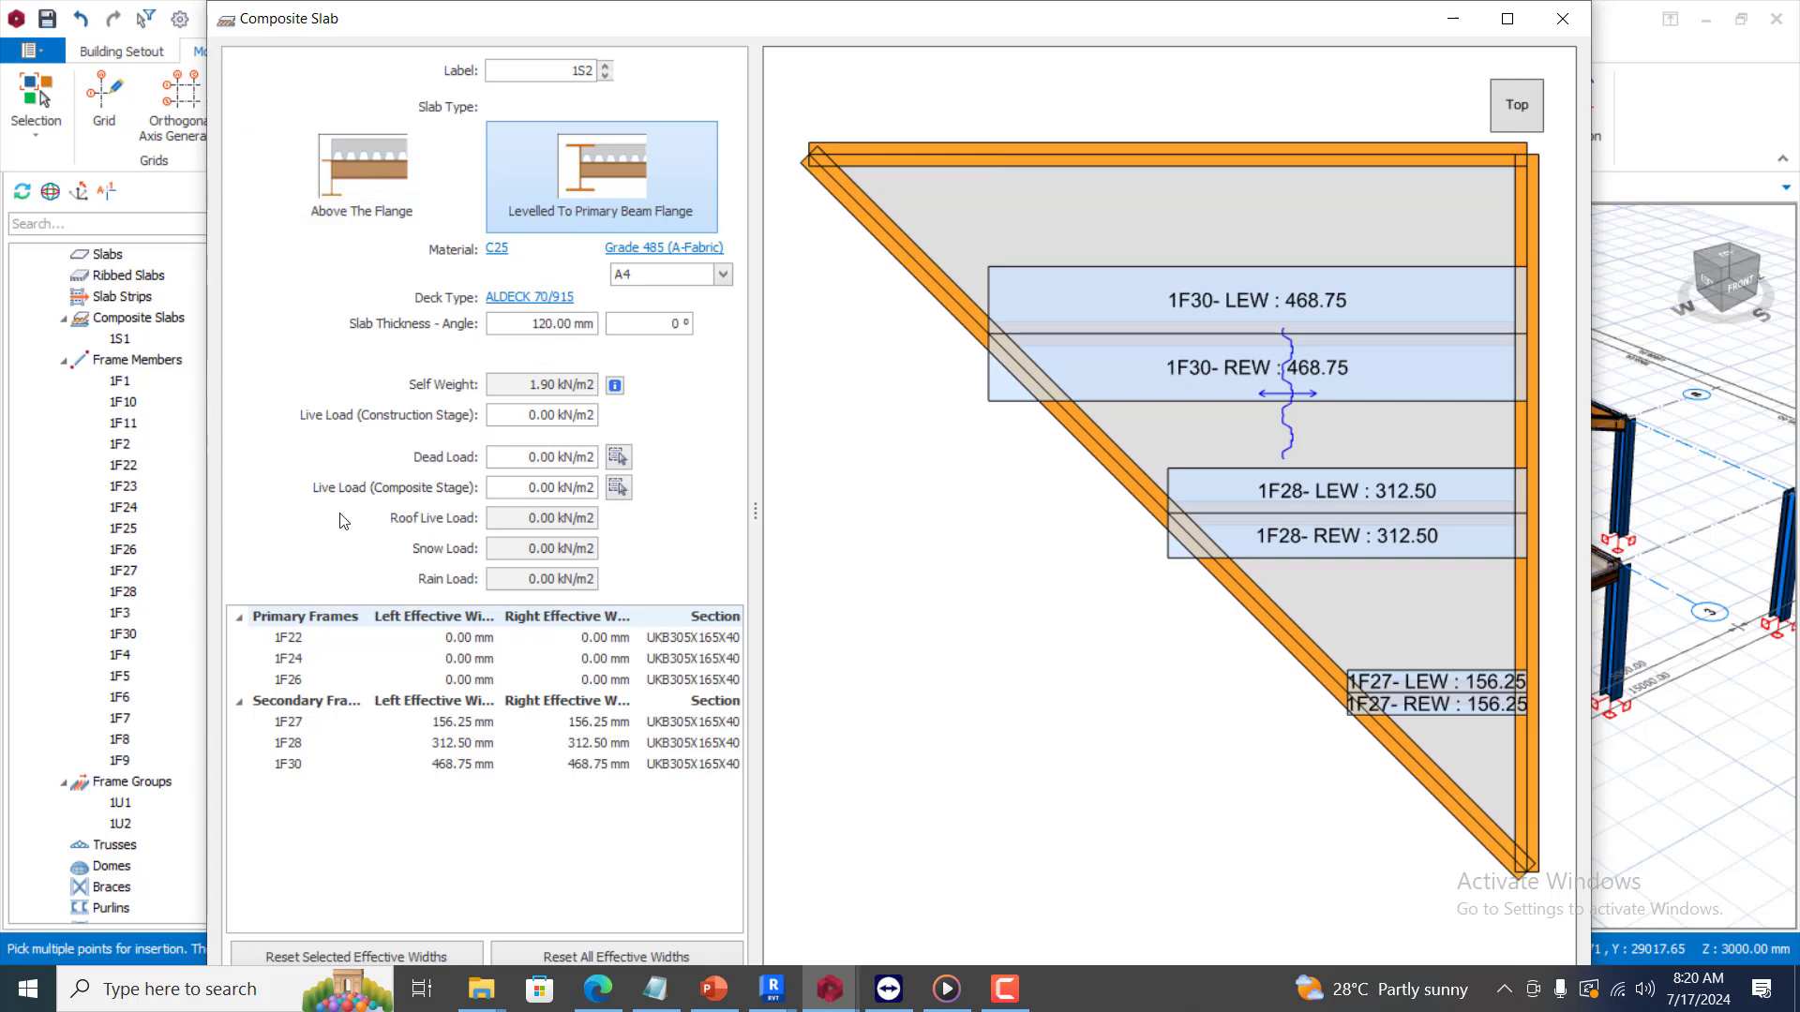
pyautogui.moveTo(404, 249)
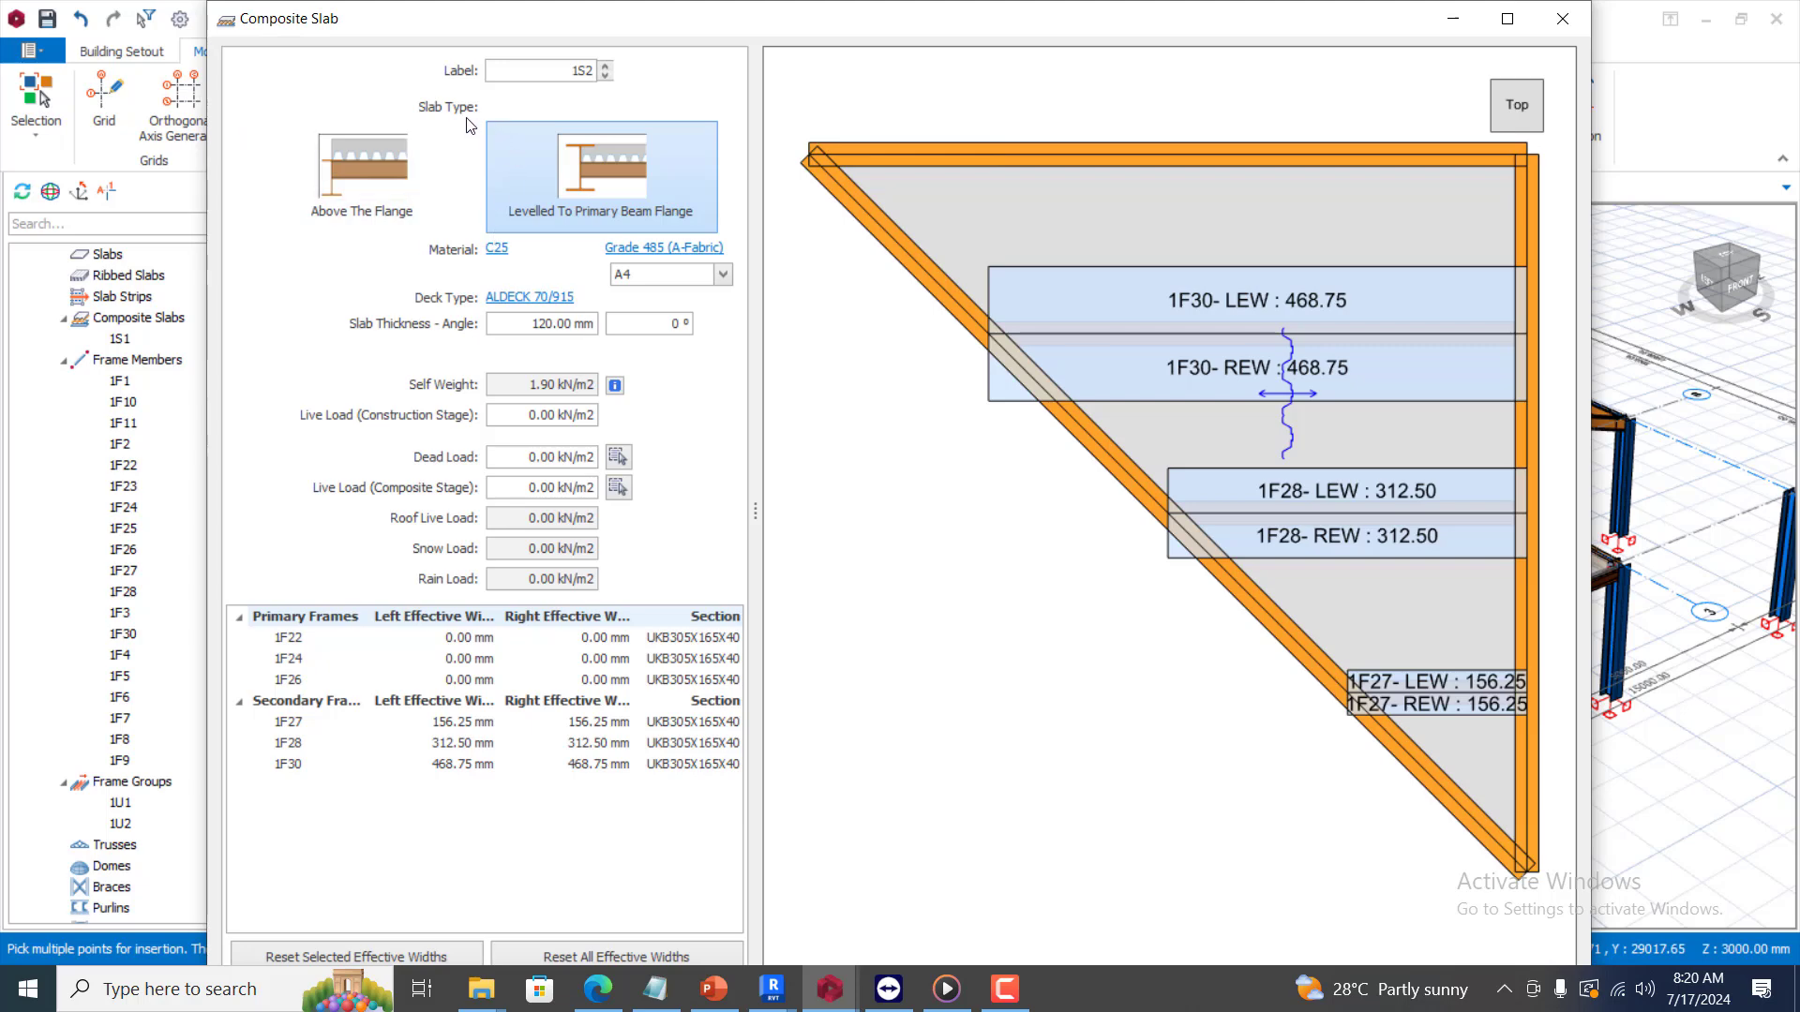
pyautogui.click(360, 178)
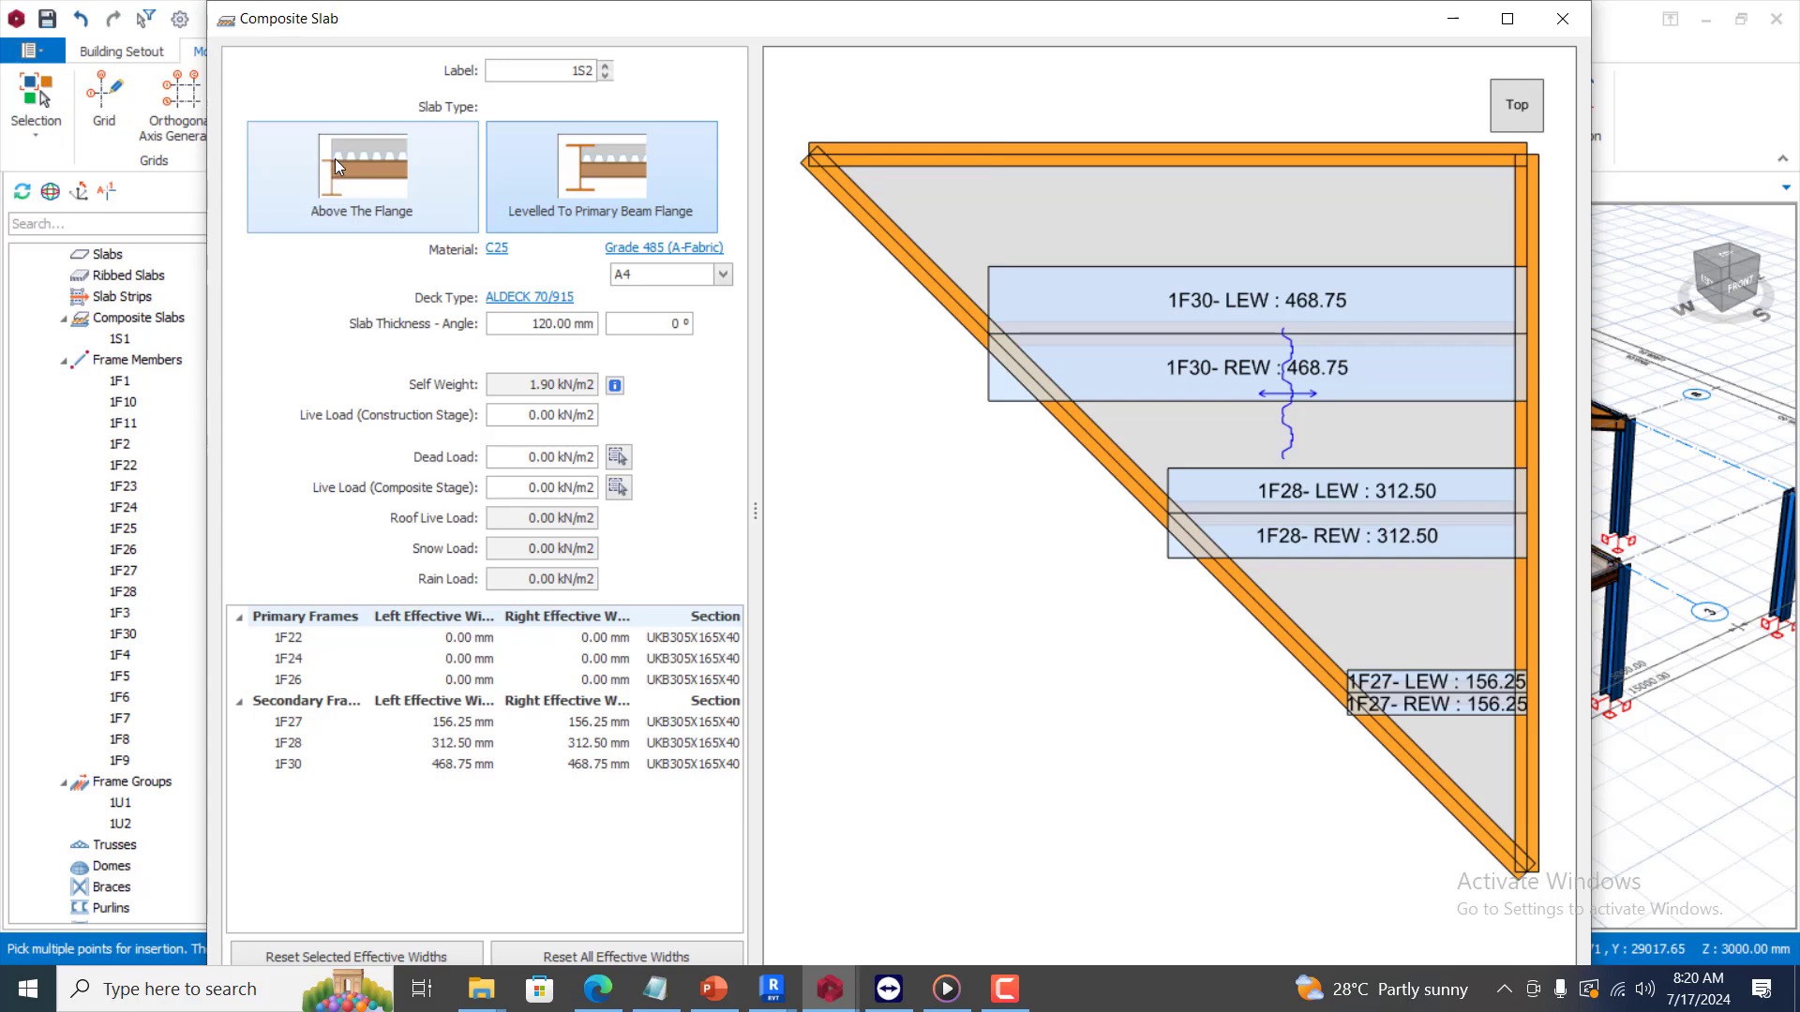
pyautogui.moveTo(334, 171)
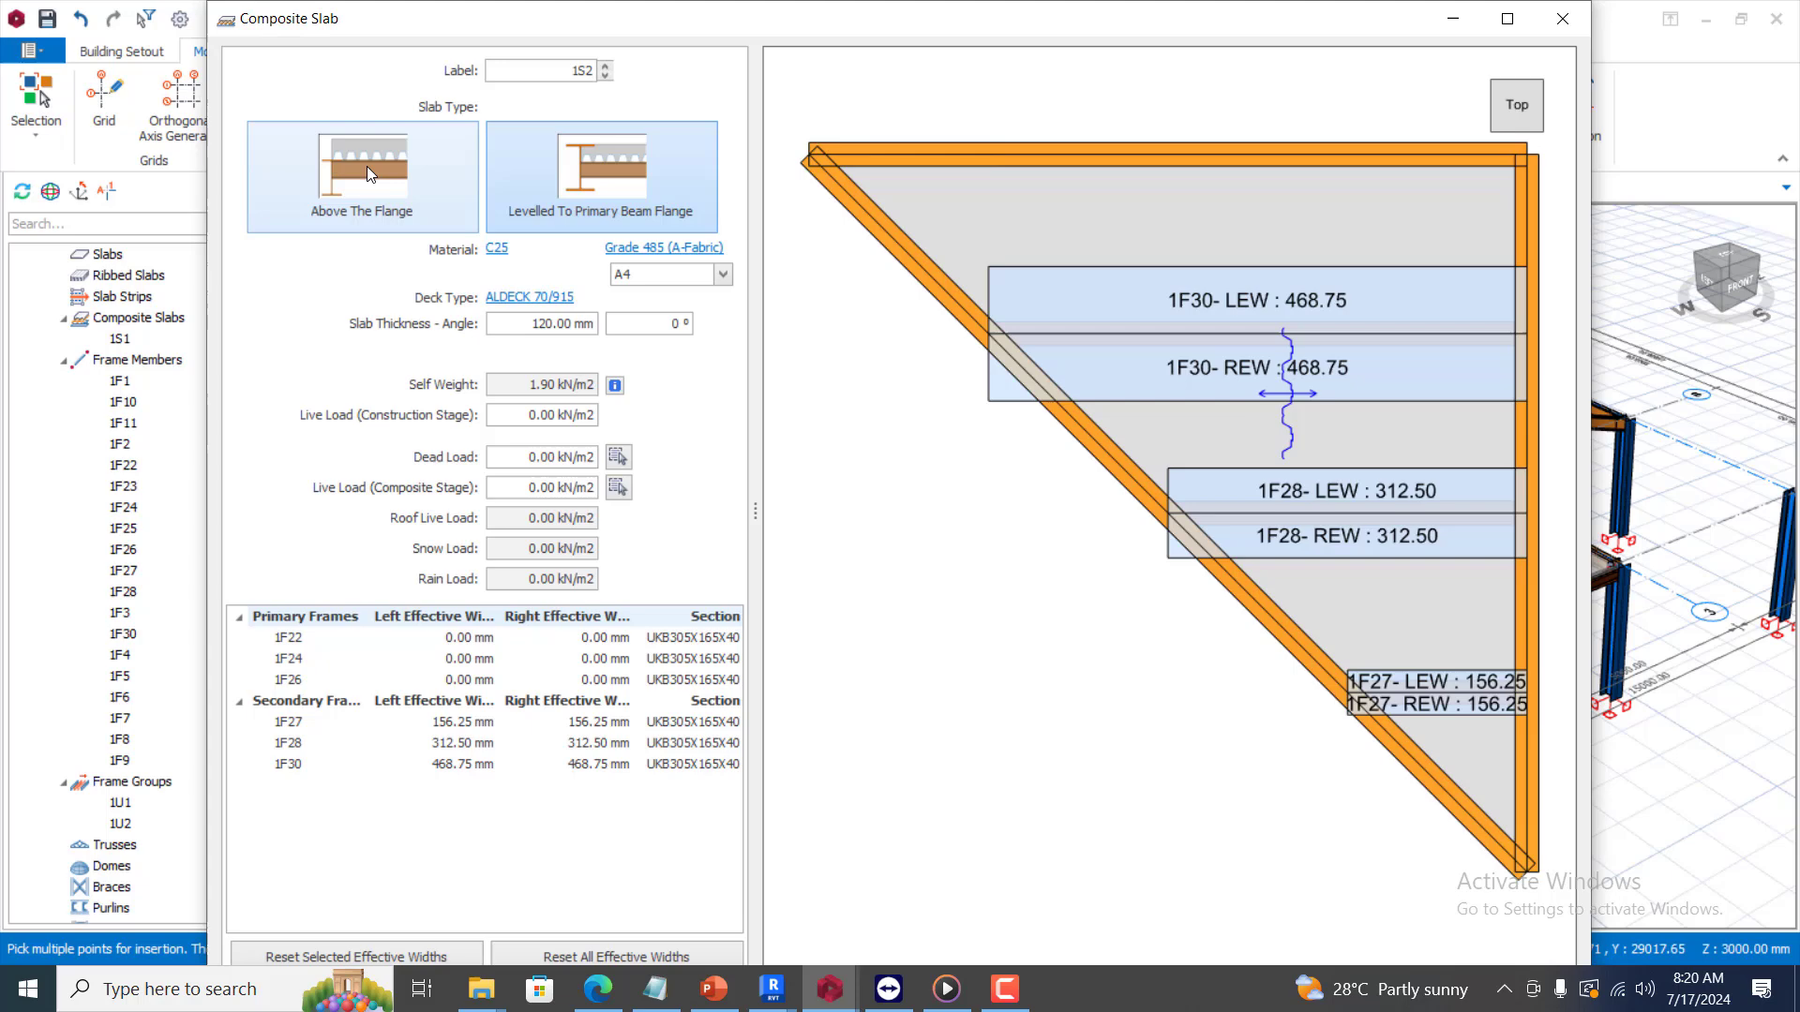
pyautogui.moveTo(371, 173)
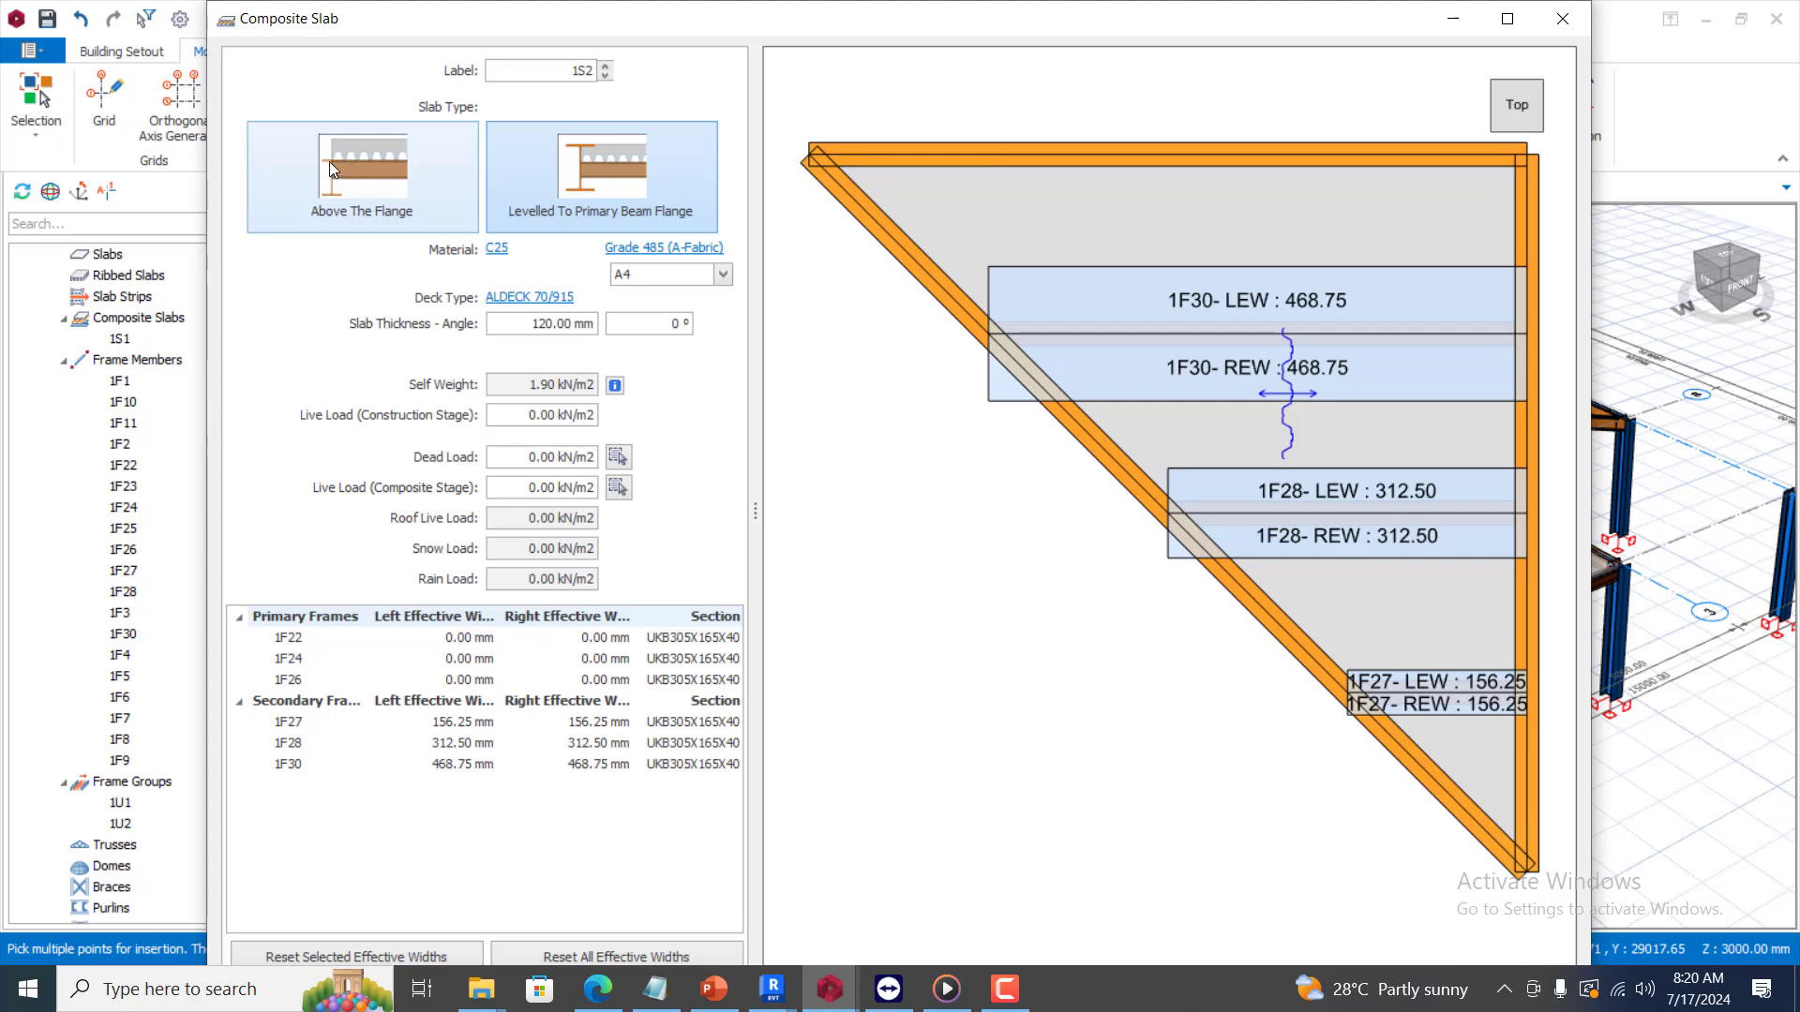
pyautogui.click(602, 177)
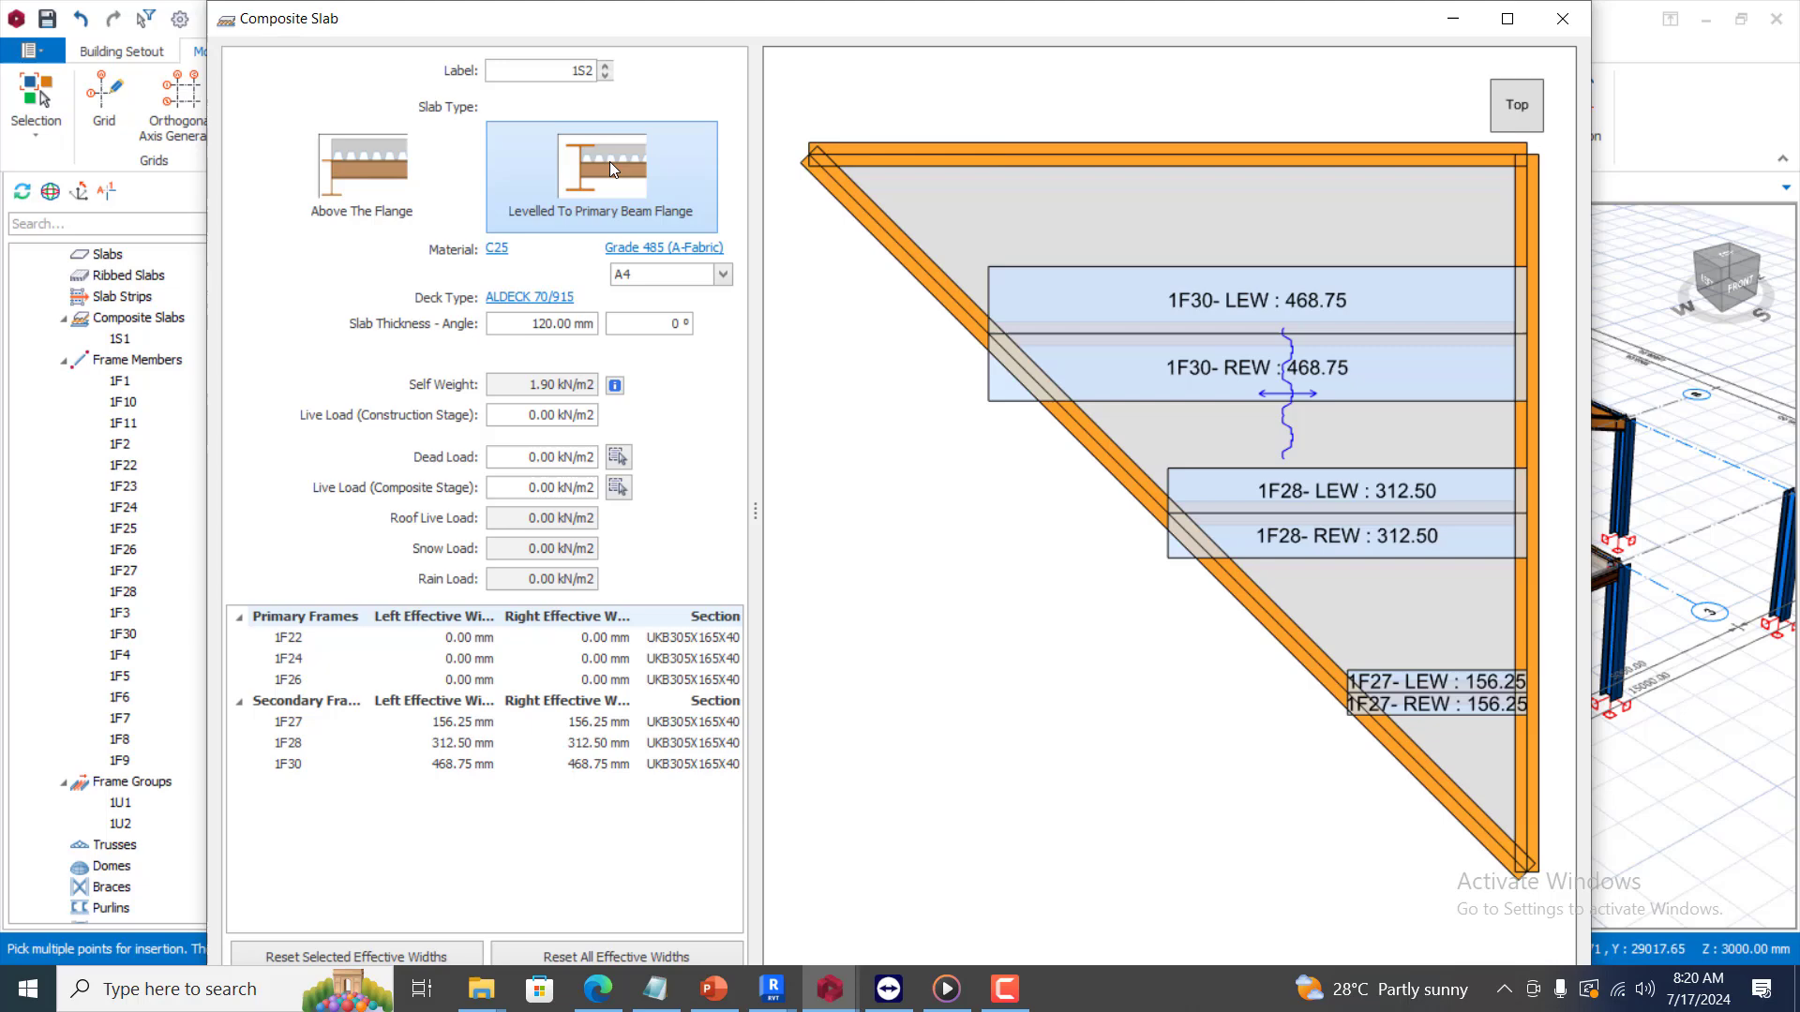
pyautogui.moveTo(619, 191)
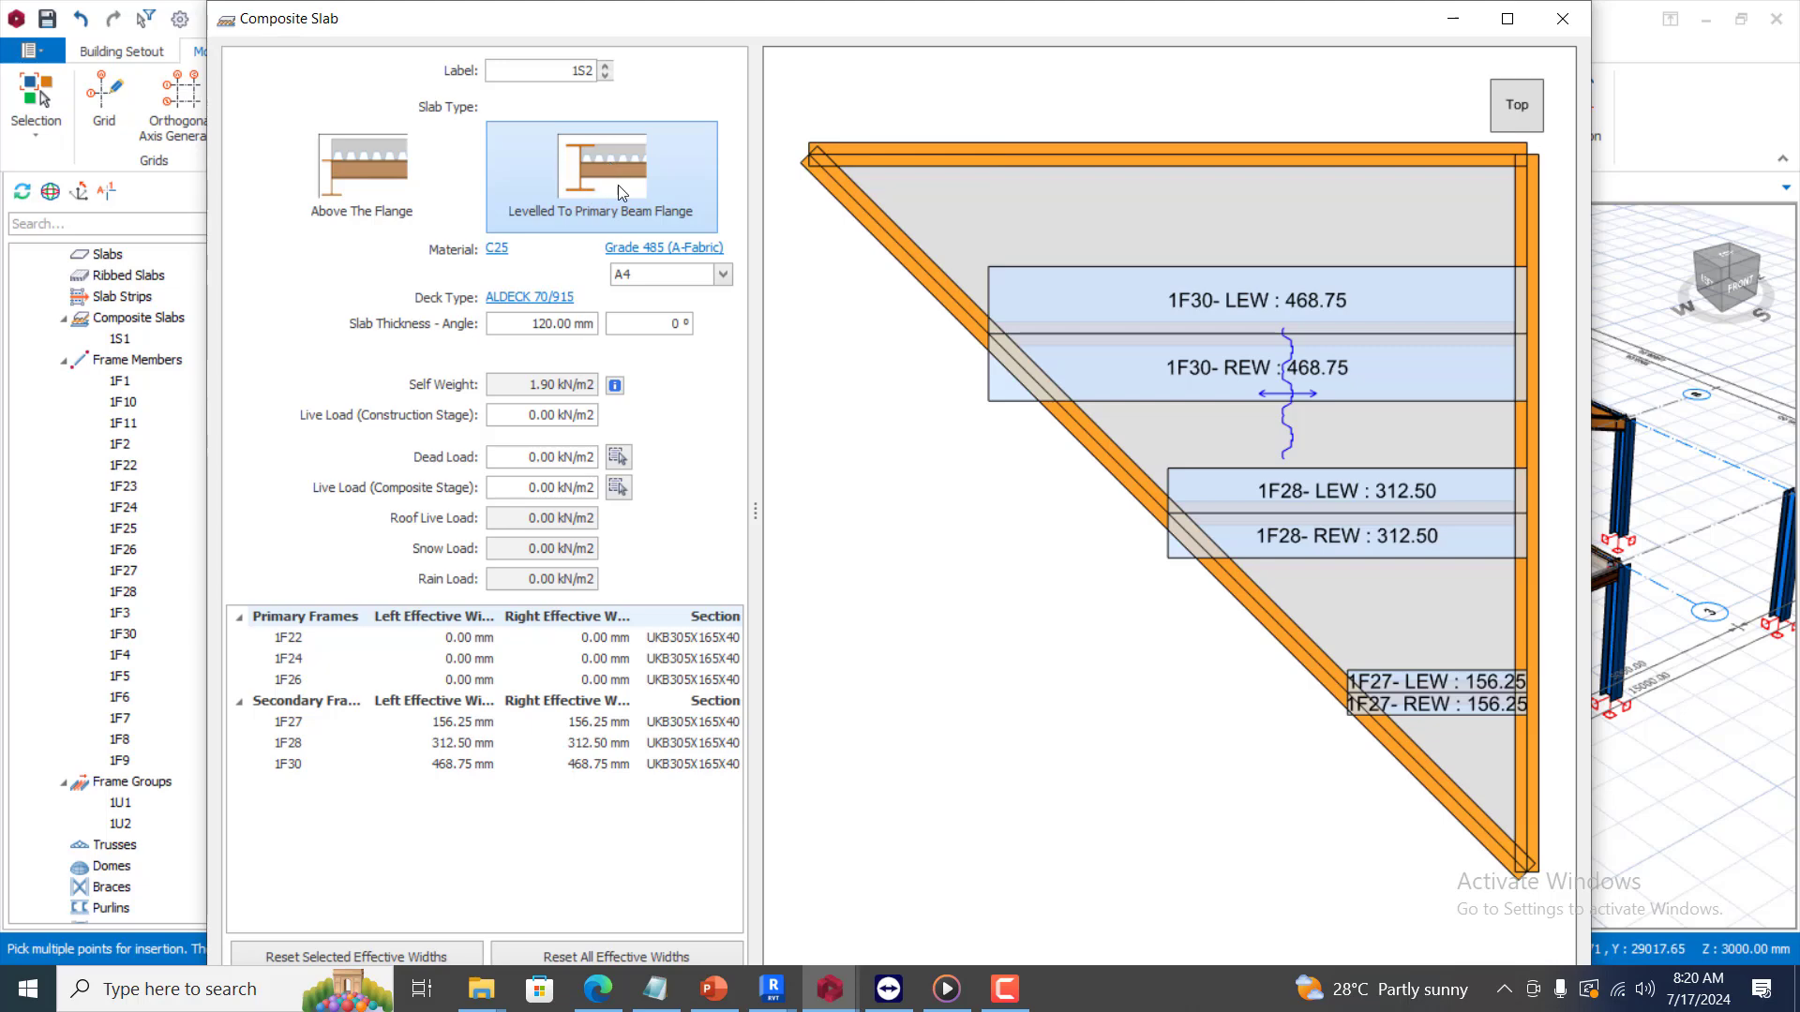
pyautogui.click(363, 176)
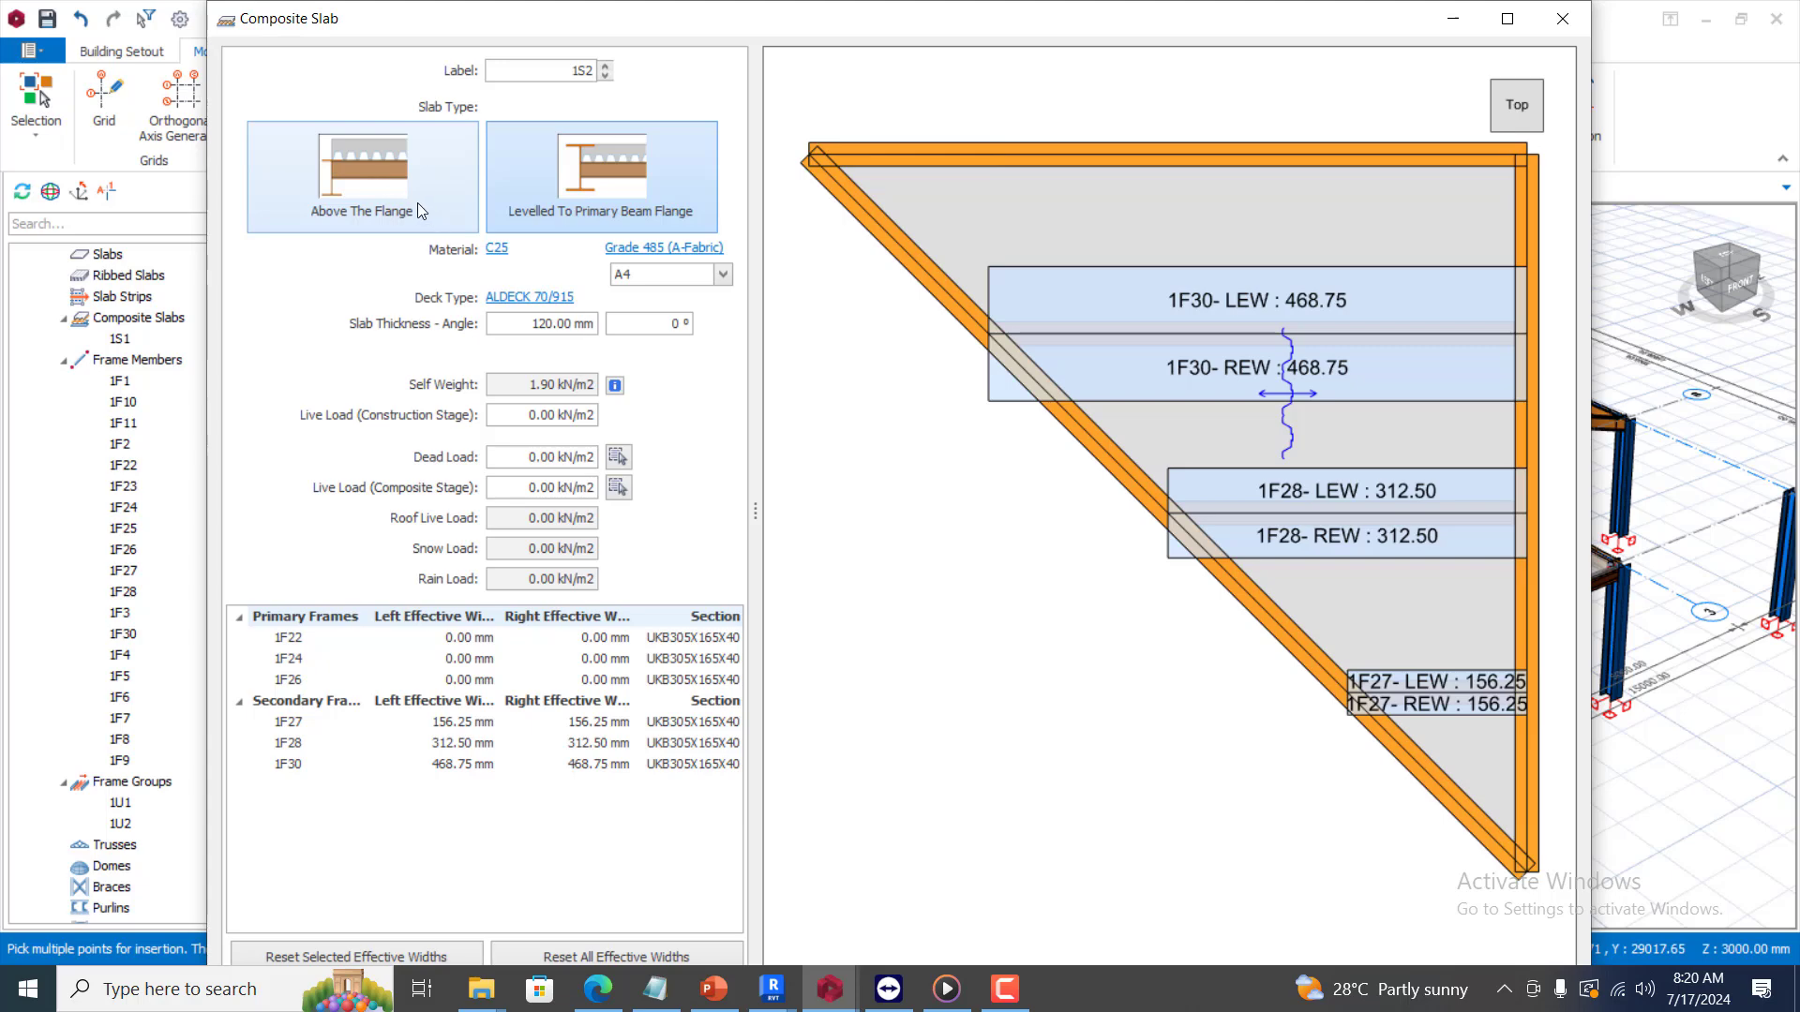
pyautogui.moveTo(424, 219)
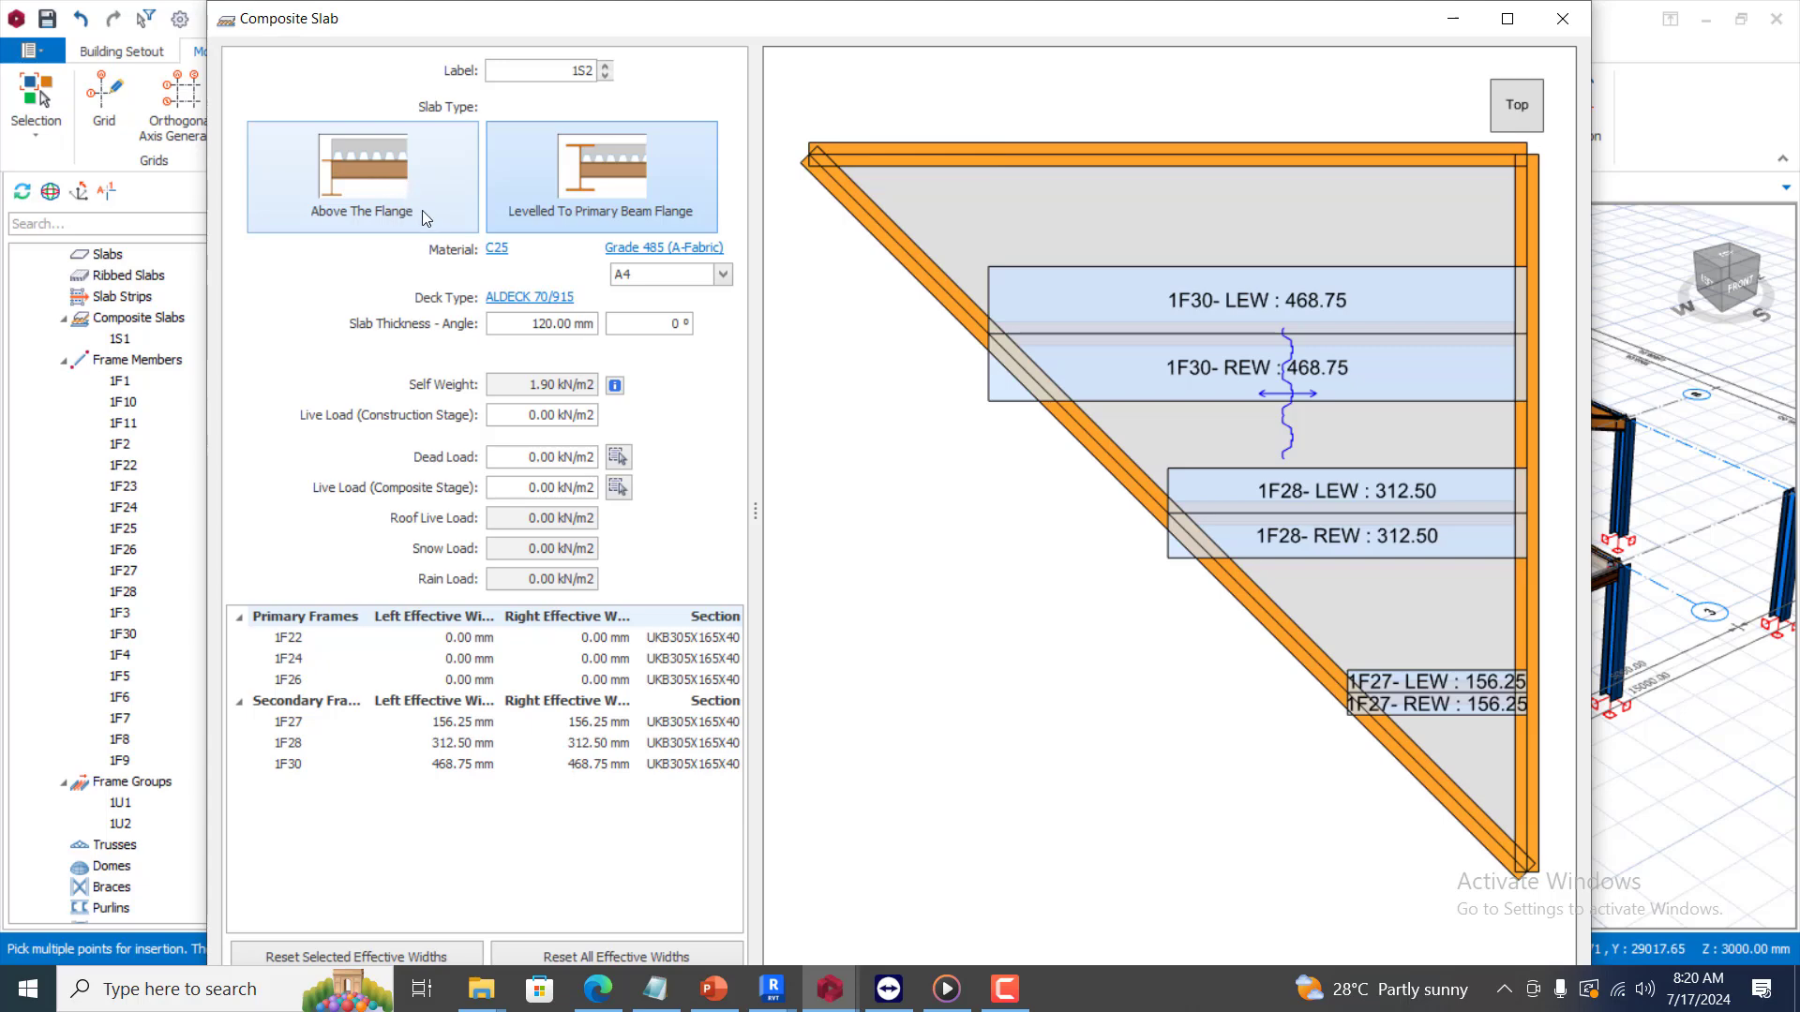
pyautogui.click(600, 177)
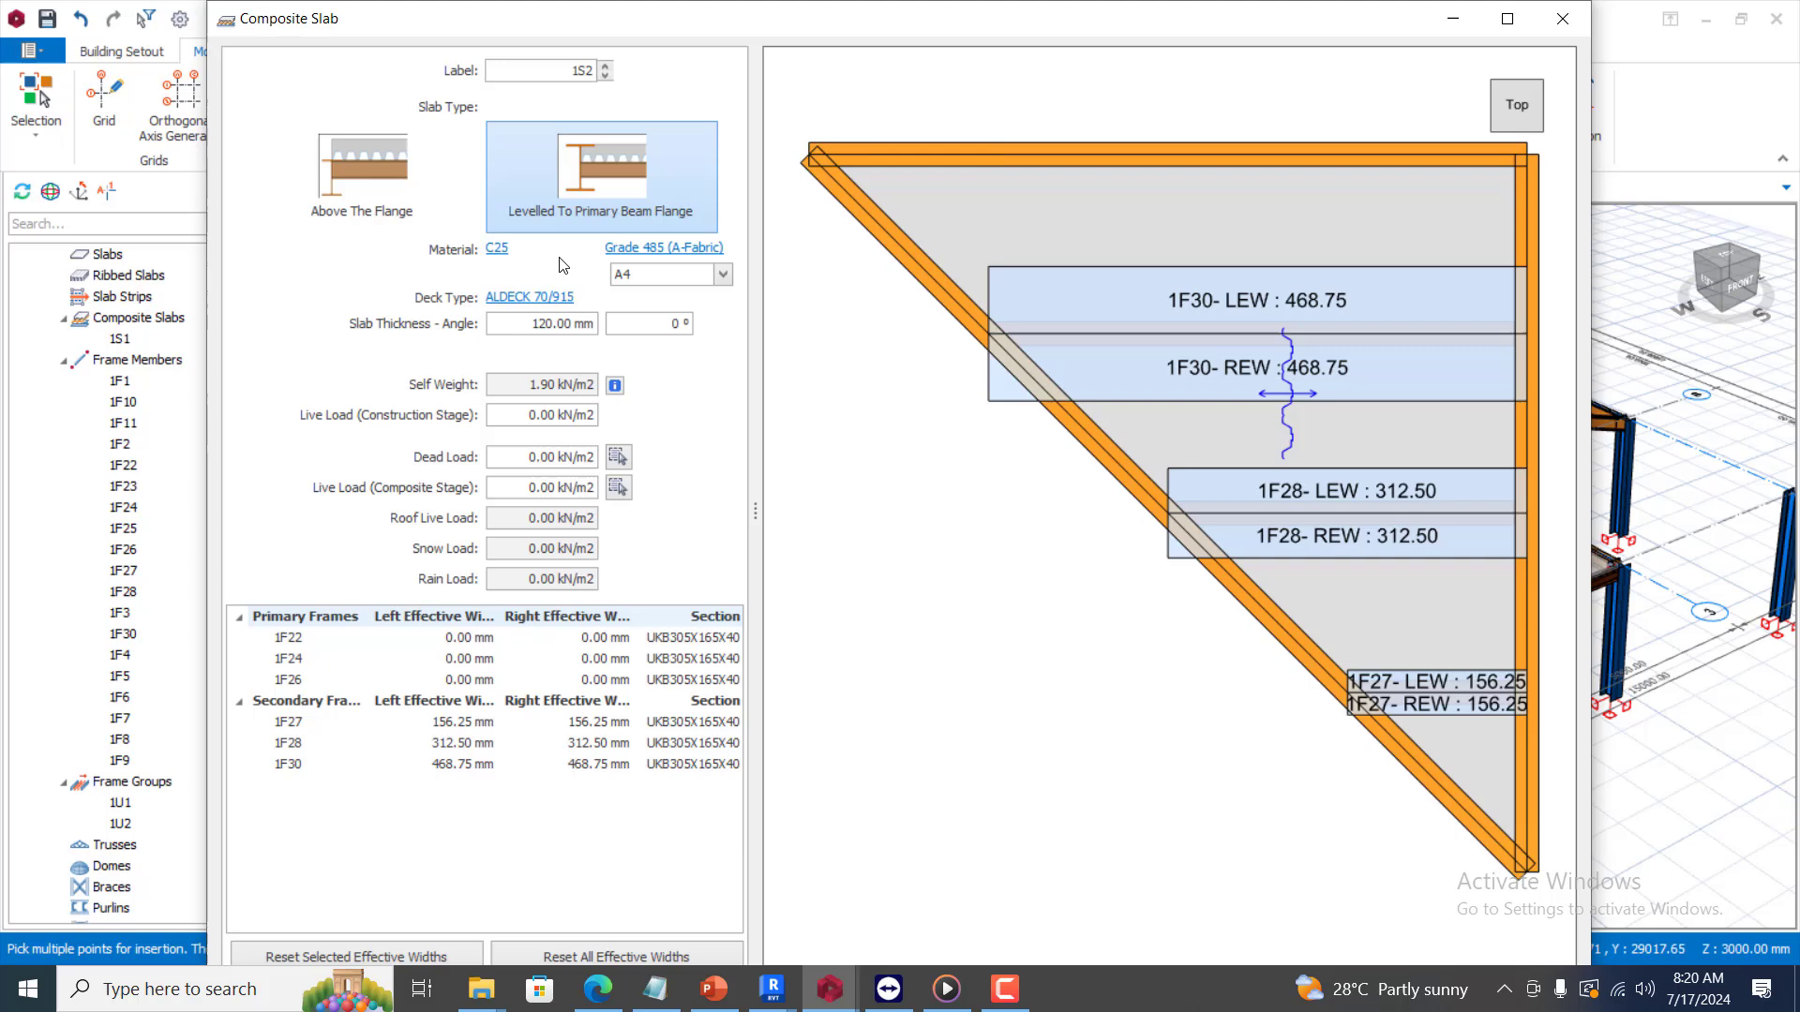
pyautogui.moveTo(922, 27)
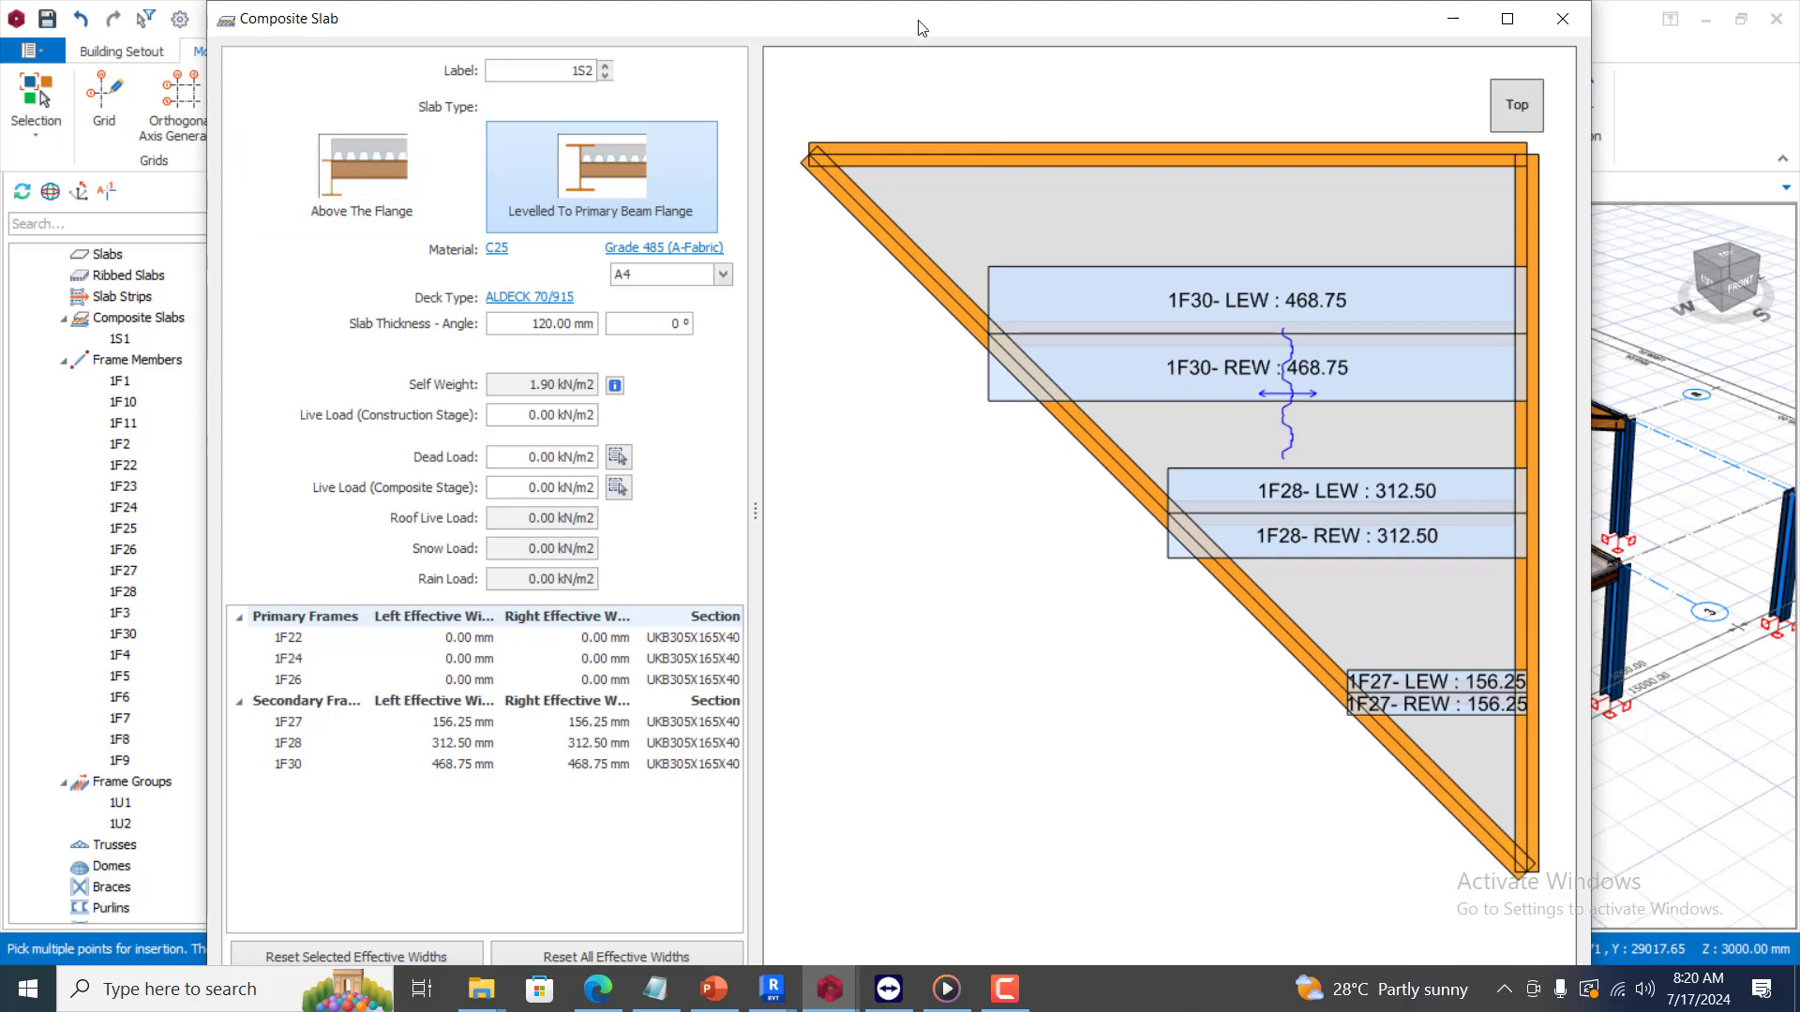